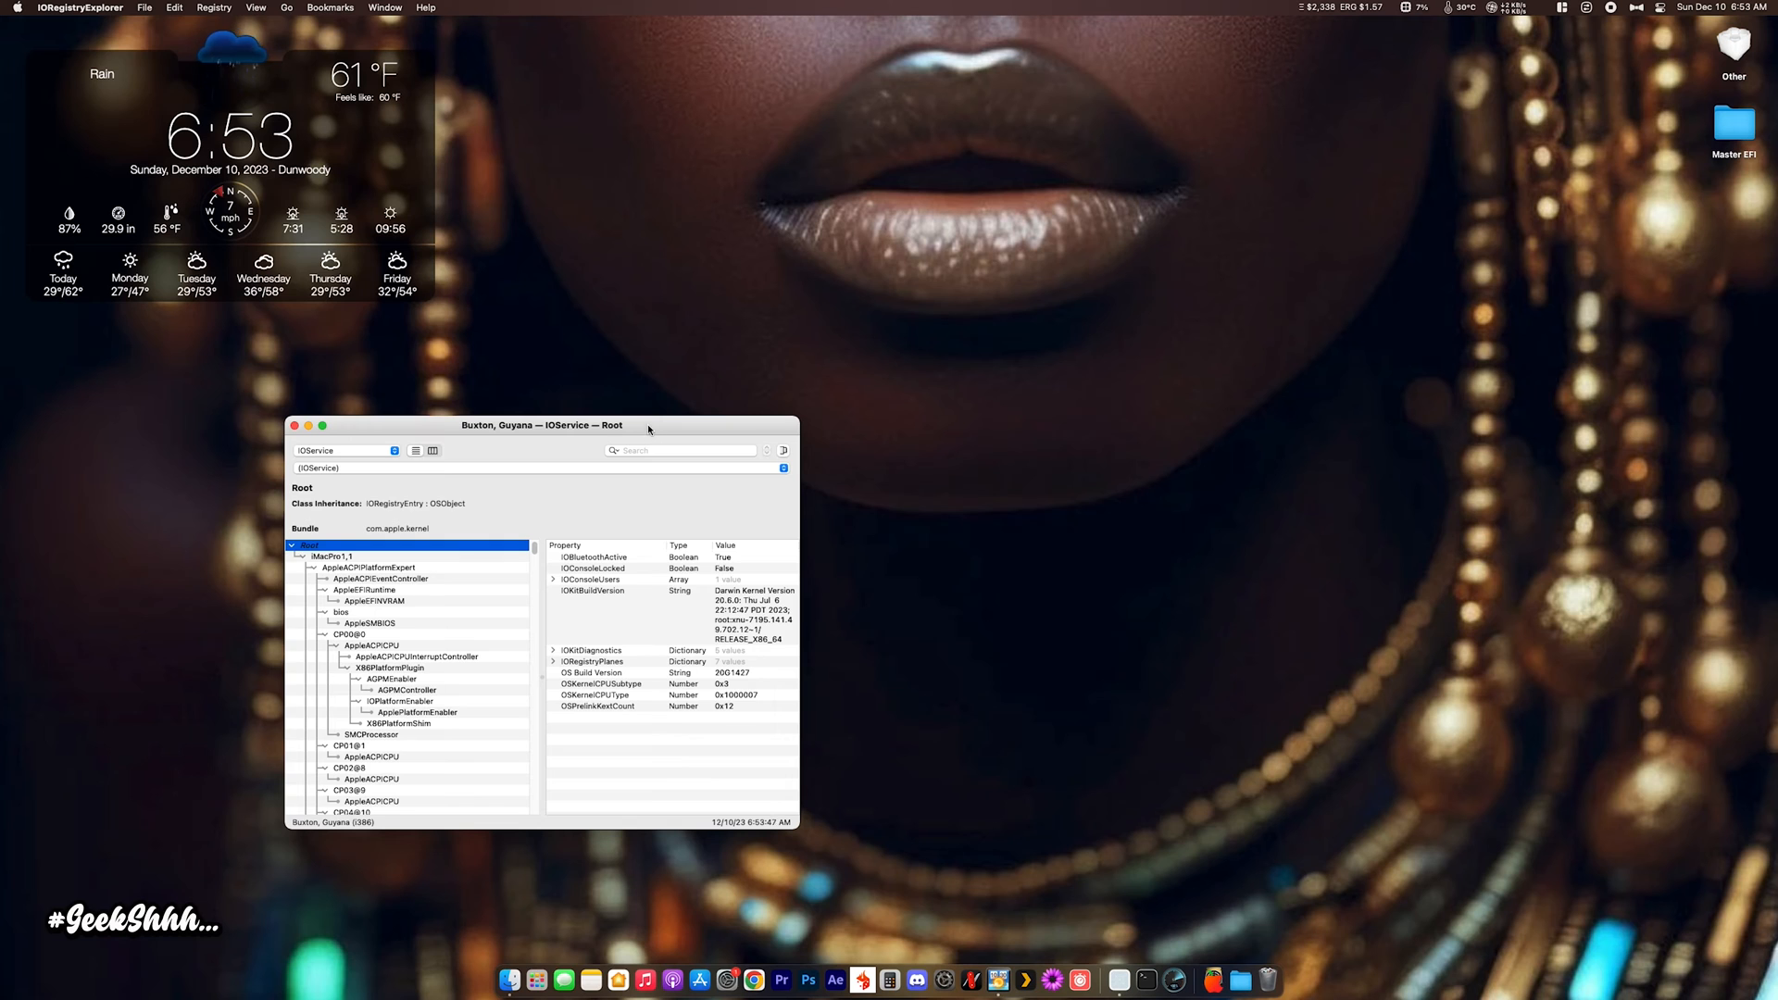
Enlarge the IORegistryExplorer registry window to make room for the IOService tree.
left_click_drag(543, 425, 543, 163)
type("xhc")
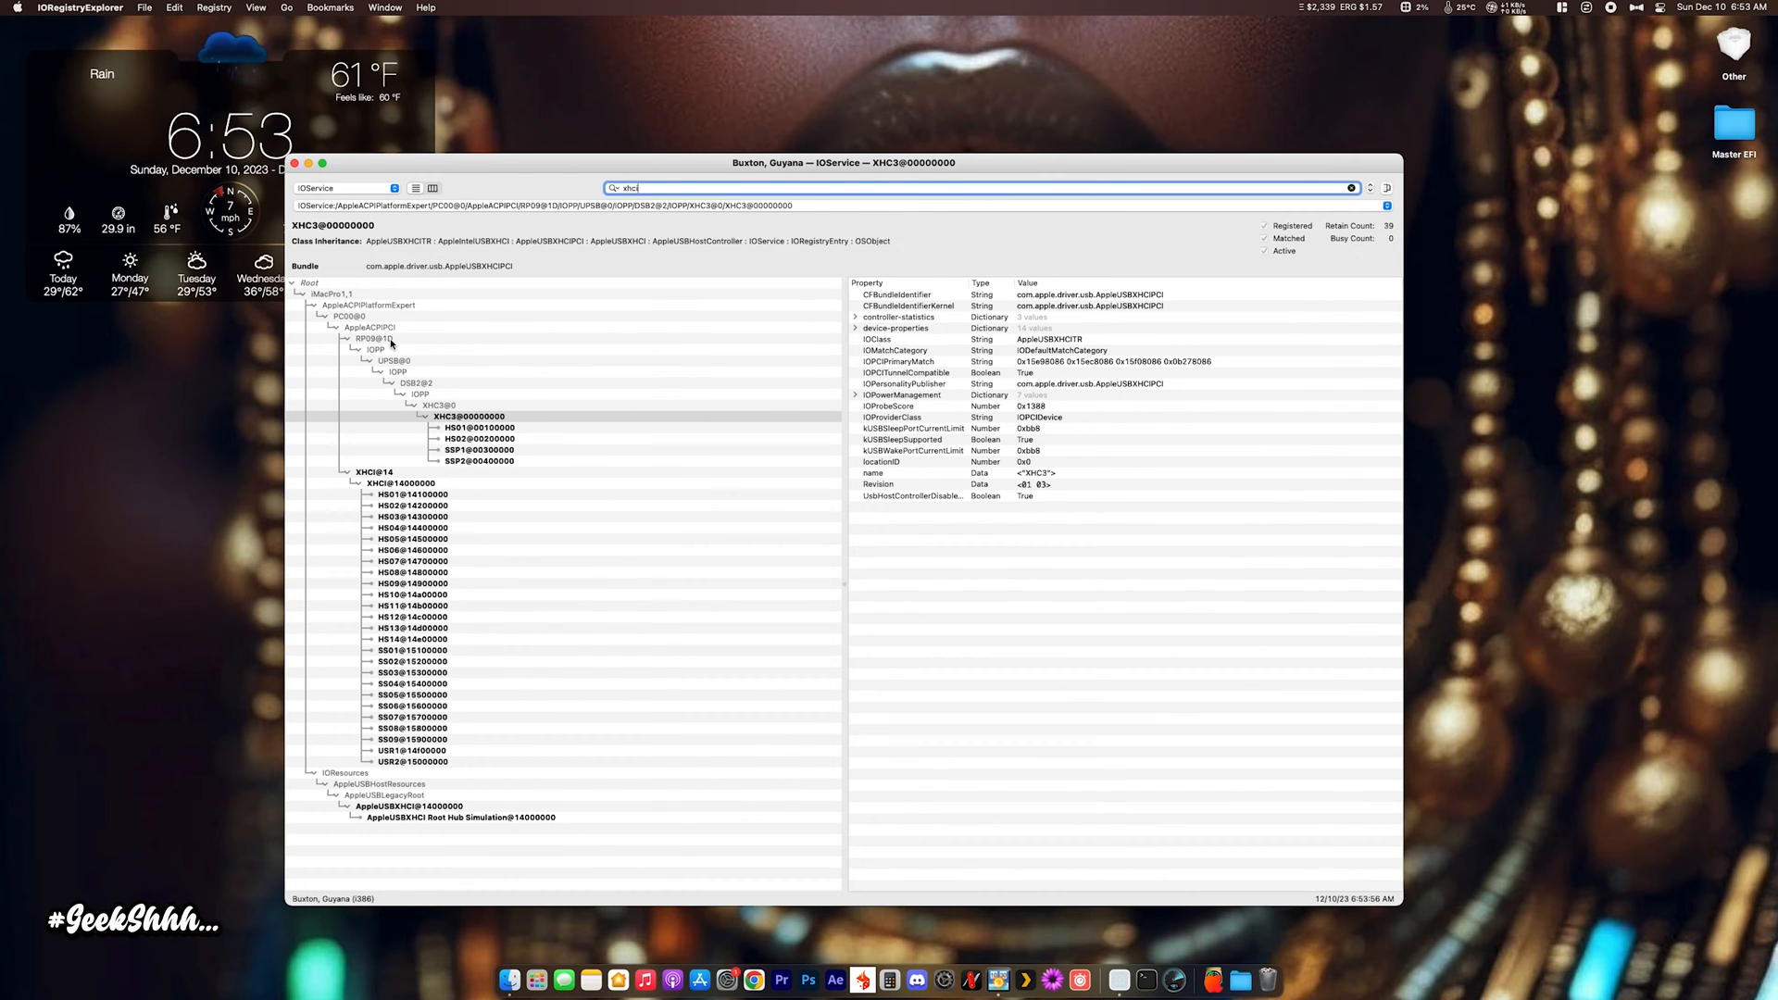
Inspect the XHCI@14 ports HS01, HS02, HS04, HS08, HS12, SS02, SS07 and USR2 in turn.
left_click(412, 493)
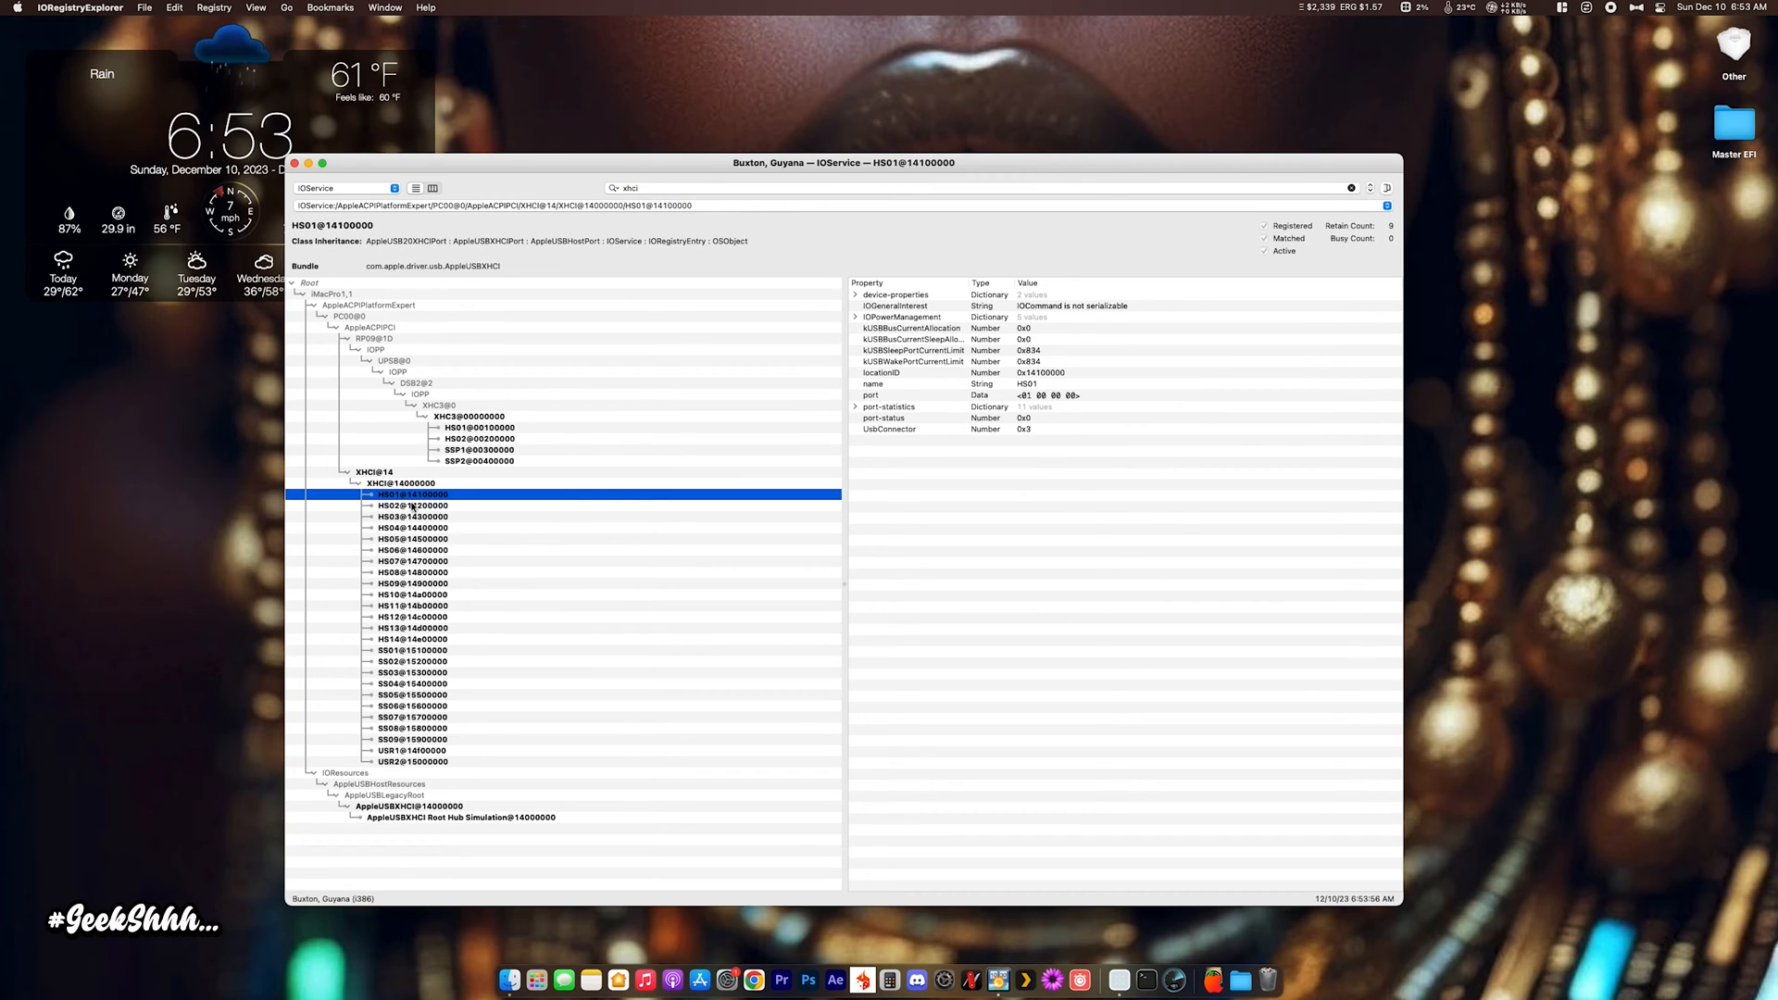
left_click(412, 506)
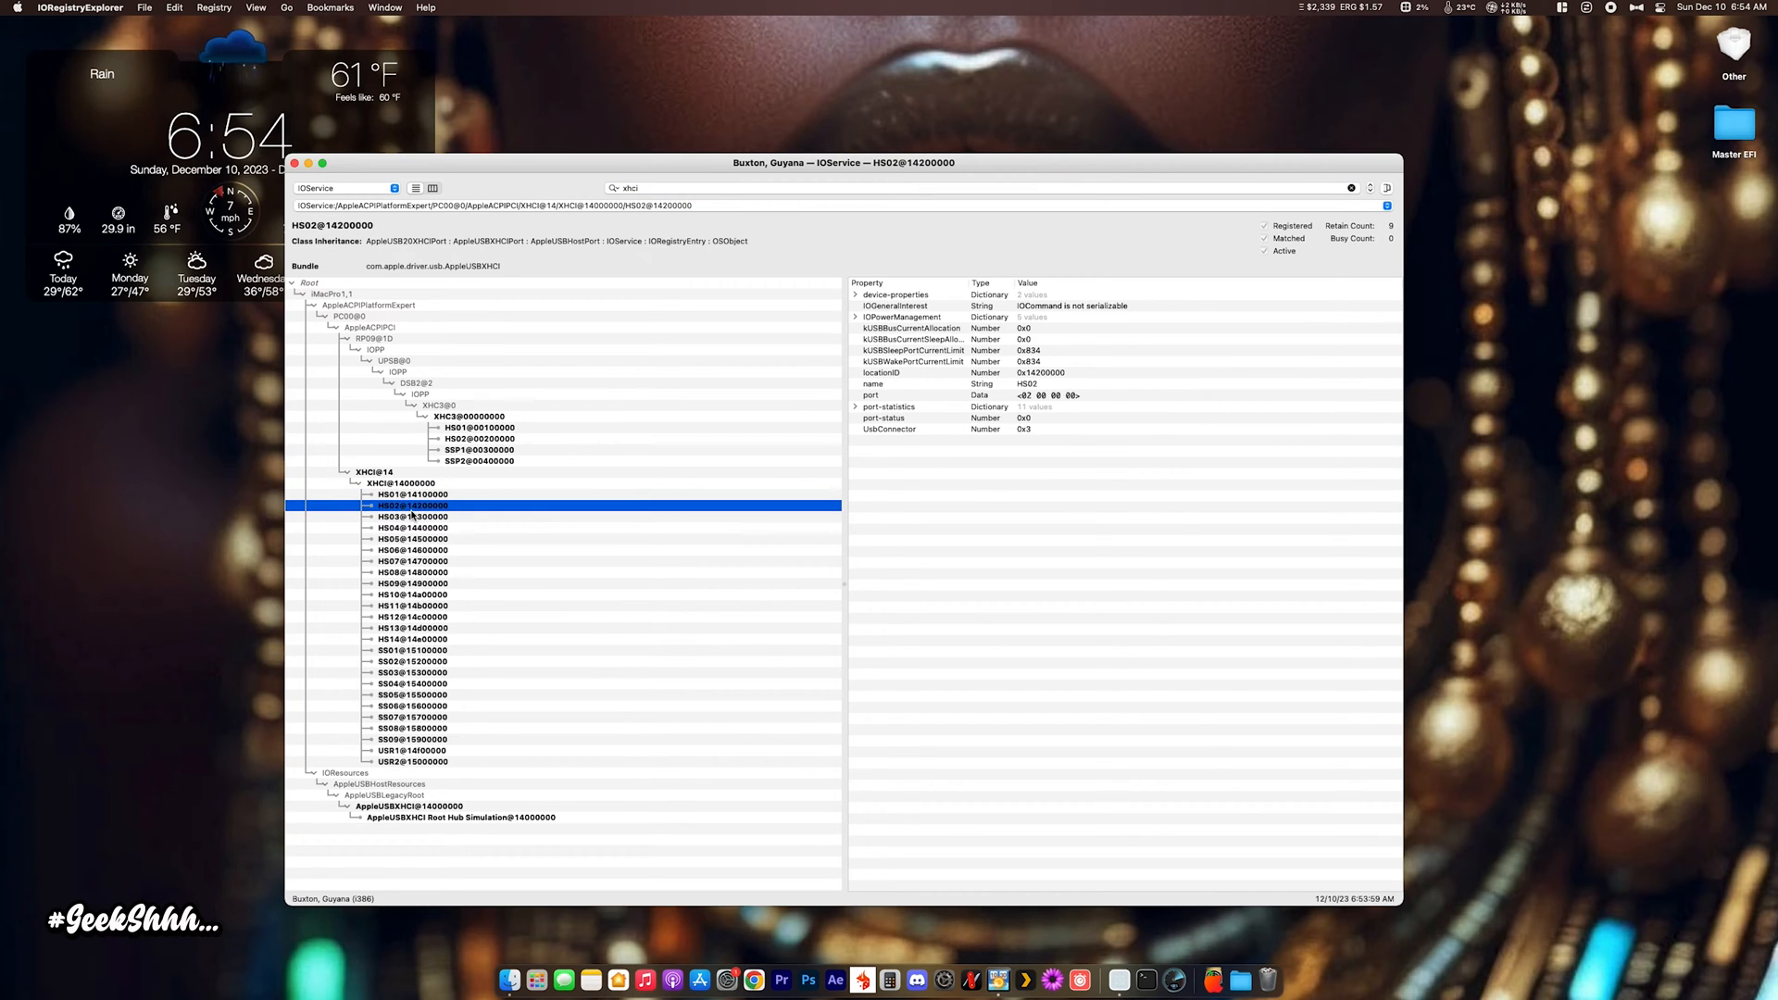
left_click(412, 528)
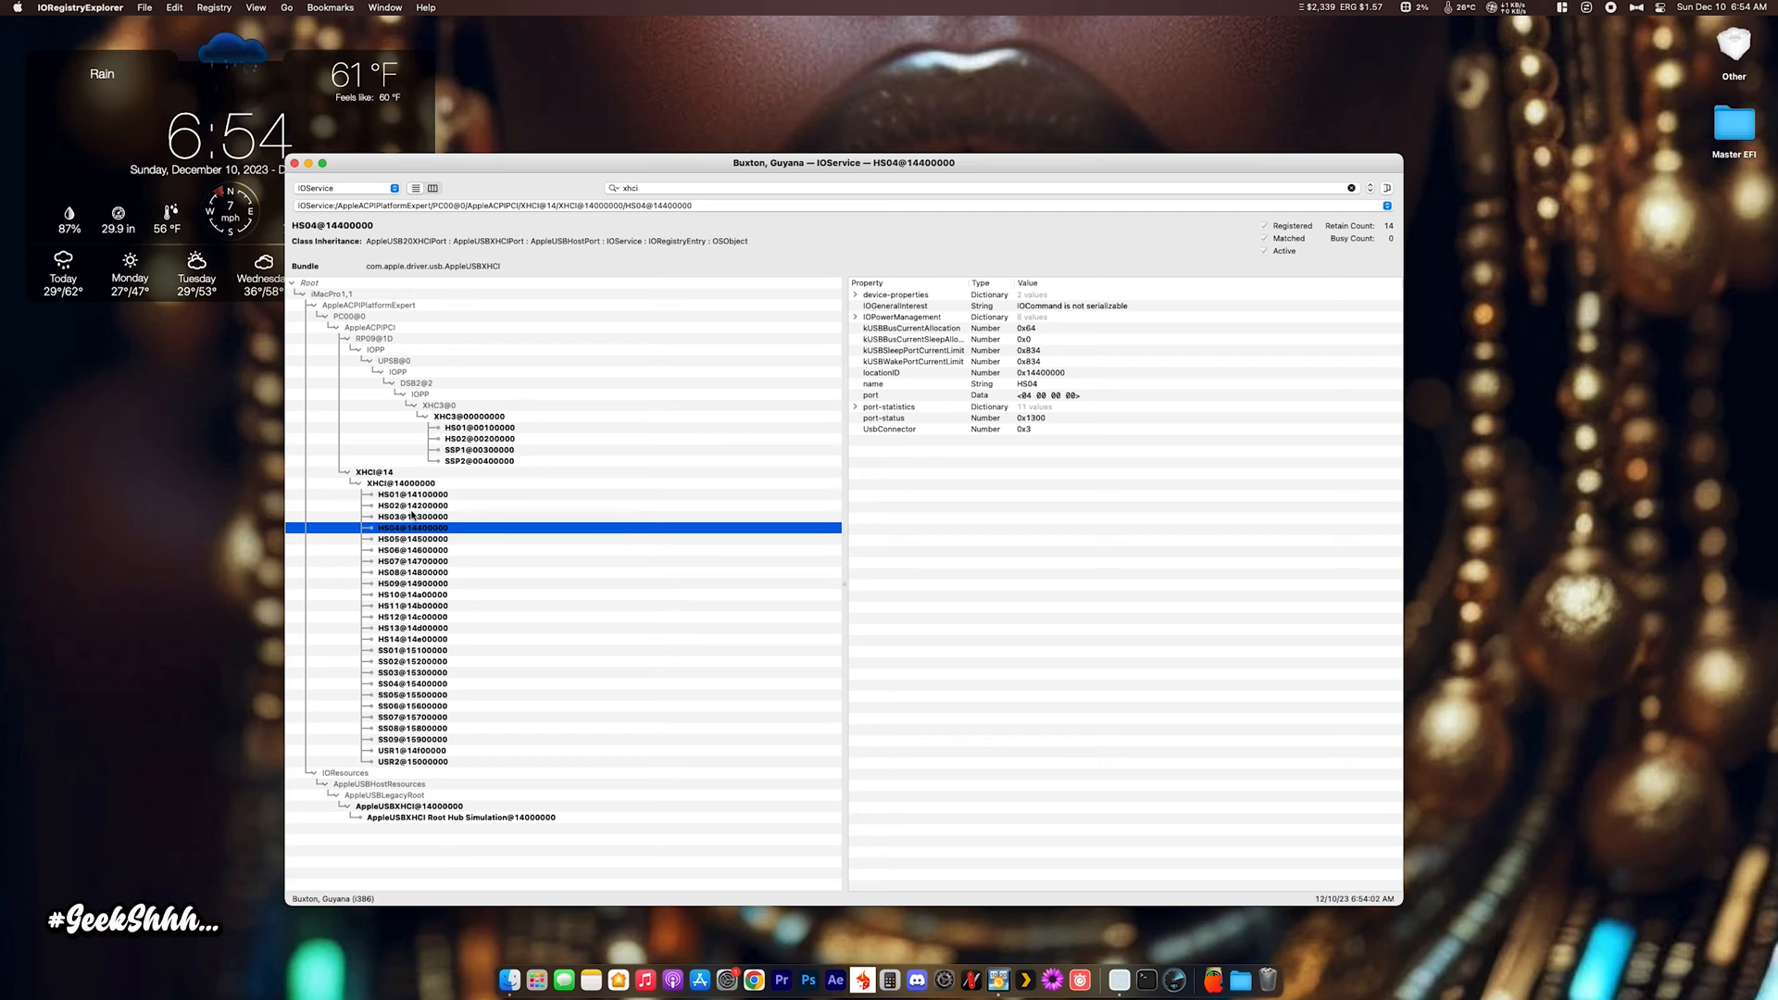
left_click(411, 573)
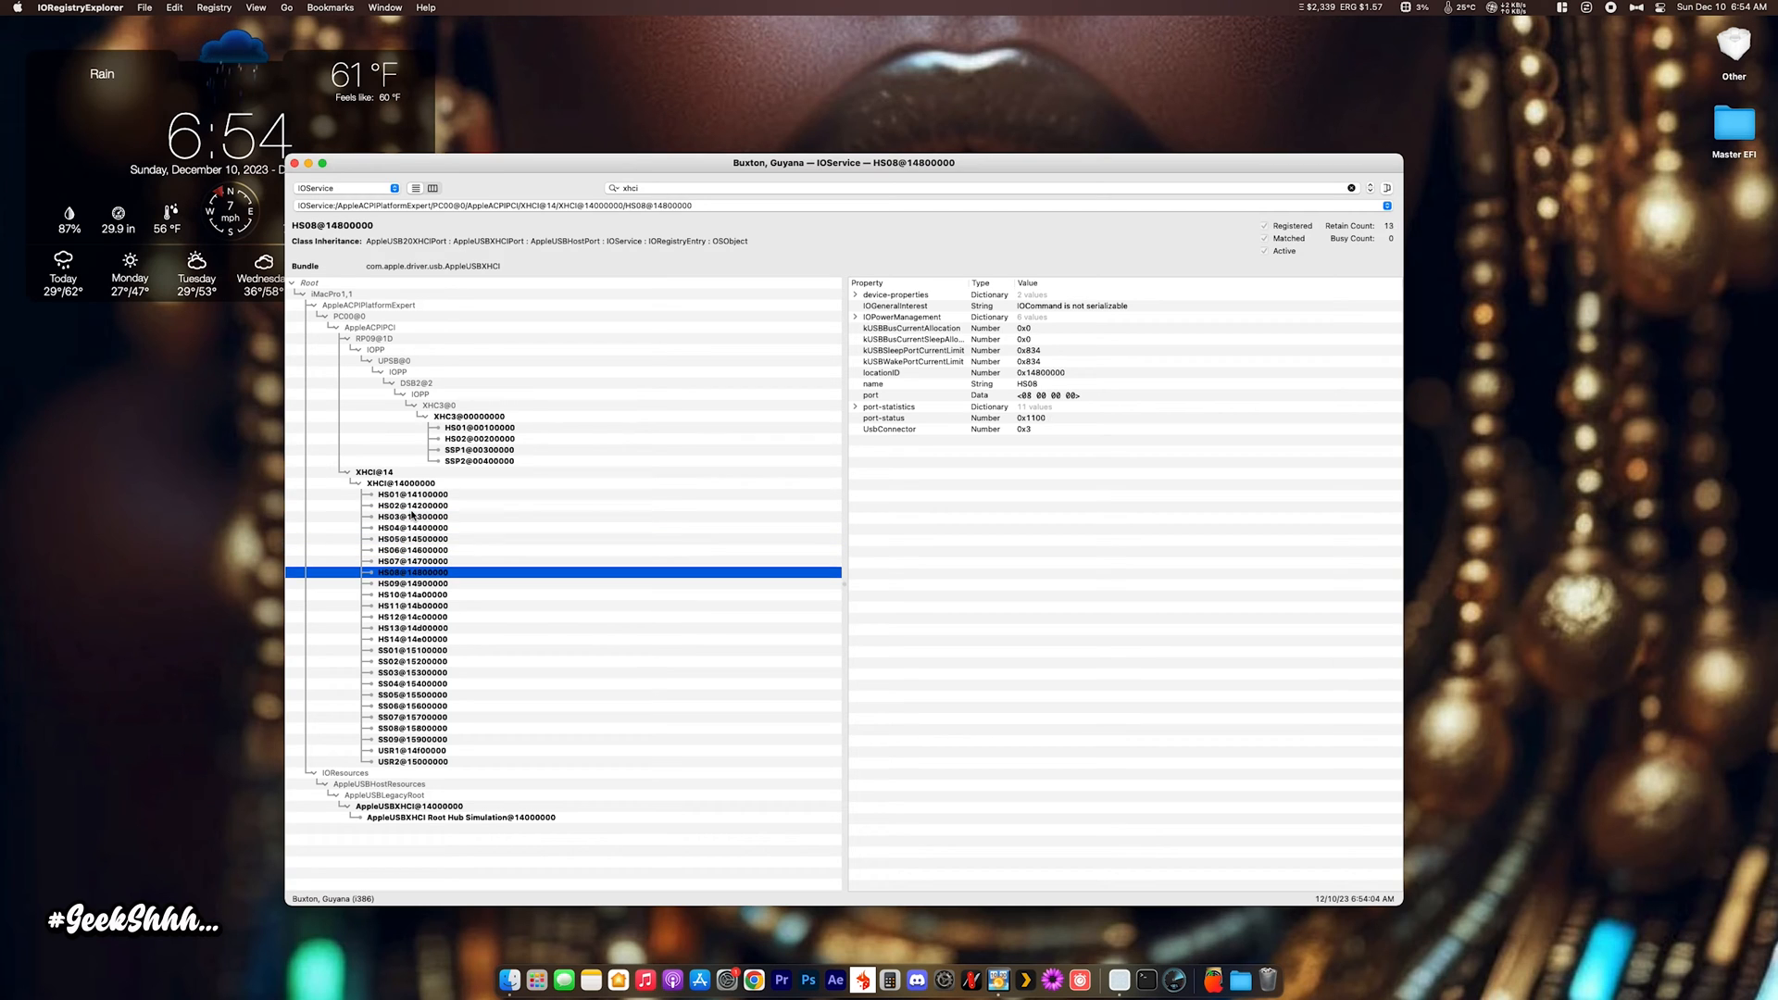
left_click(411, 616)
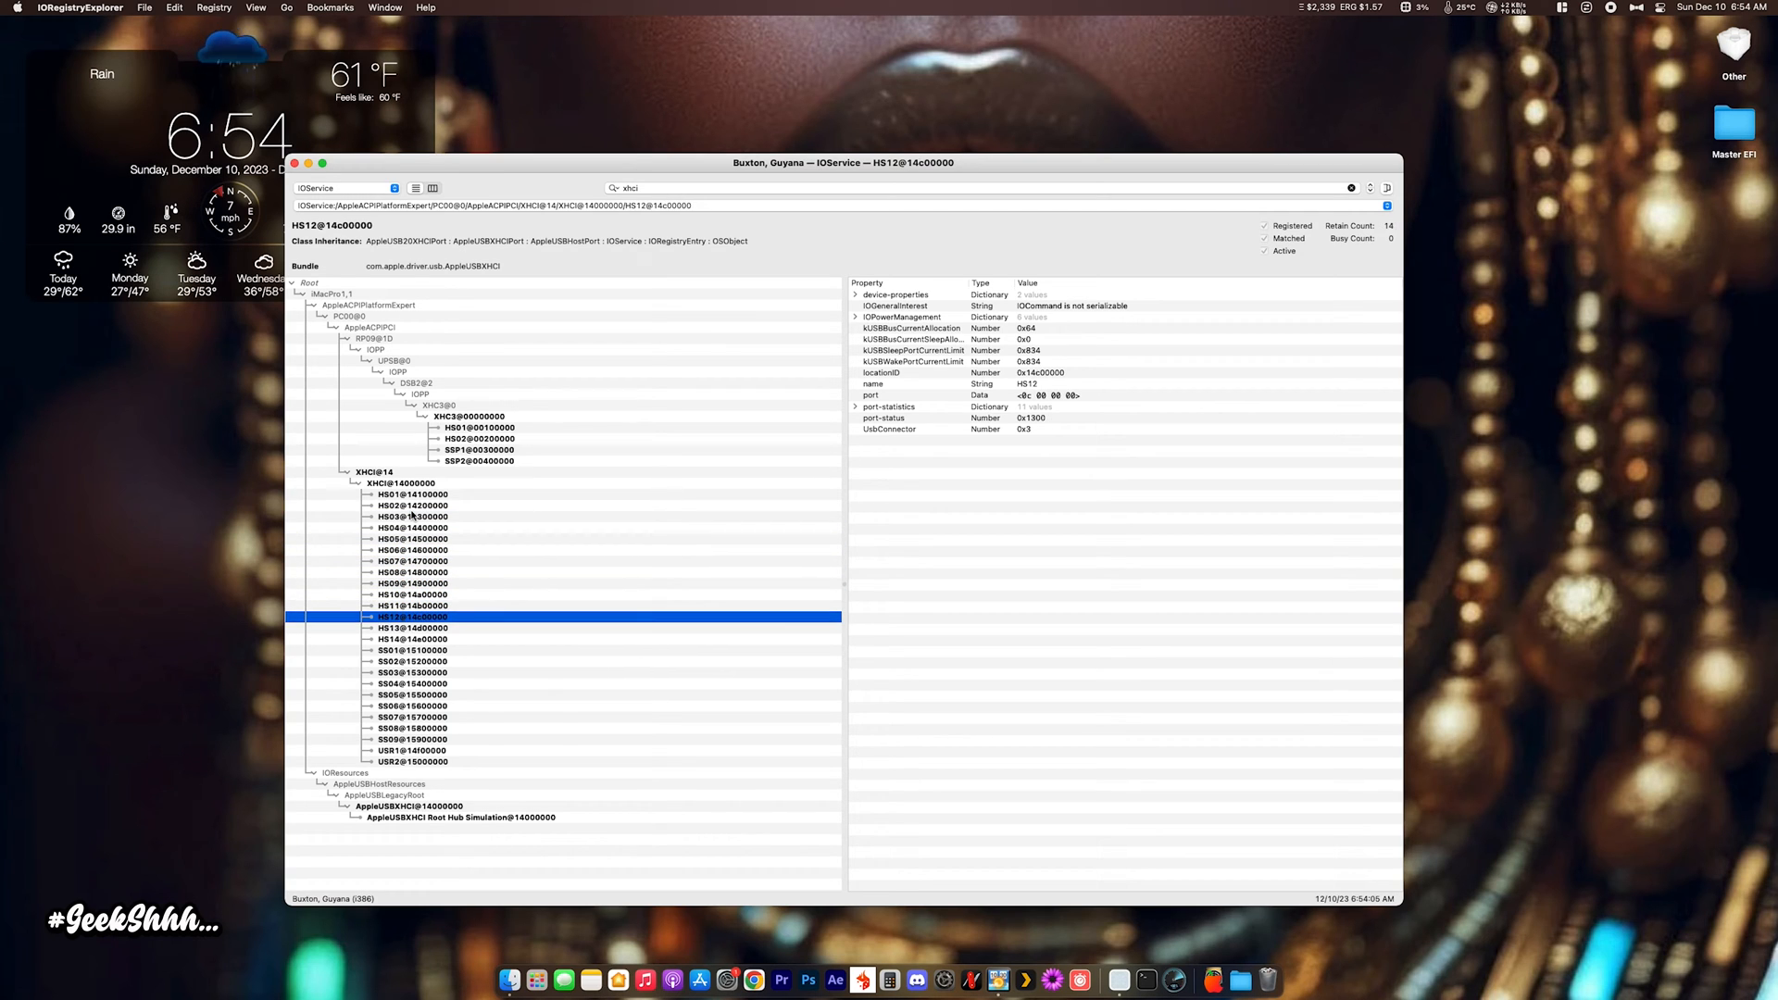
left_click(411, 661)
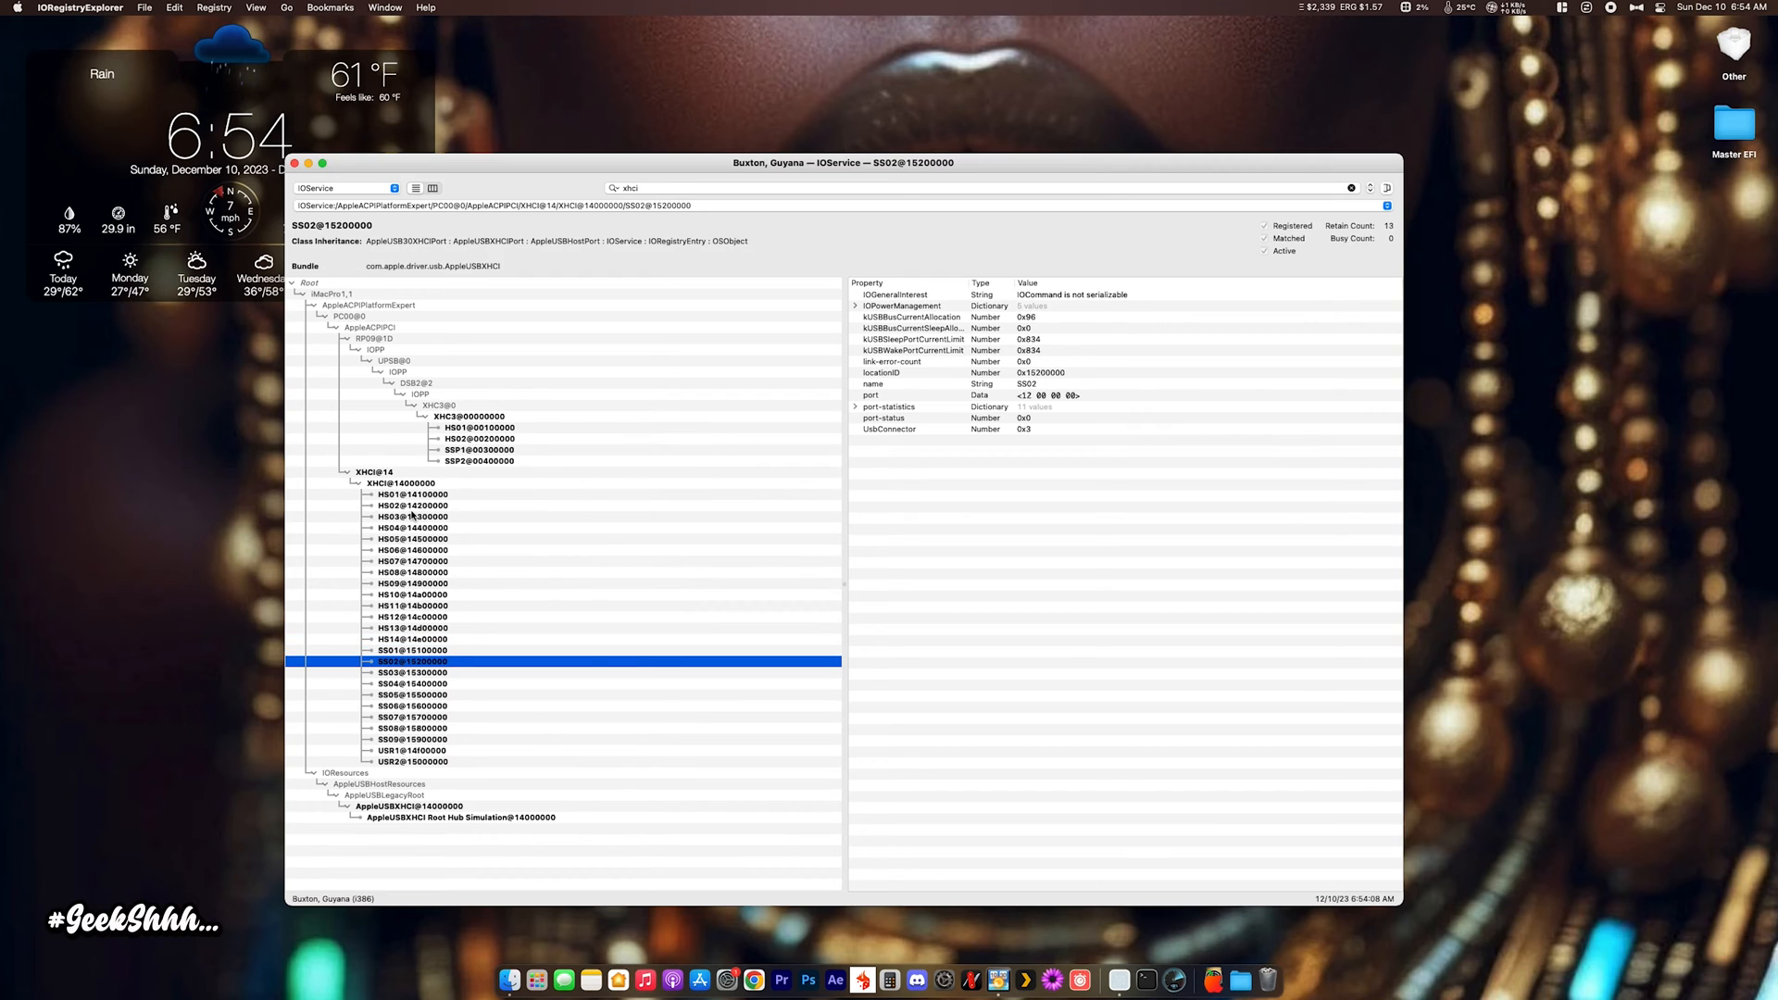
left_click(411, 715)
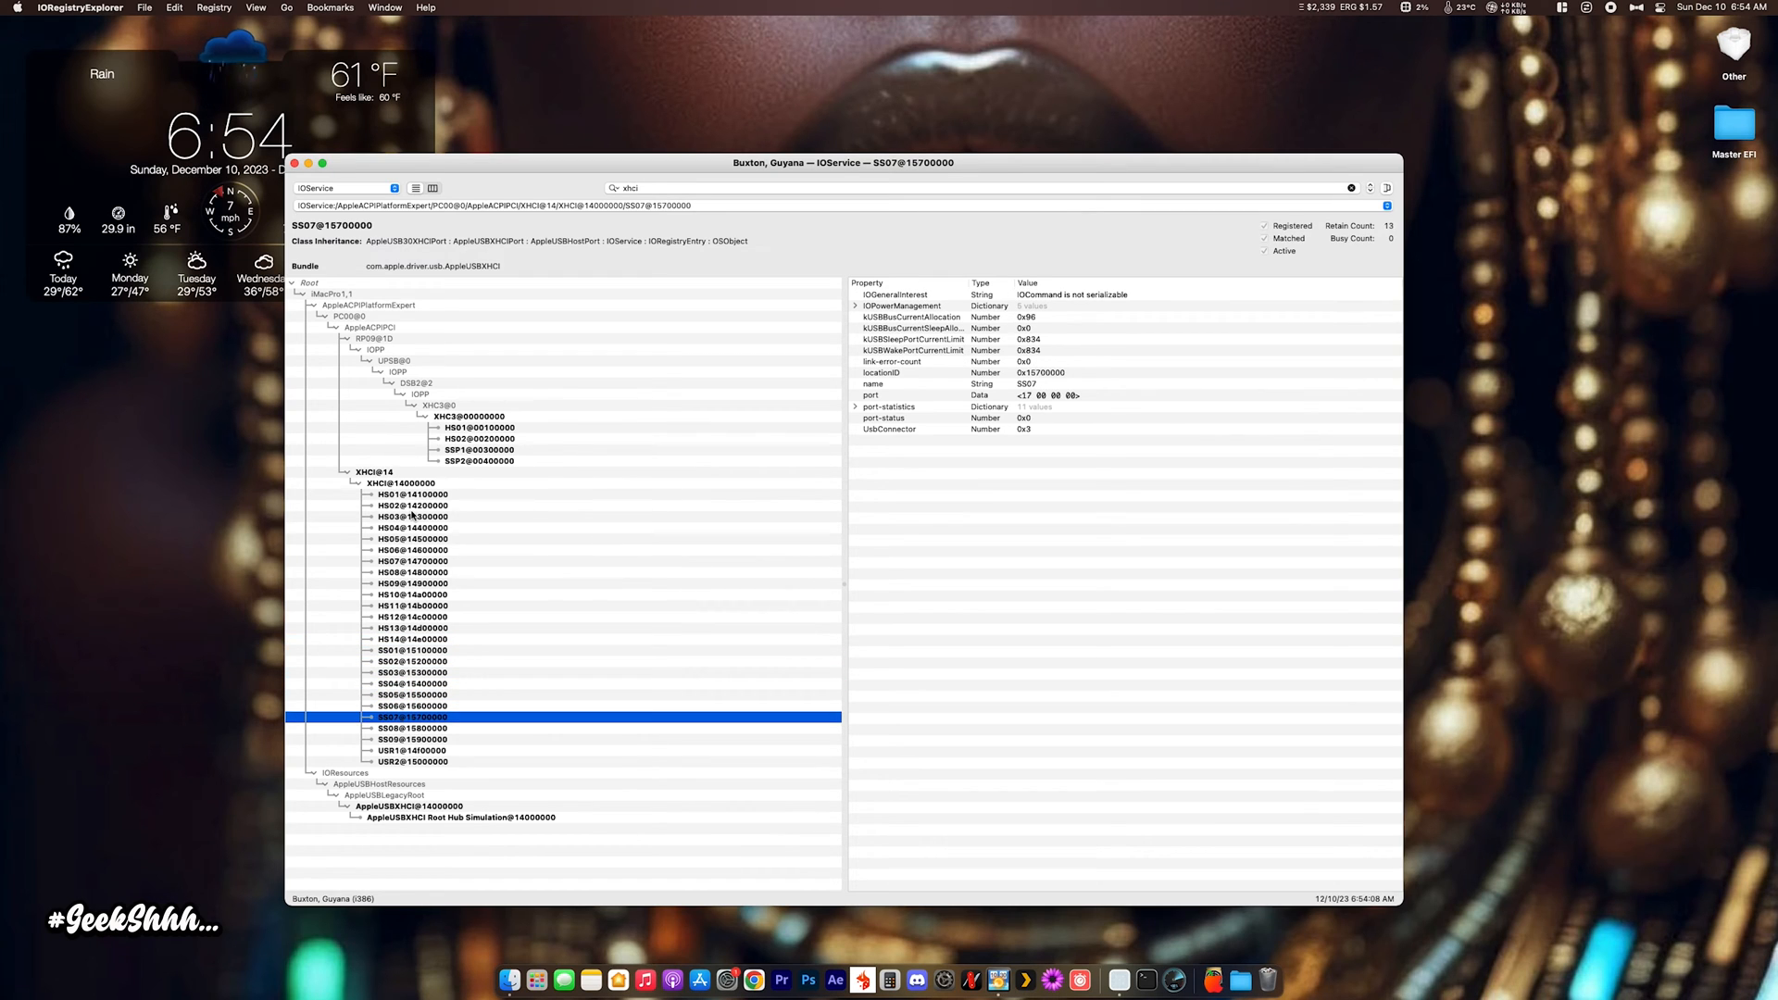
left_click(409, 762)
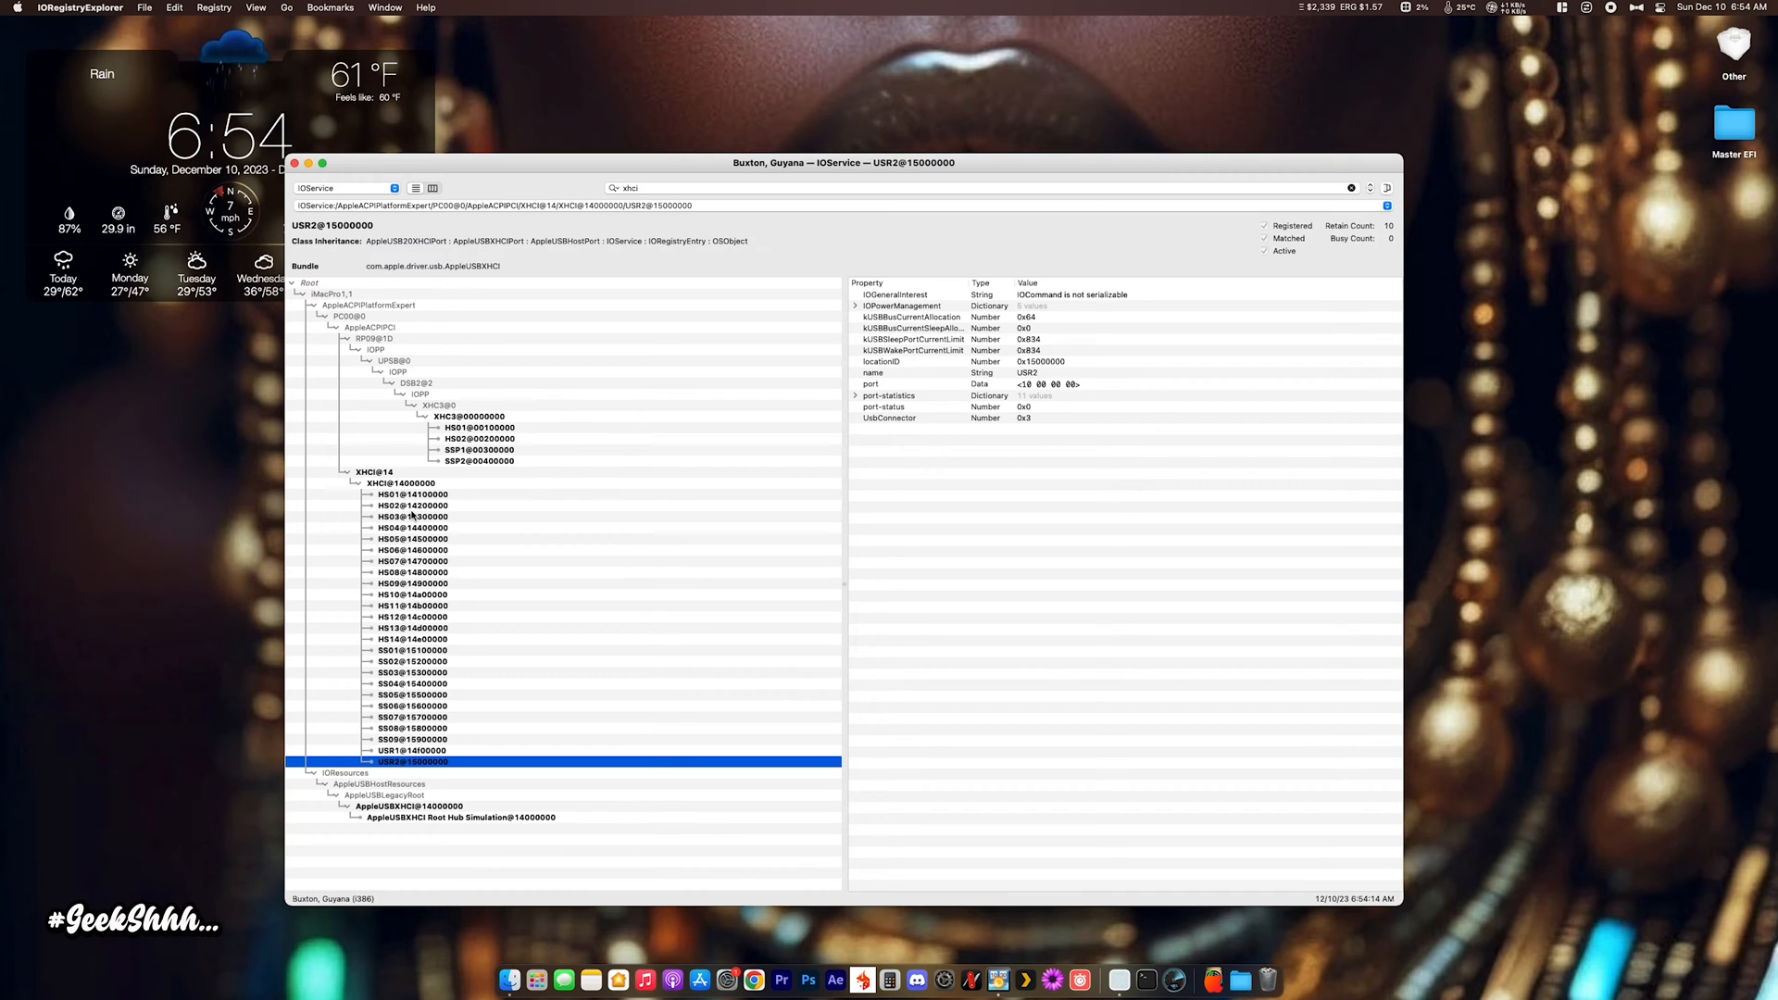
mouse_move(465, 537)
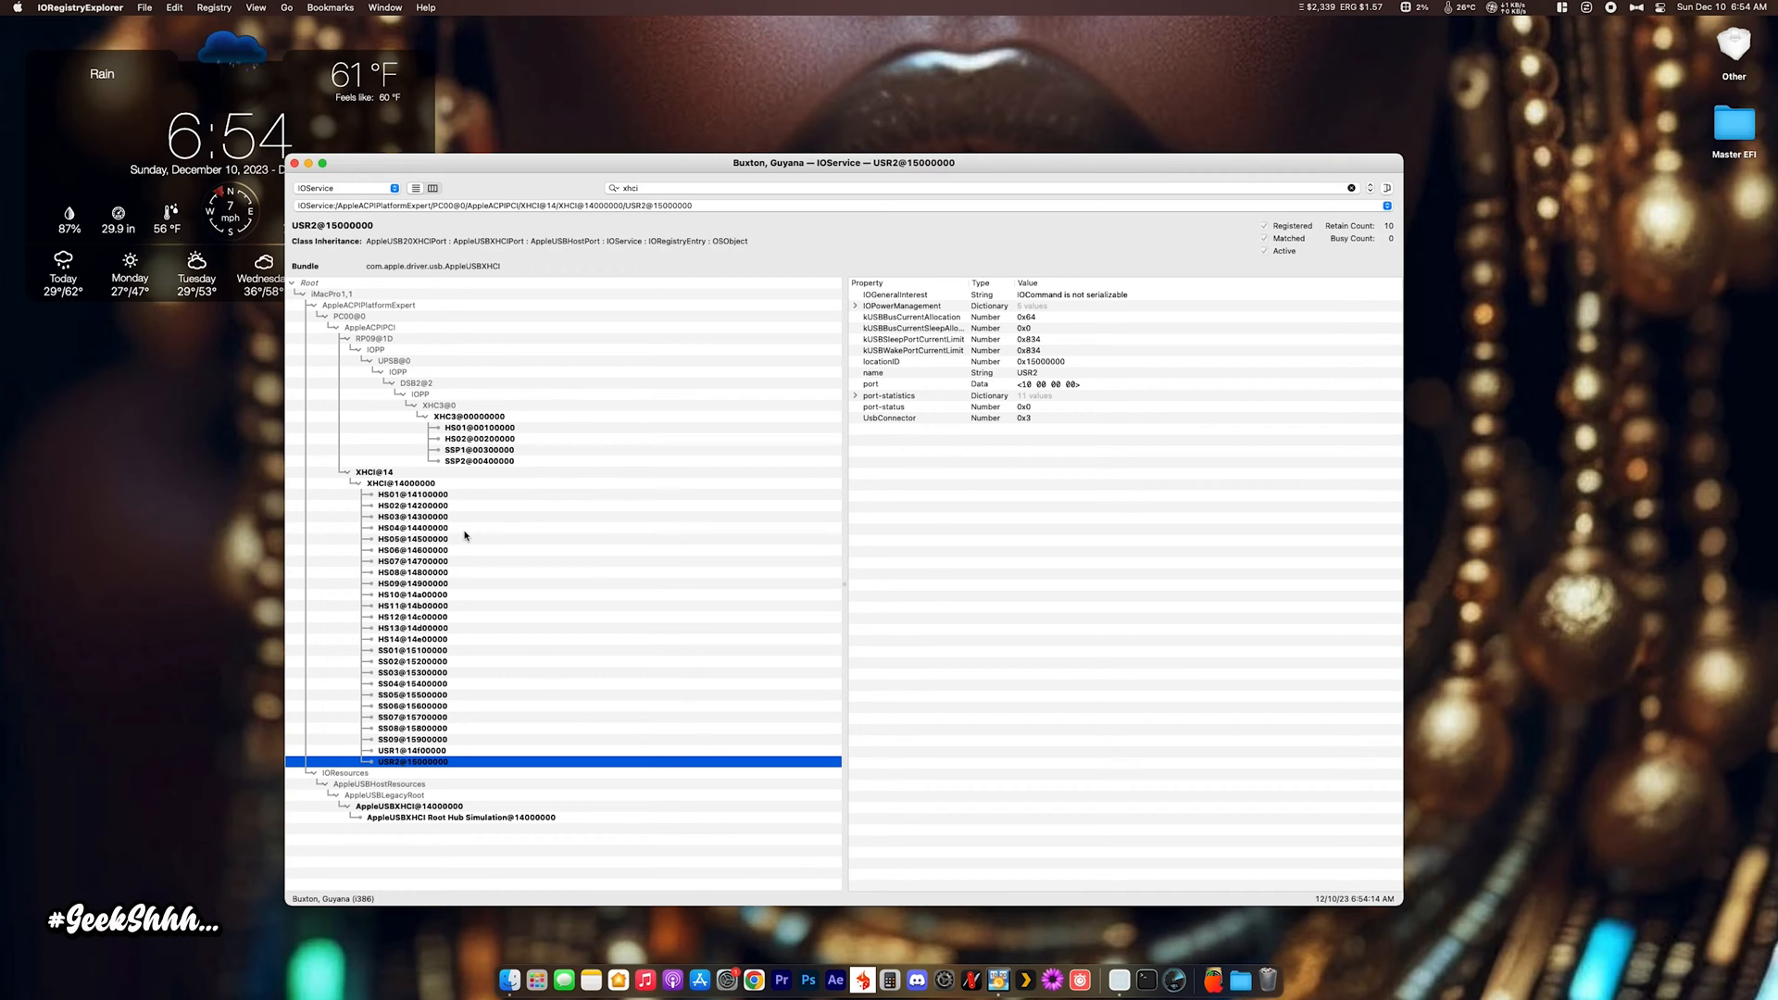
mouse_move(413, 528)
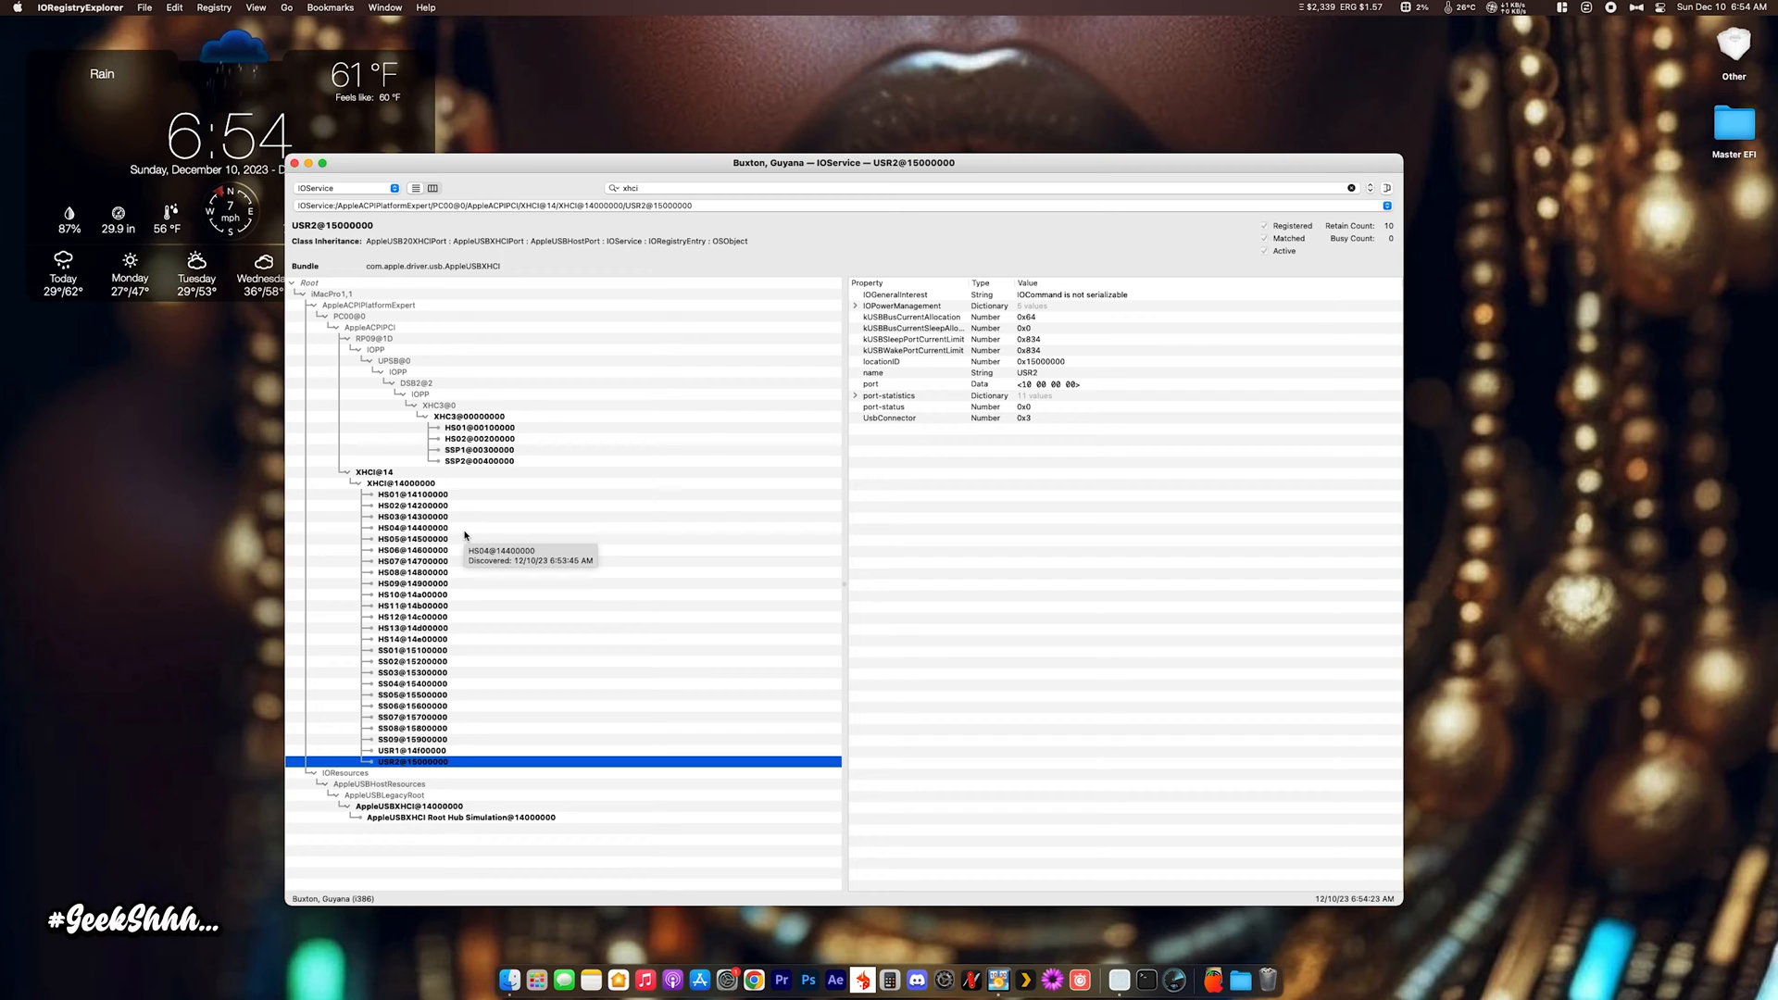
mouse_move(1347, 374)
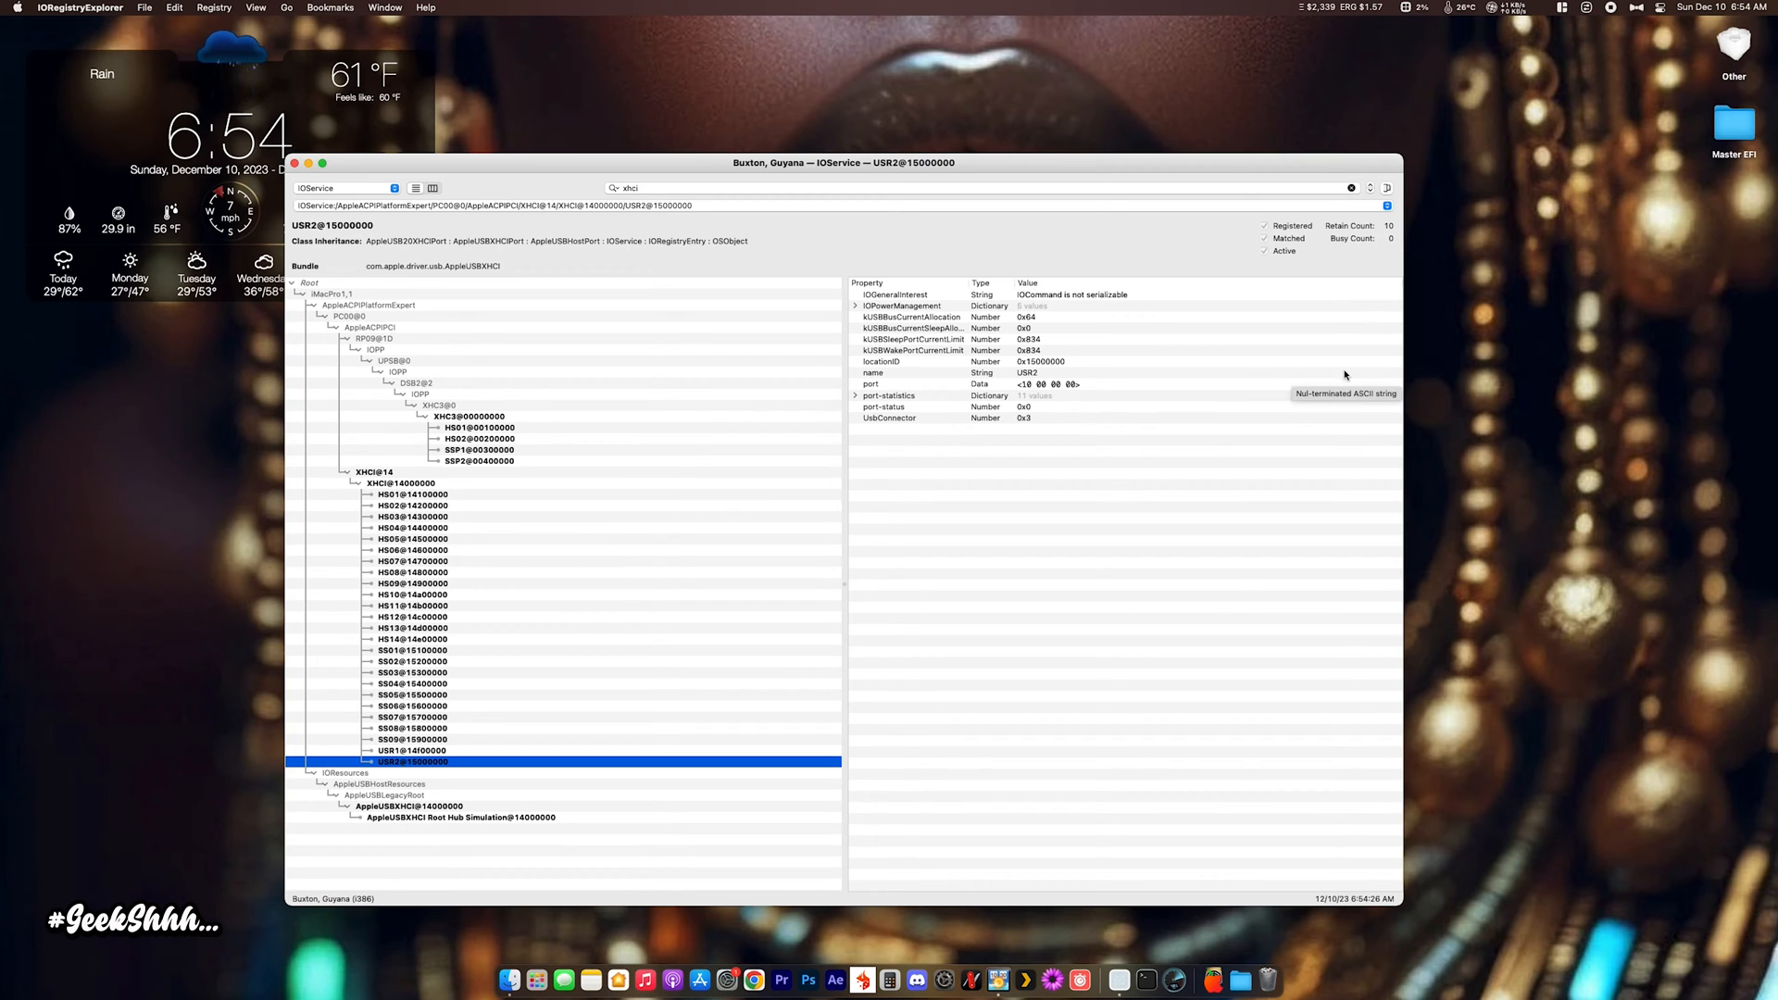
mouse_move(1476, 350)
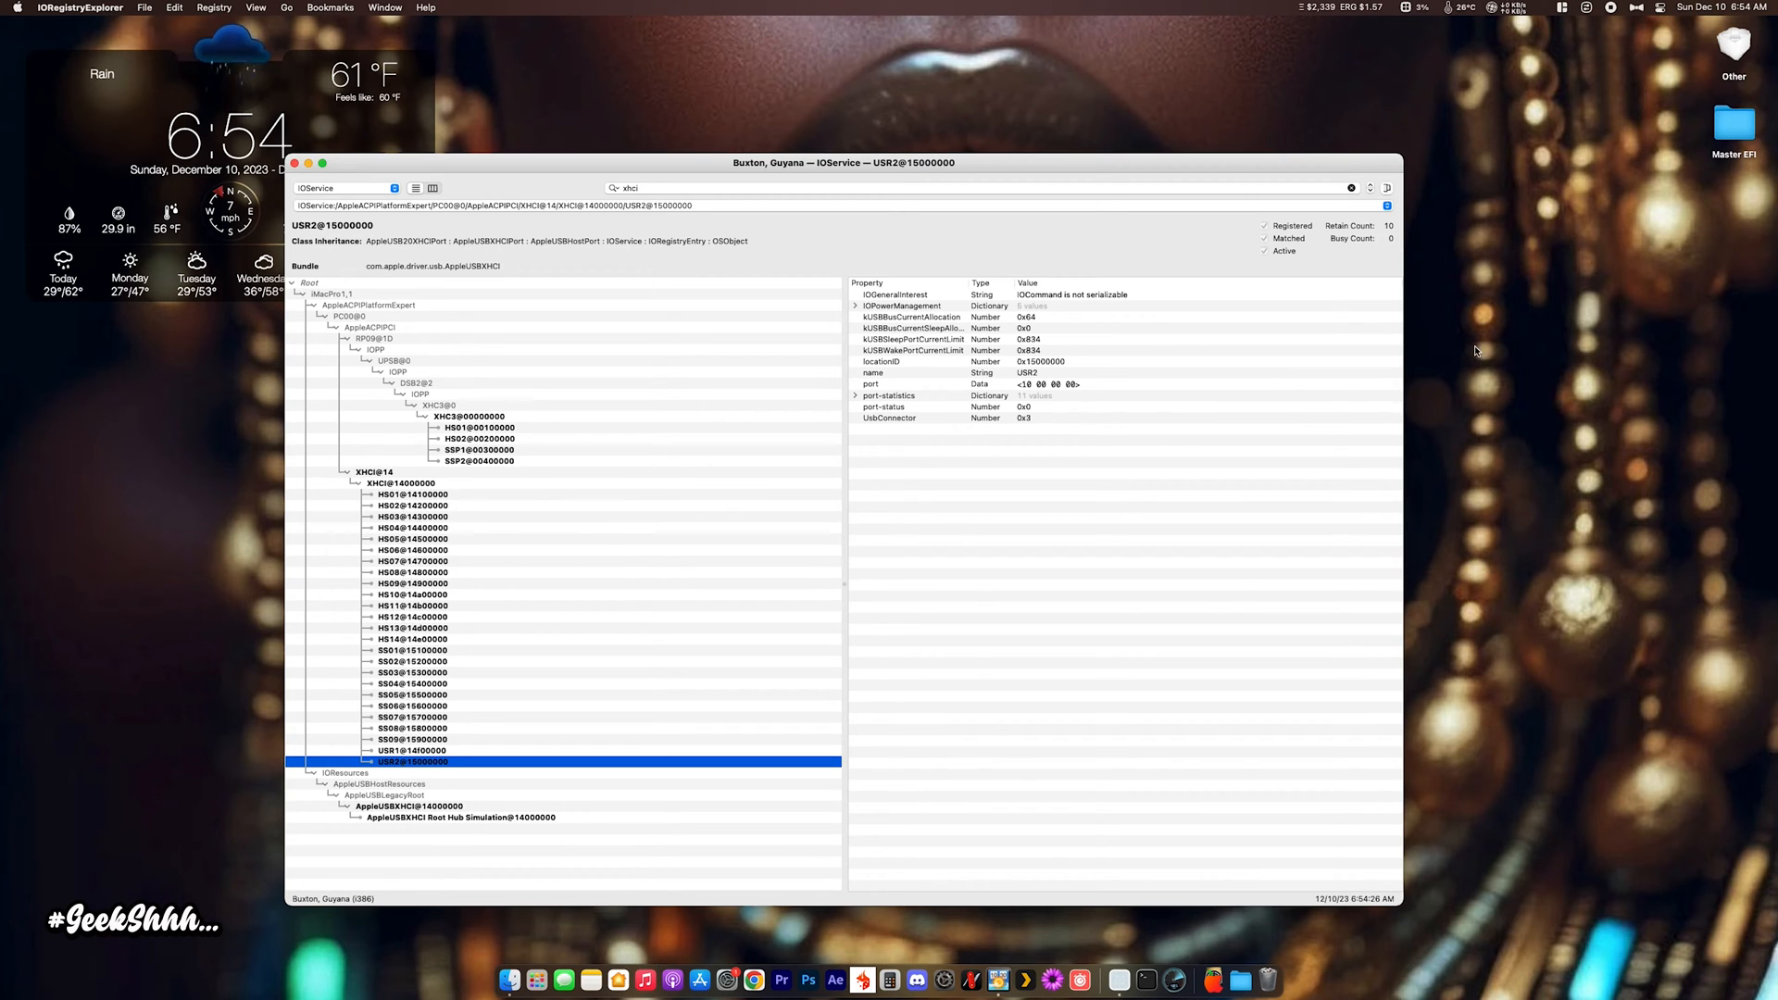
mouse_move(1444, 361)
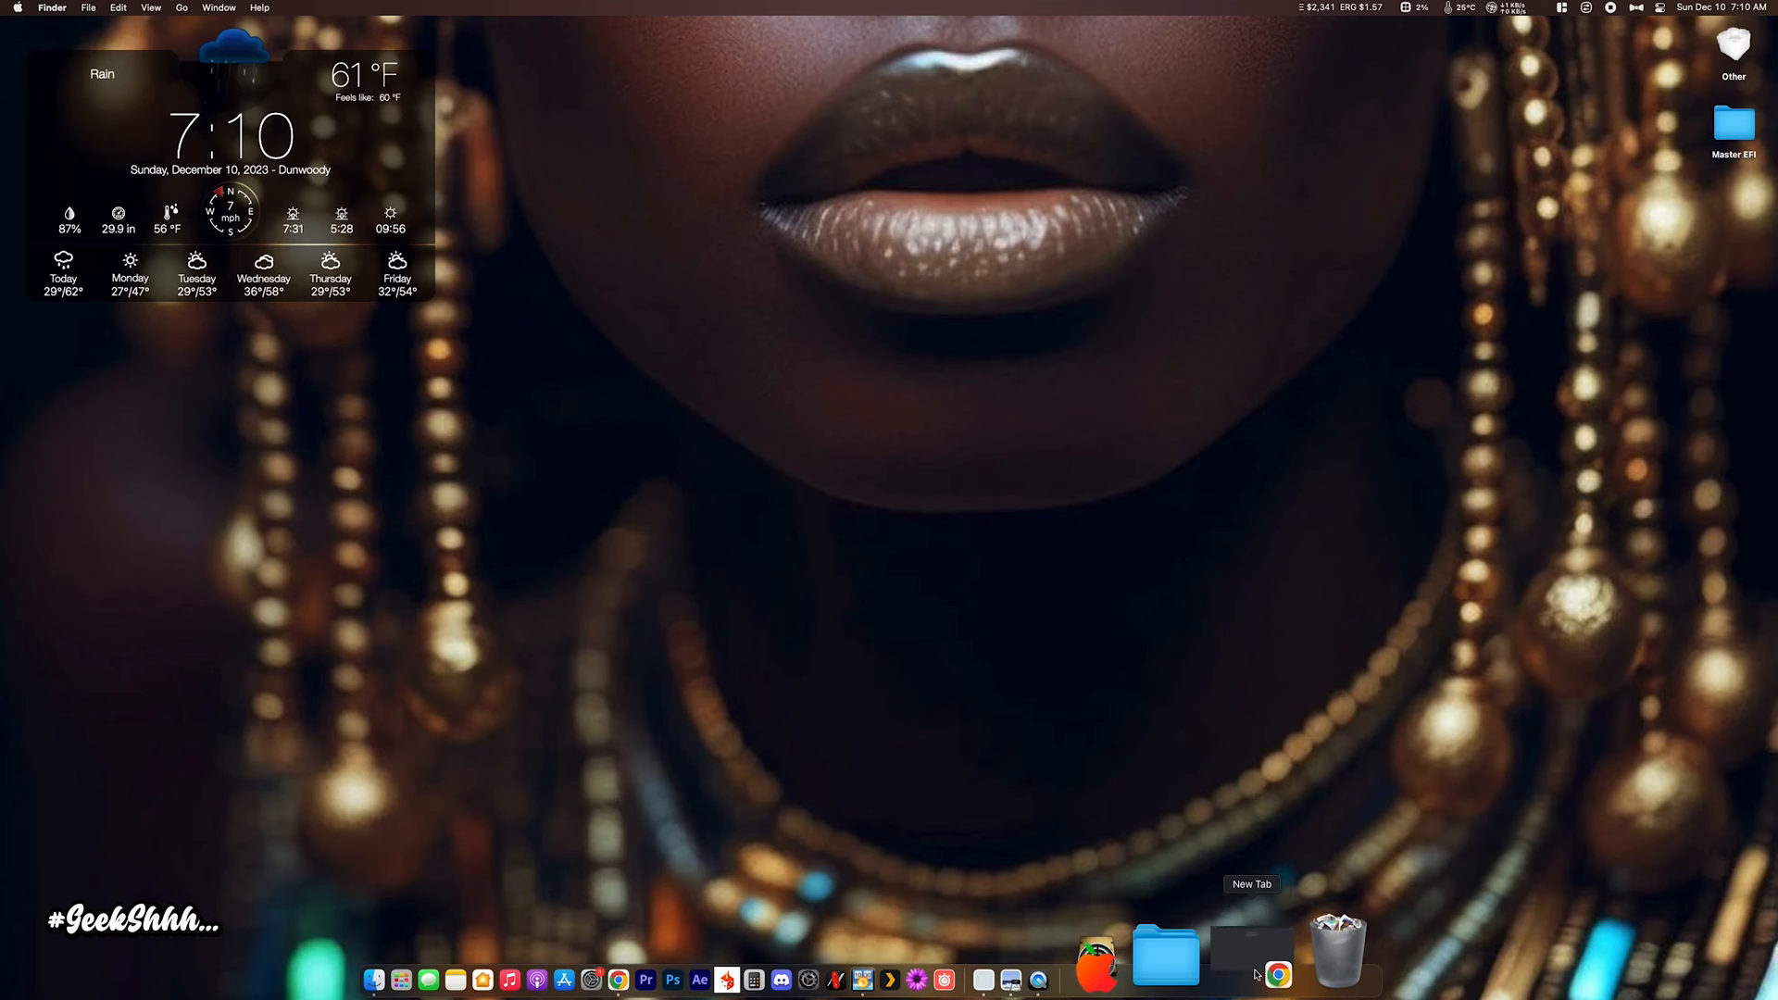
Bring up github.com/USBToolBox/tool in Chrome with the page zoomed larger for reading.
left_click(1277, 974)
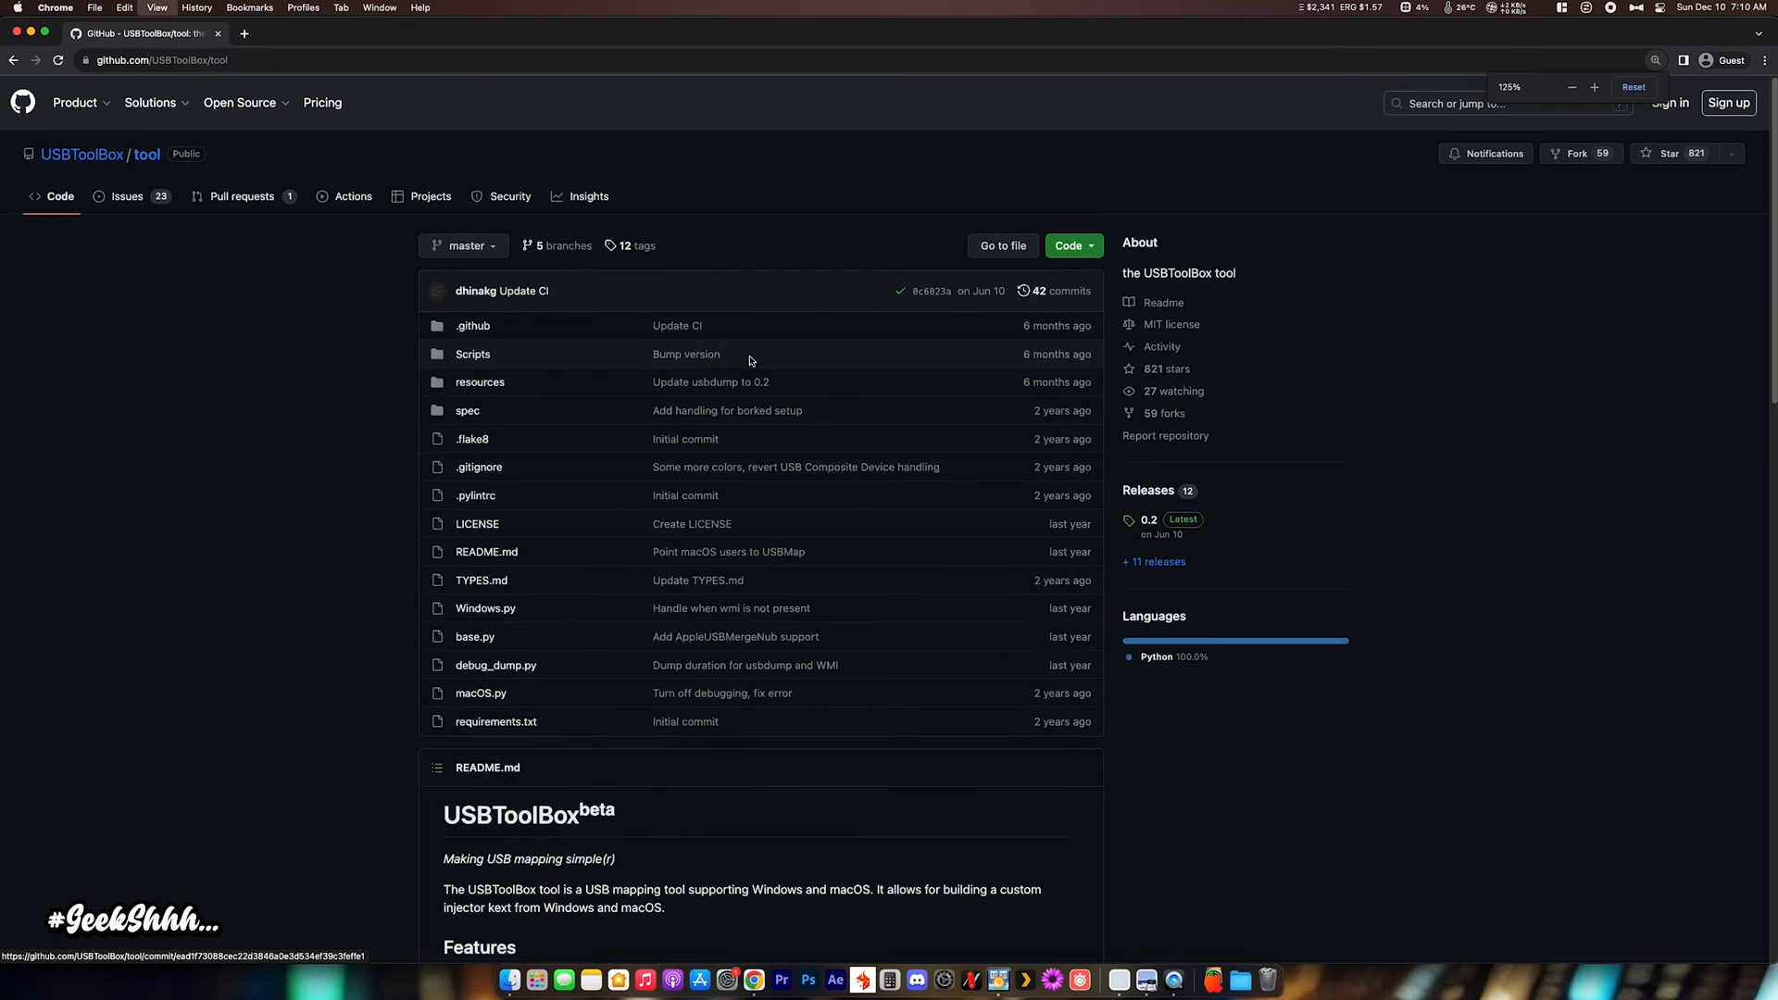
left_click(1634, 87)
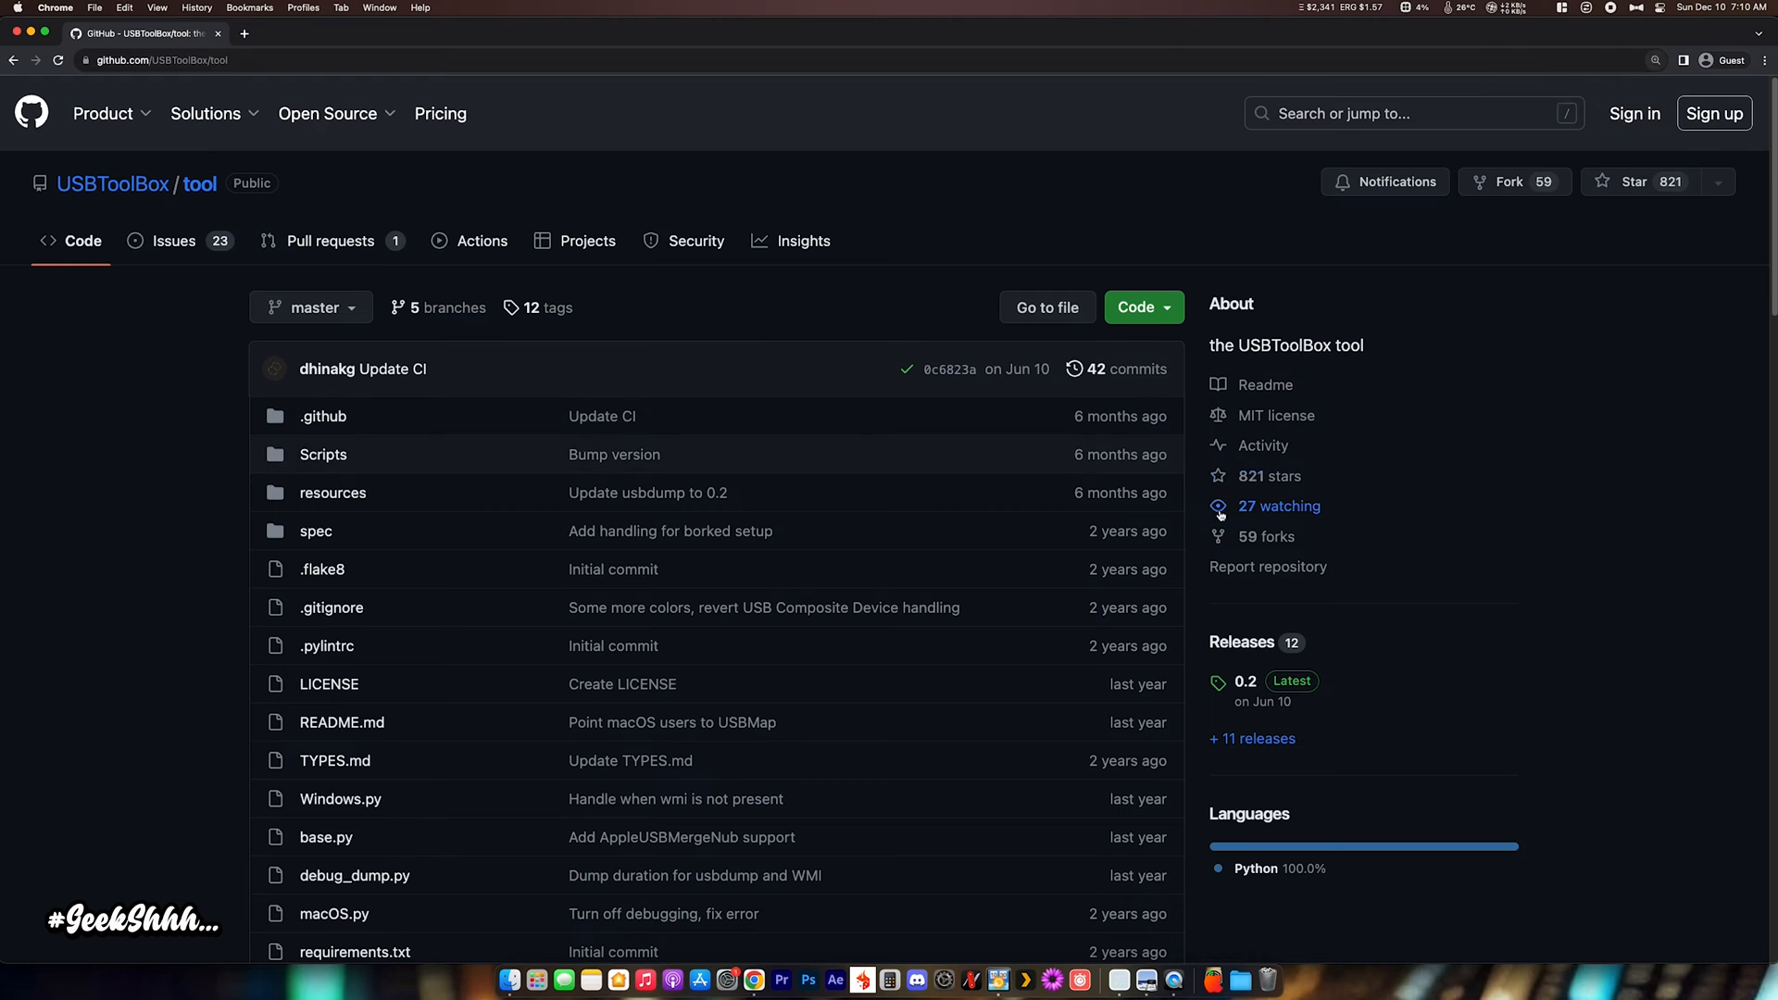
scroll("down", 3)
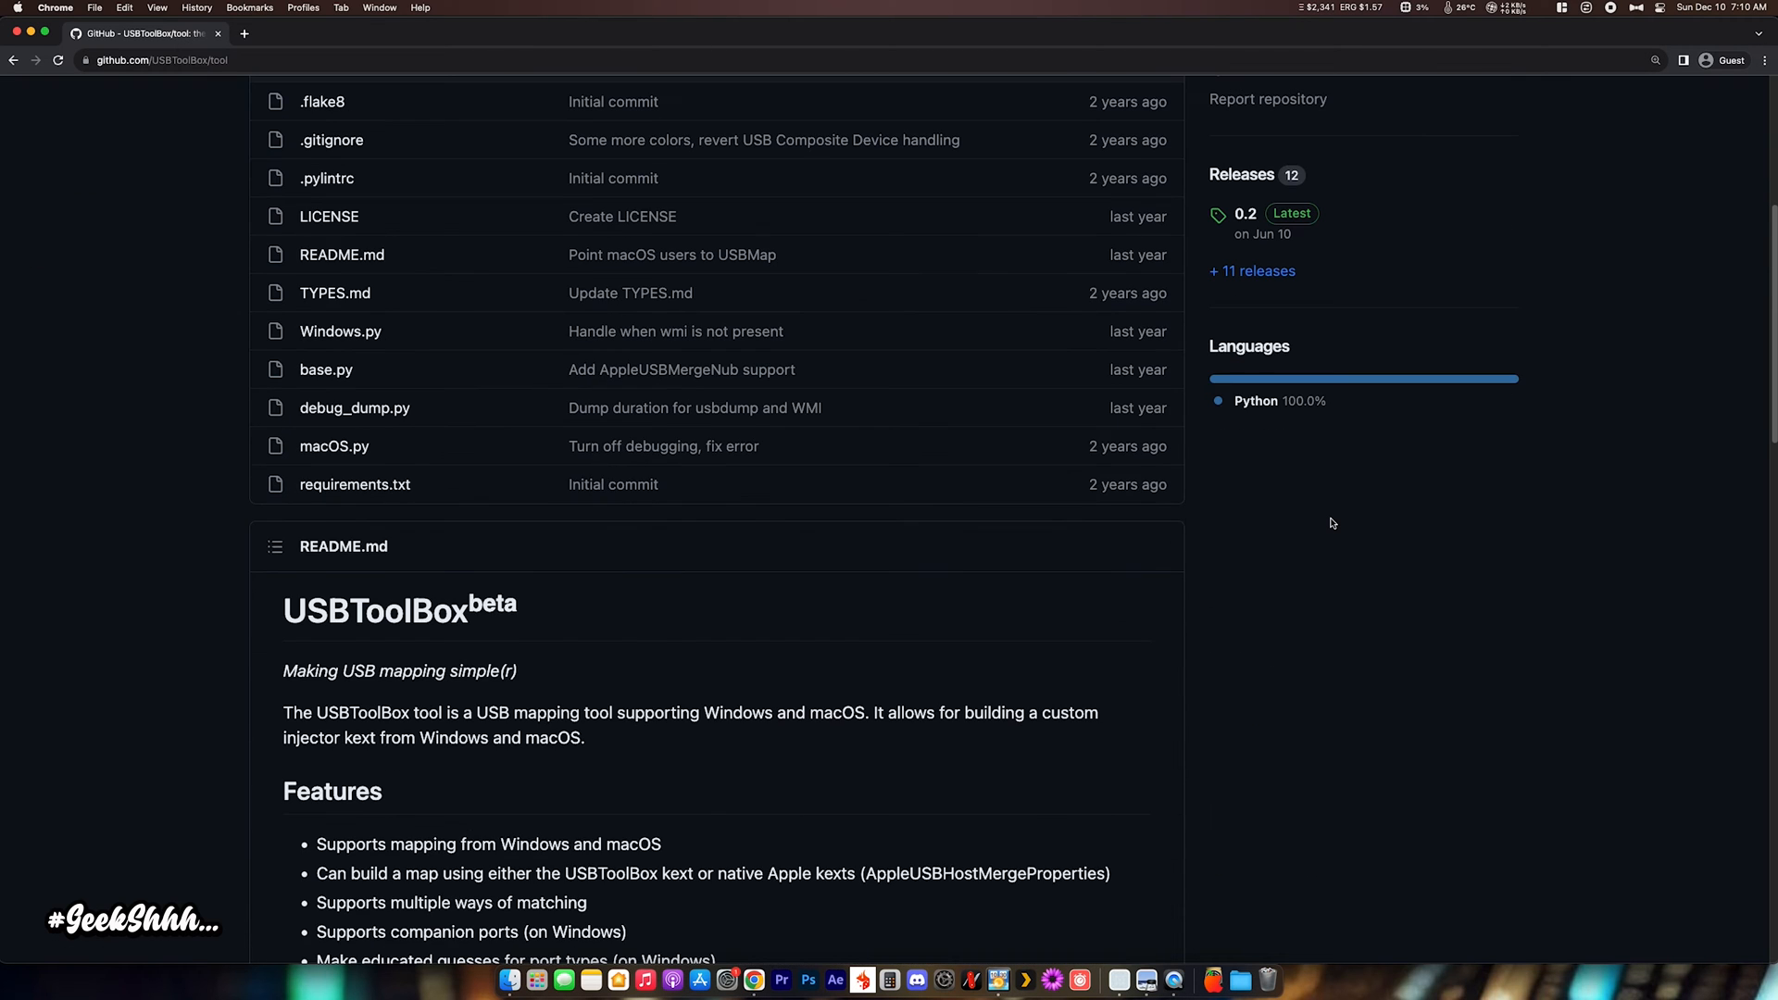
scroll("up", 3)
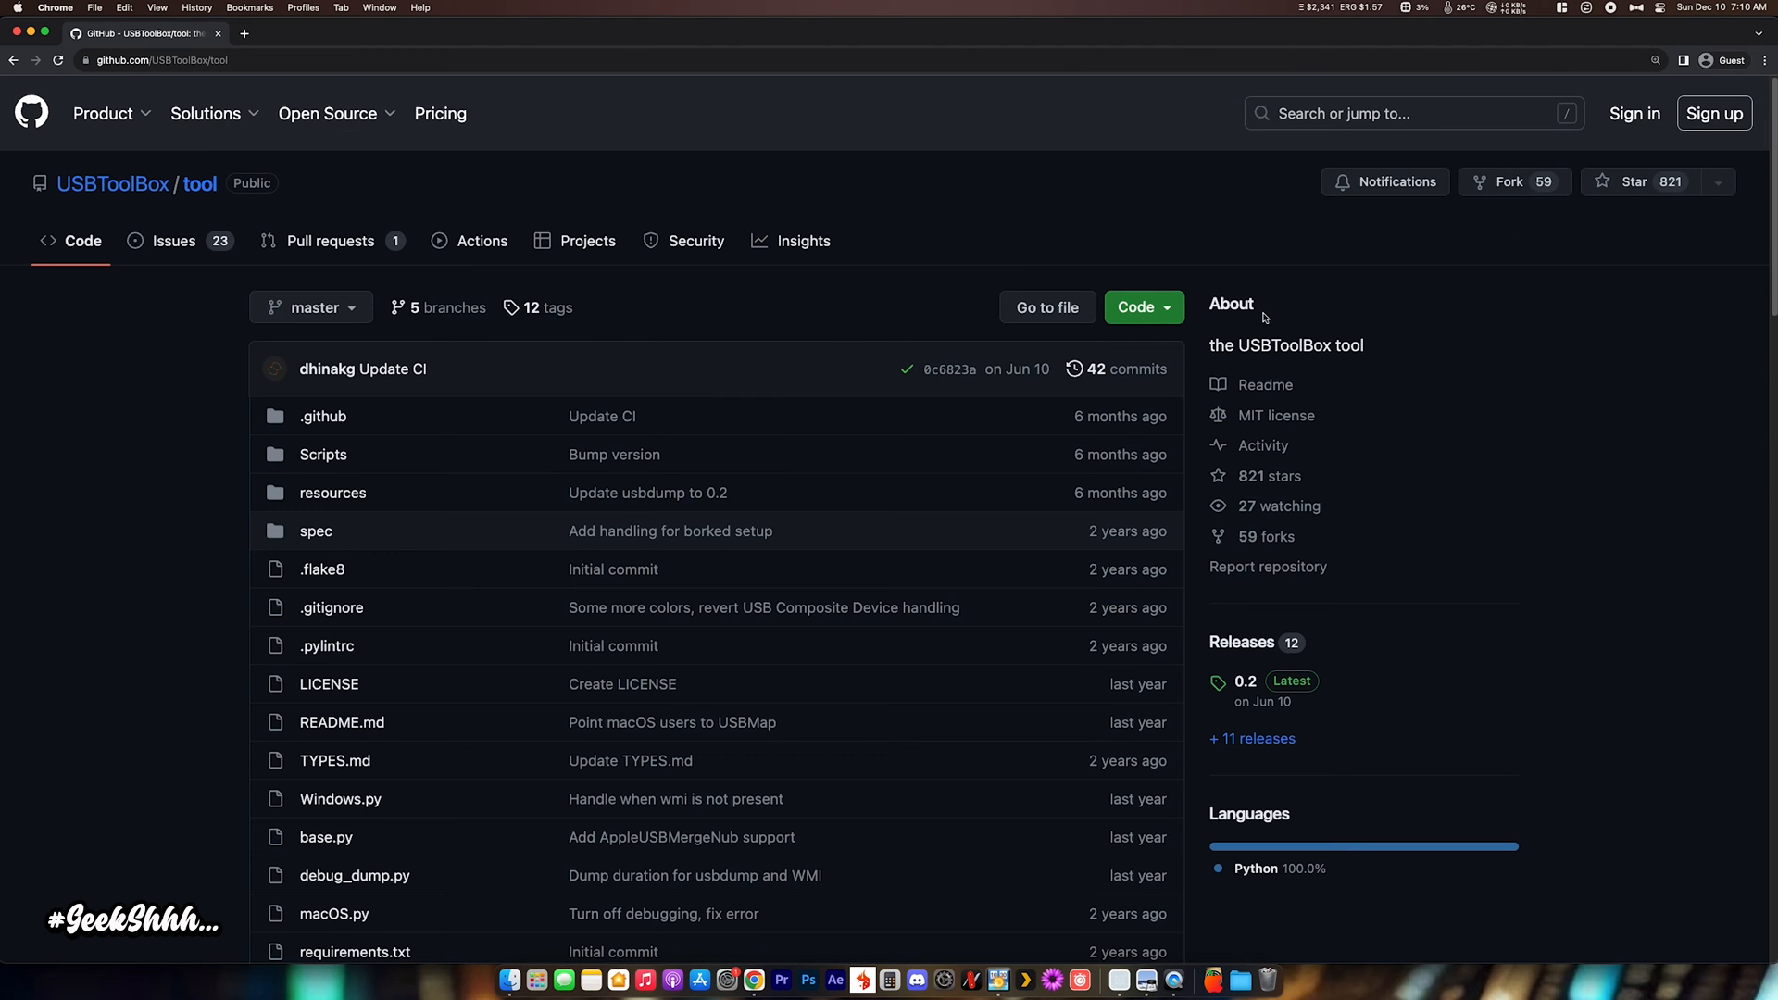
left_click(1136, 308)
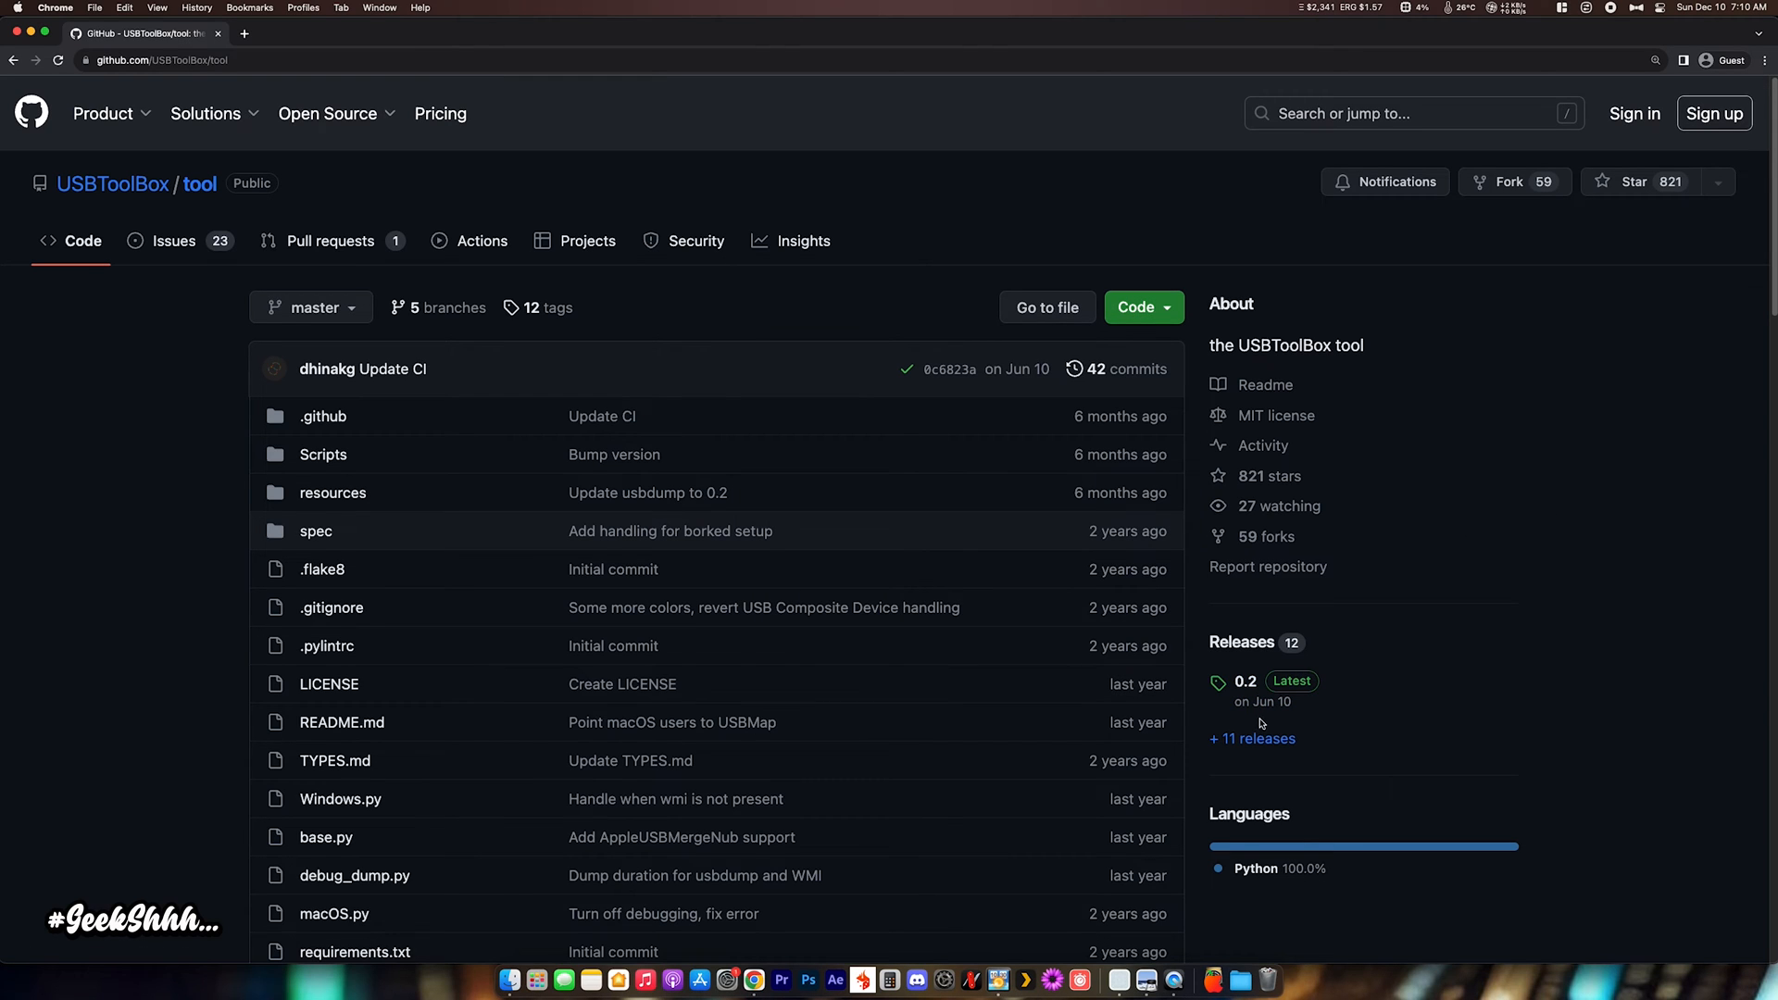
Navigate from the repository to the USBToolBox tool 0.1.1 release page.
left_click(1252, 739)
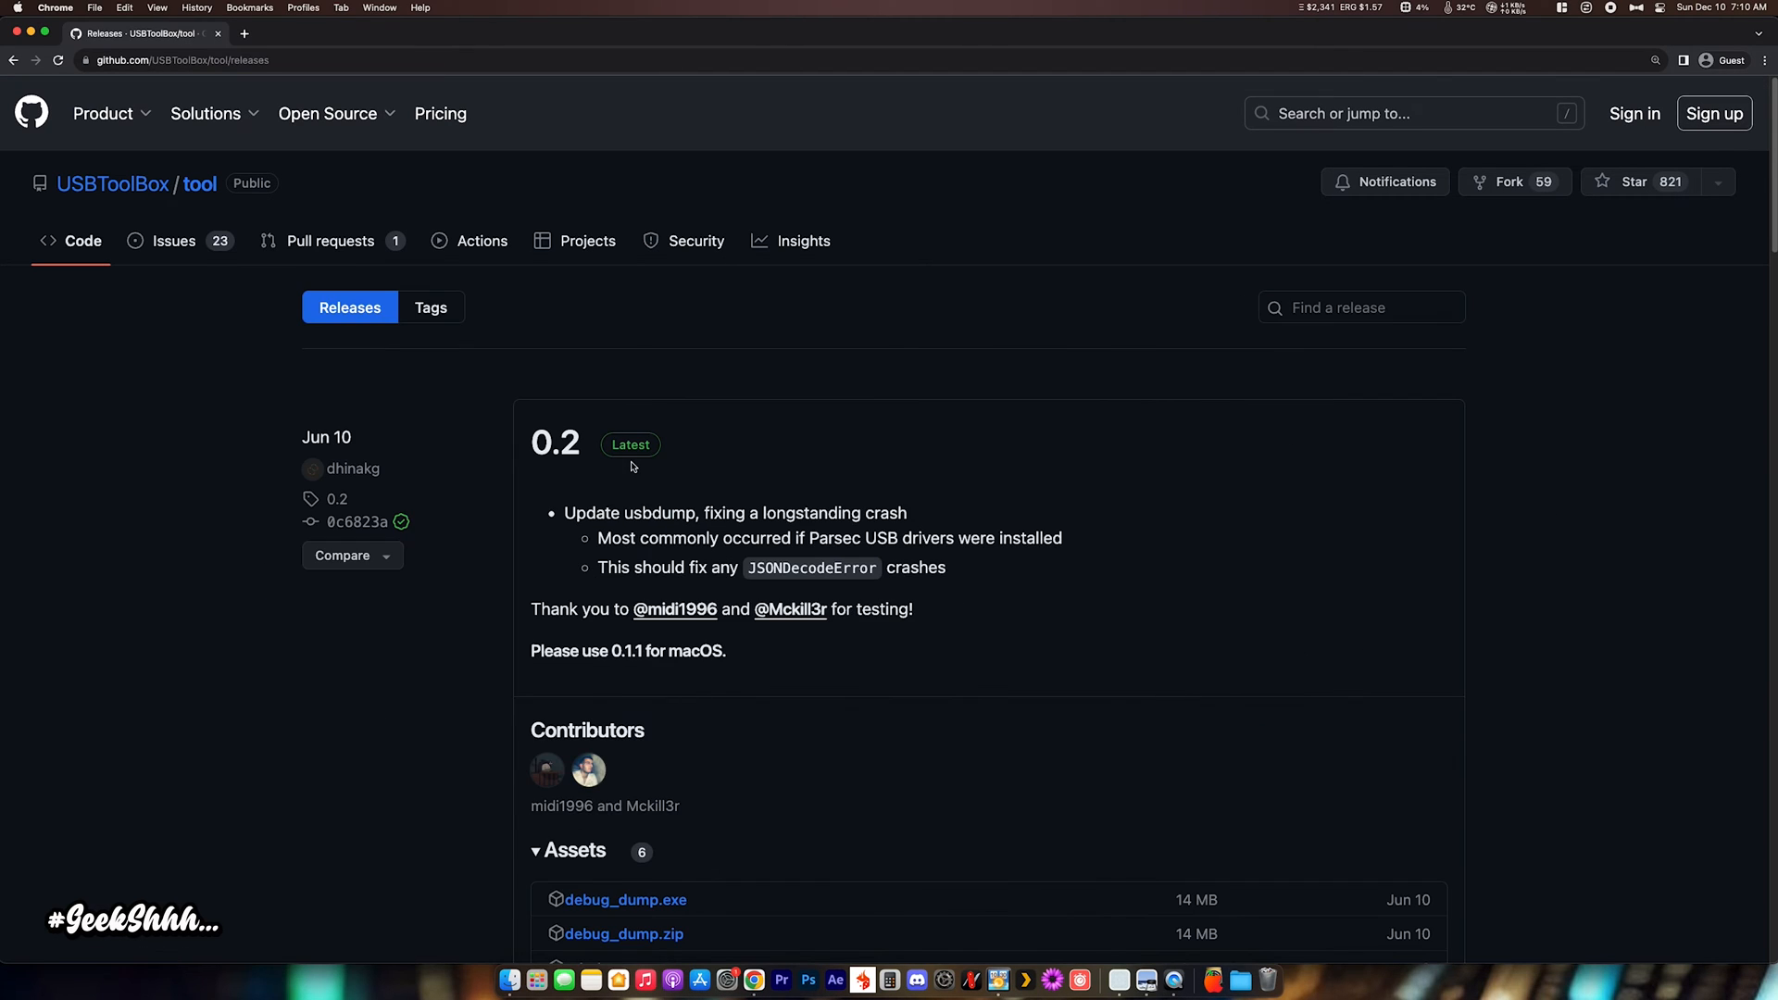
scroll("down", 3)
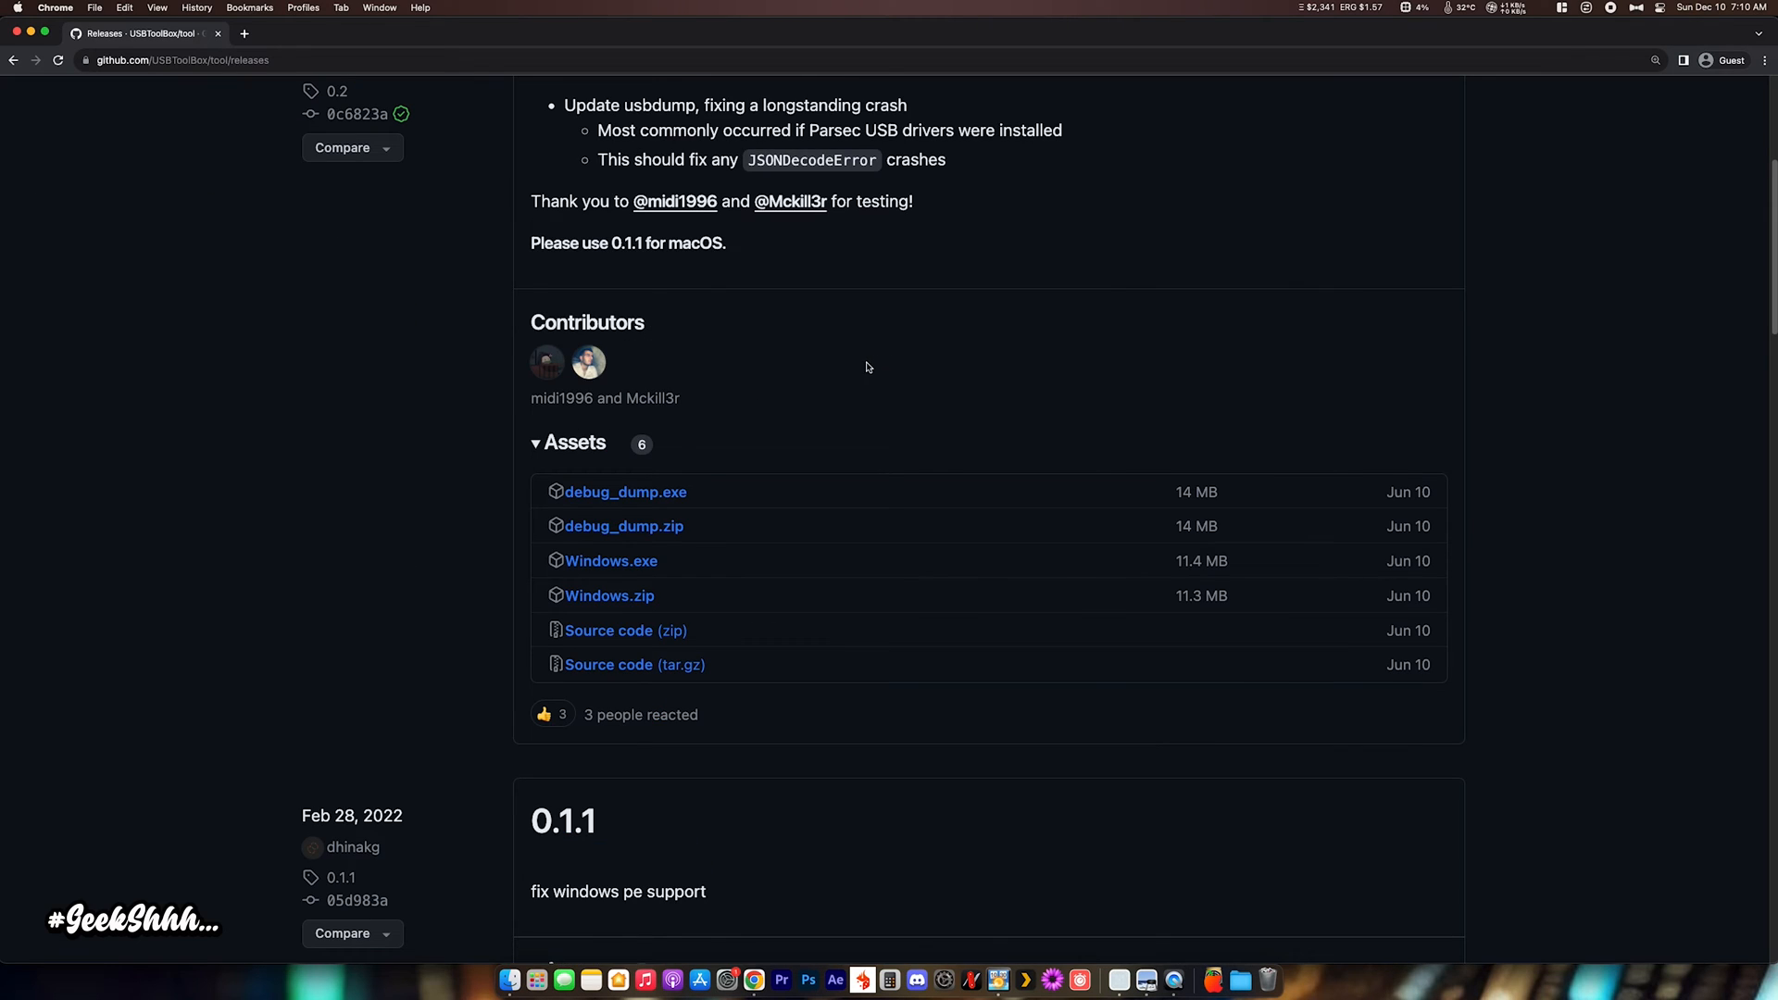
scroll("down", 3)
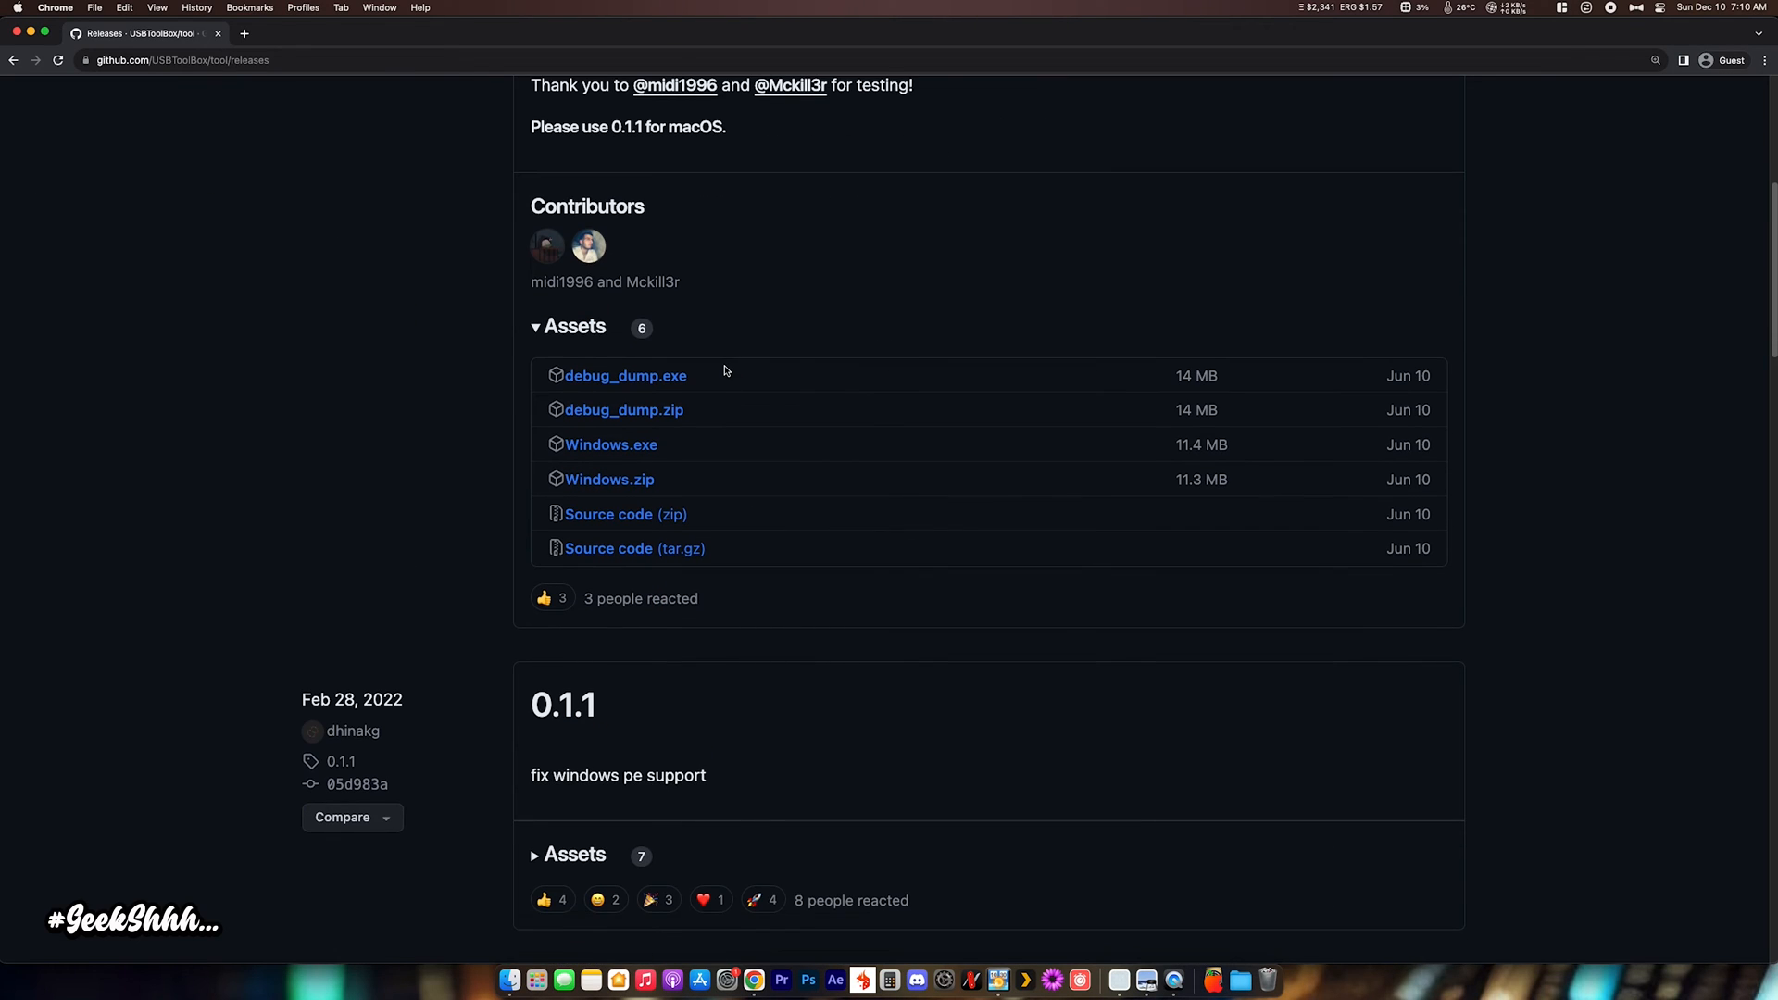
scroll("up", 3)
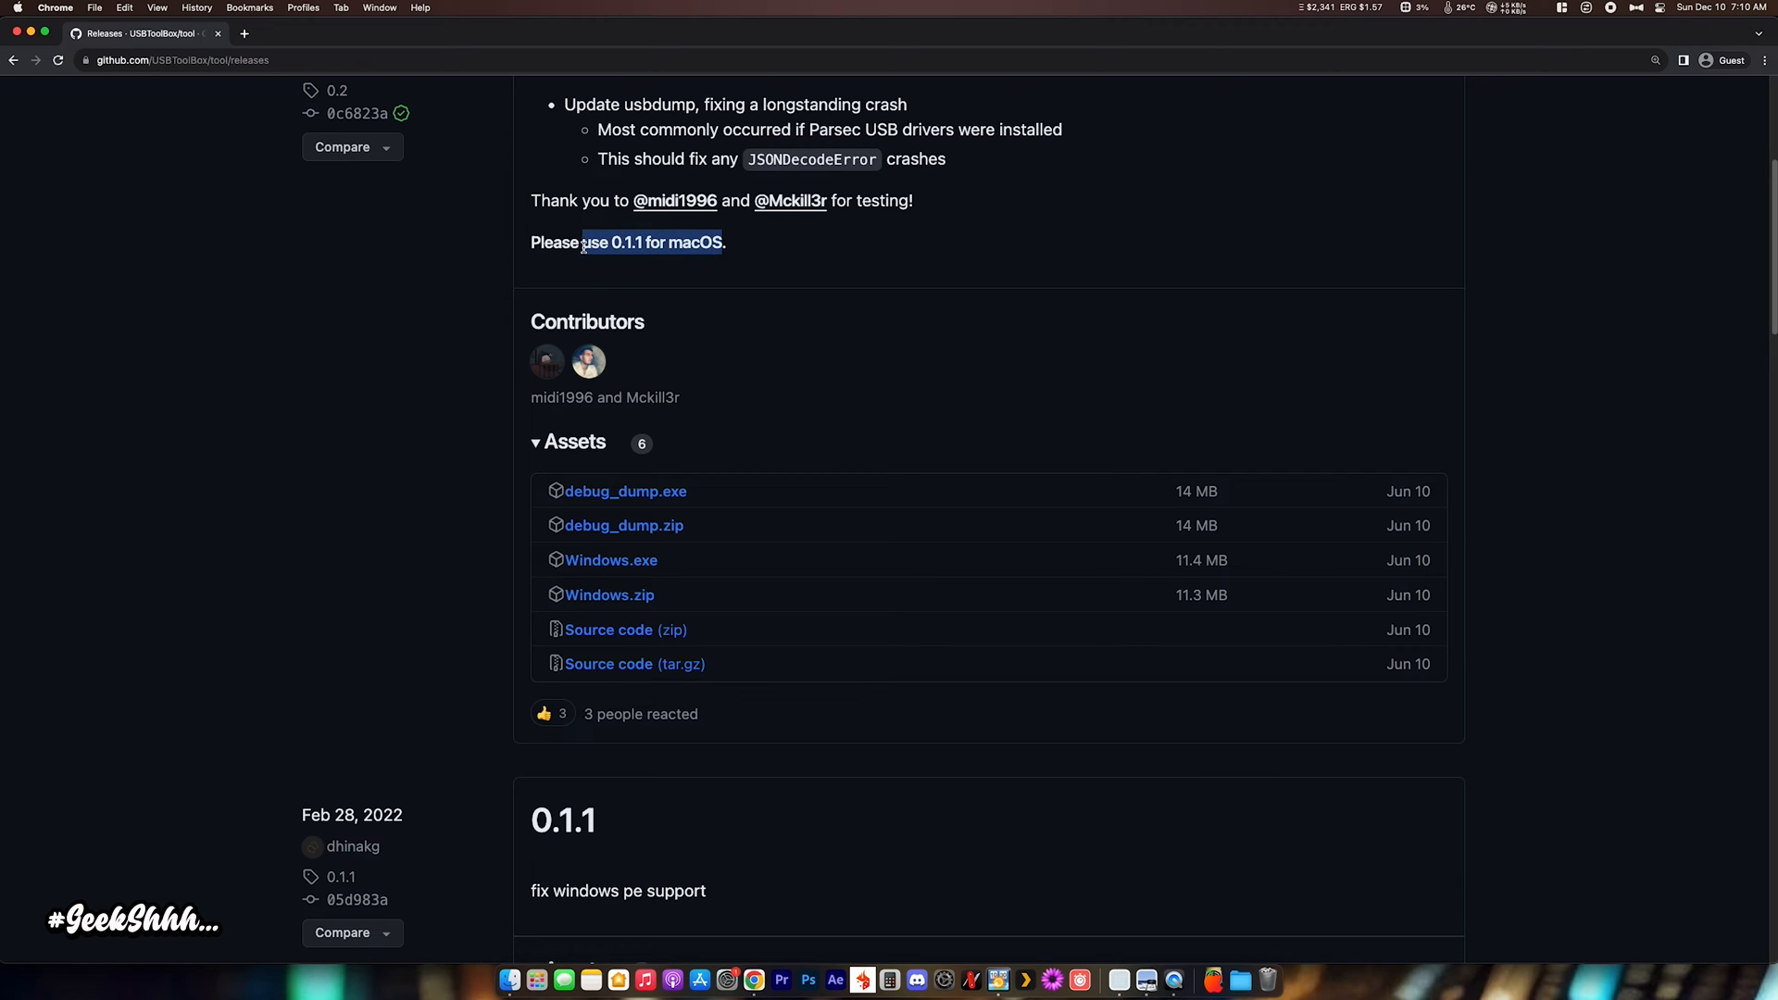
scroll("down", 3)
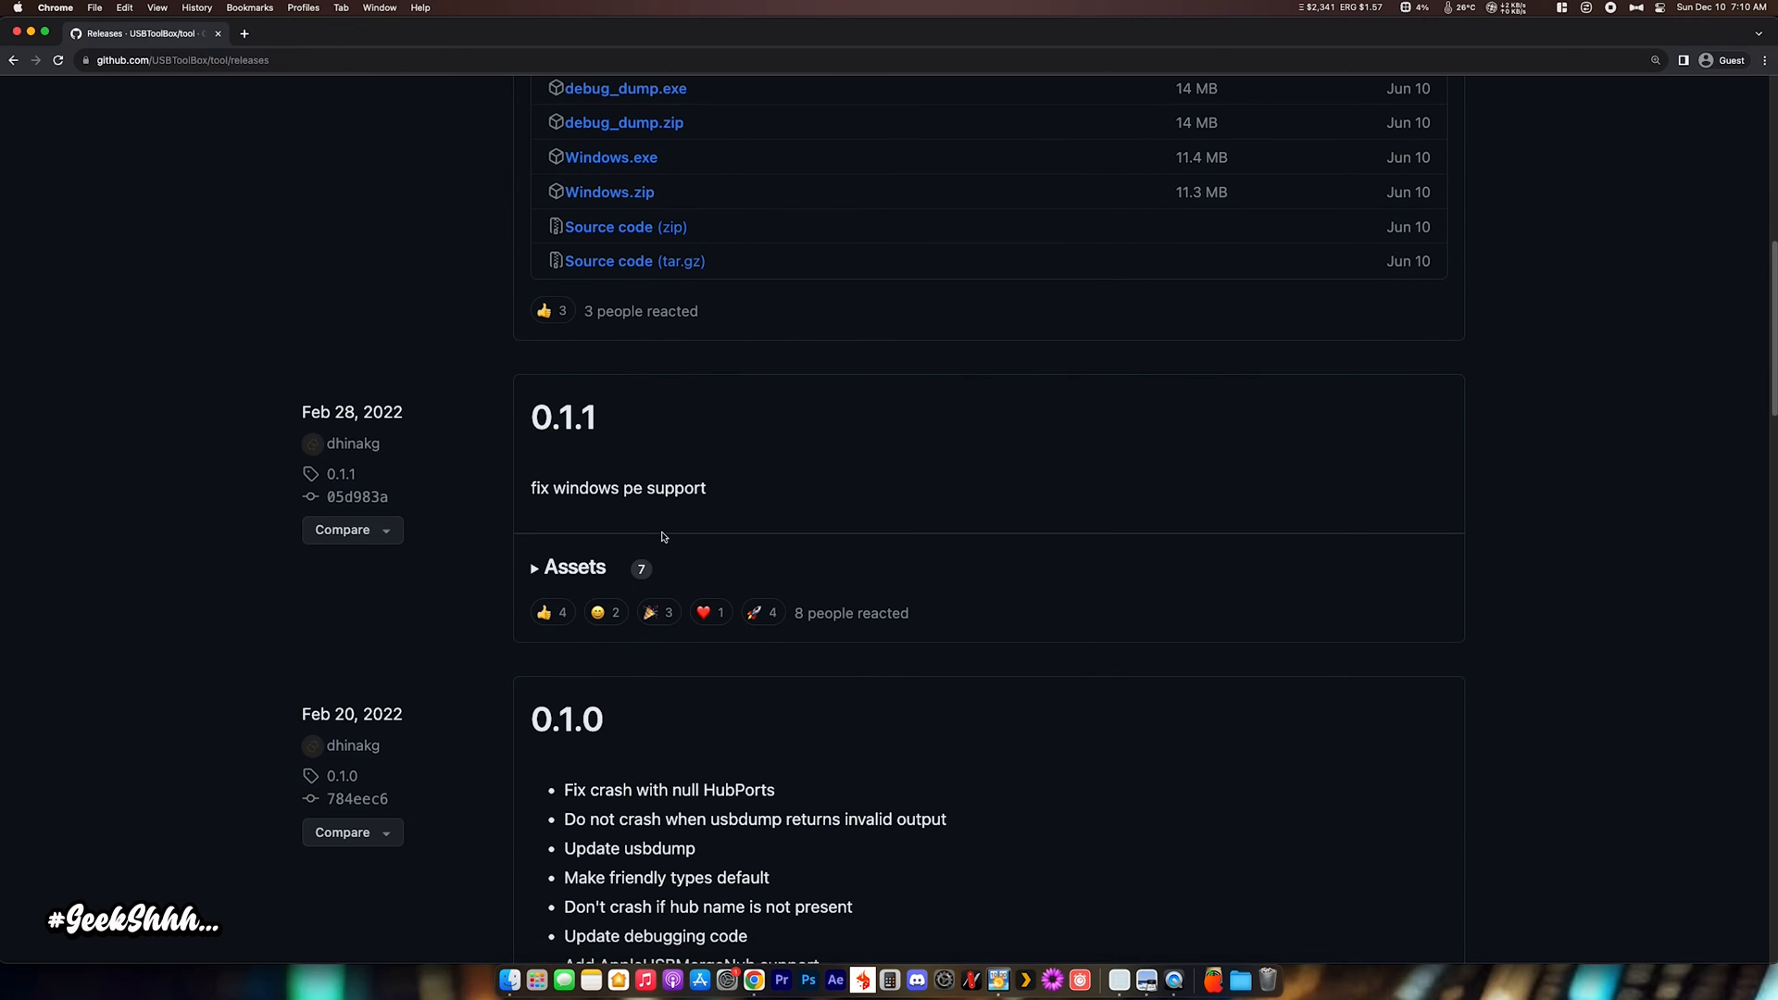
left_click(563, 417)
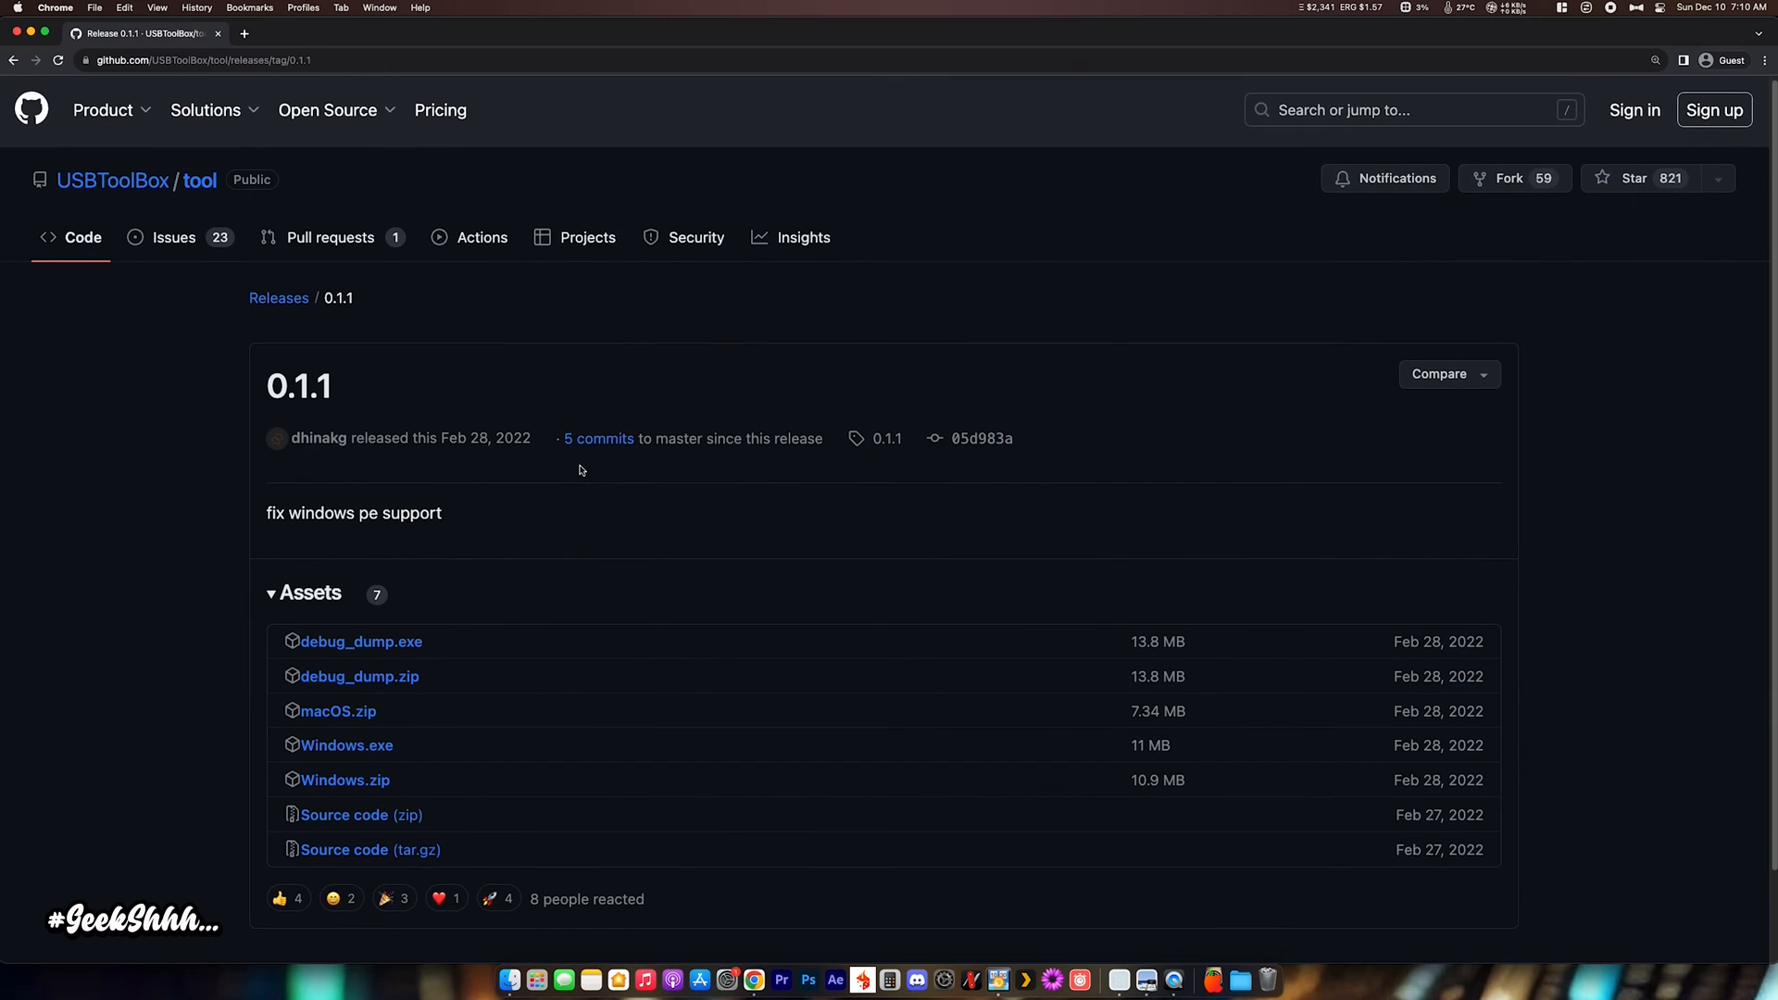
Download the macOS.zip asset from the 0.1.1 release into Downloads.
scroll("down", 3)
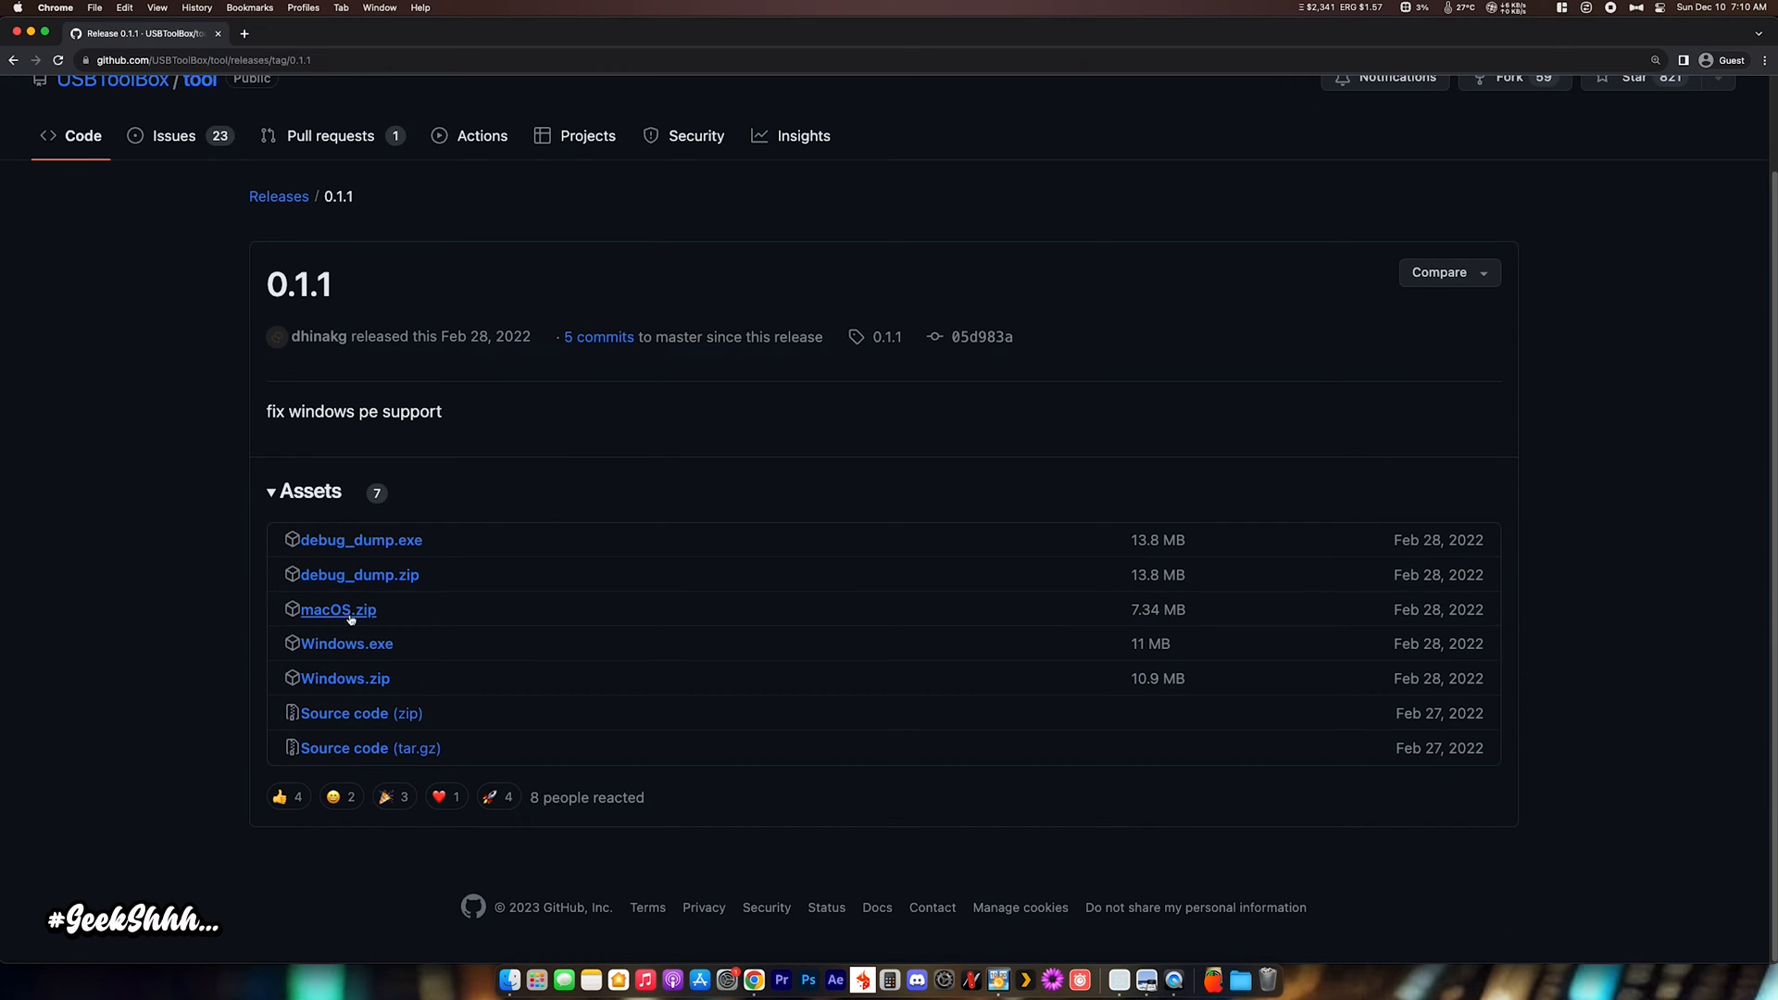
left_click(337, 610)
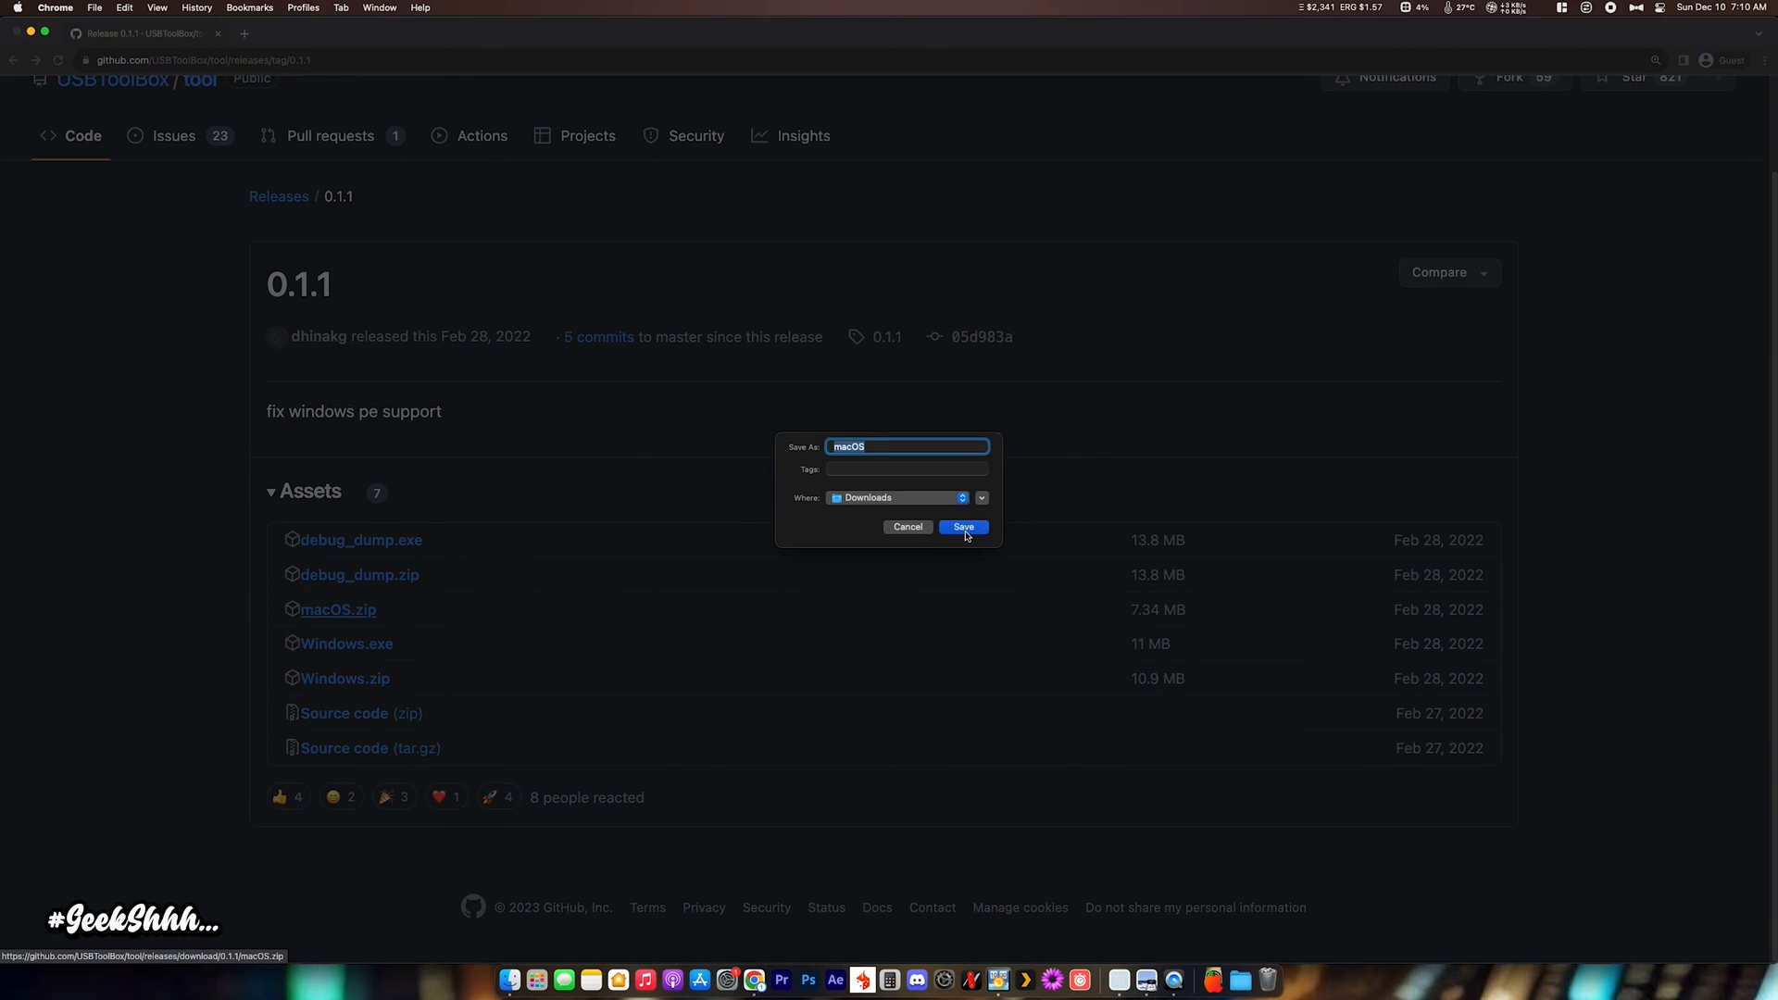
left_click(962, 526)
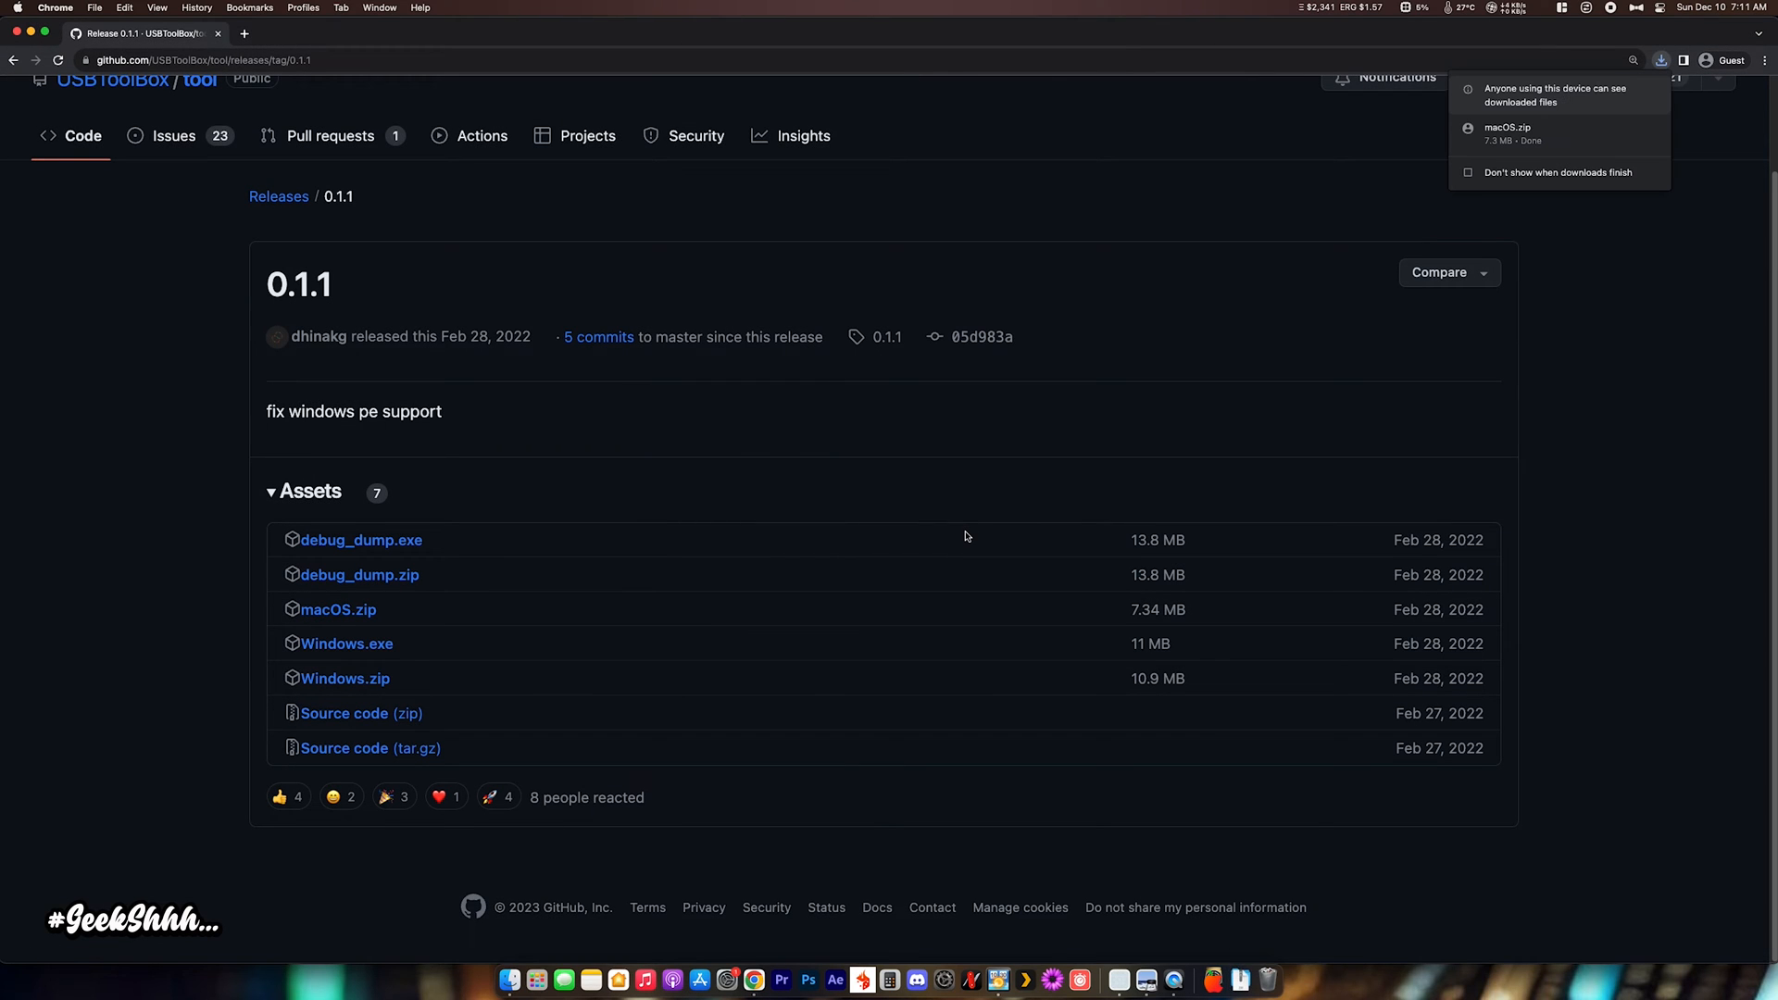
mouse_move(1282, 75)
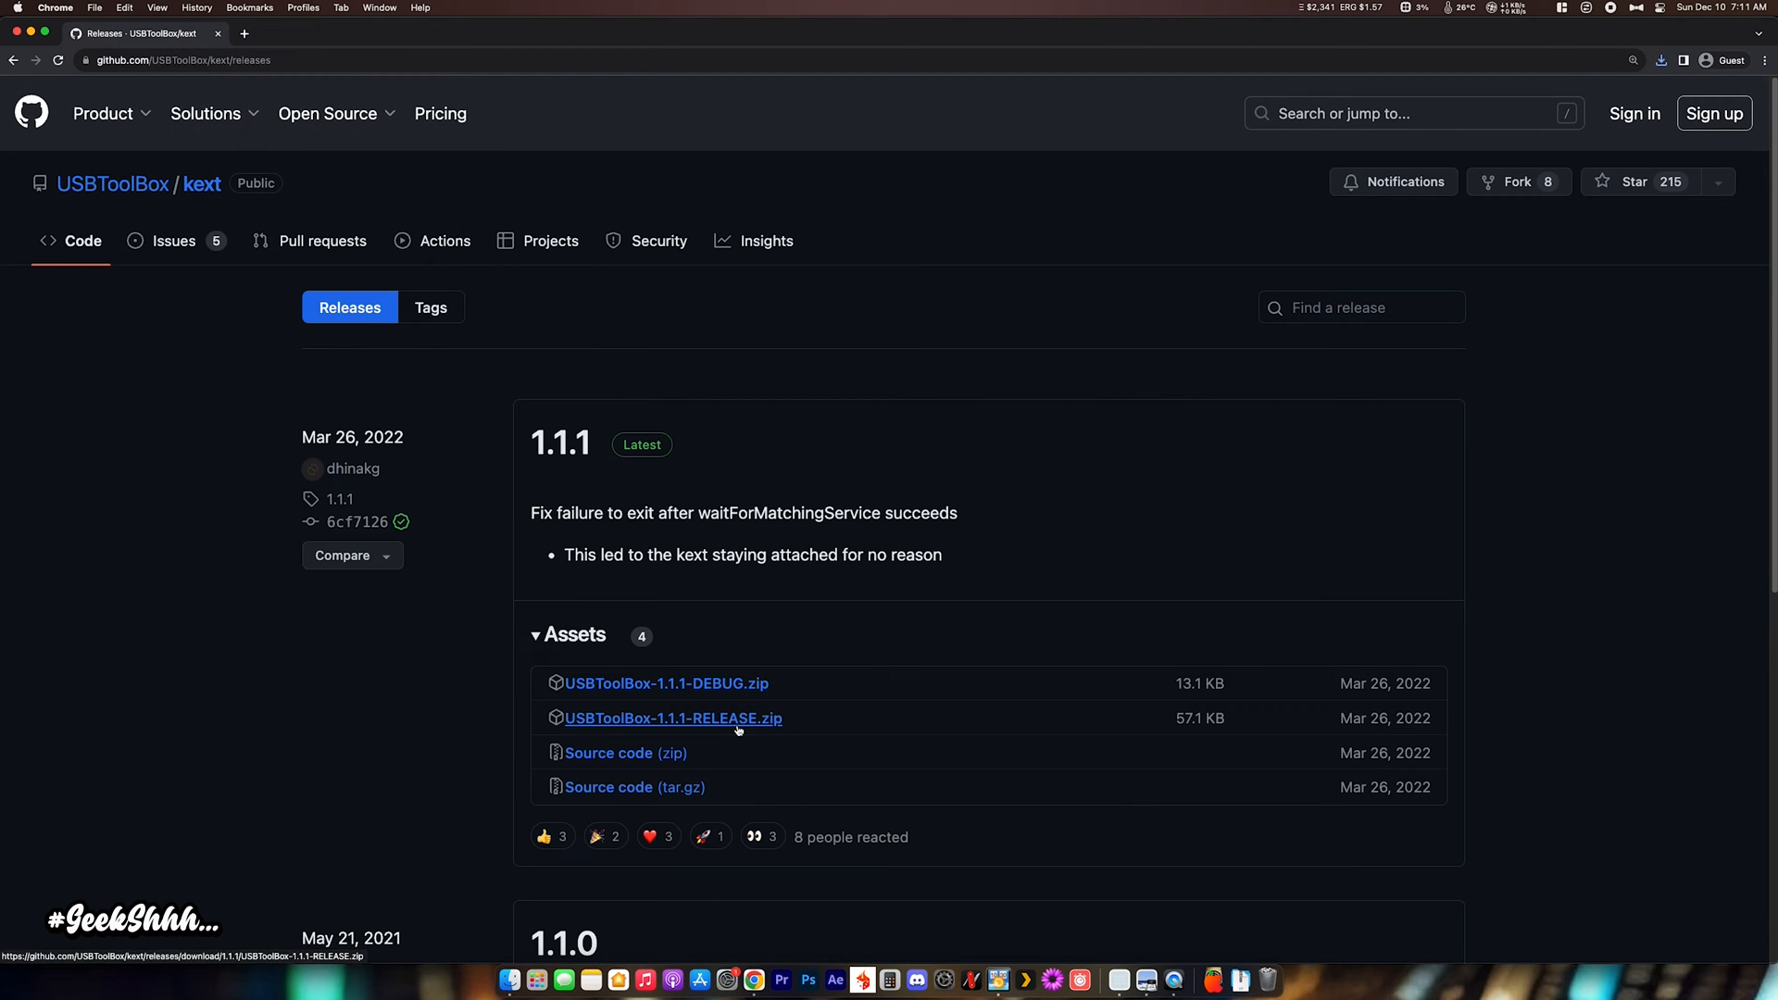
Download USBToolBox-1.1.1-RELEASE.zip into Downloads and reveal it in Finder.
left_click(672, 718)
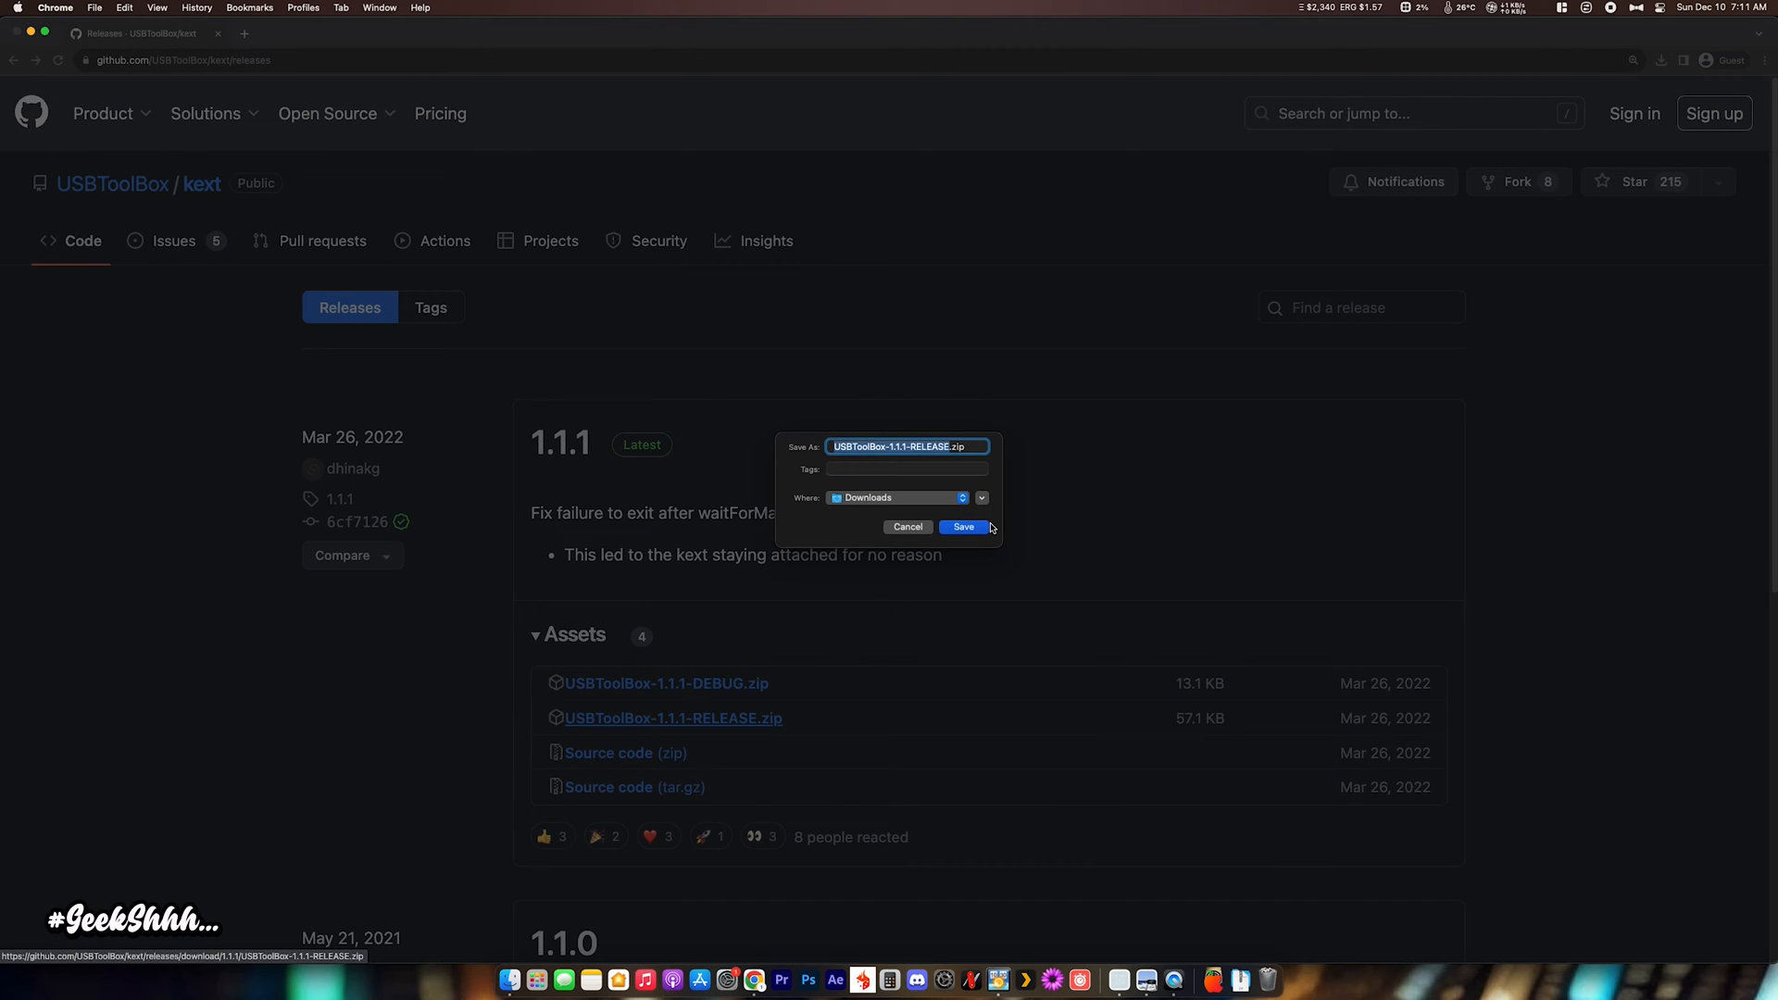
left_click(963, 526)
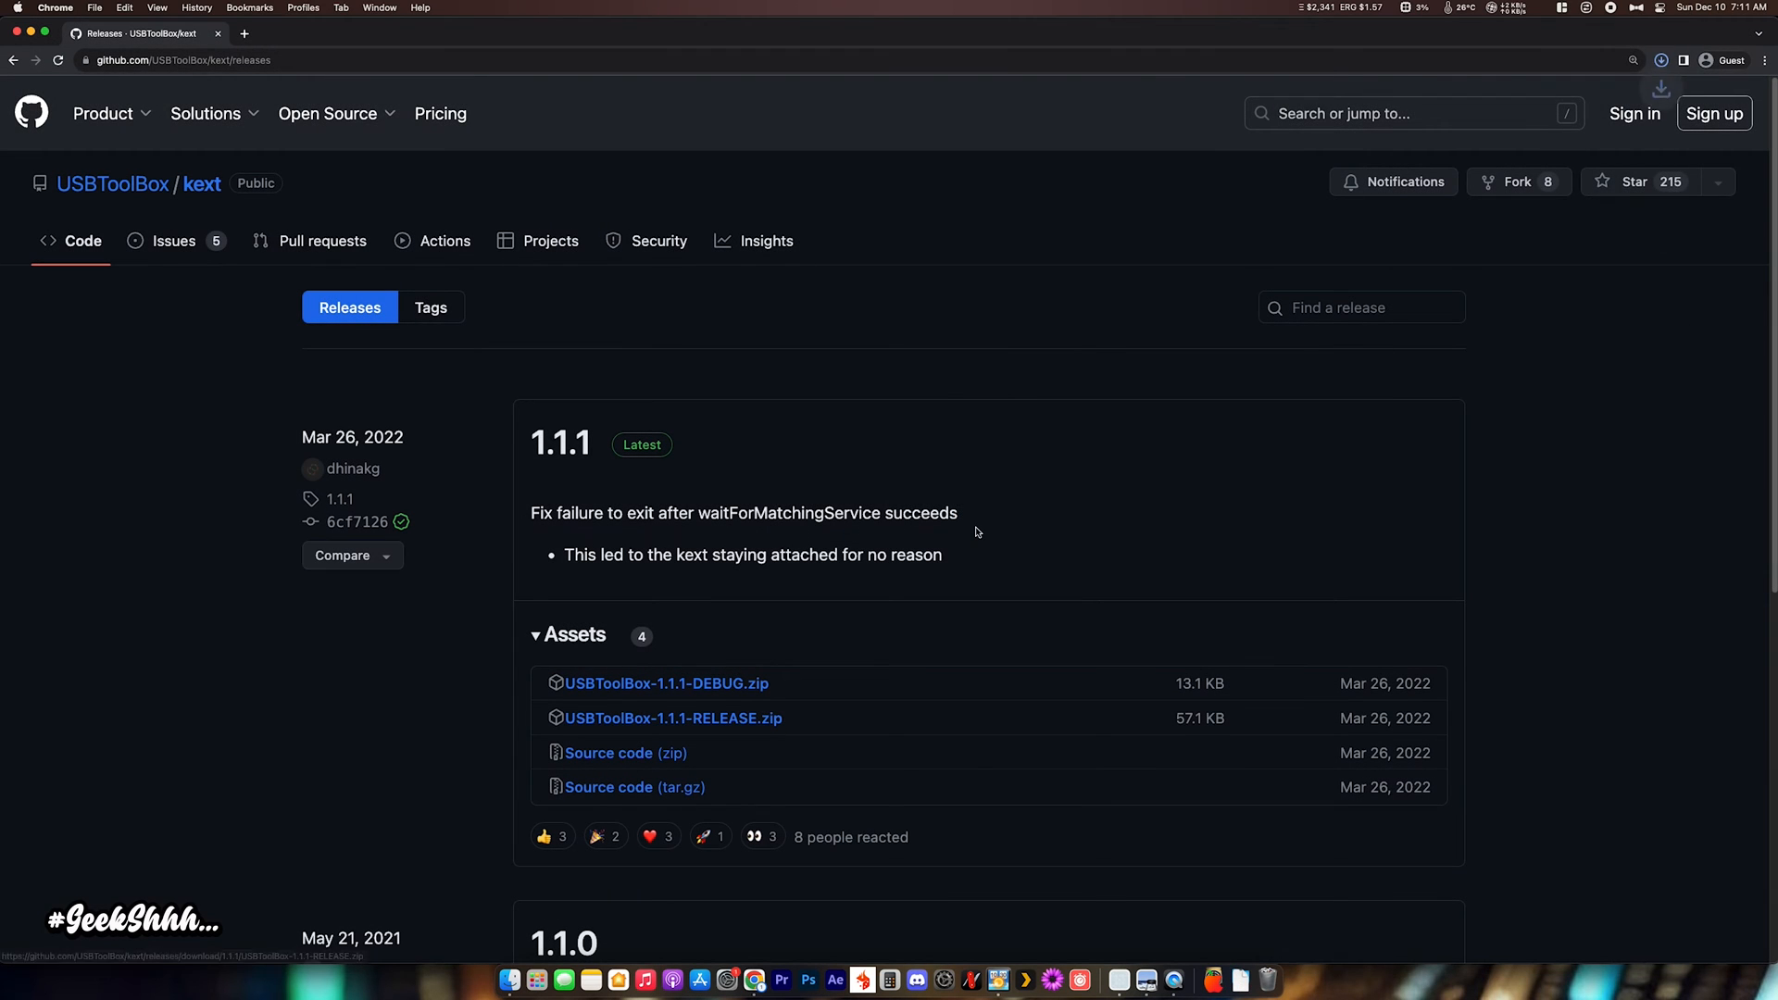
left_click(1660, 59)
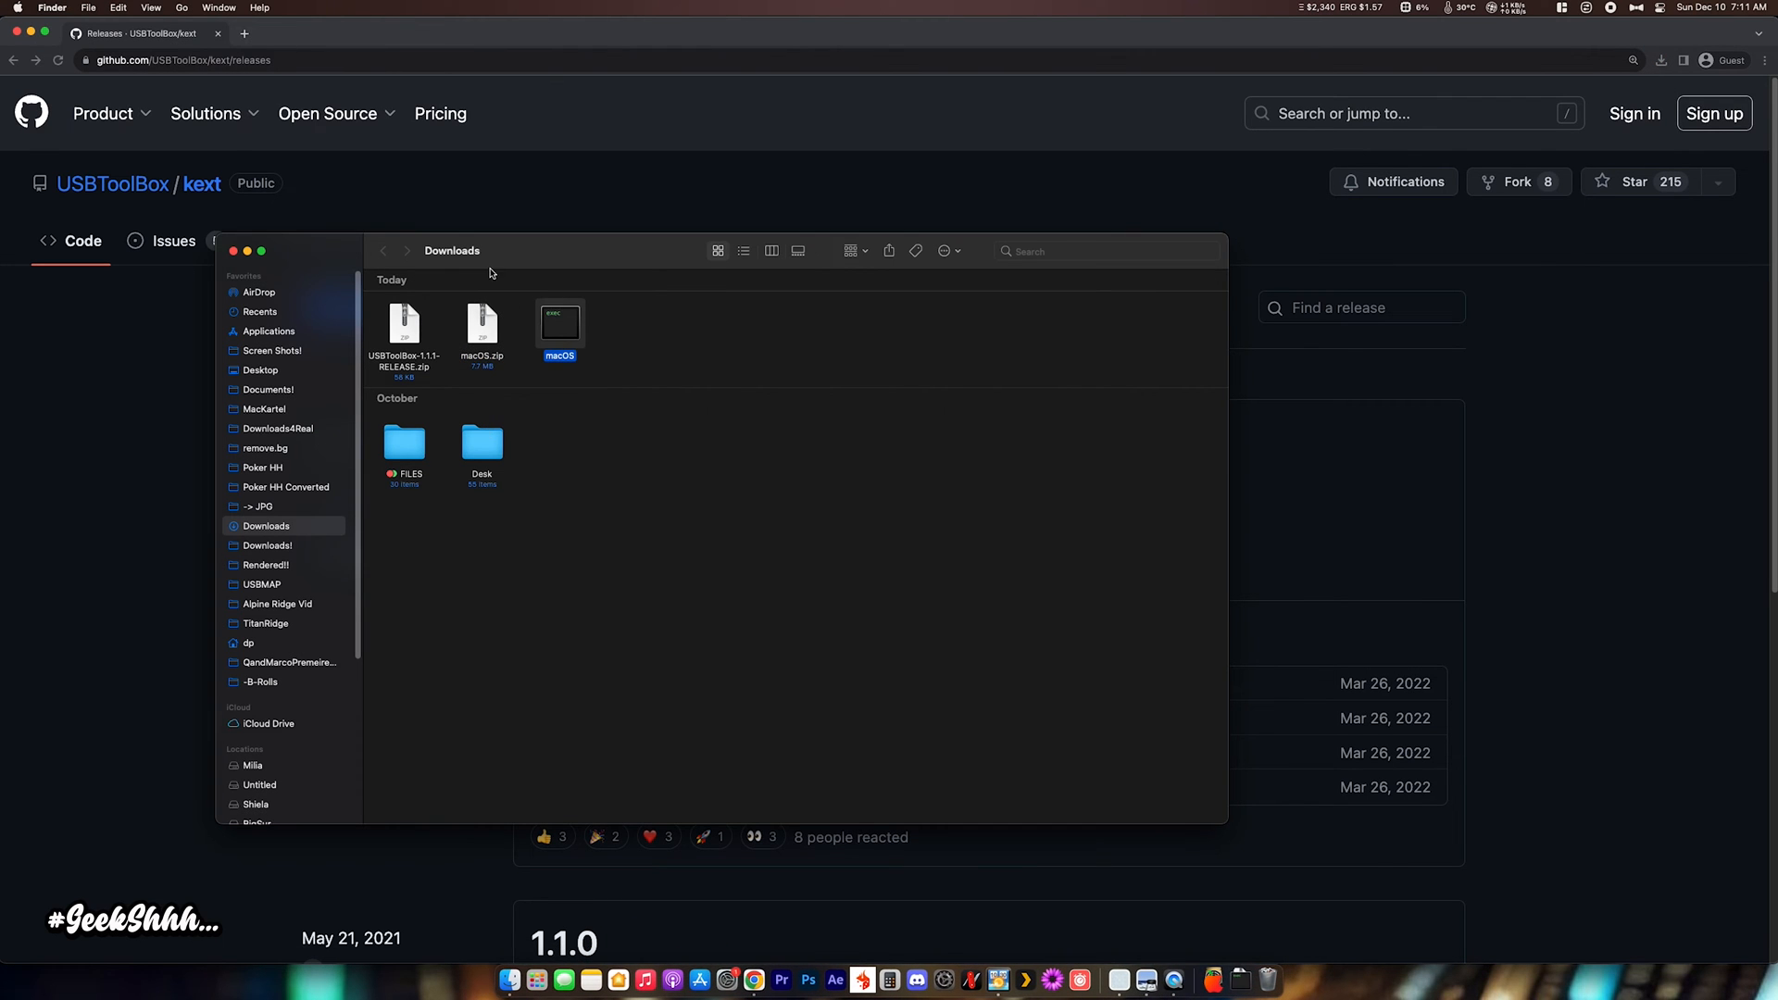
Extract USBToolBox-1.1.1-RELEASE.zip and select USBToolBox.kext inside the unpacked folder.
right_click(482, 330)
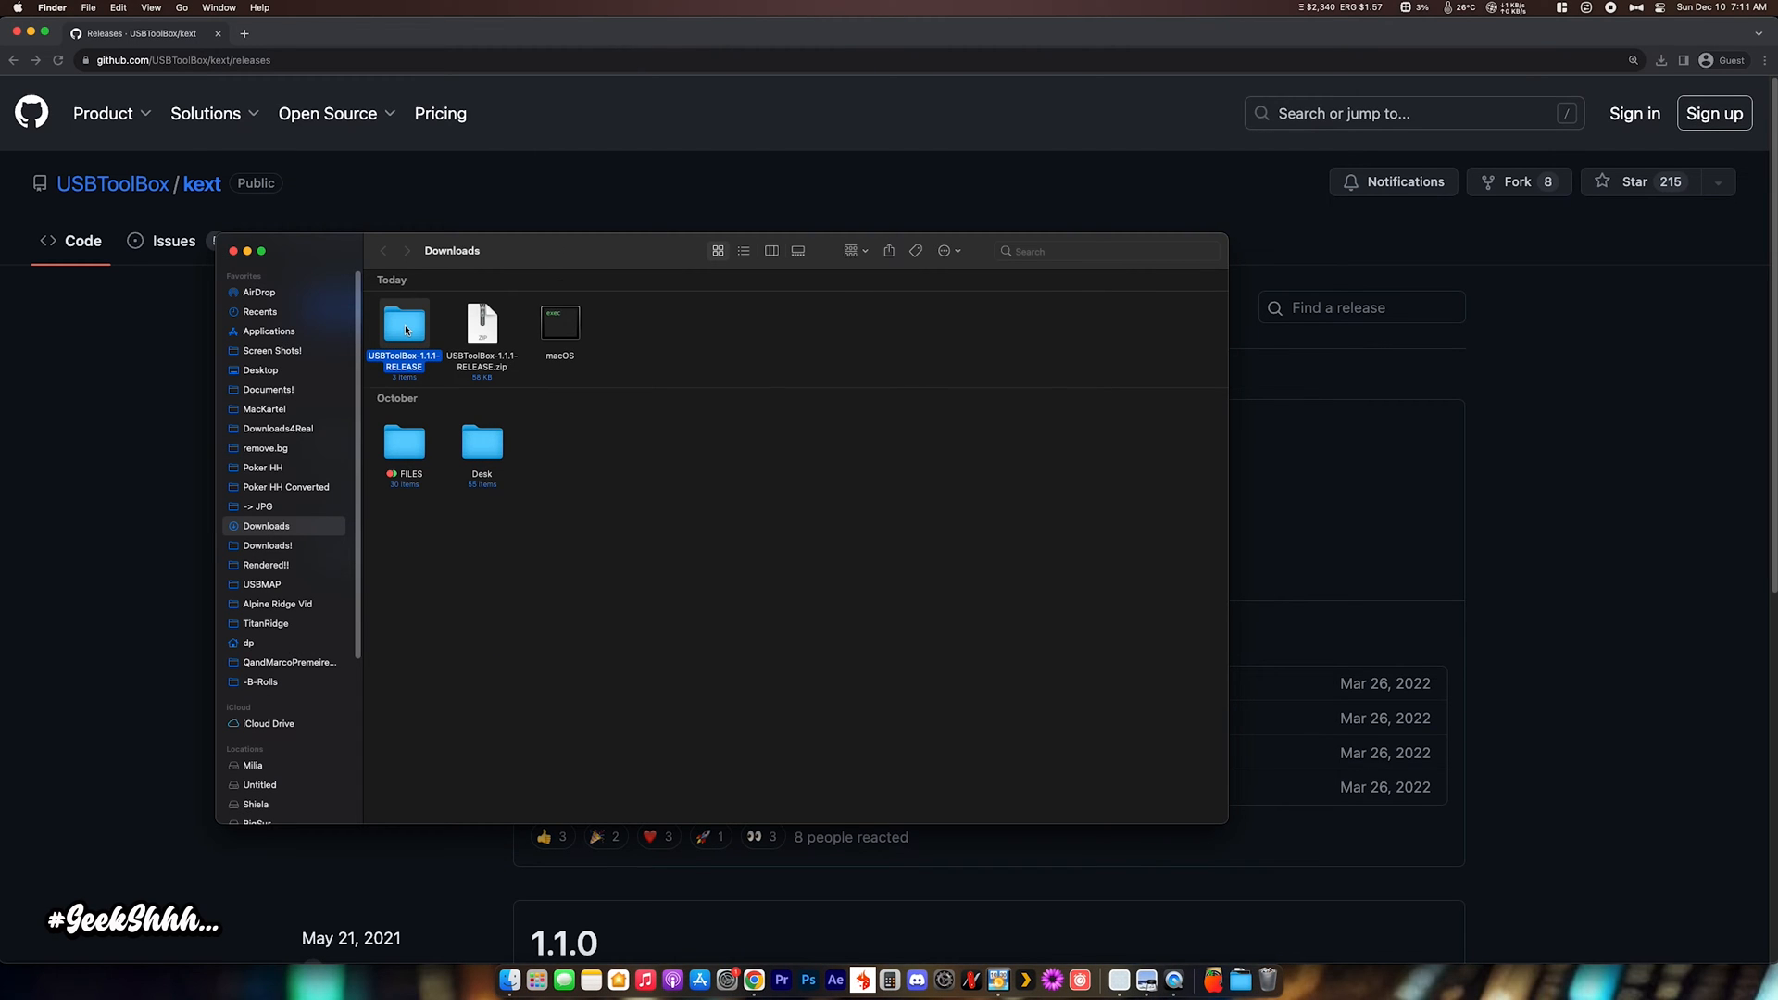
double_click(404, 322)
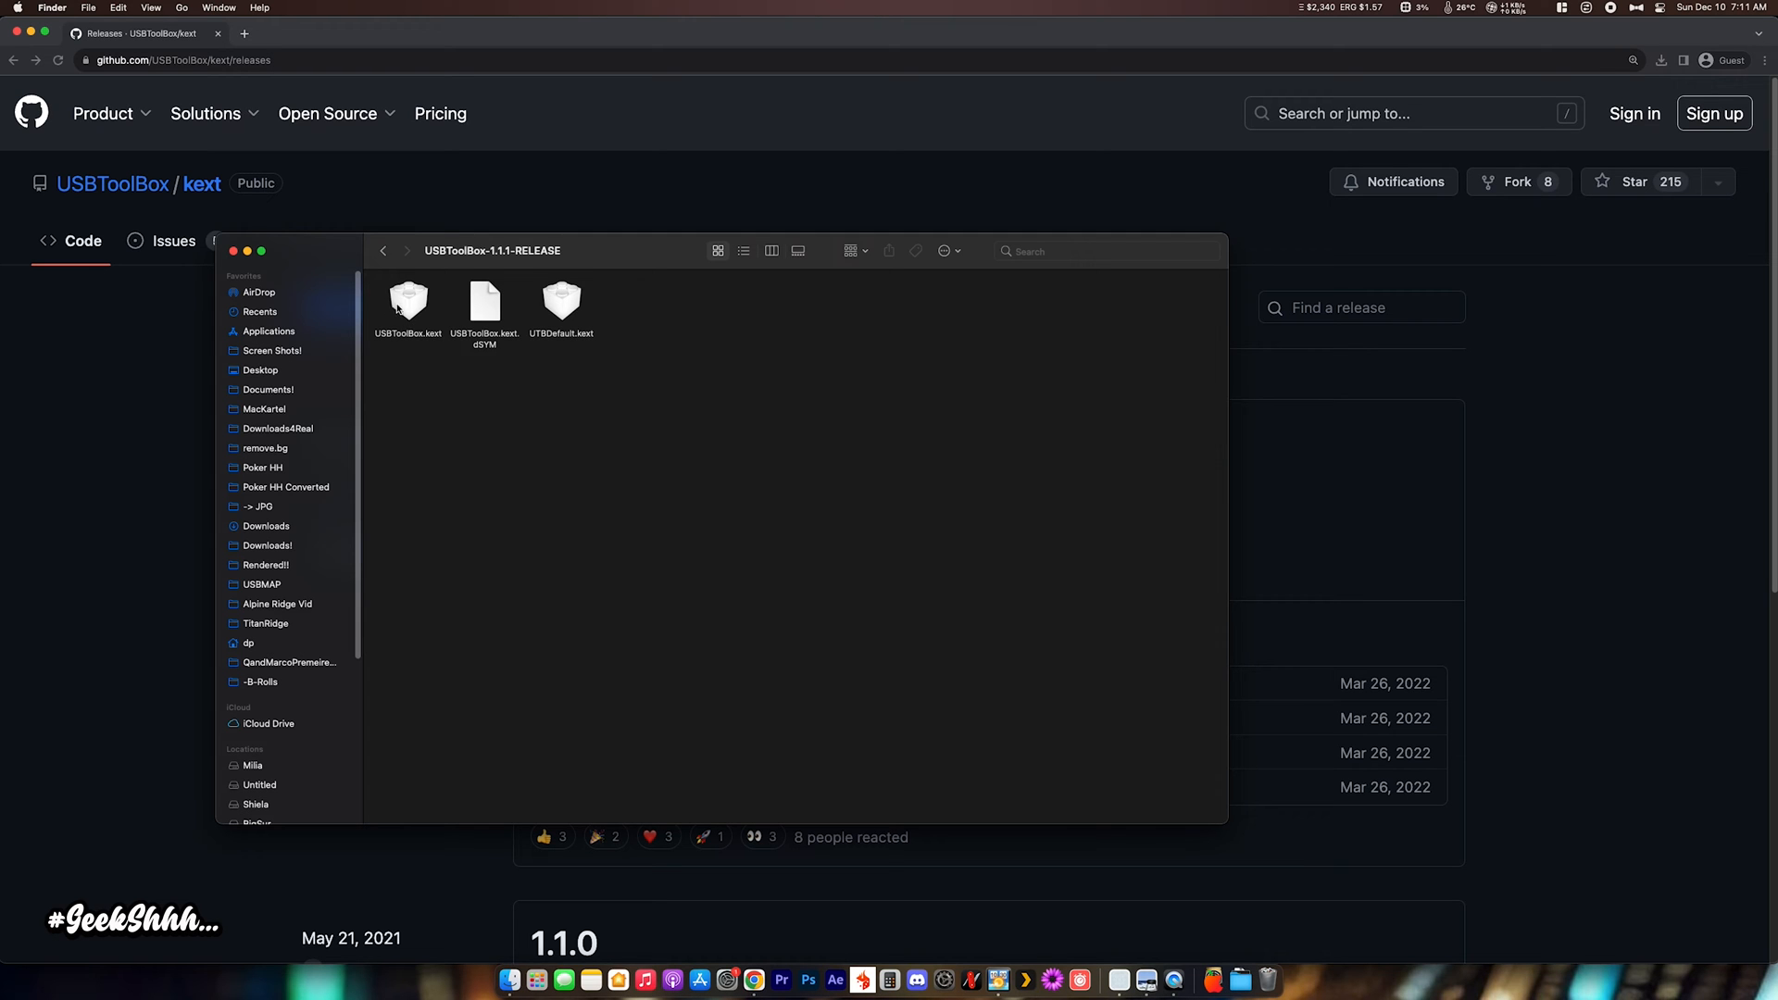
left_click(408, 302)
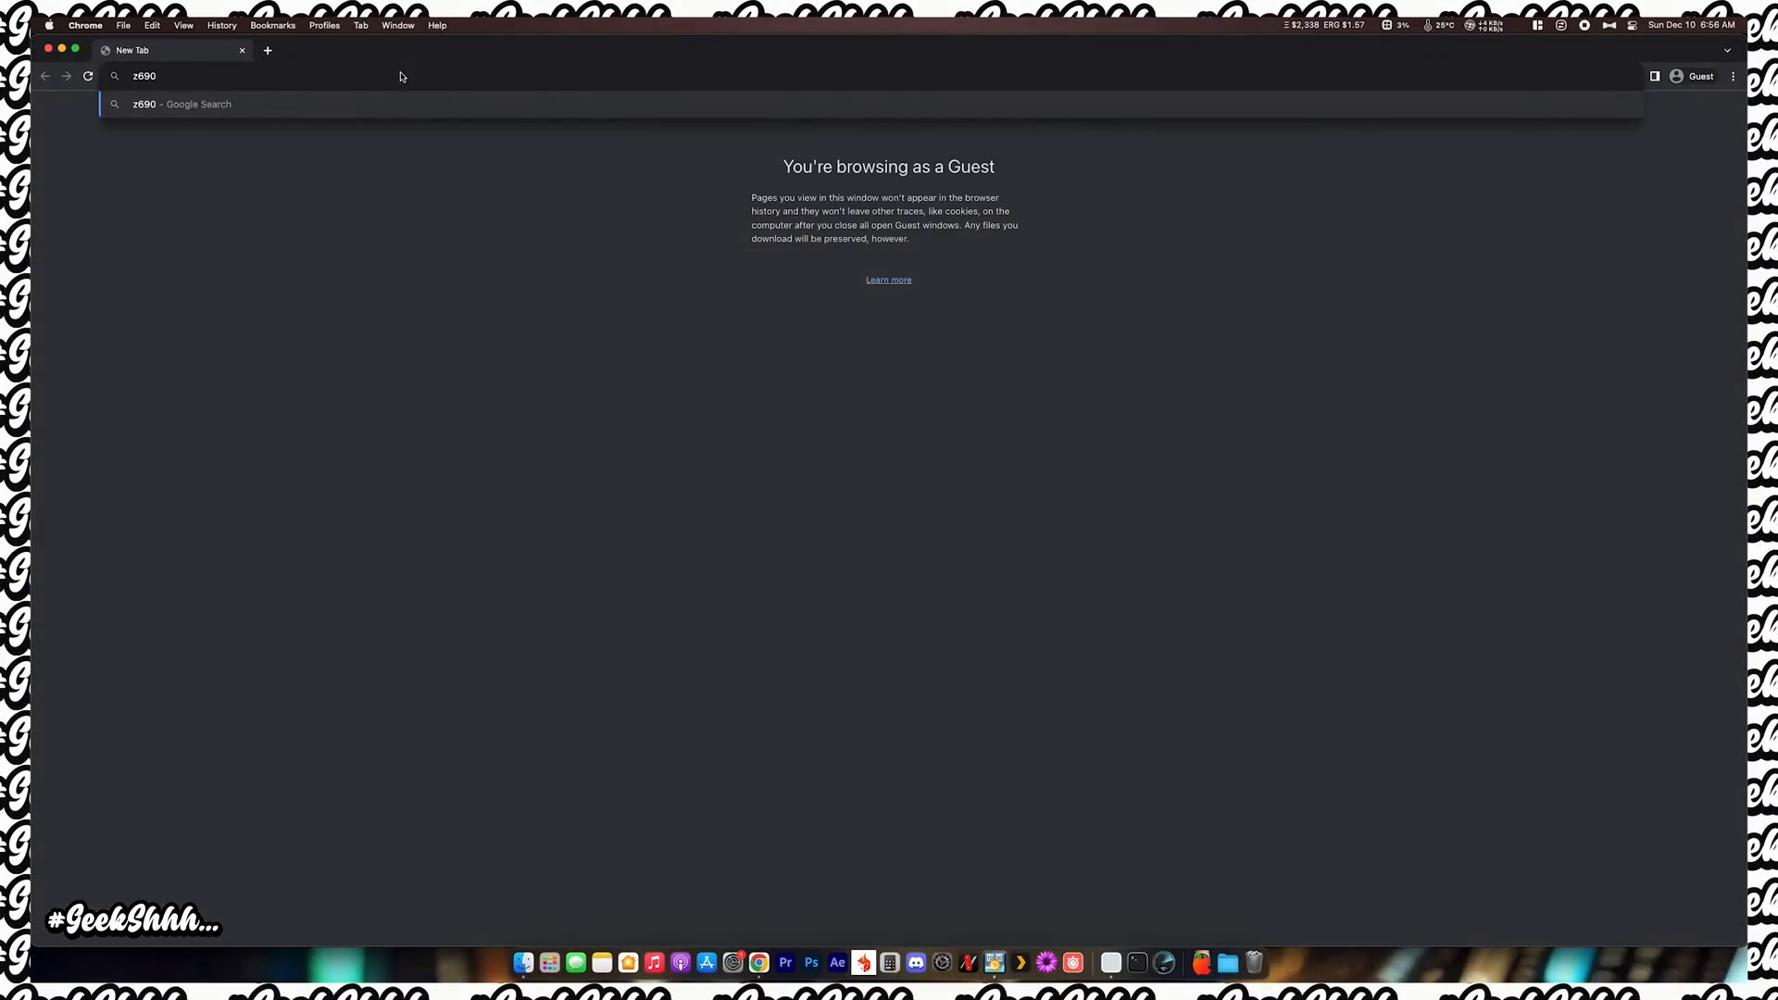
Find Gigabyte's Z690 GAMING X DDR4 gallery and save the rear I/O image as 1000.webp.
key("Return")
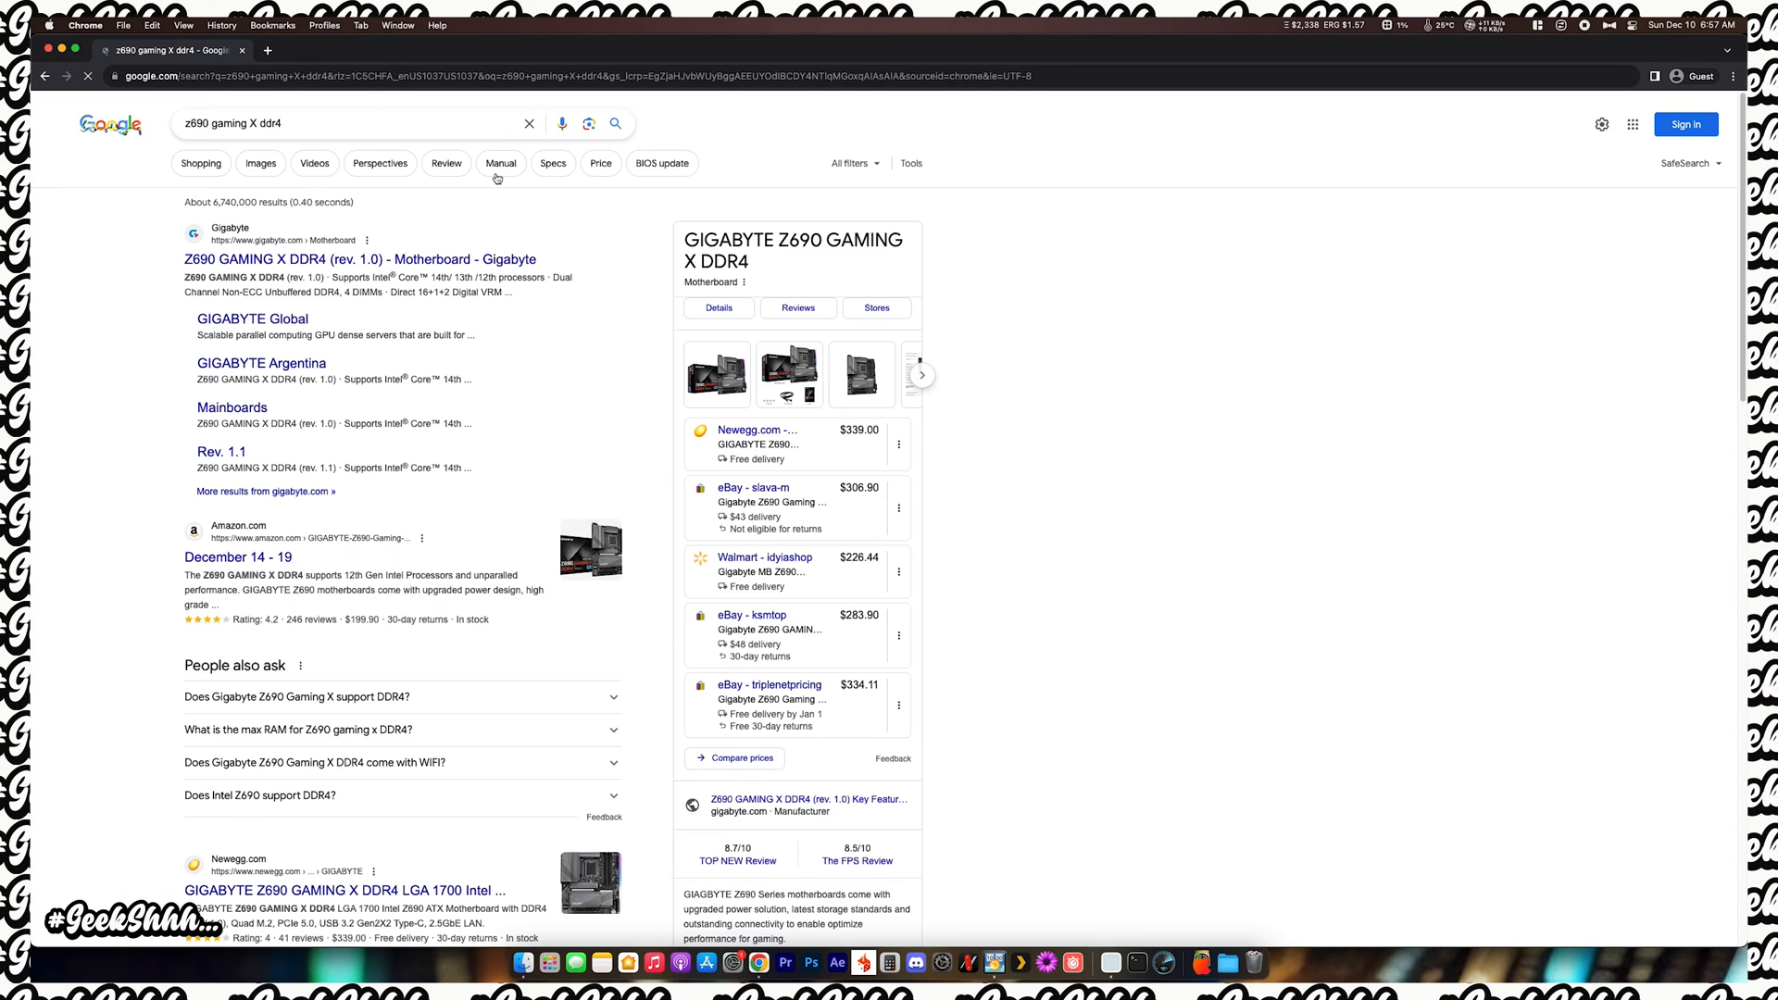
left_click(326, 259)
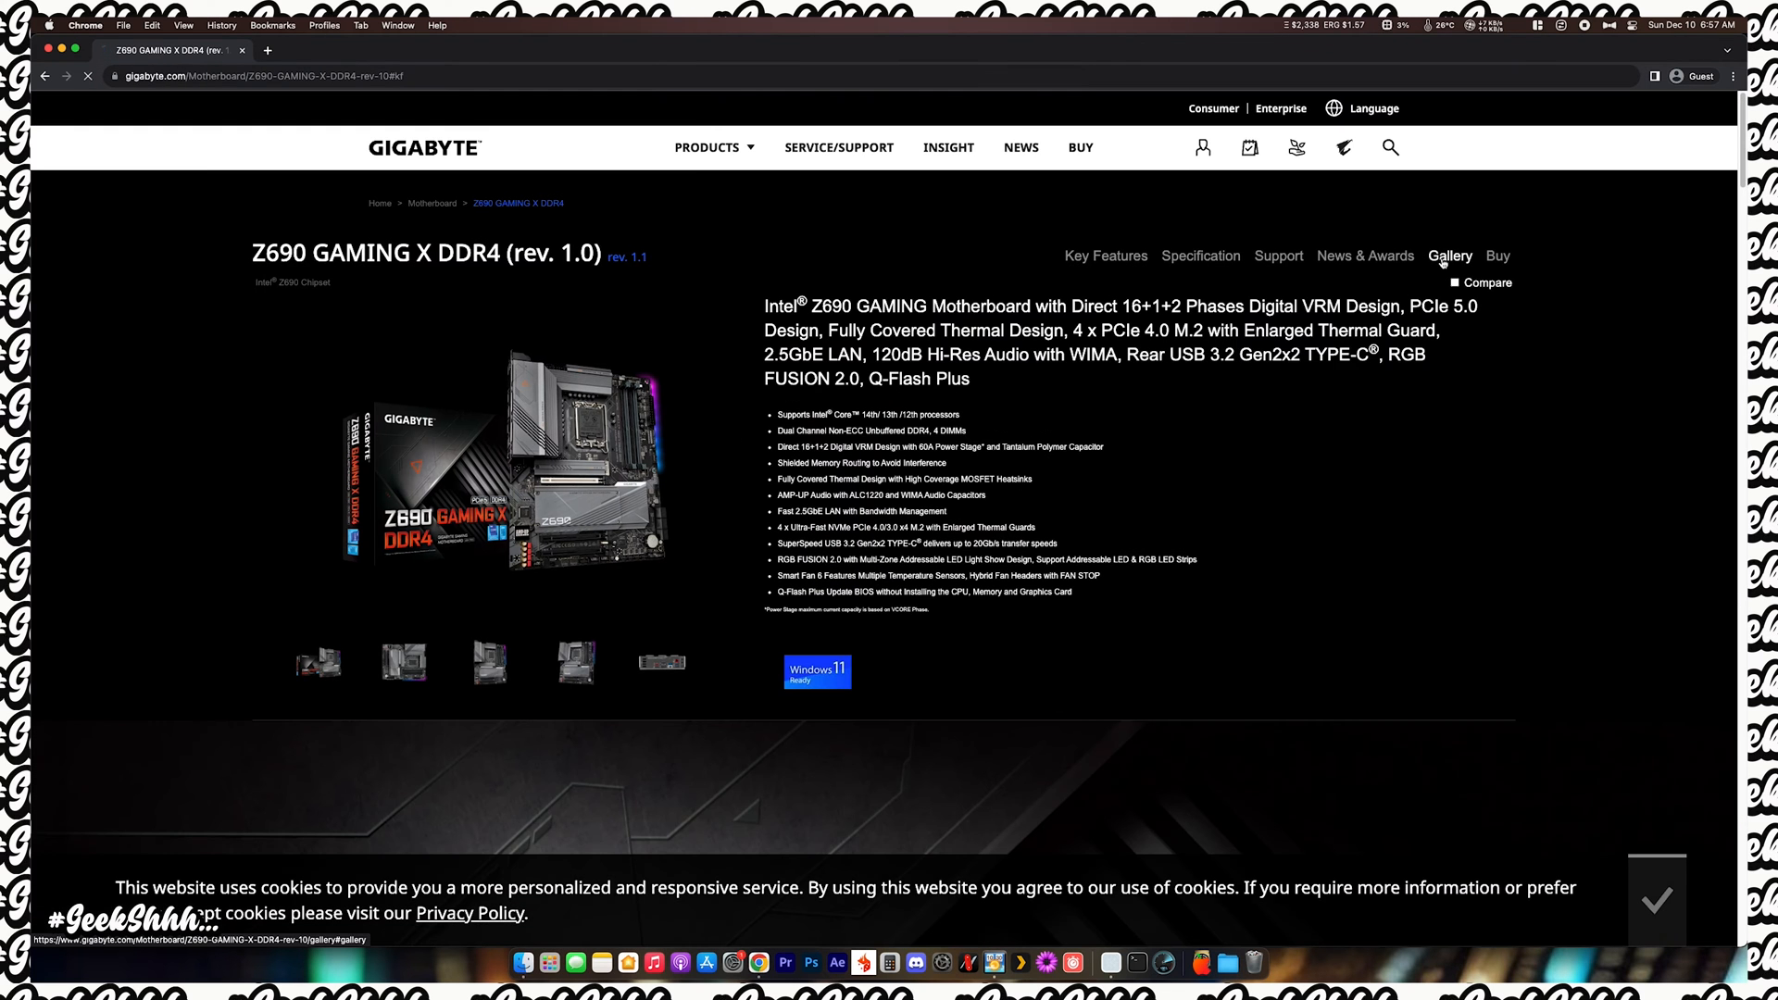
left_click(1448, 256)
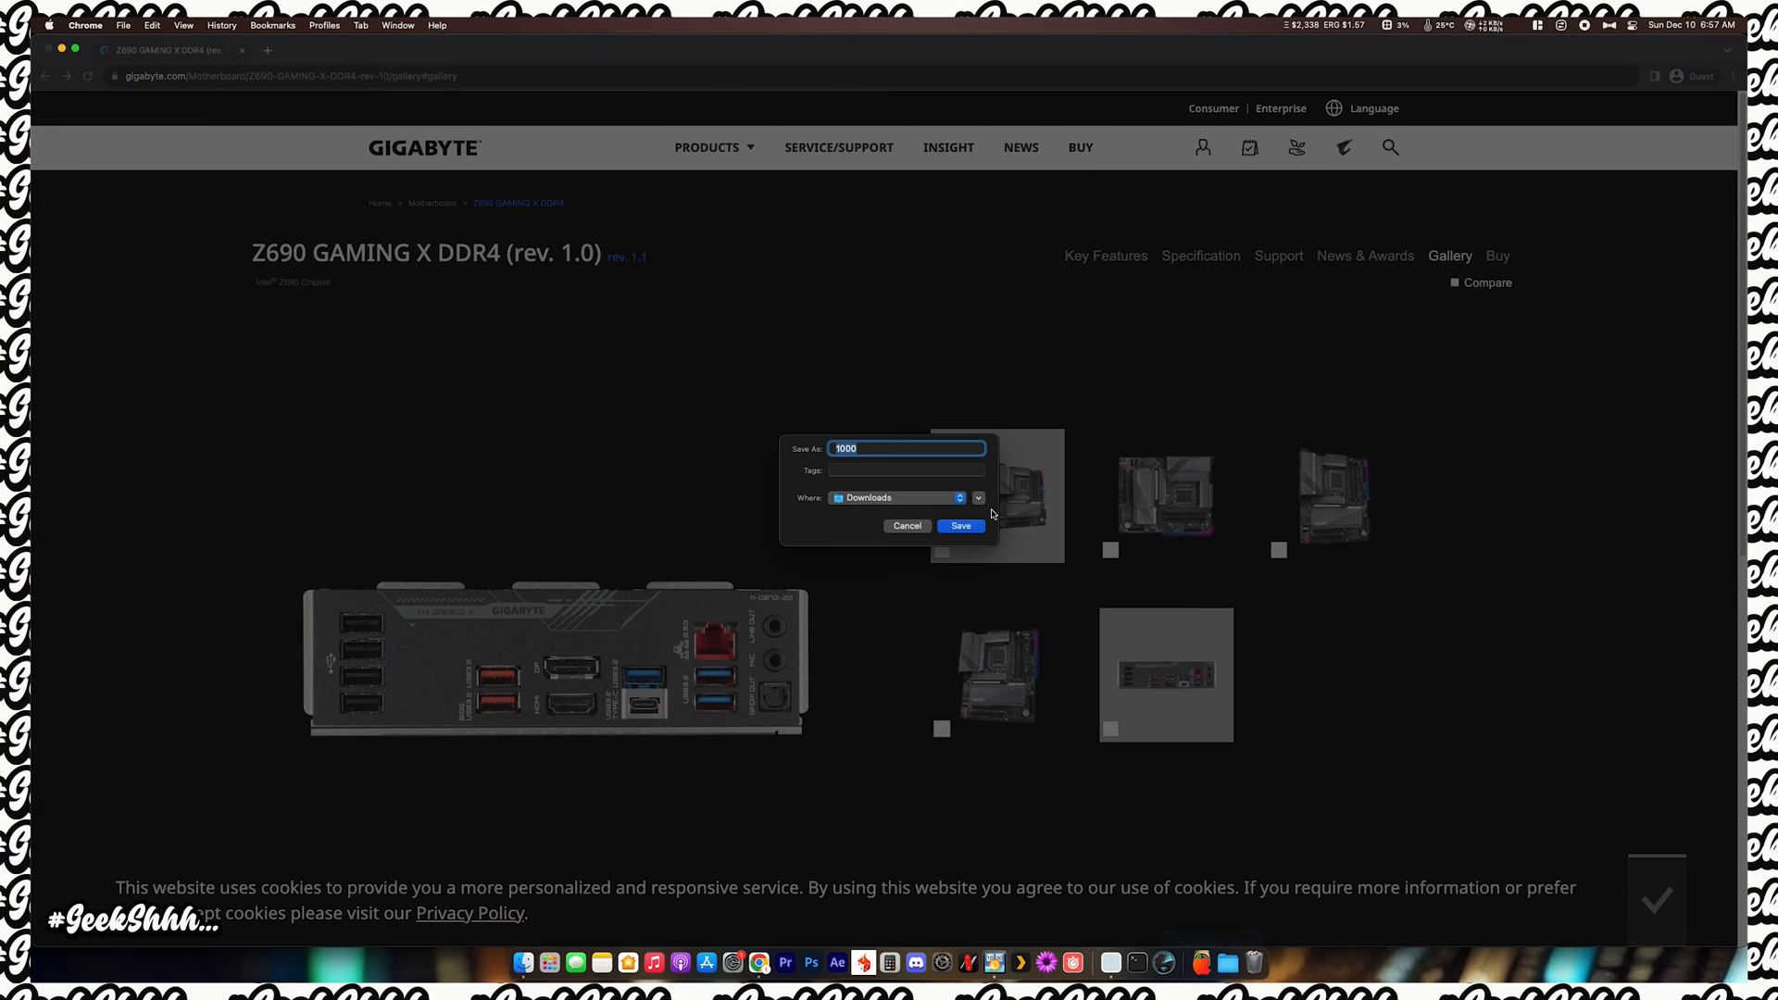
left_click(960, 526)
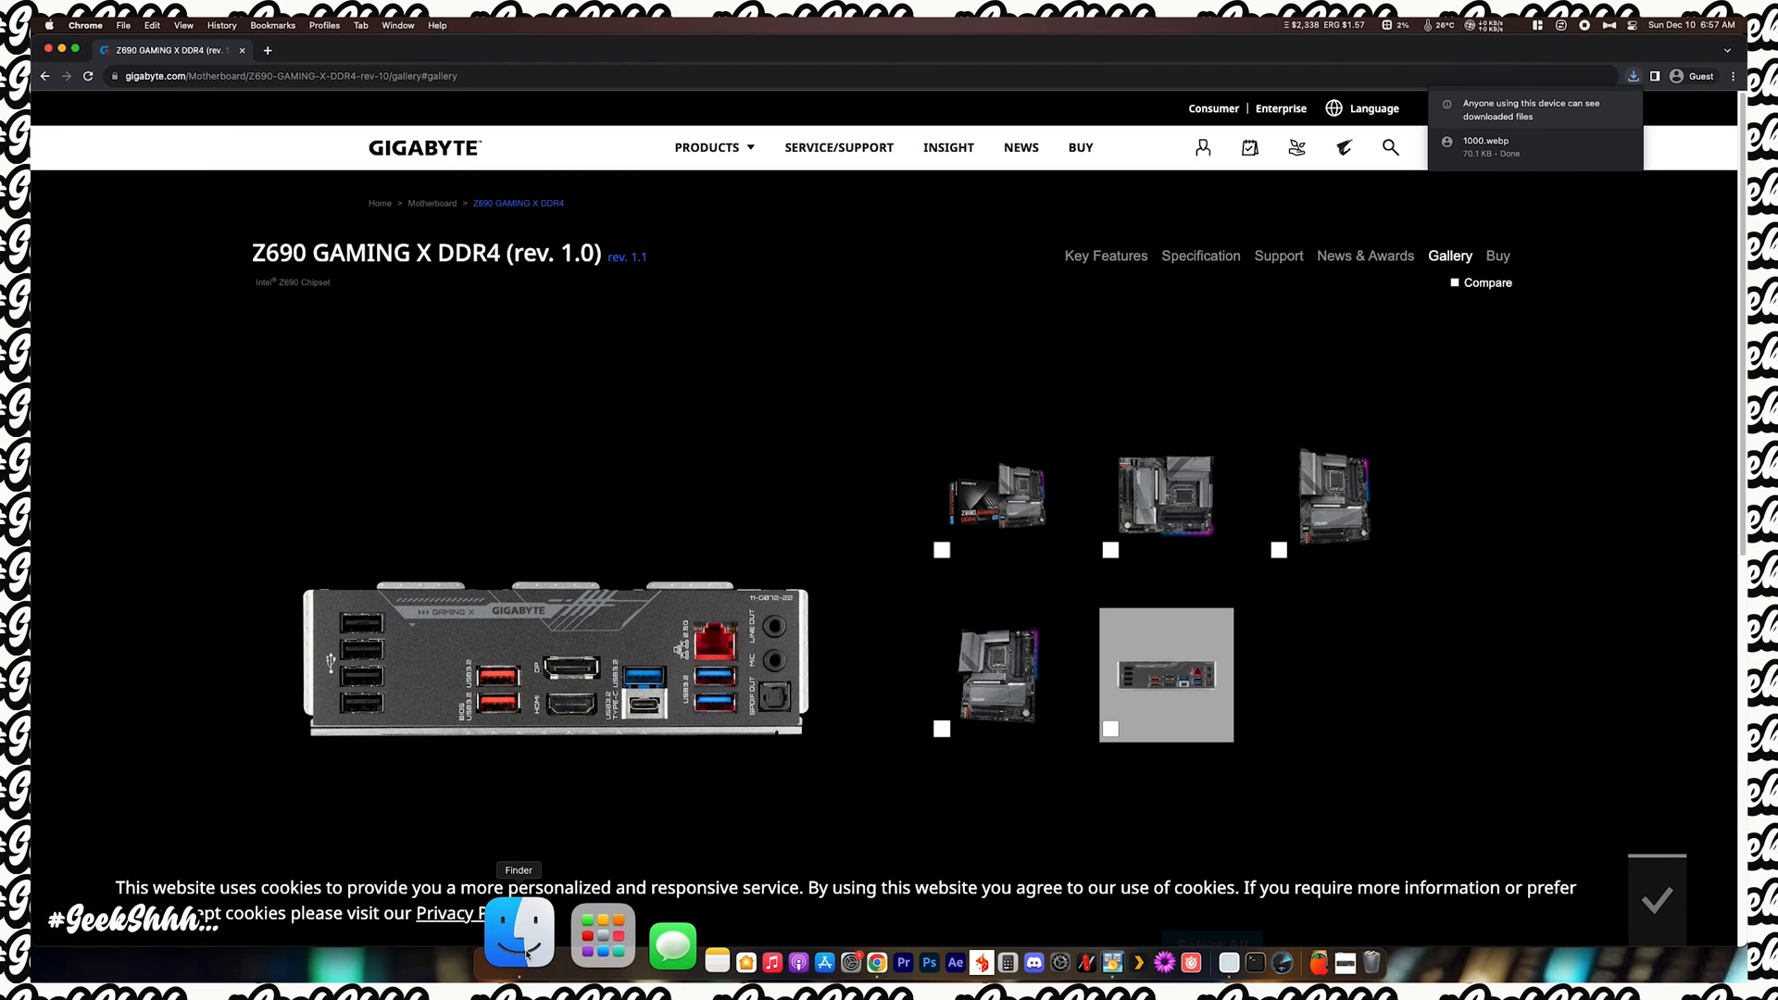
left_click(124, 24)
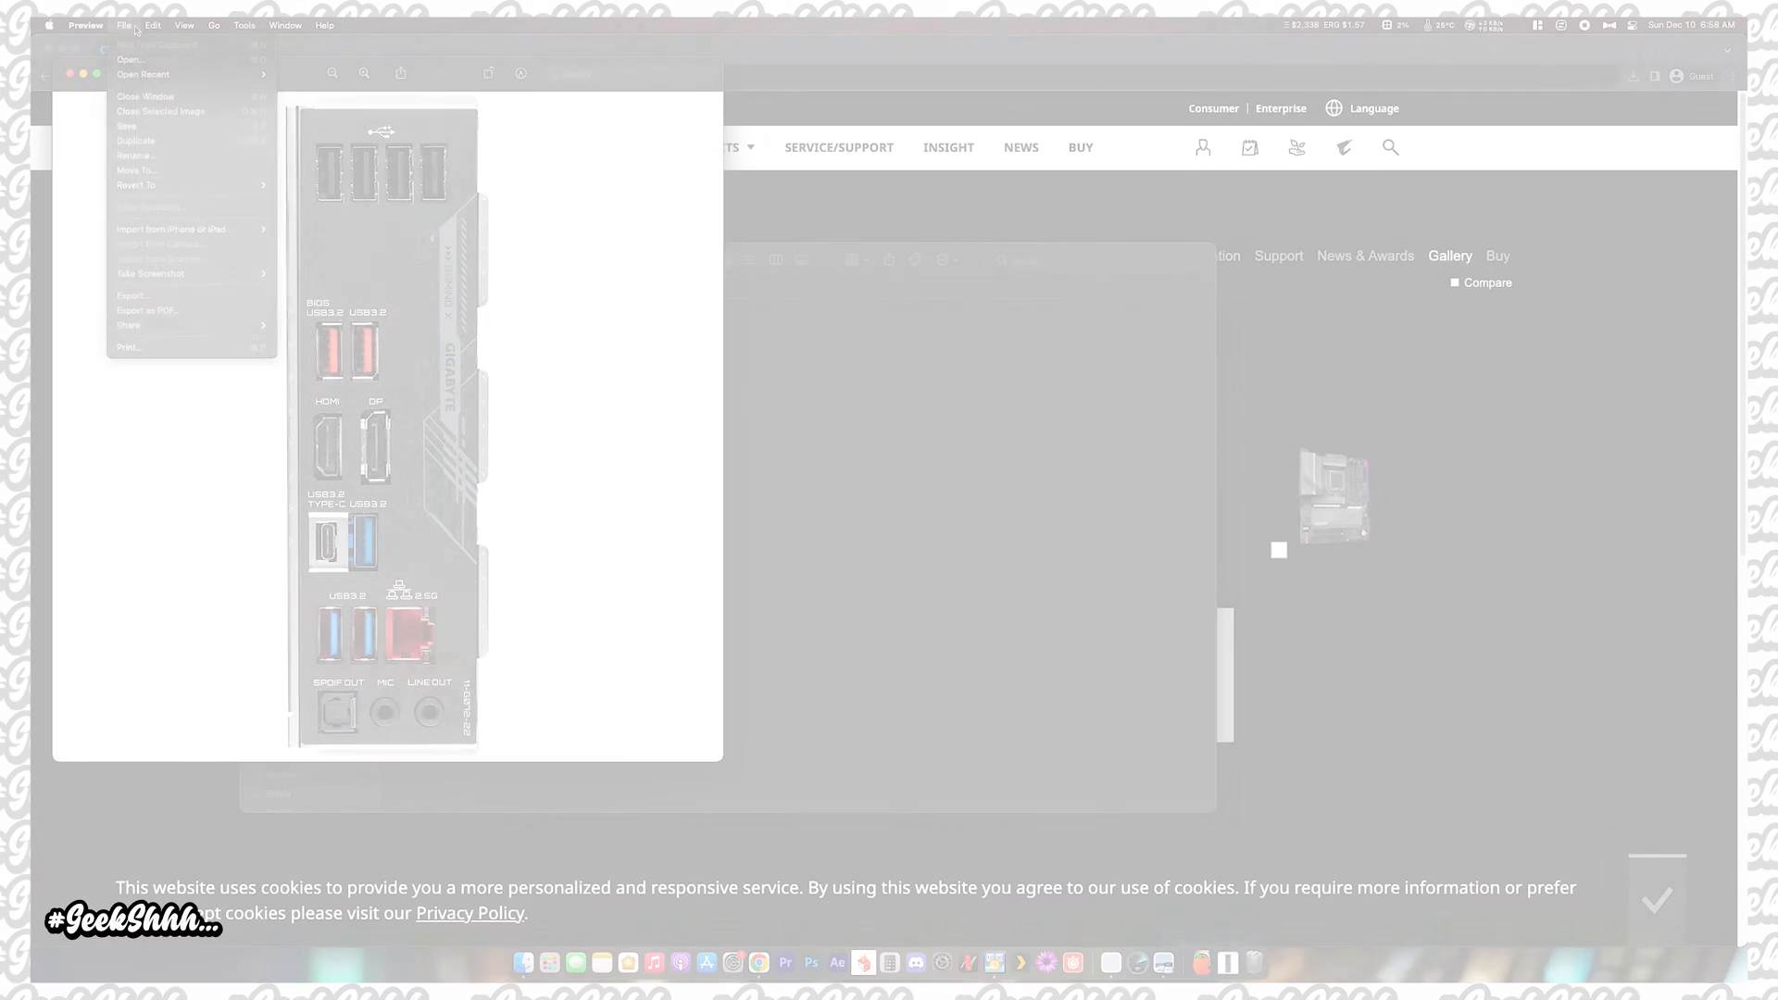
left_click(124, 24)
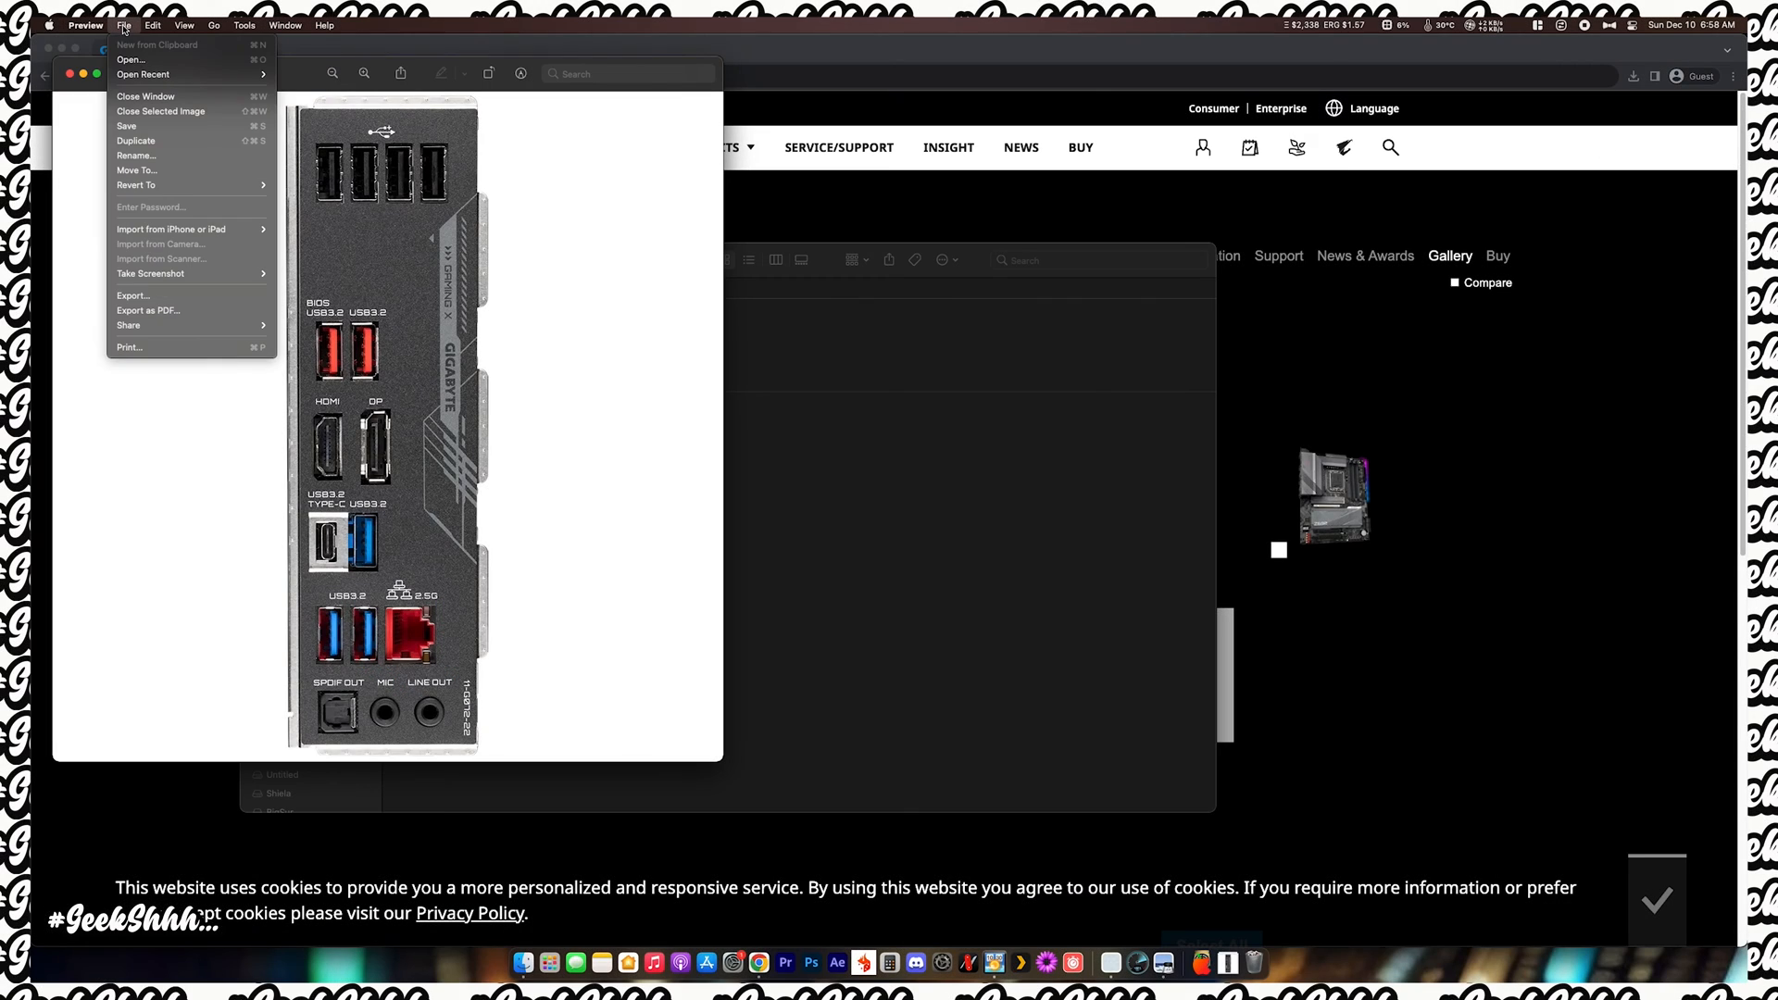
mouse_move(128, 346)
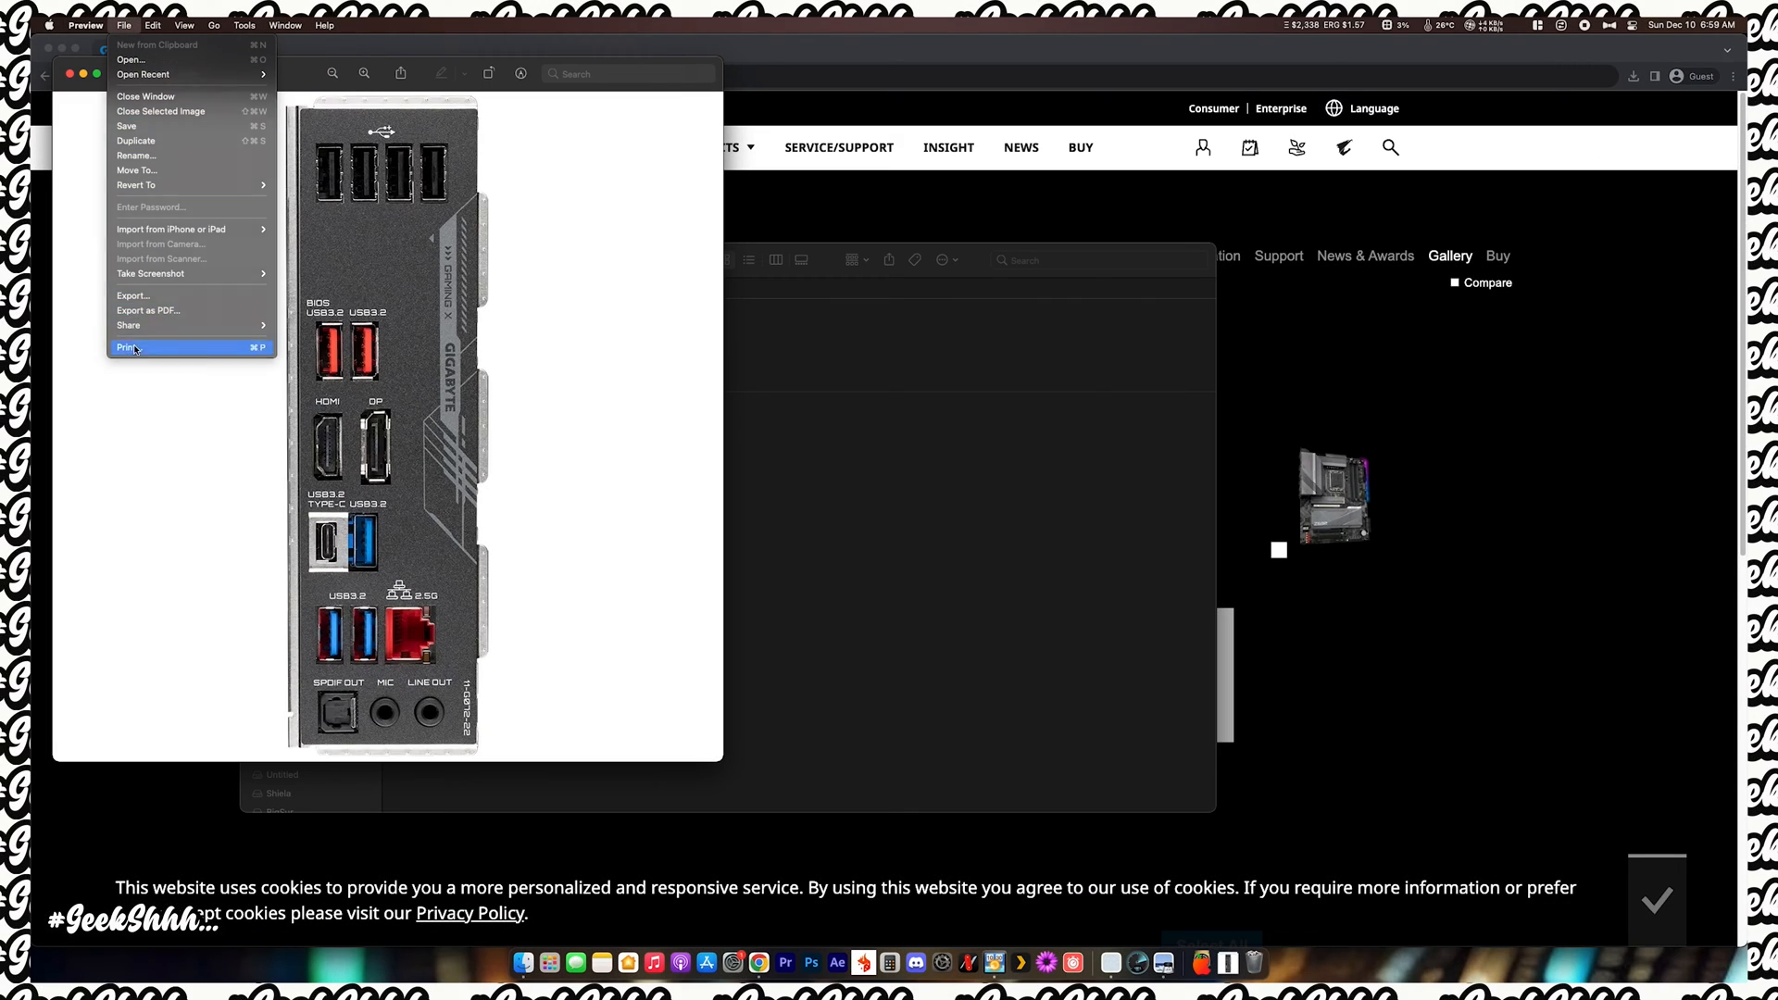
left_click(128, 346)
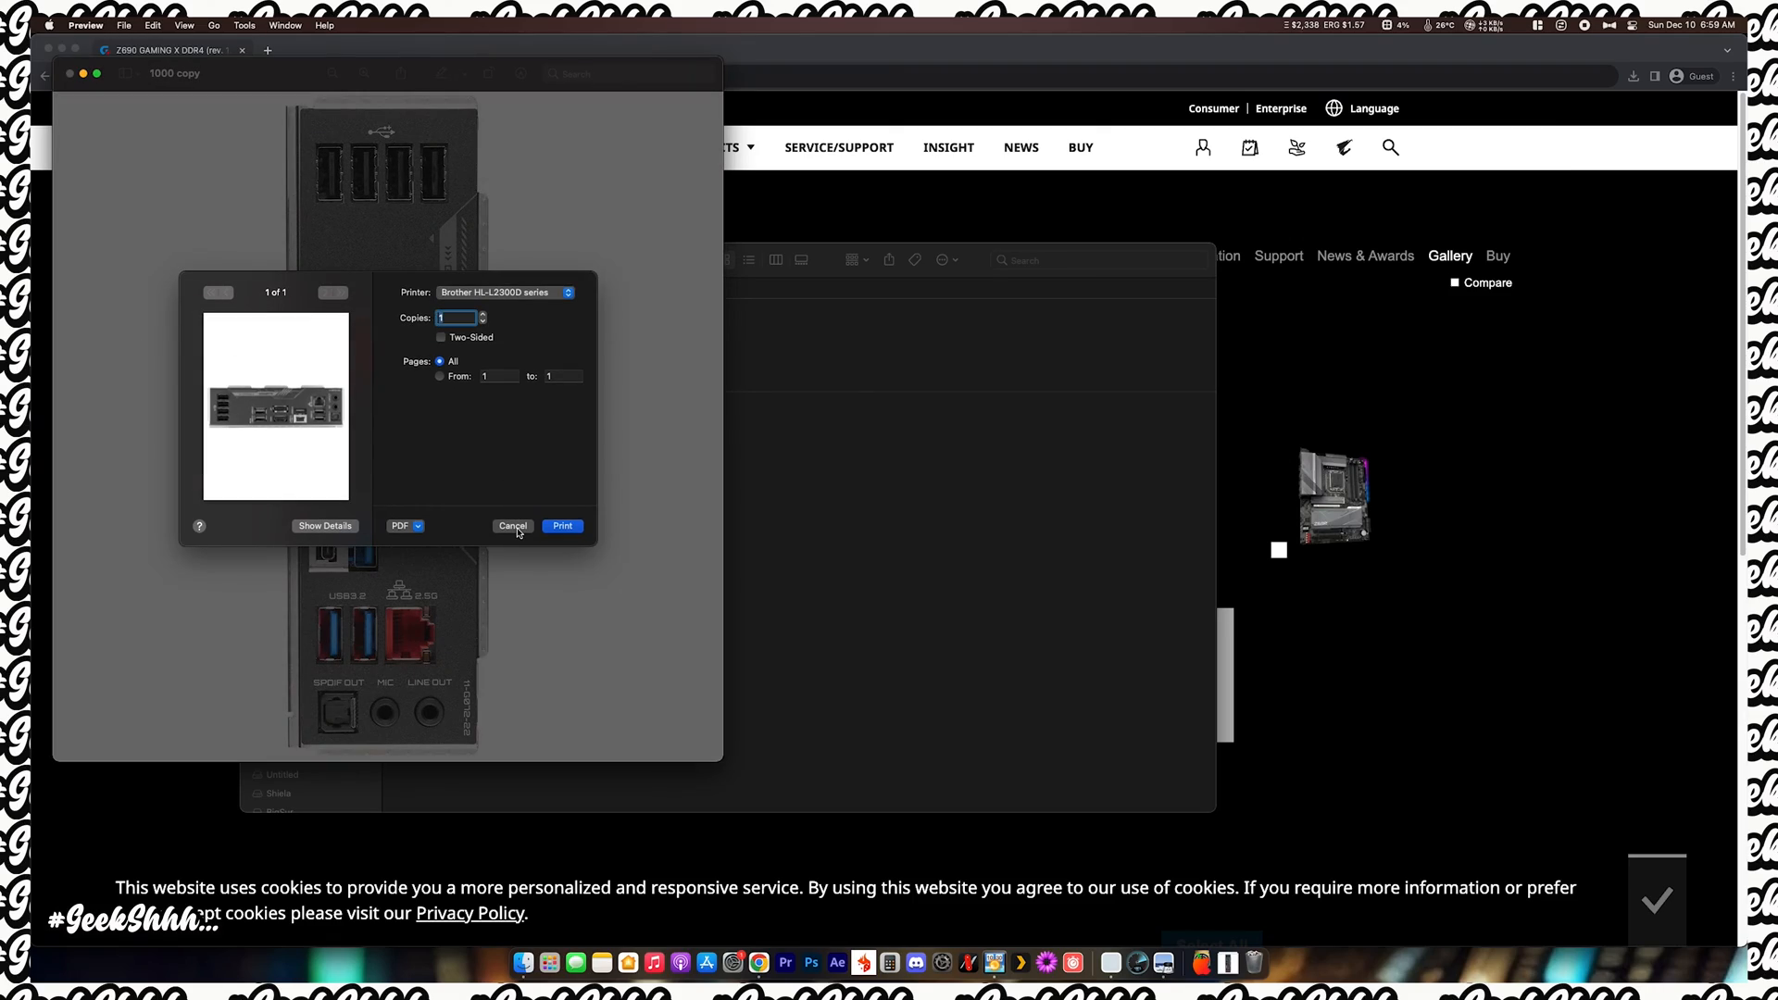
left_click(513, 524)
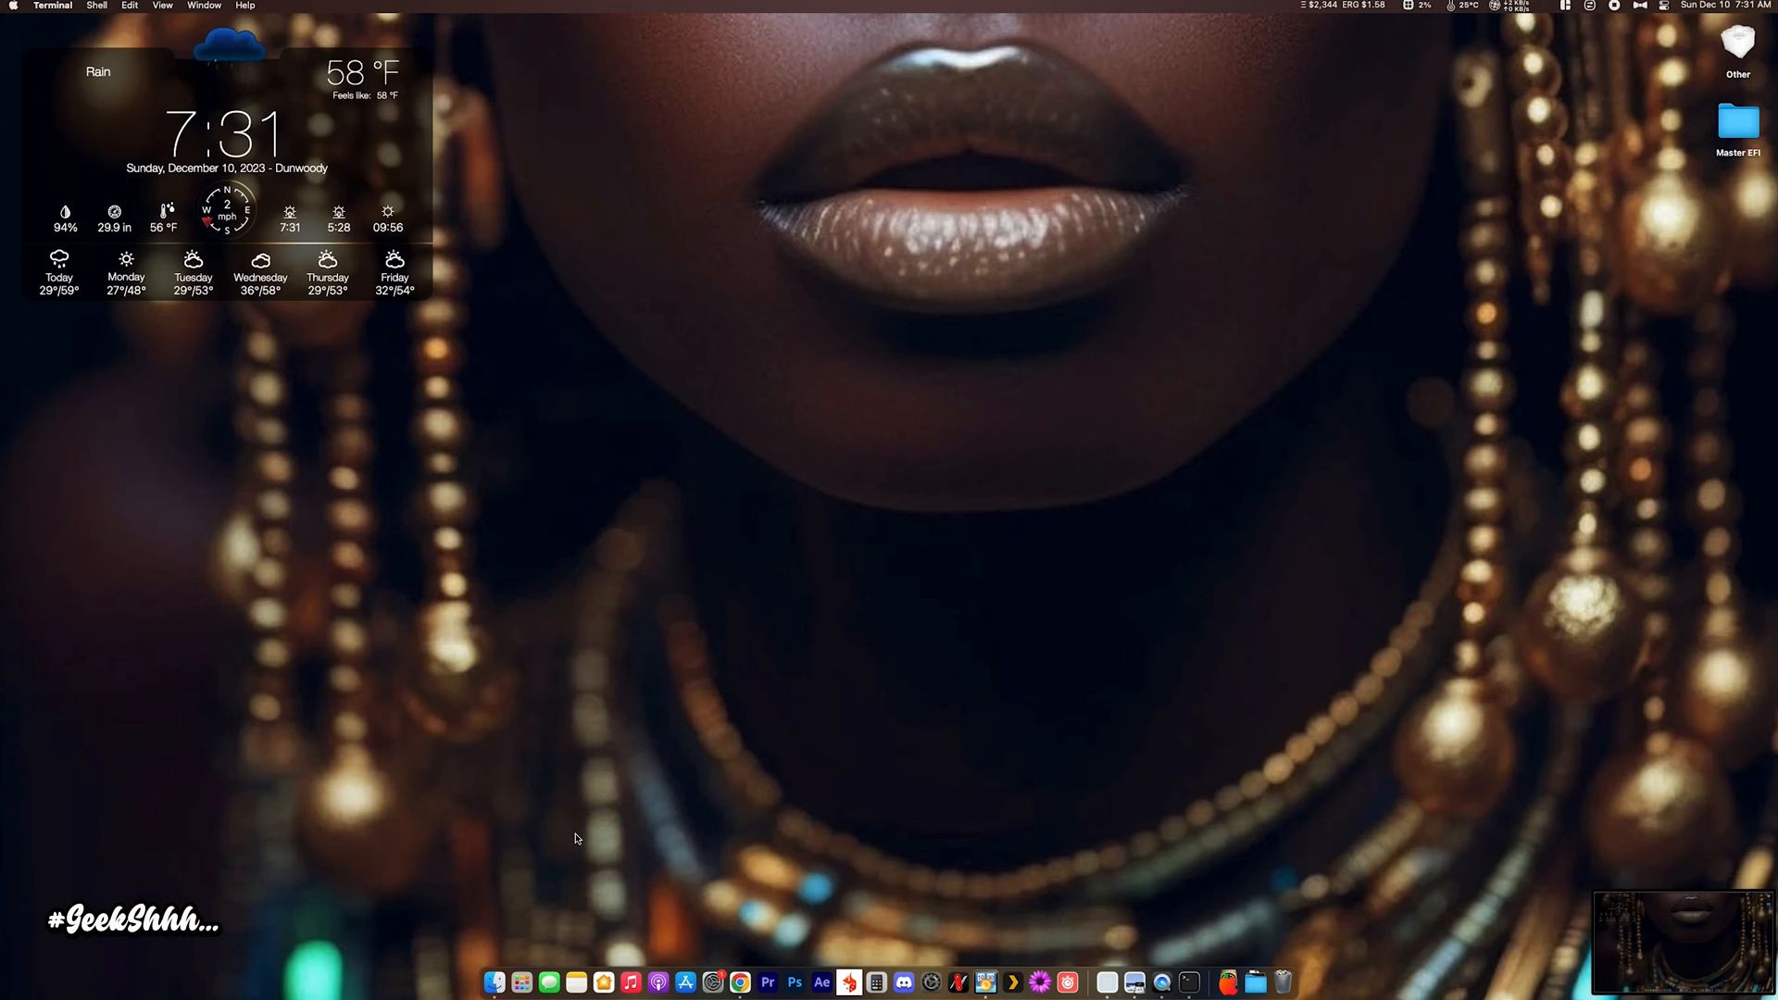
mouse_move(498, 956)
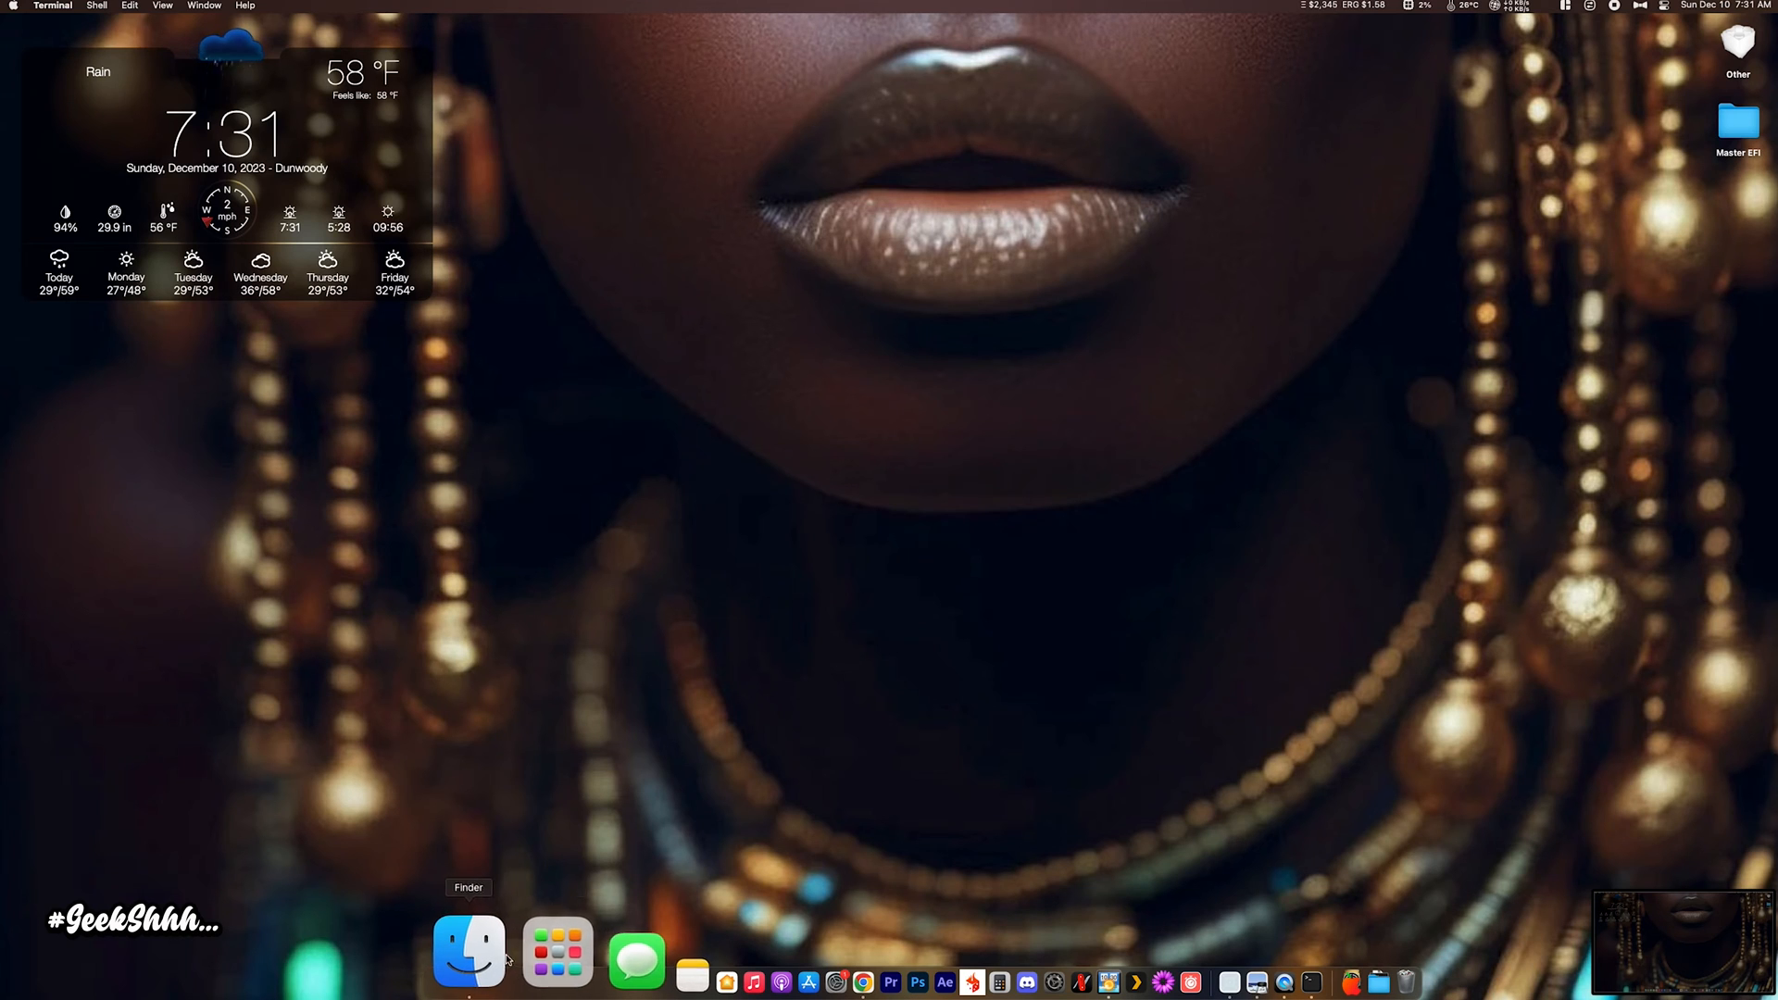
mouse_move(548, 951)
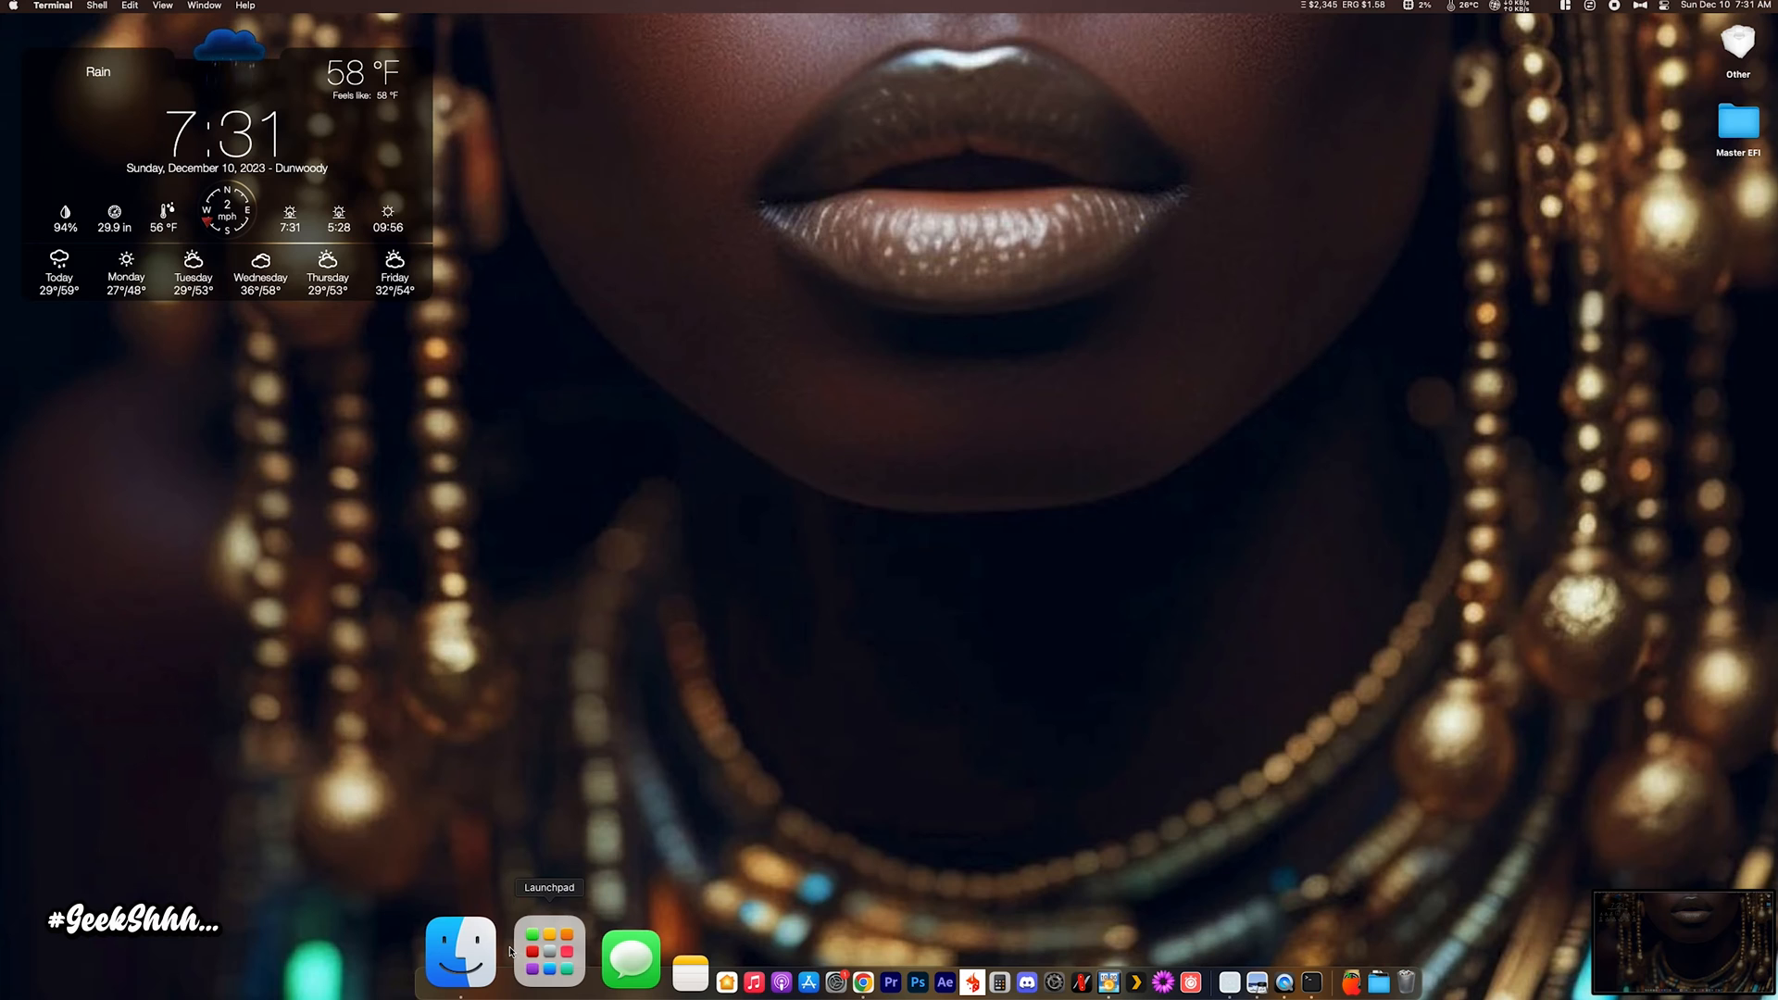
Bring up a Finder window on Downloads listing the USBToolBox files and macOS executable.
left_click(460, 952)
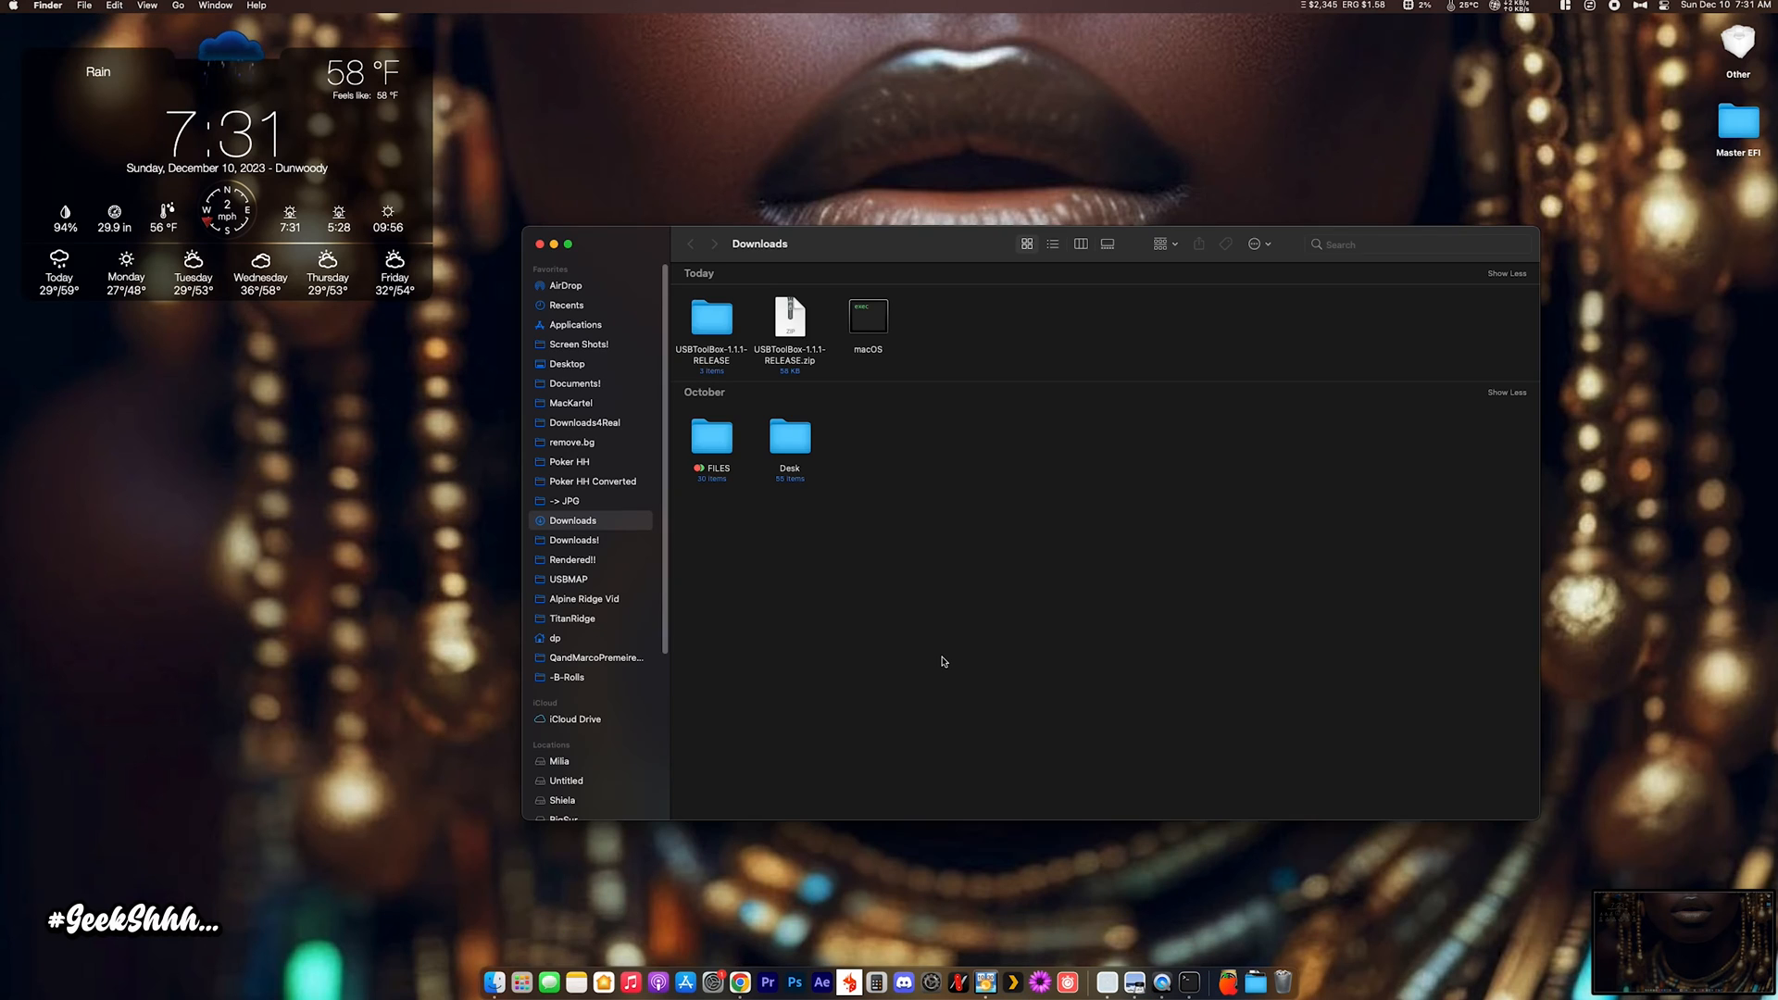
mouse_move(871, 328)
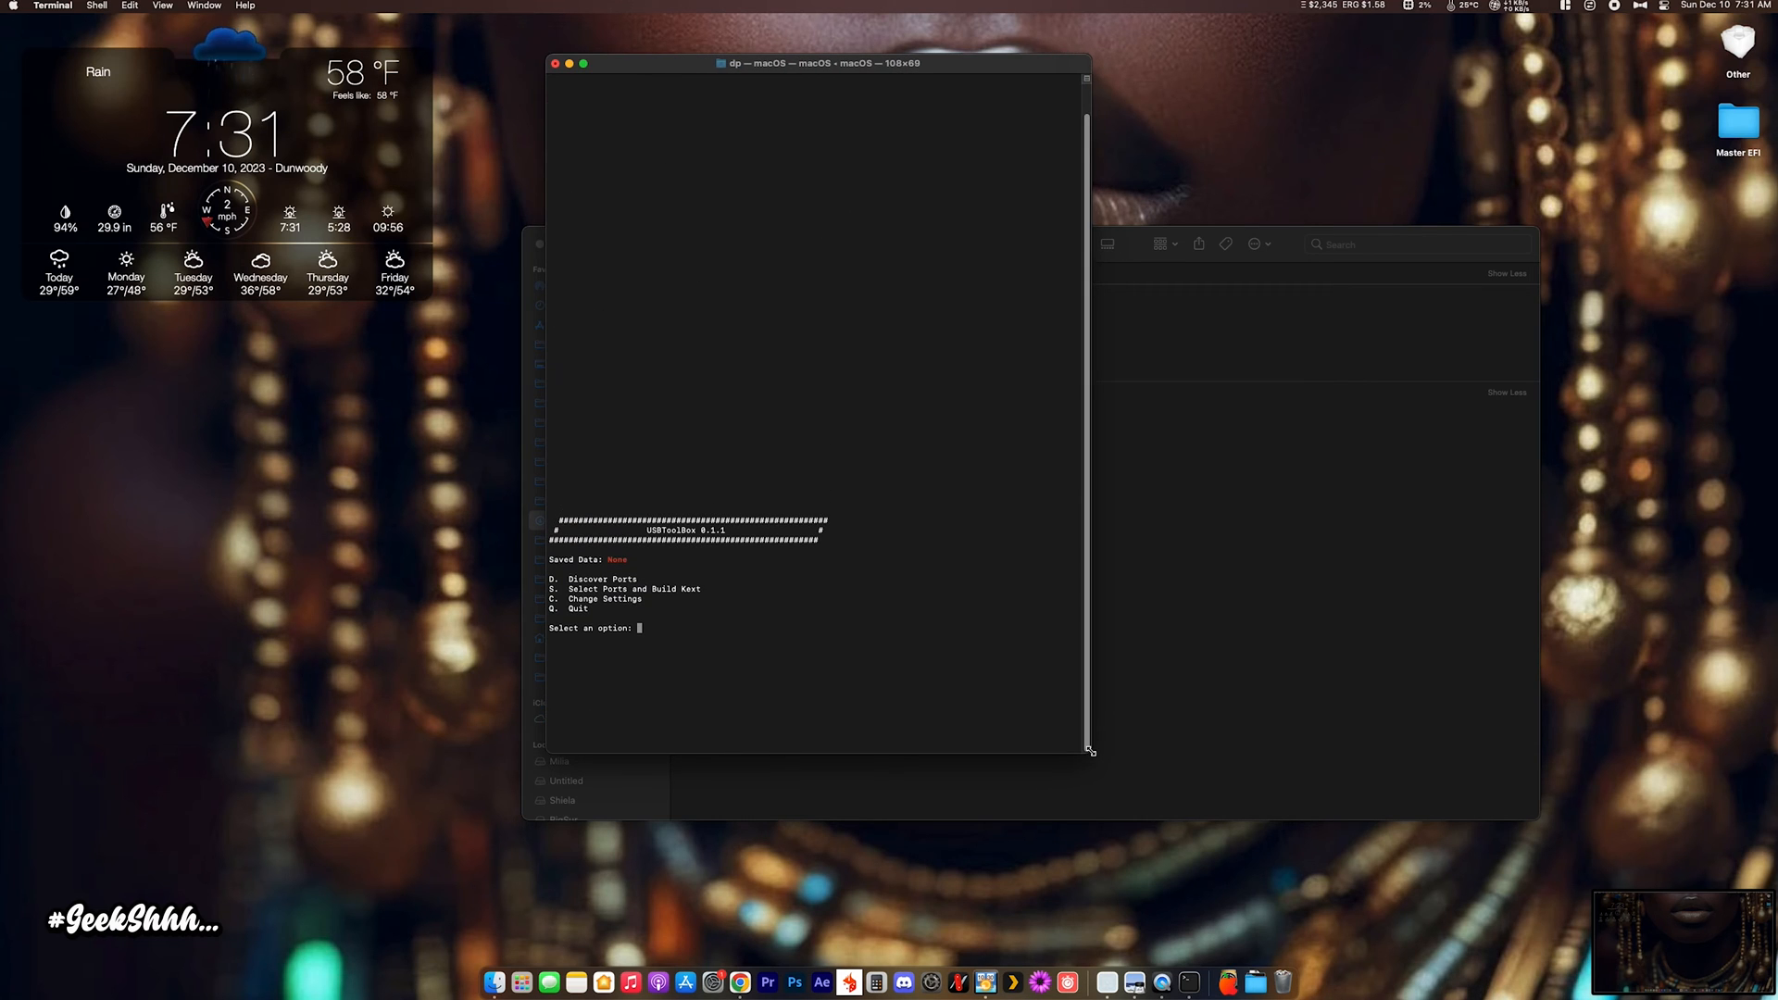
Start Discover Ports (D) to list XHCI's 25 ports and XHC3's 4 ports.
type("D")
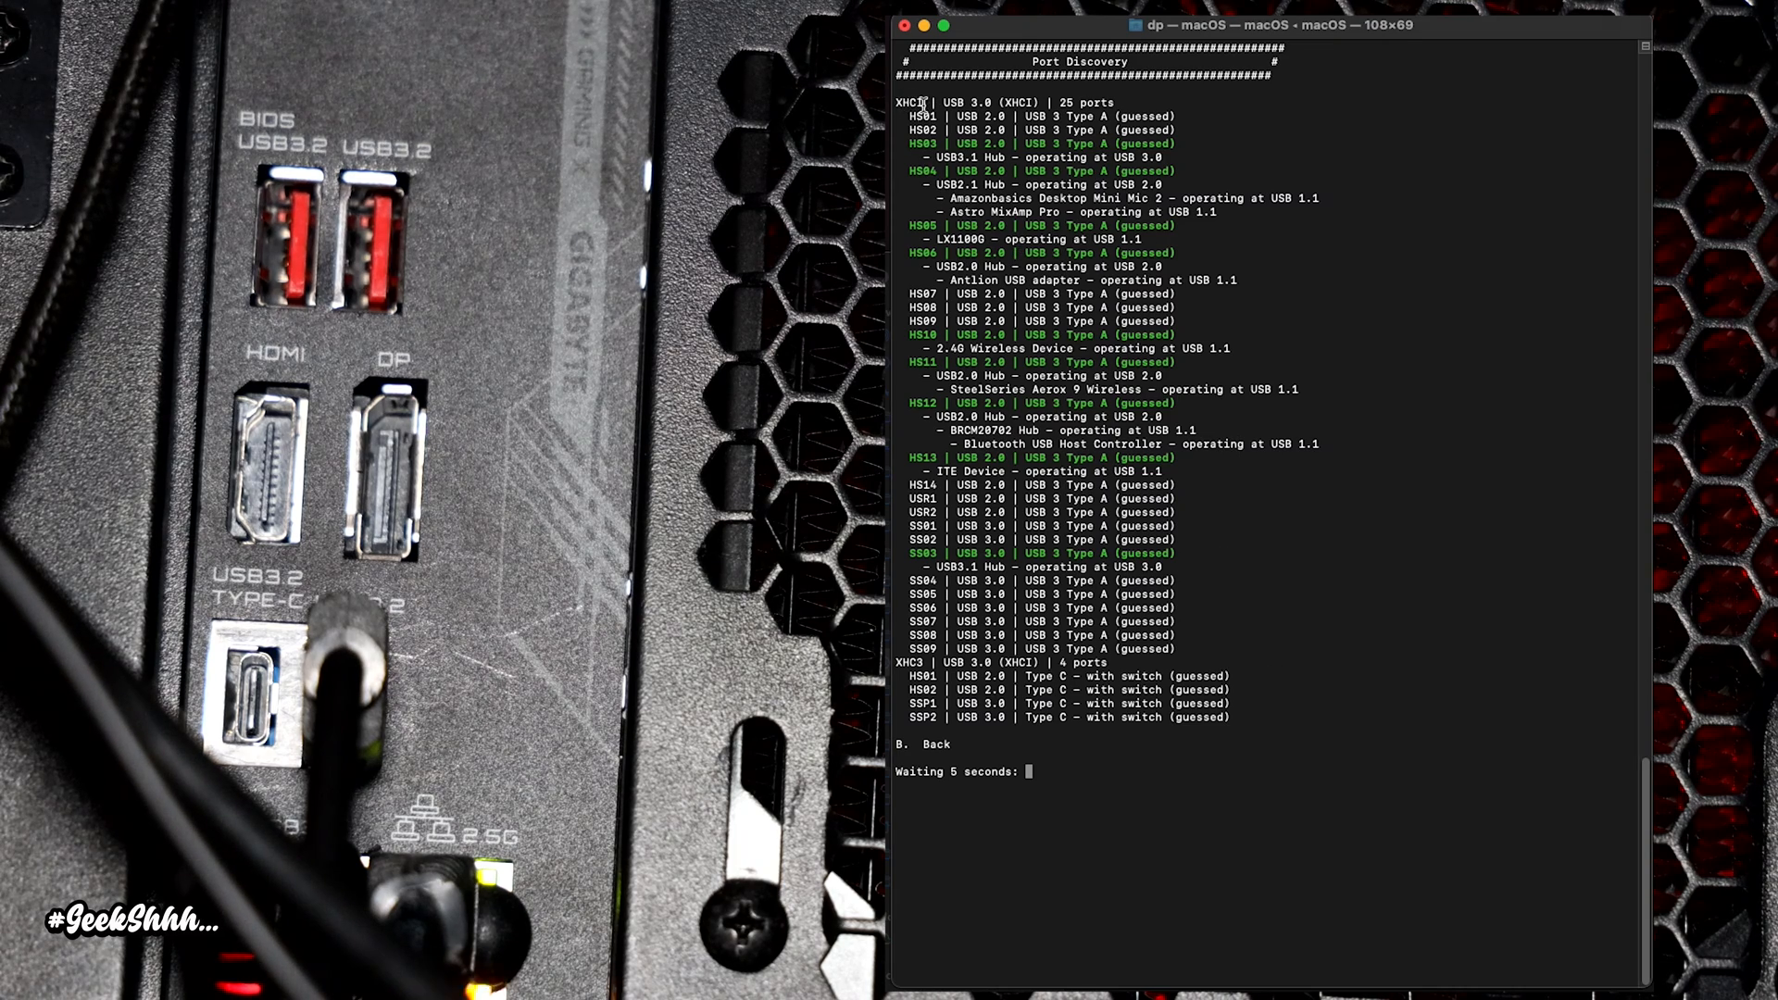
mouse_move(1239, 630)
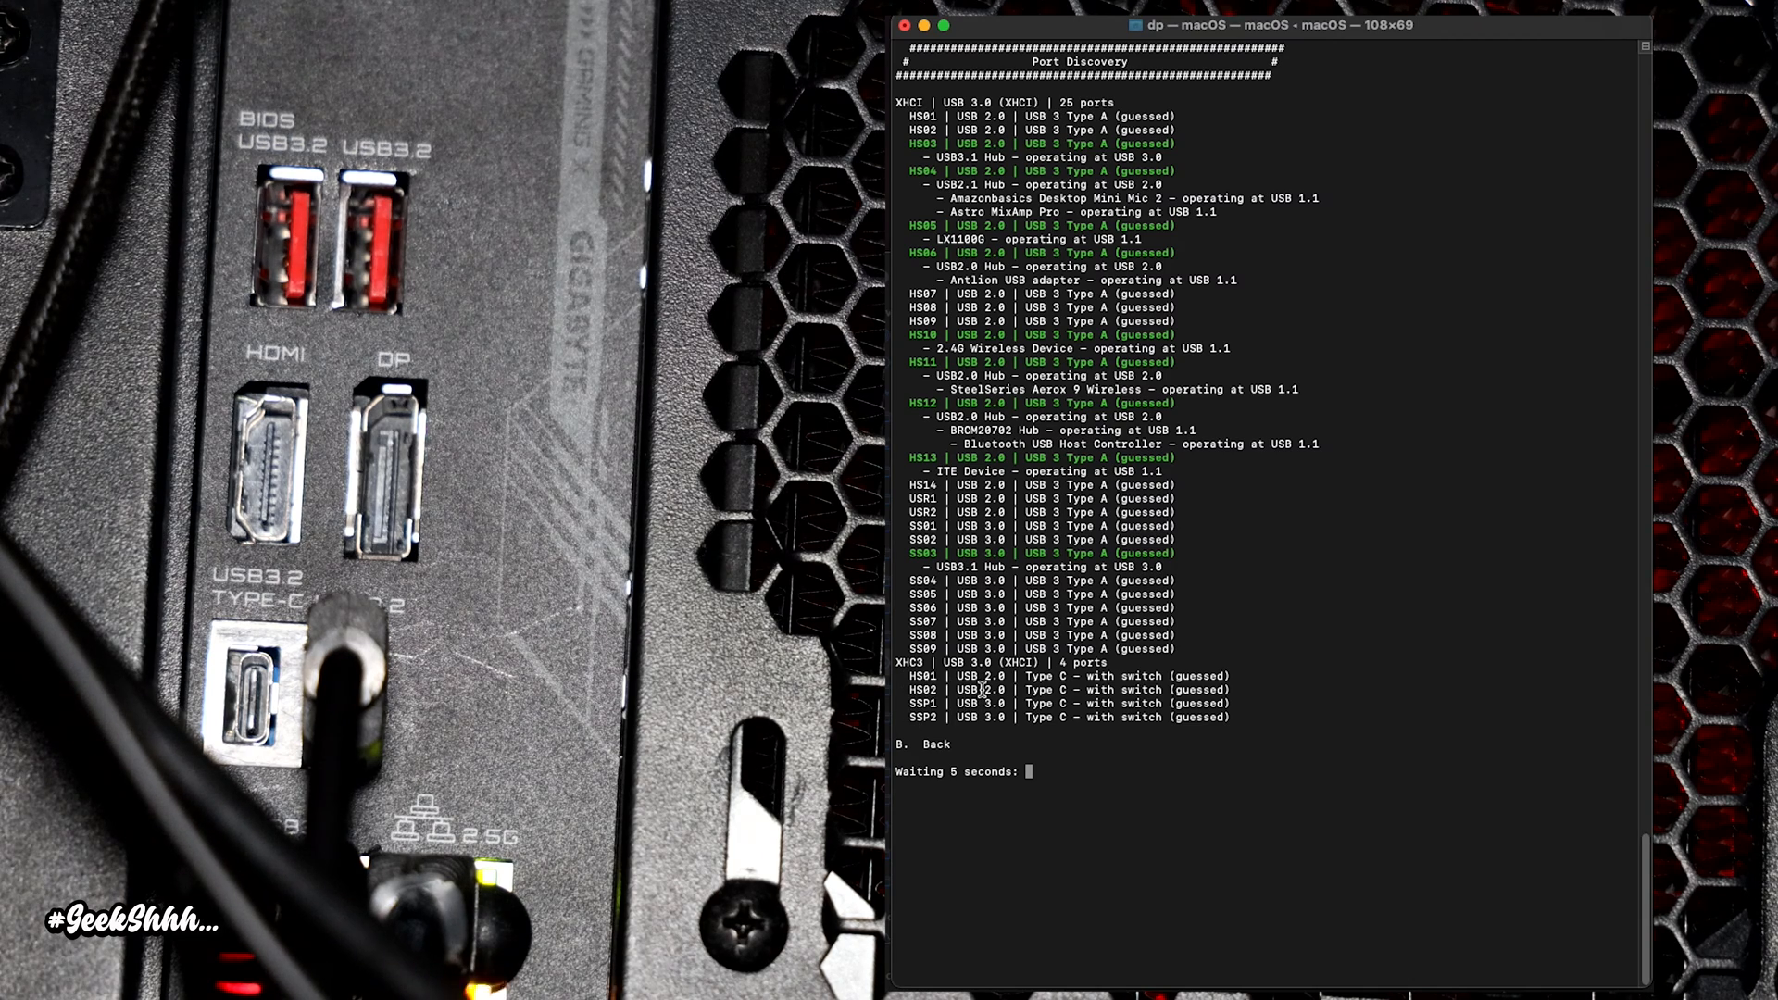
mouse_move(1221, 544)
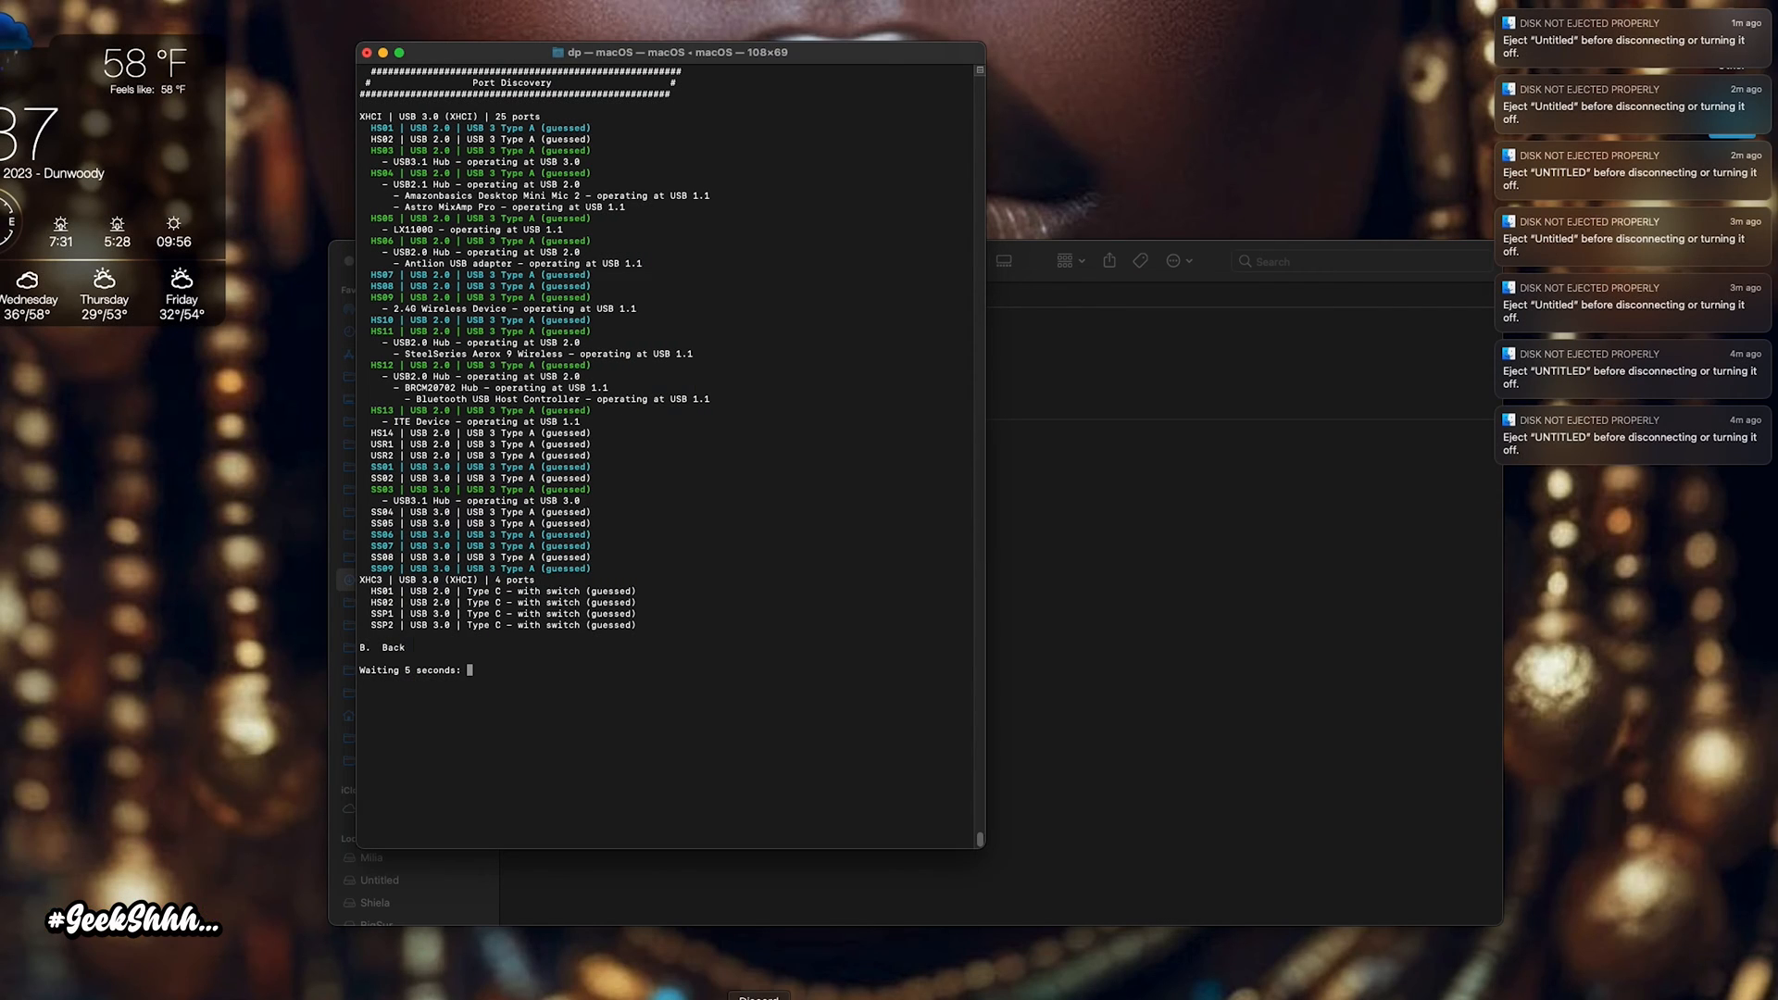
mouse_move(602, 719)
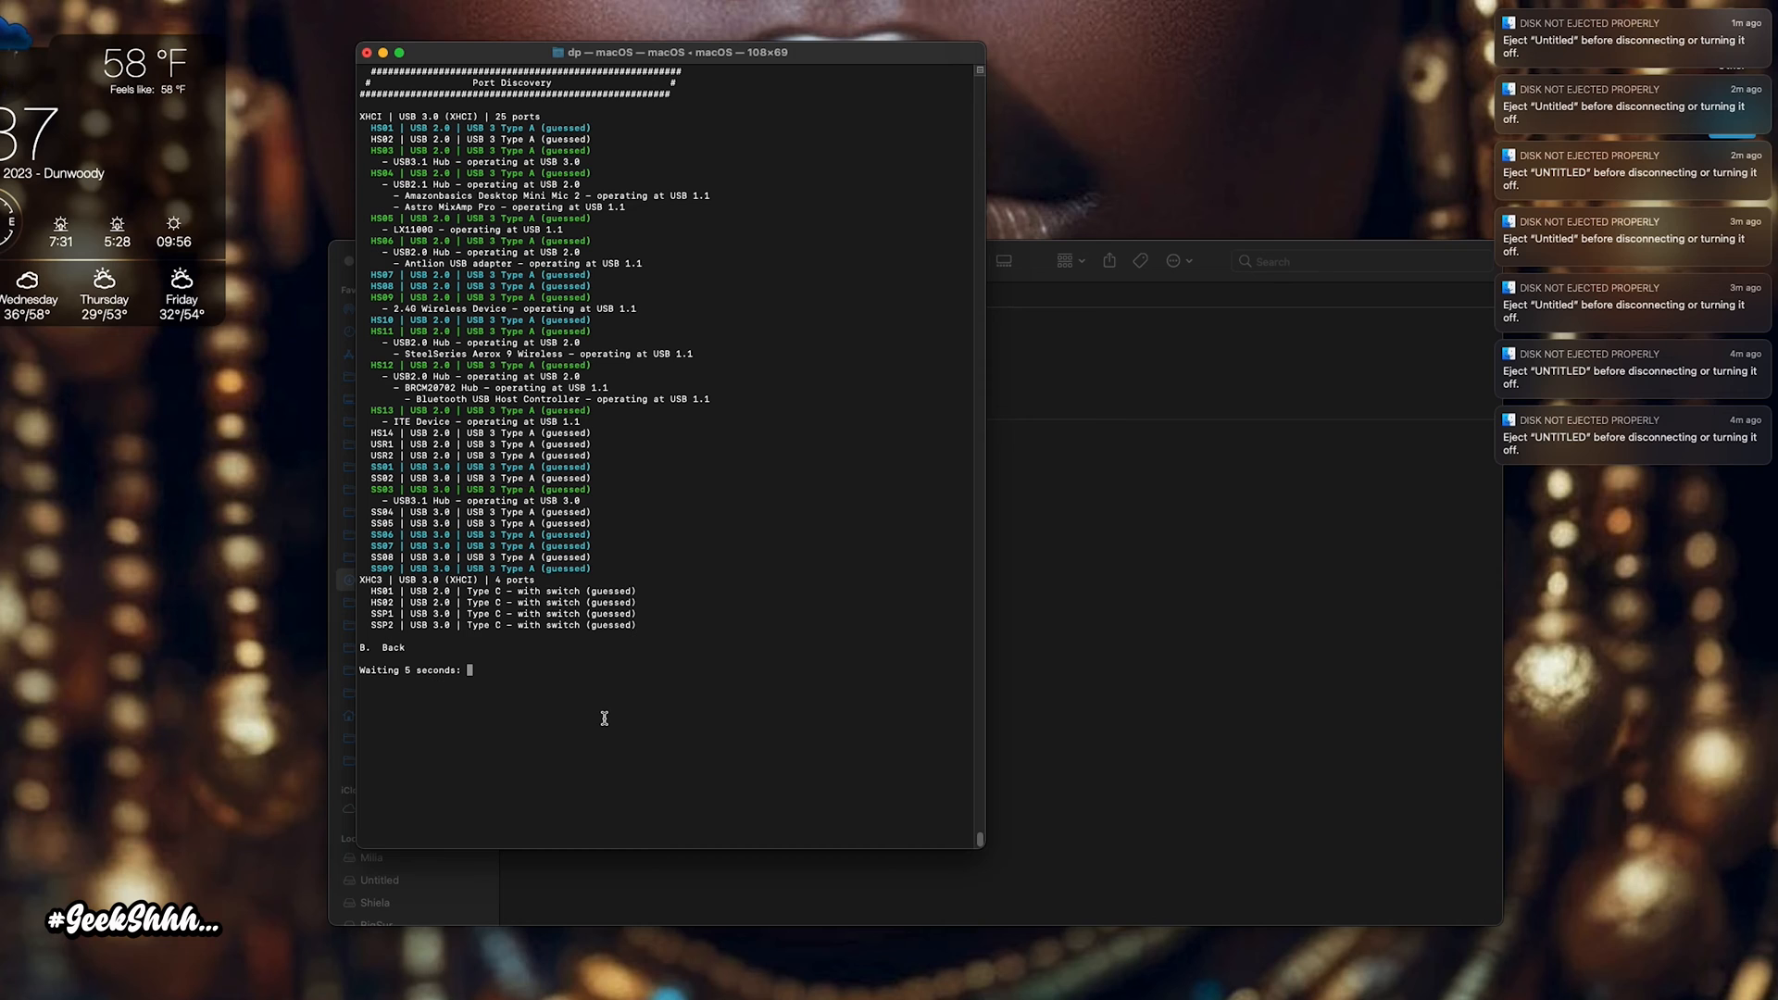
Go back (B) to the USBToolBox main menu and enter S as the next option.
type("b")
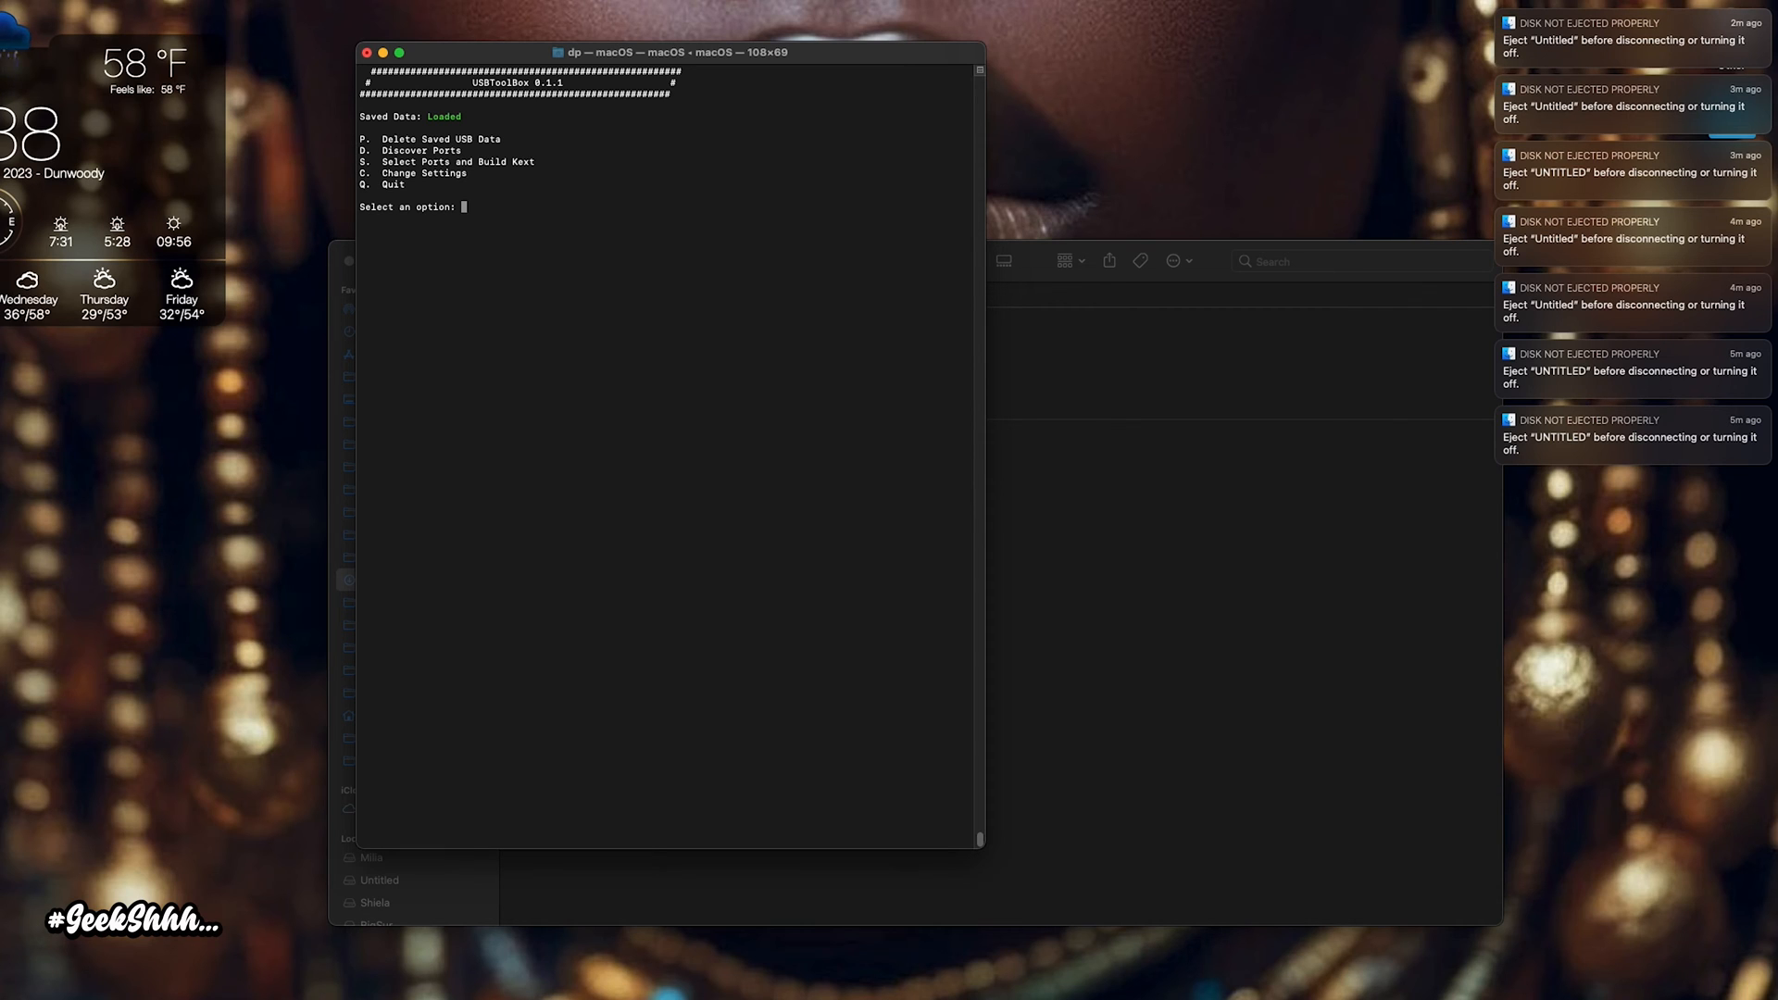
type("s")
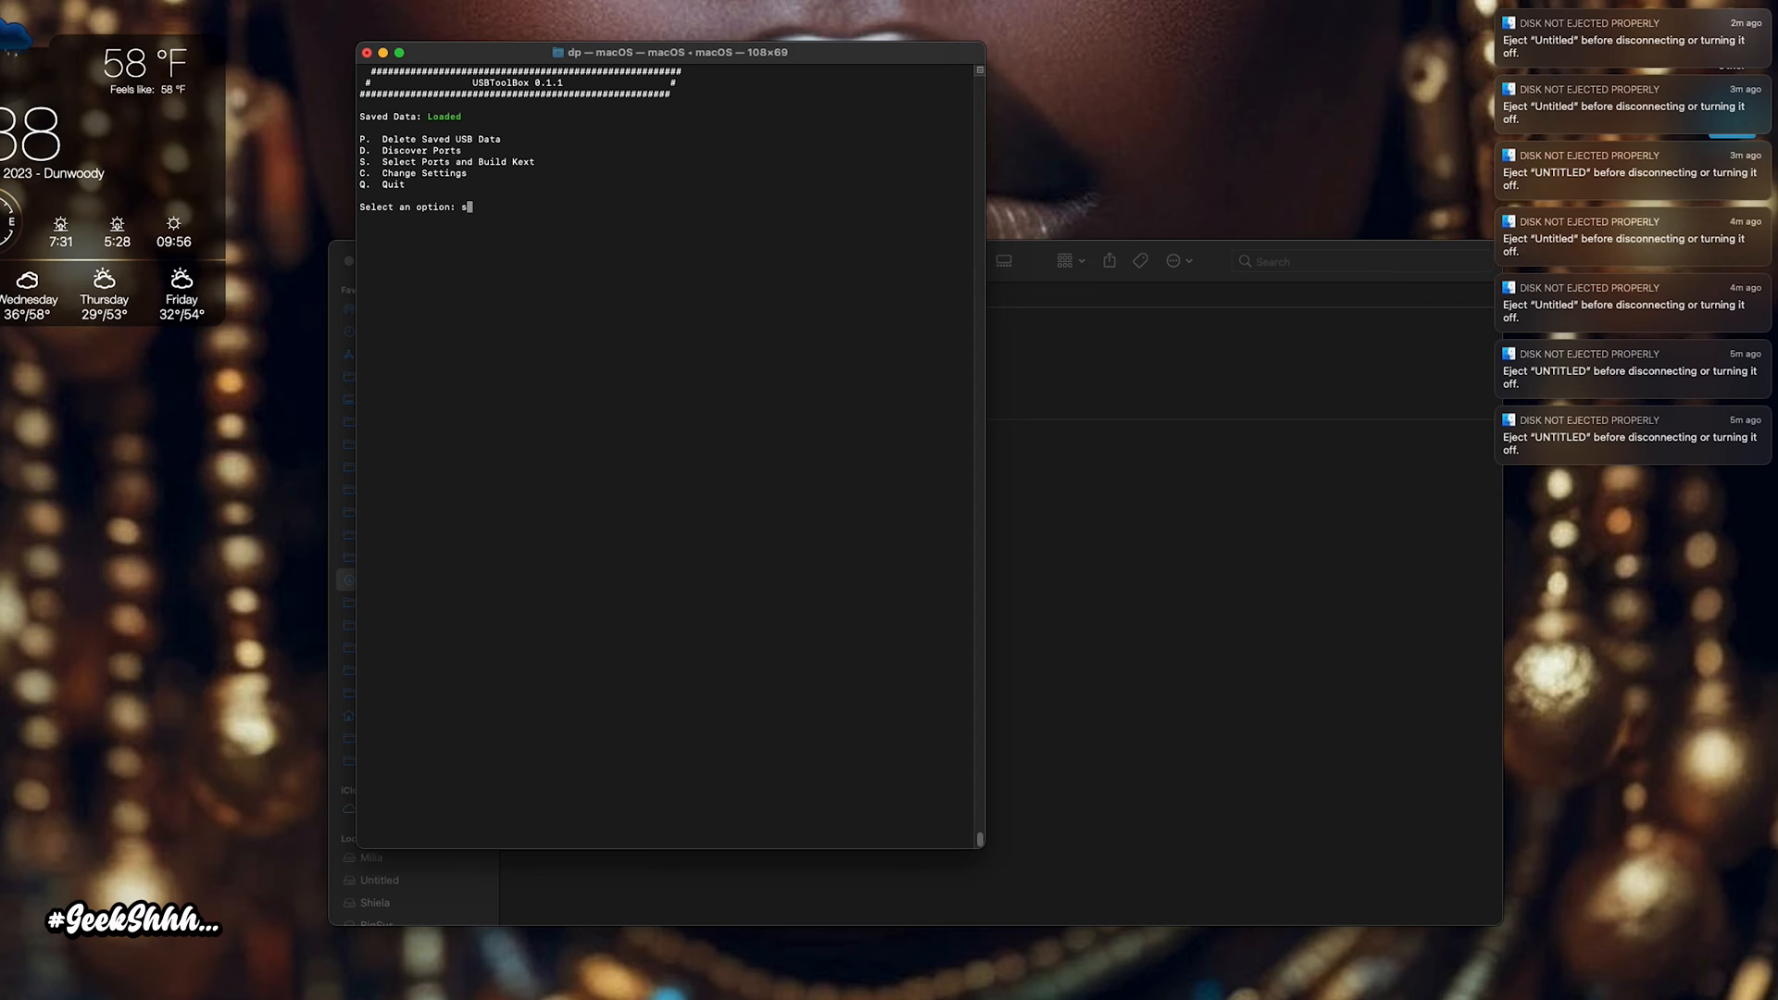
In Select Ports and Build Kext, toggle off HS01 and HS03 by entering 1,3.
key("Return")
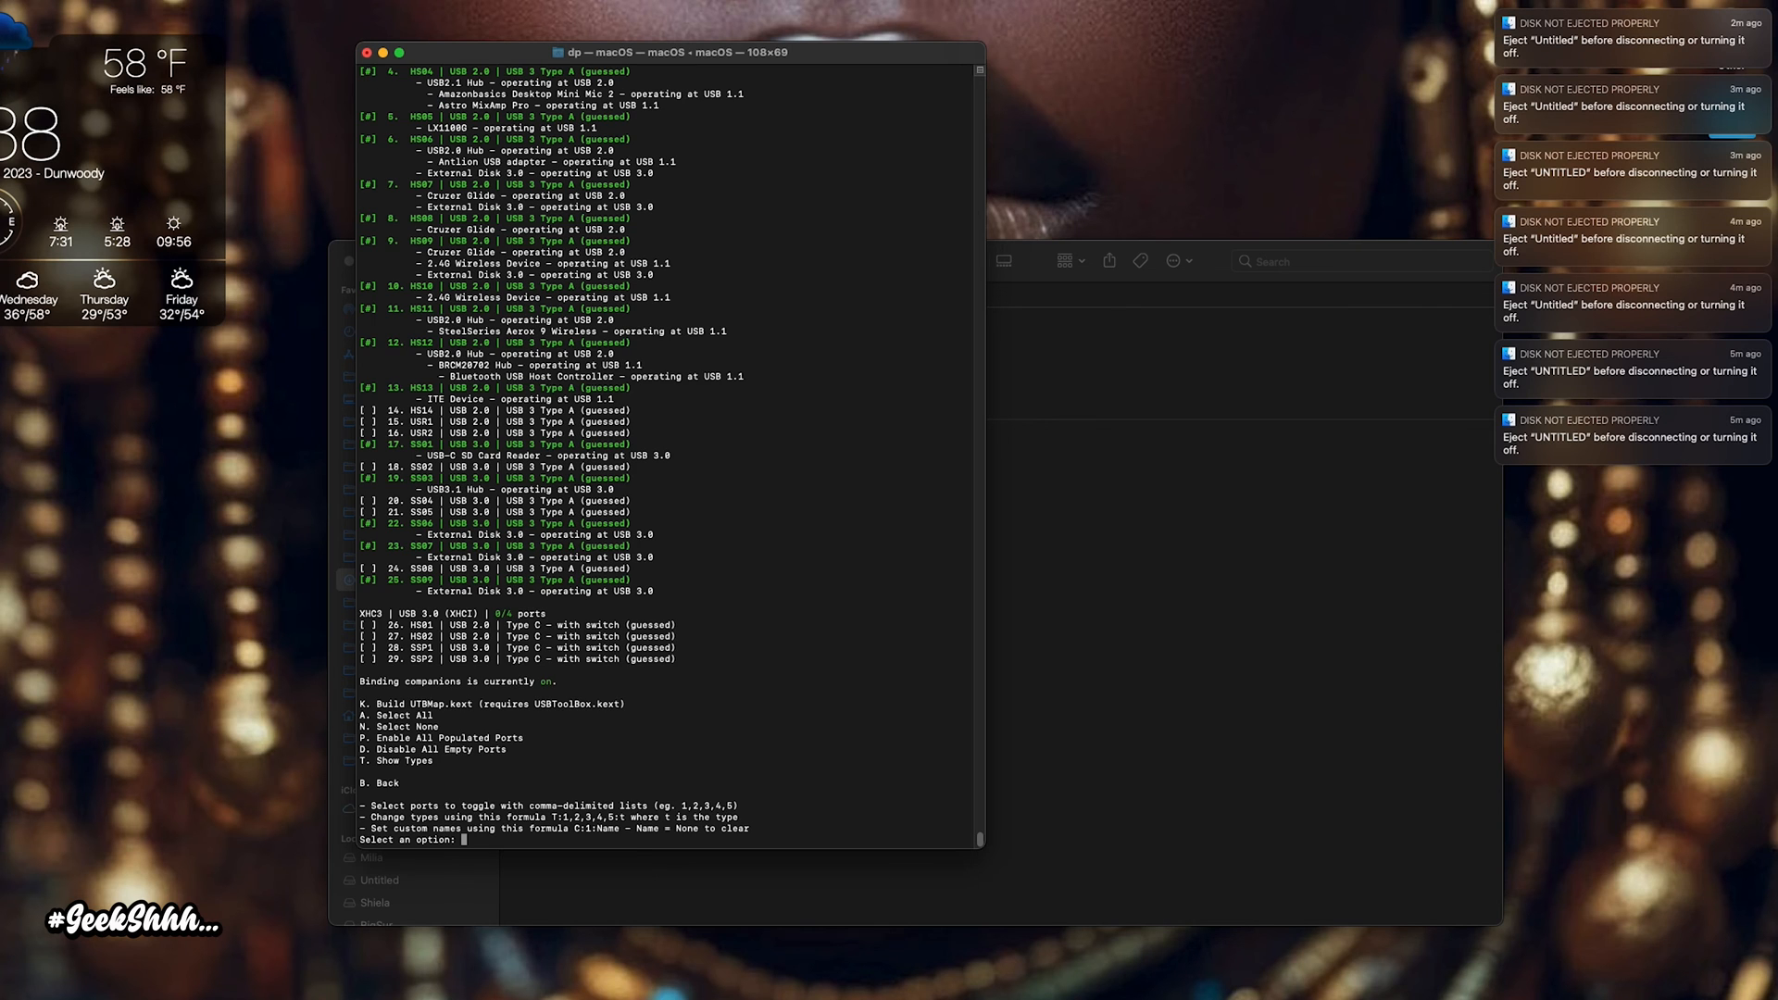
mouse_move(749, 865)
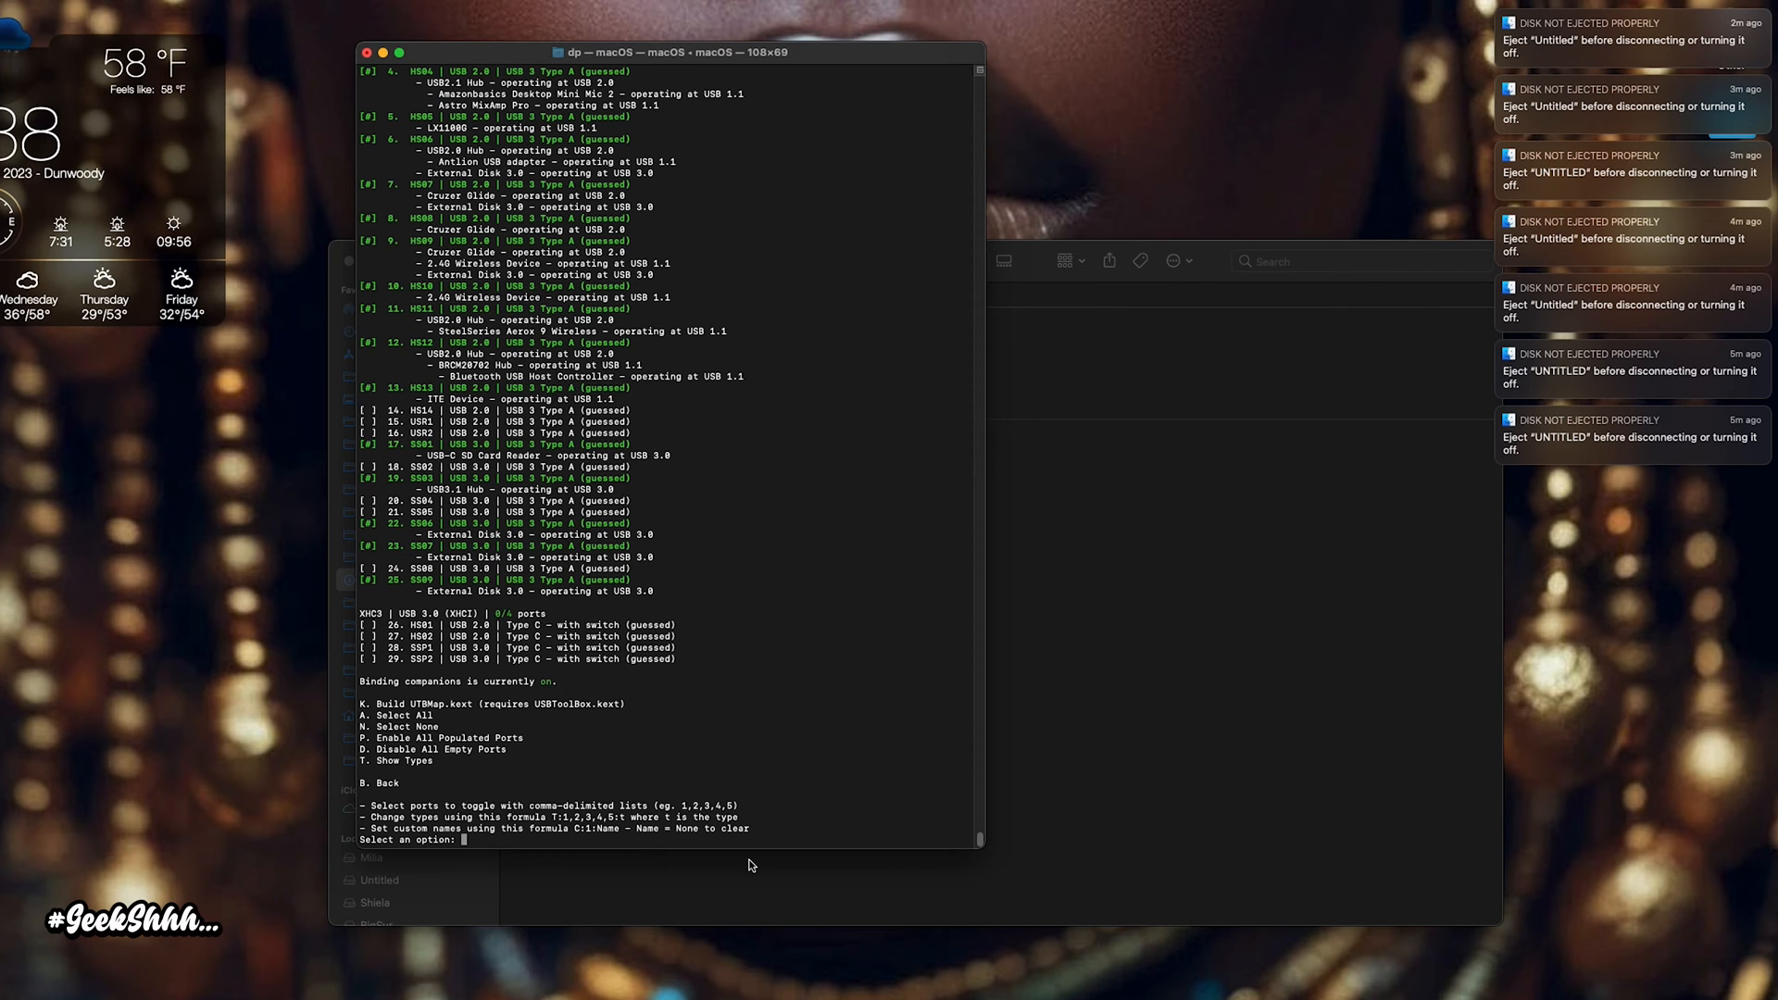
mouse_move(776, 628)
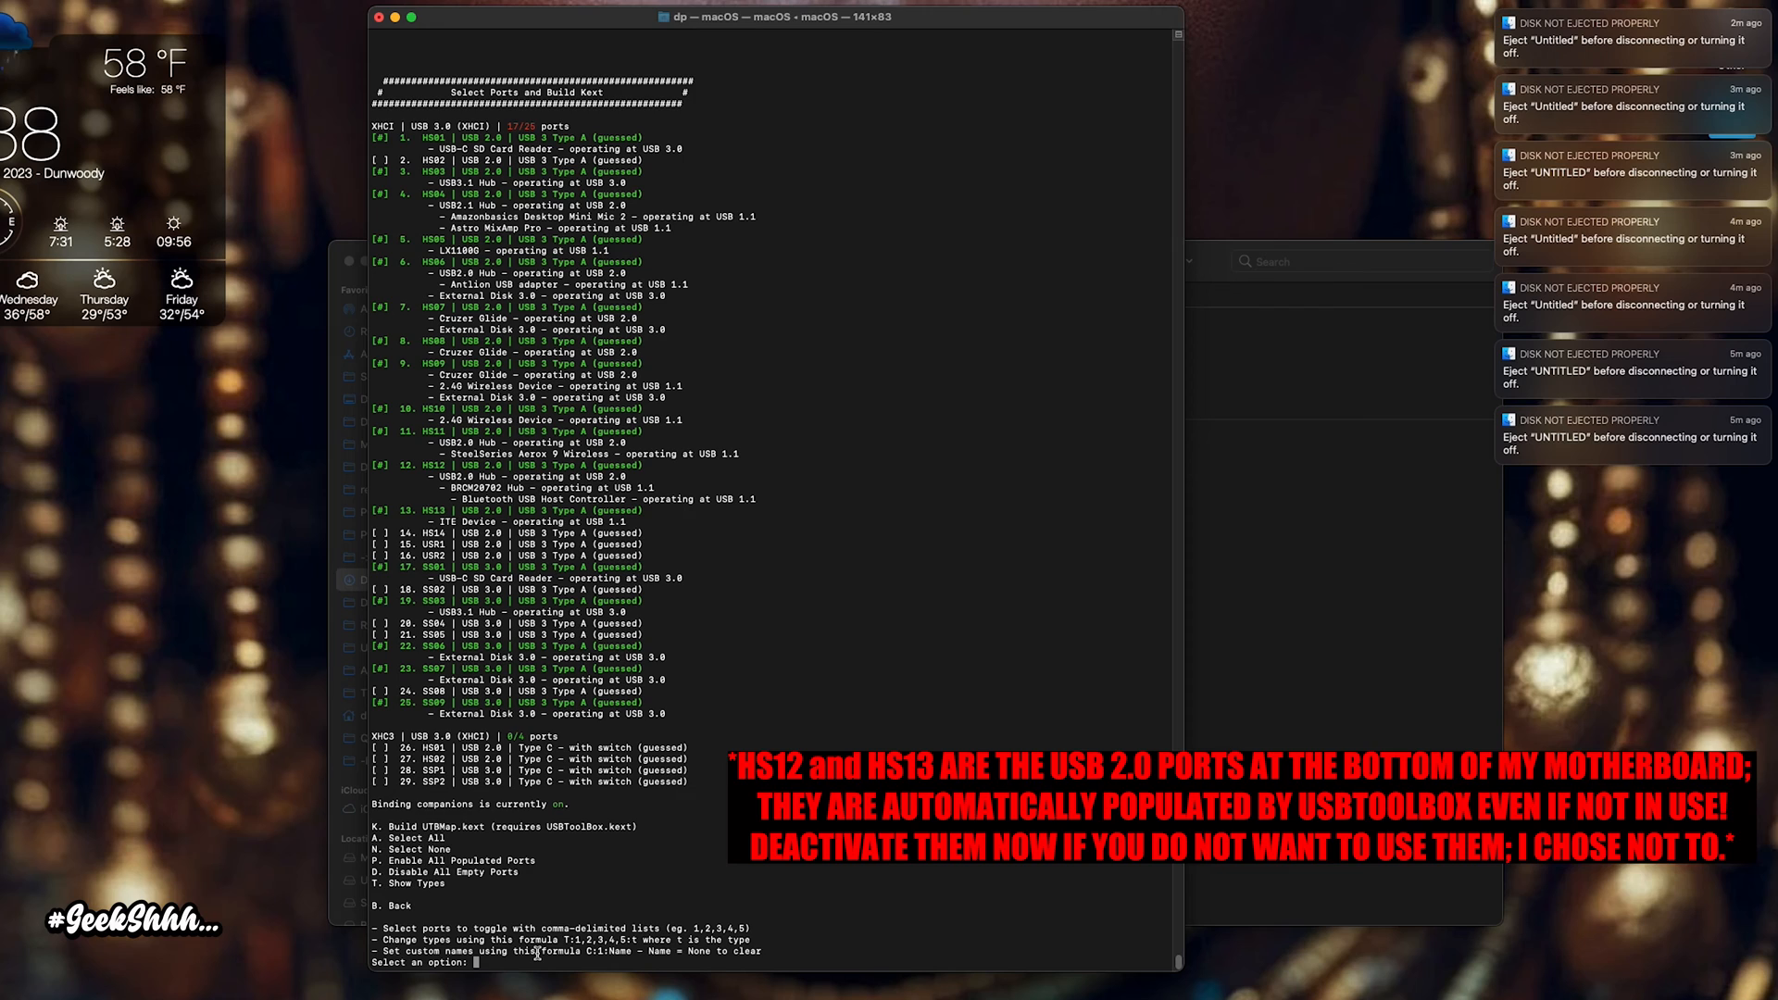
type("1")
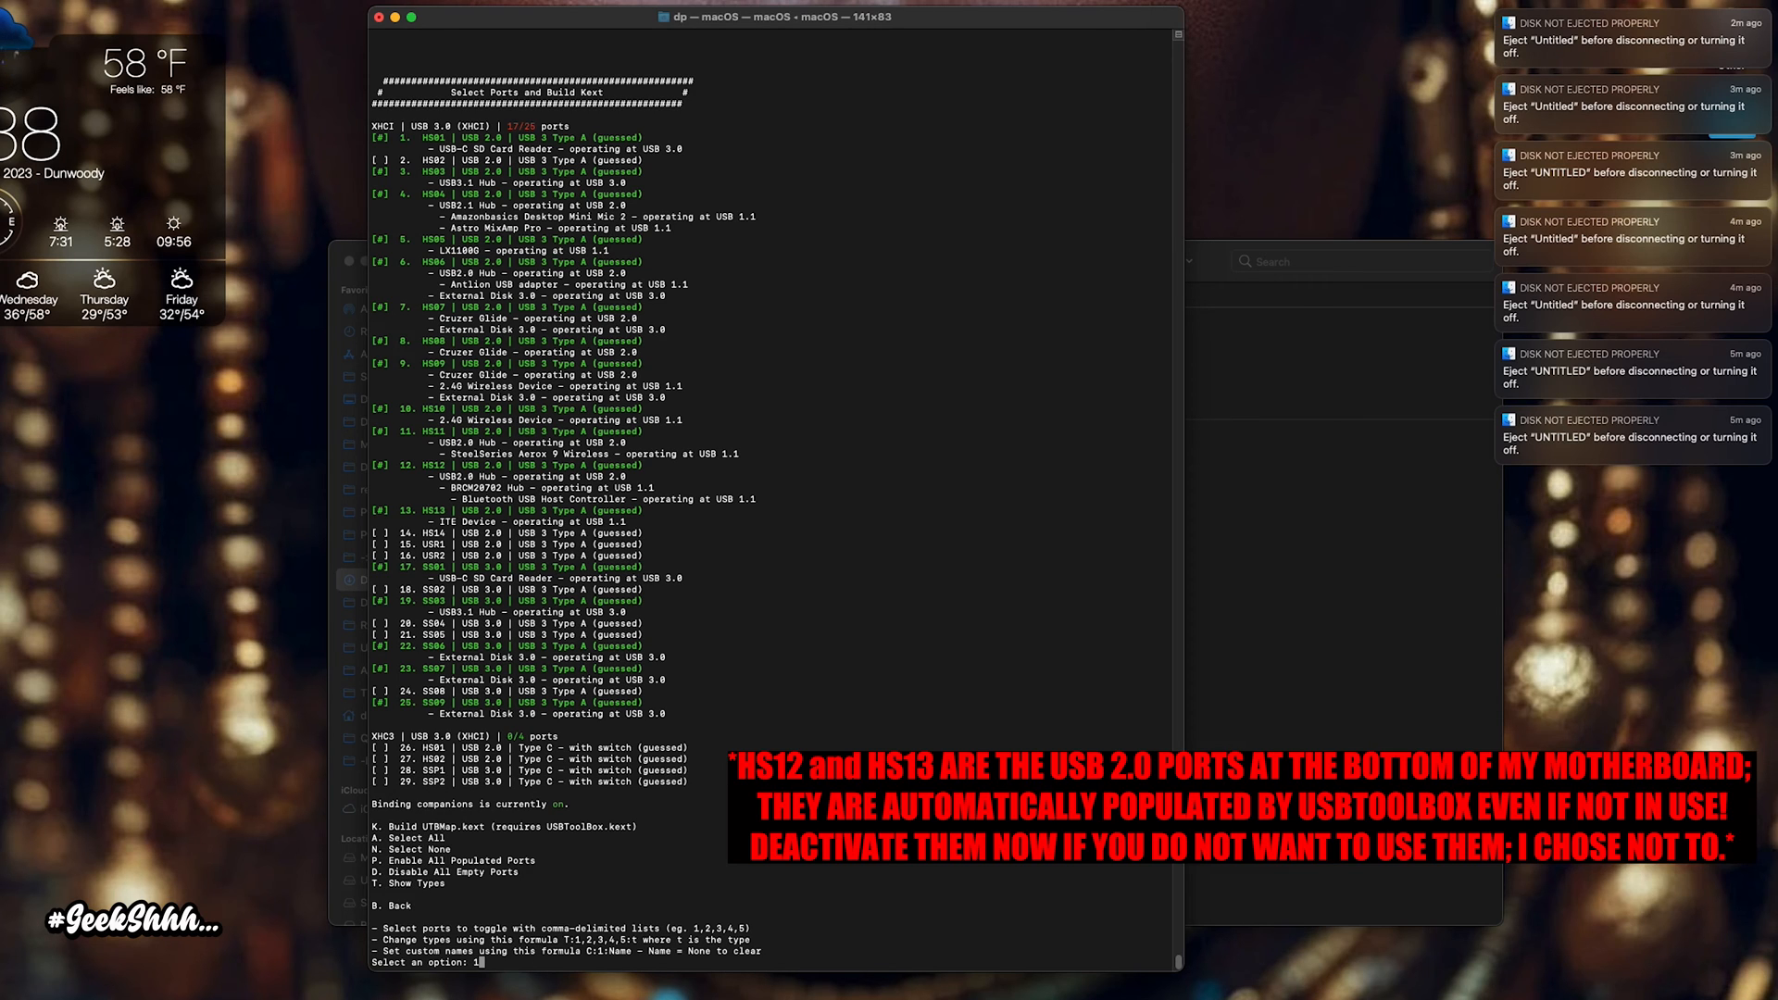
type(",")
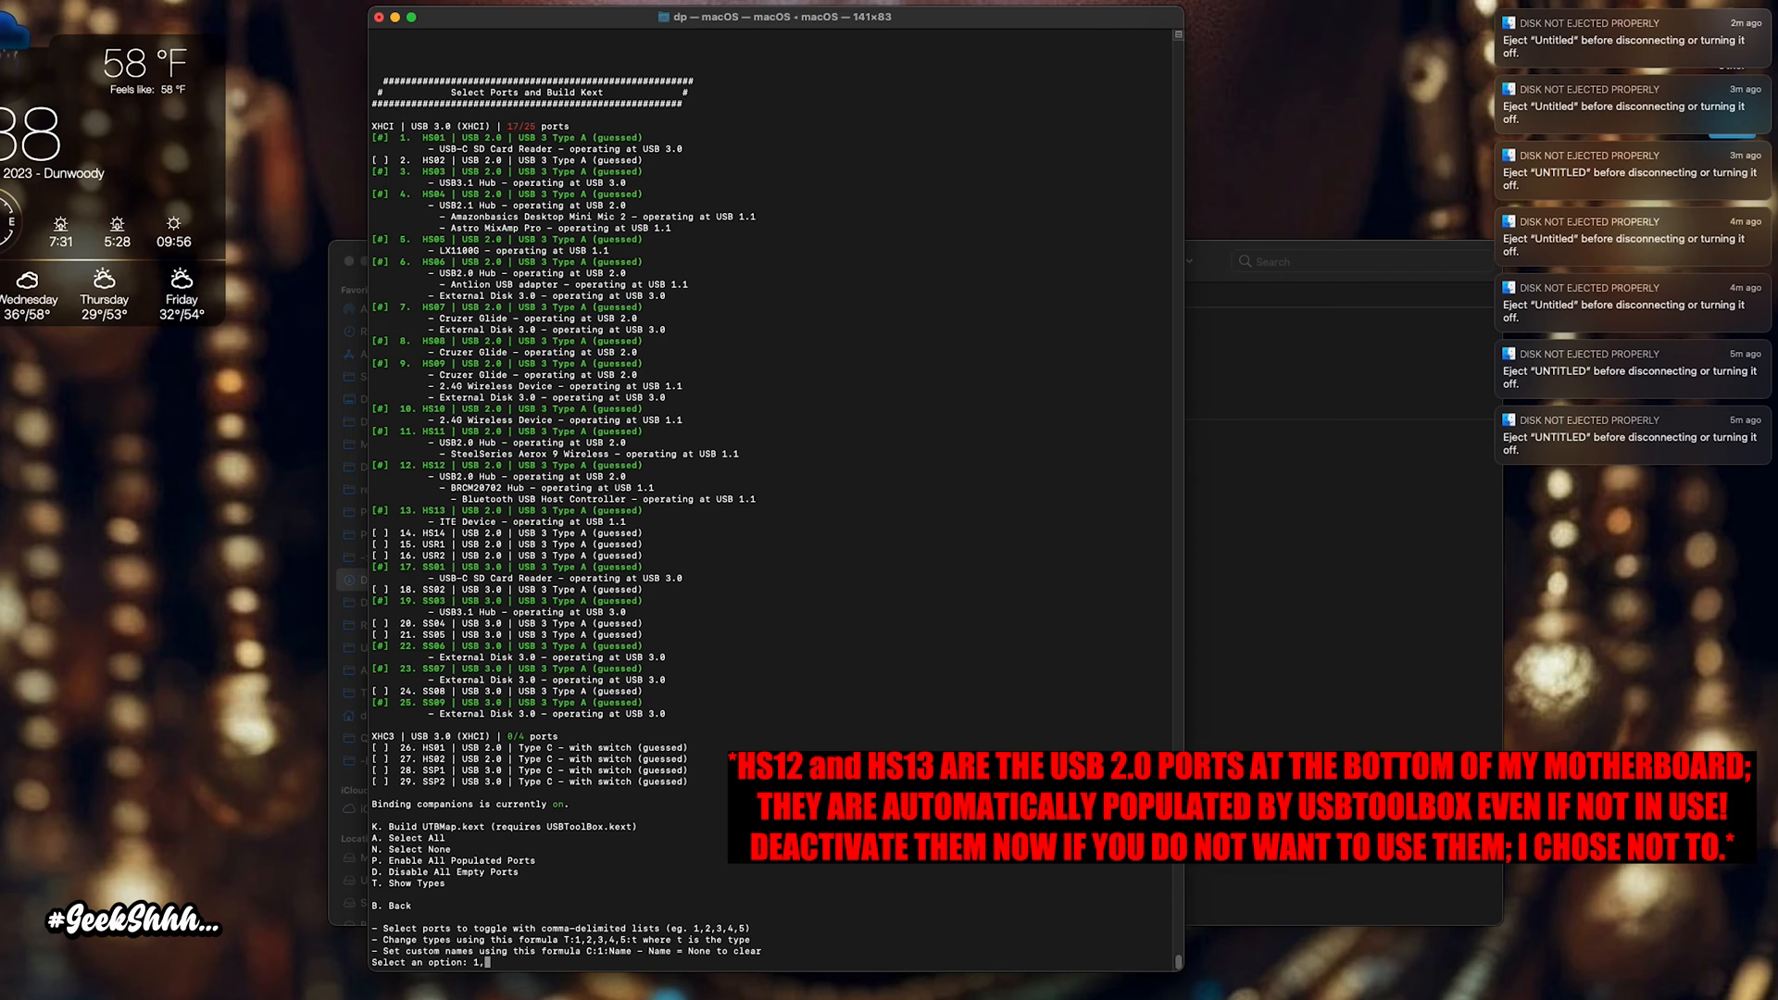
key("Return")
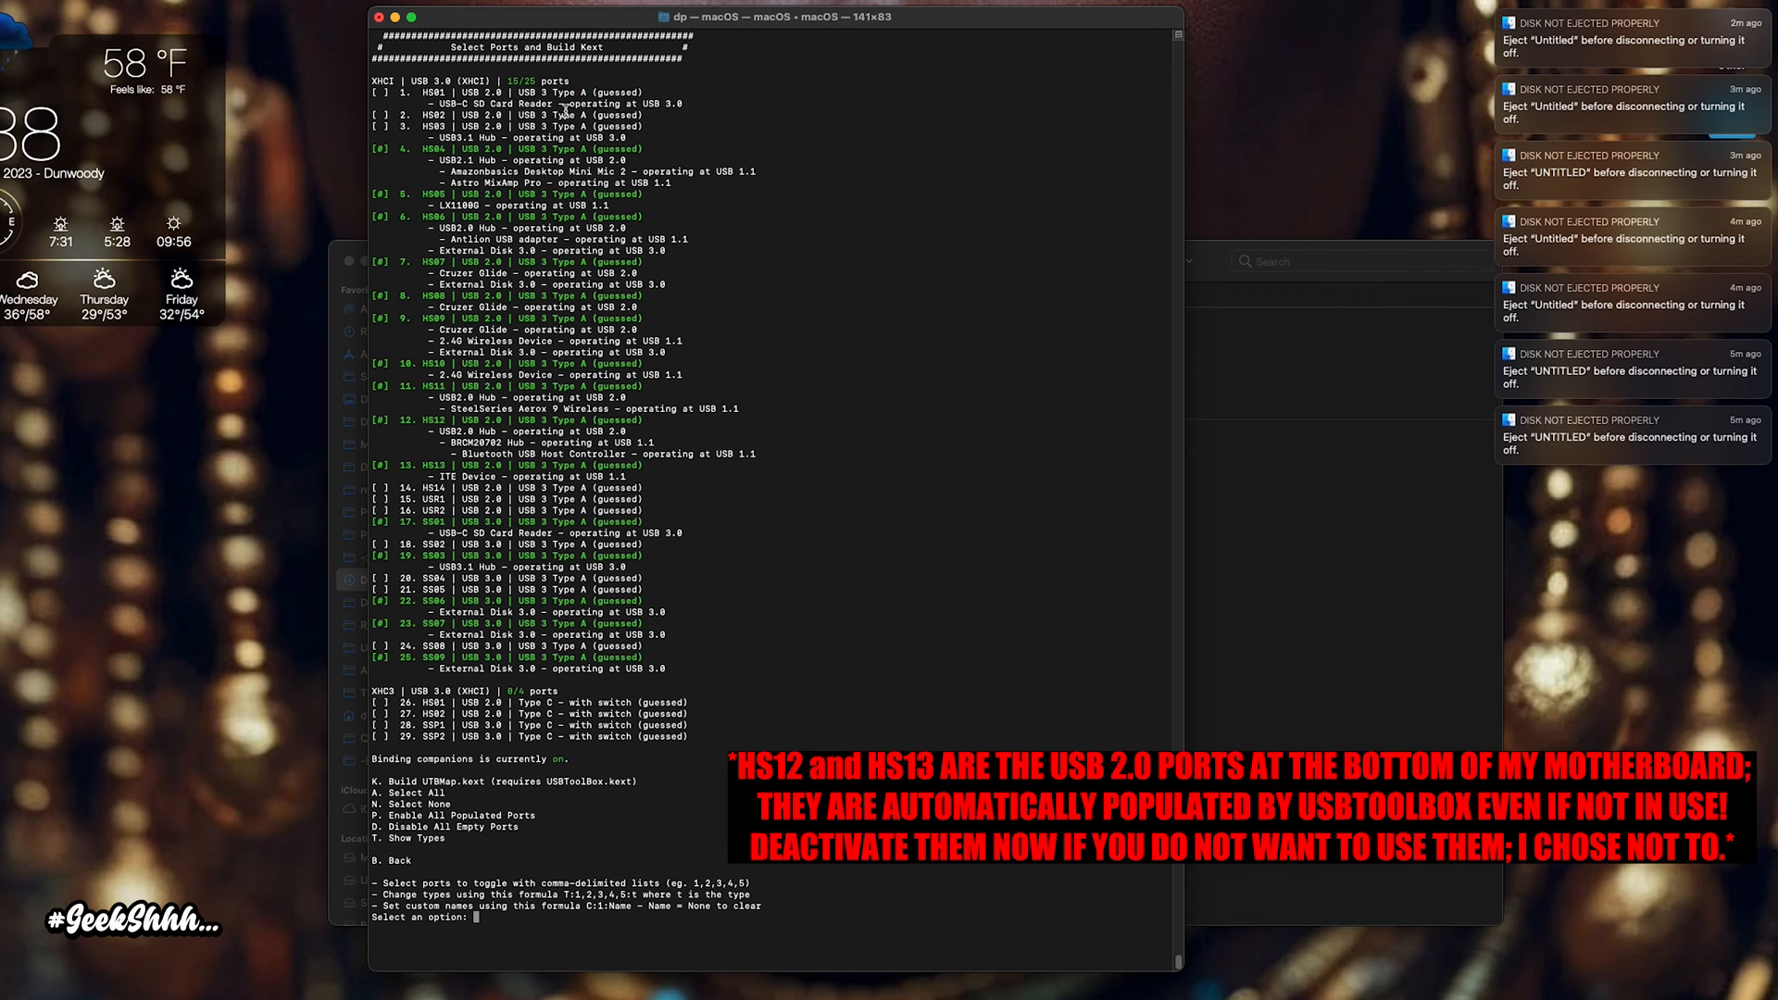
double_click(535, 80)
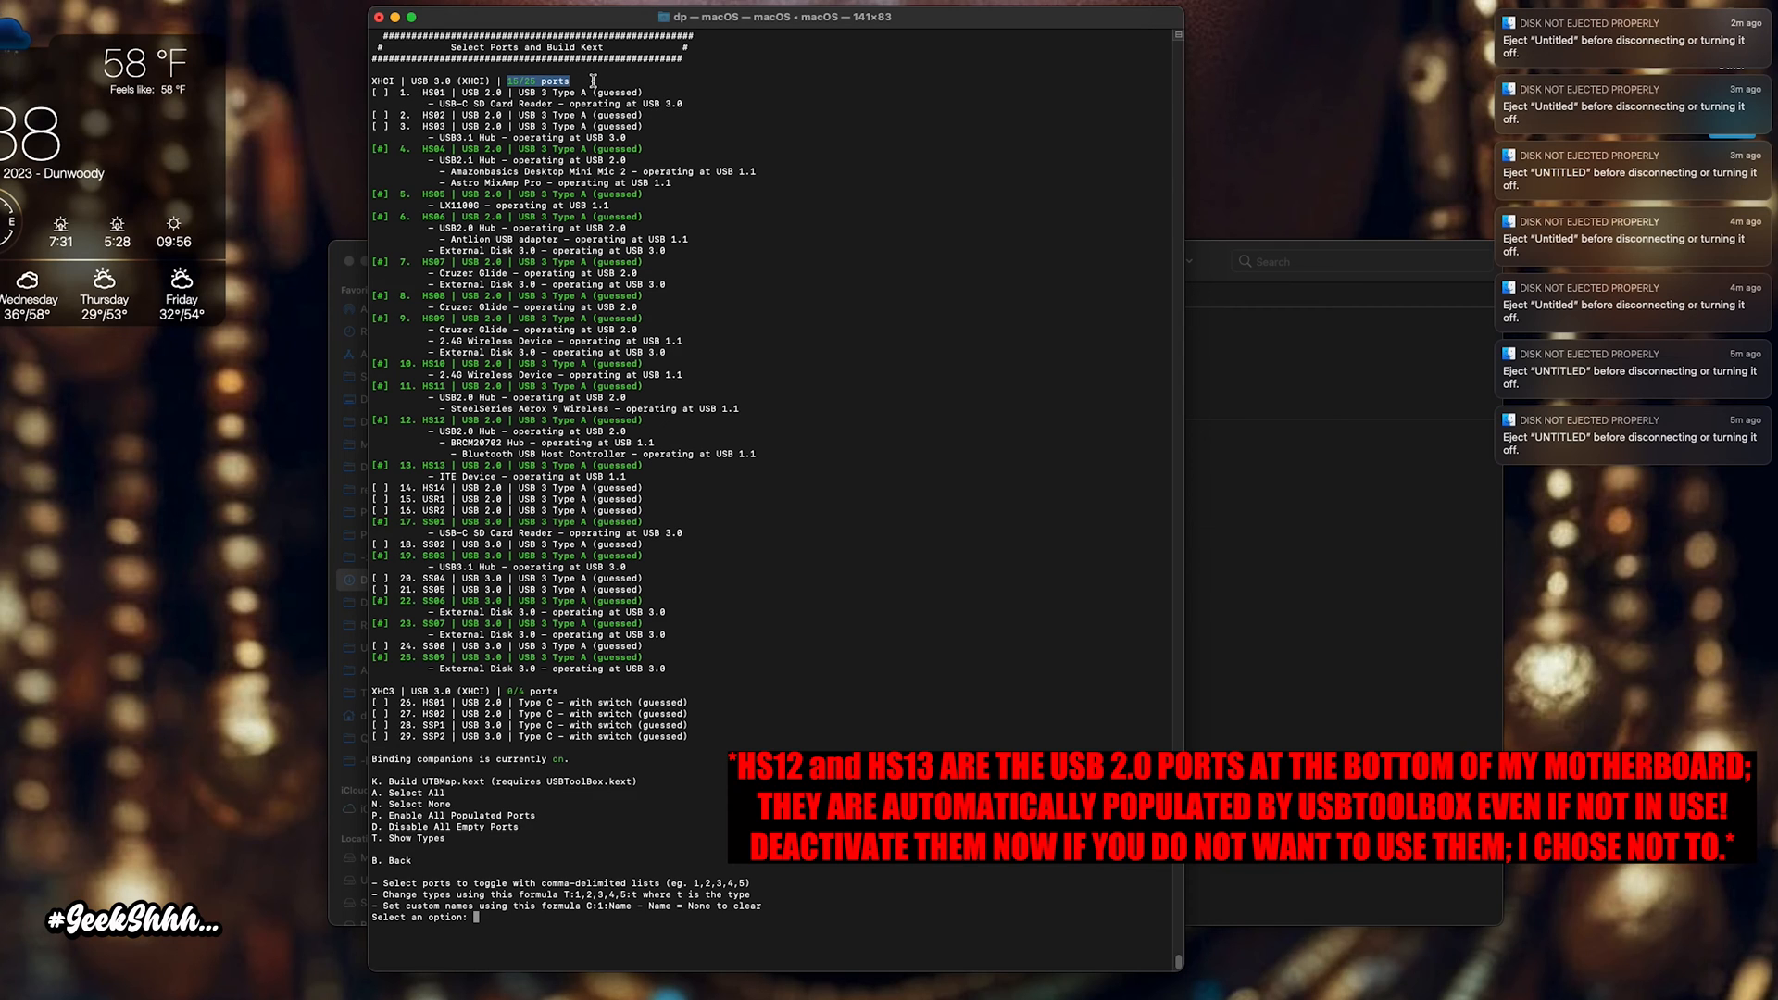
mouse_move(741, 687)
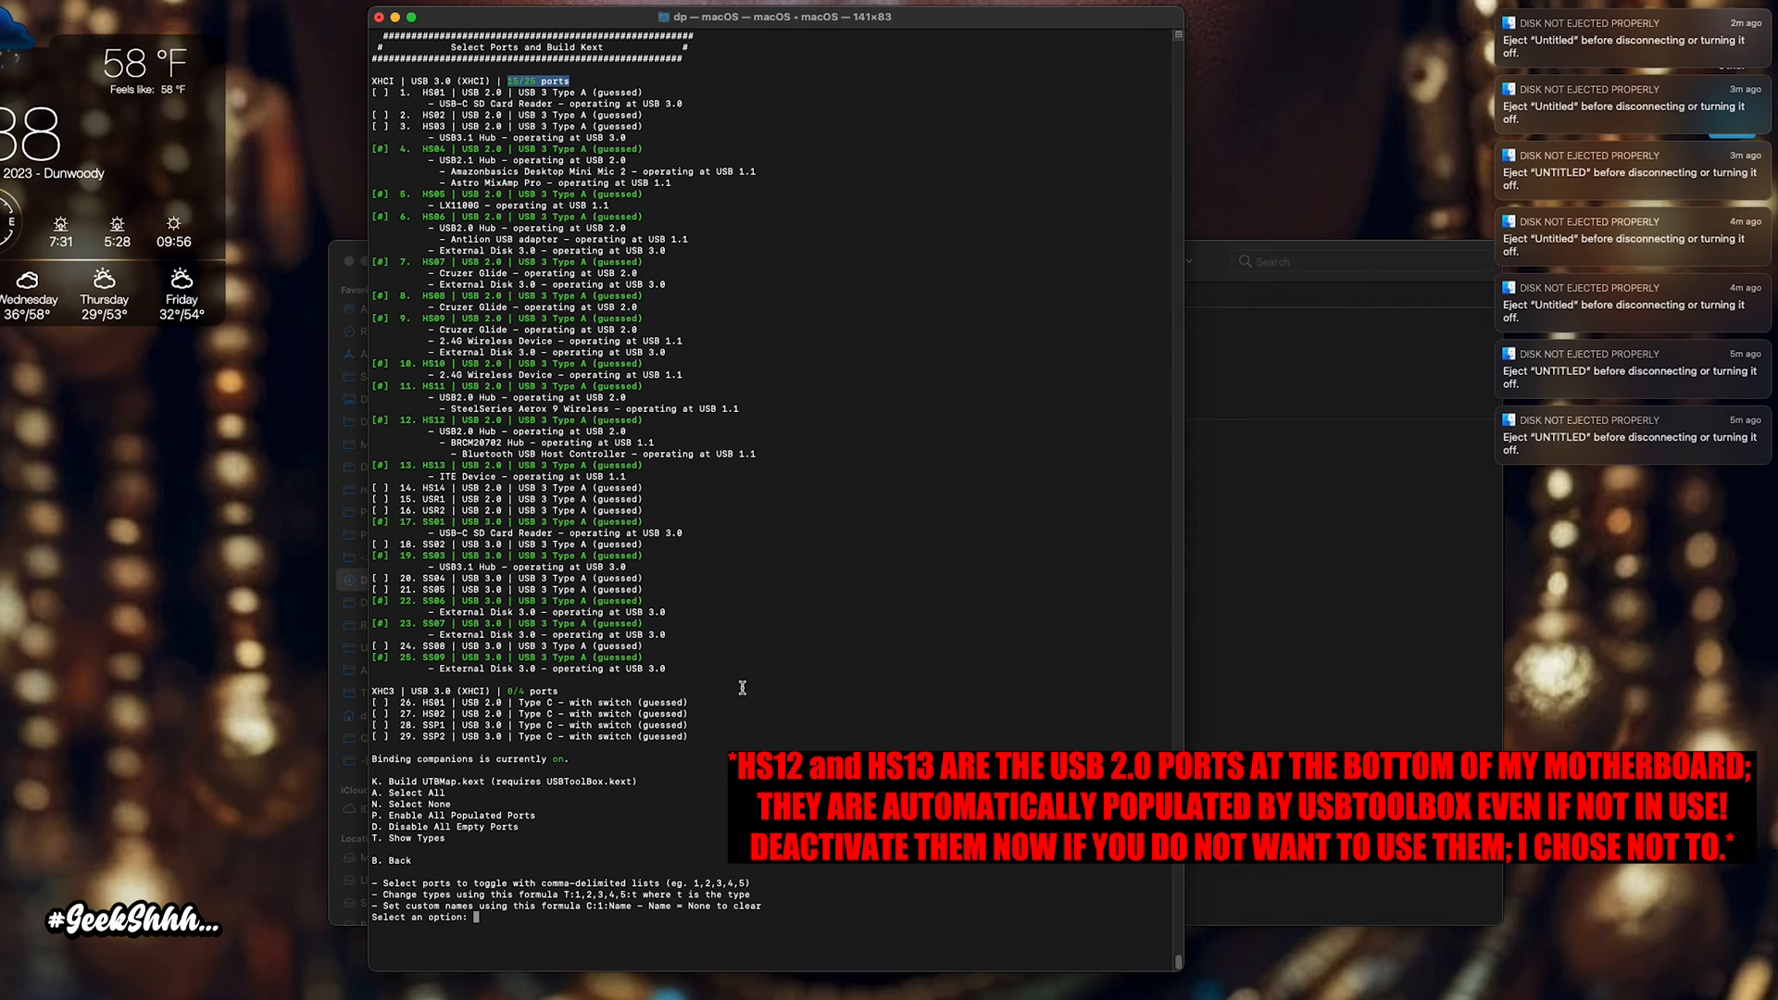
mouse_move(531, 931)
type("k")
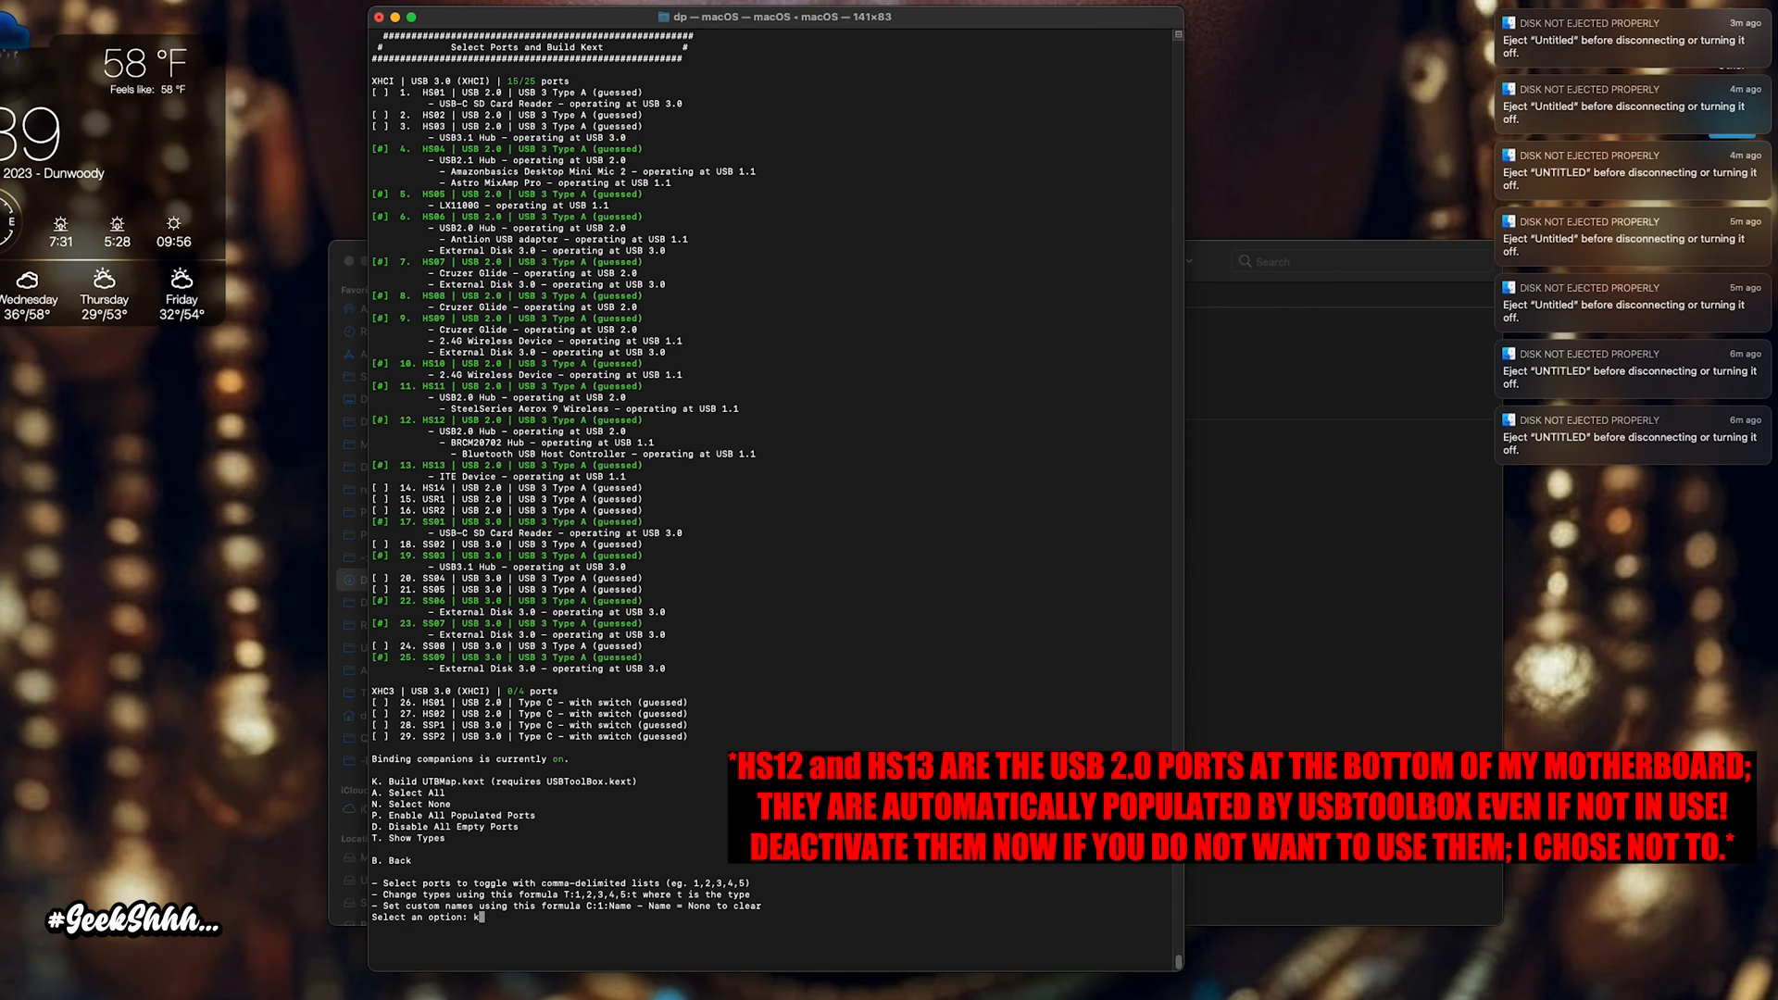
Build the kext with K, disabling the empty XHC3 controller so UTBMap.kext saves to Downloads.
key("Return")
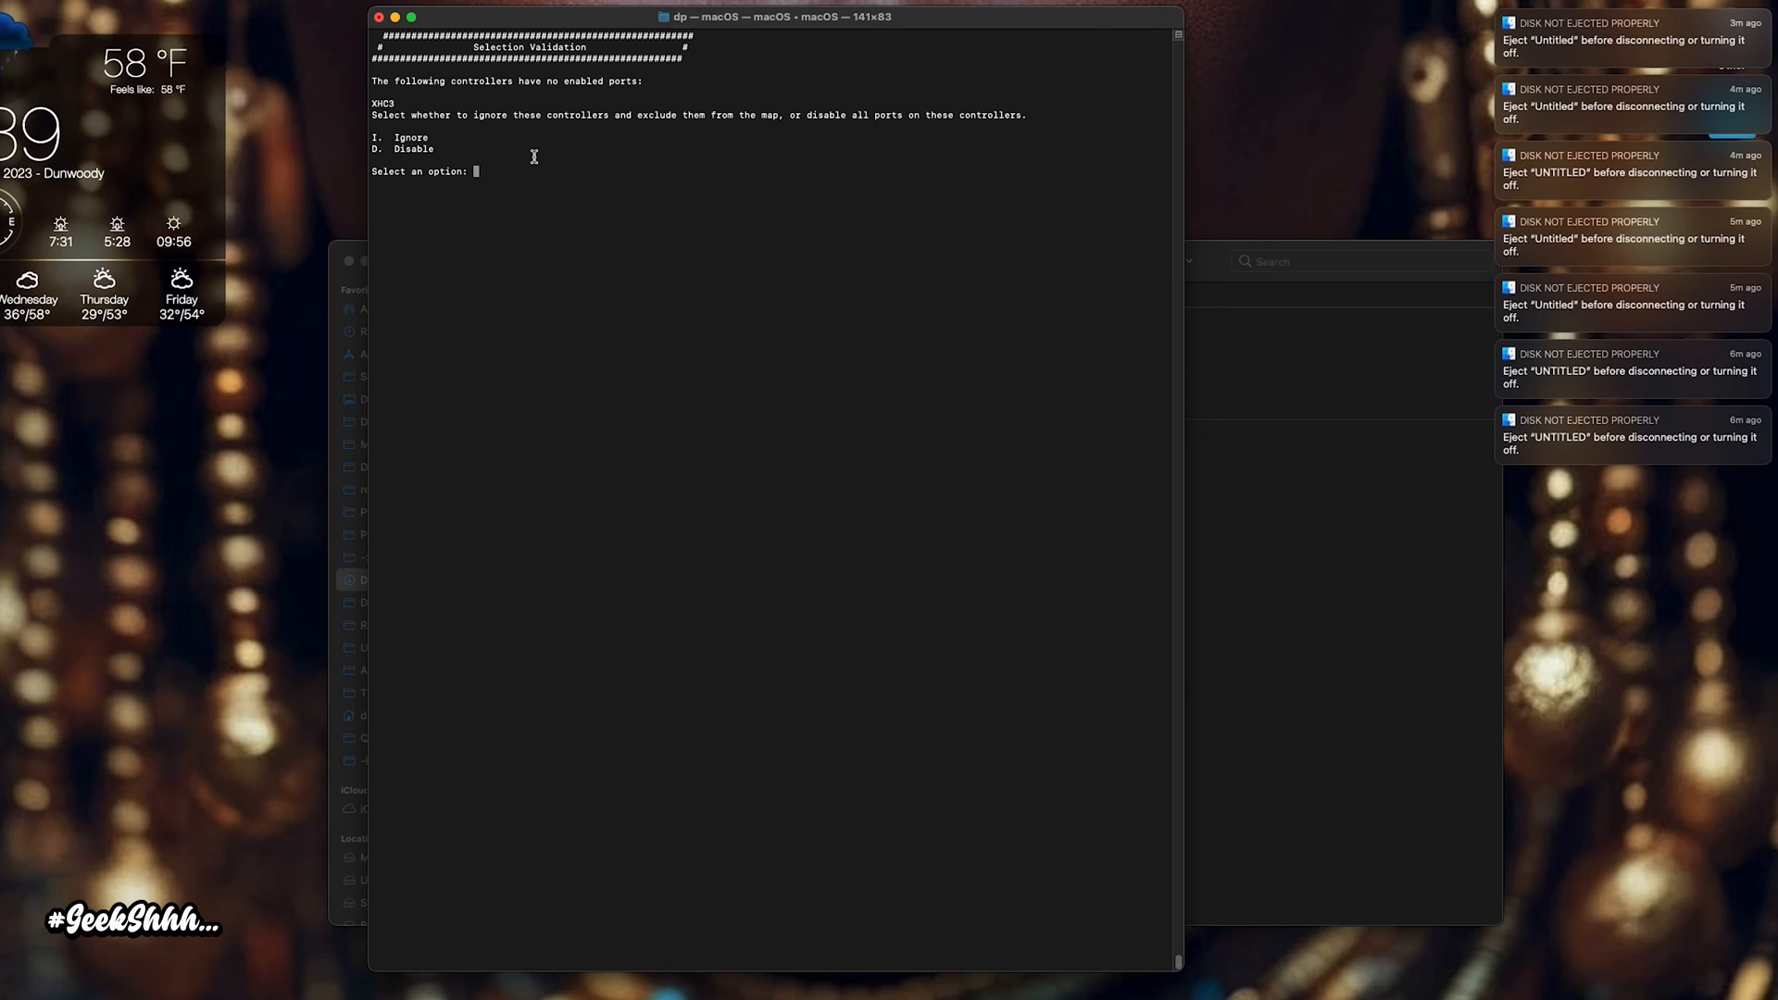
type("d")
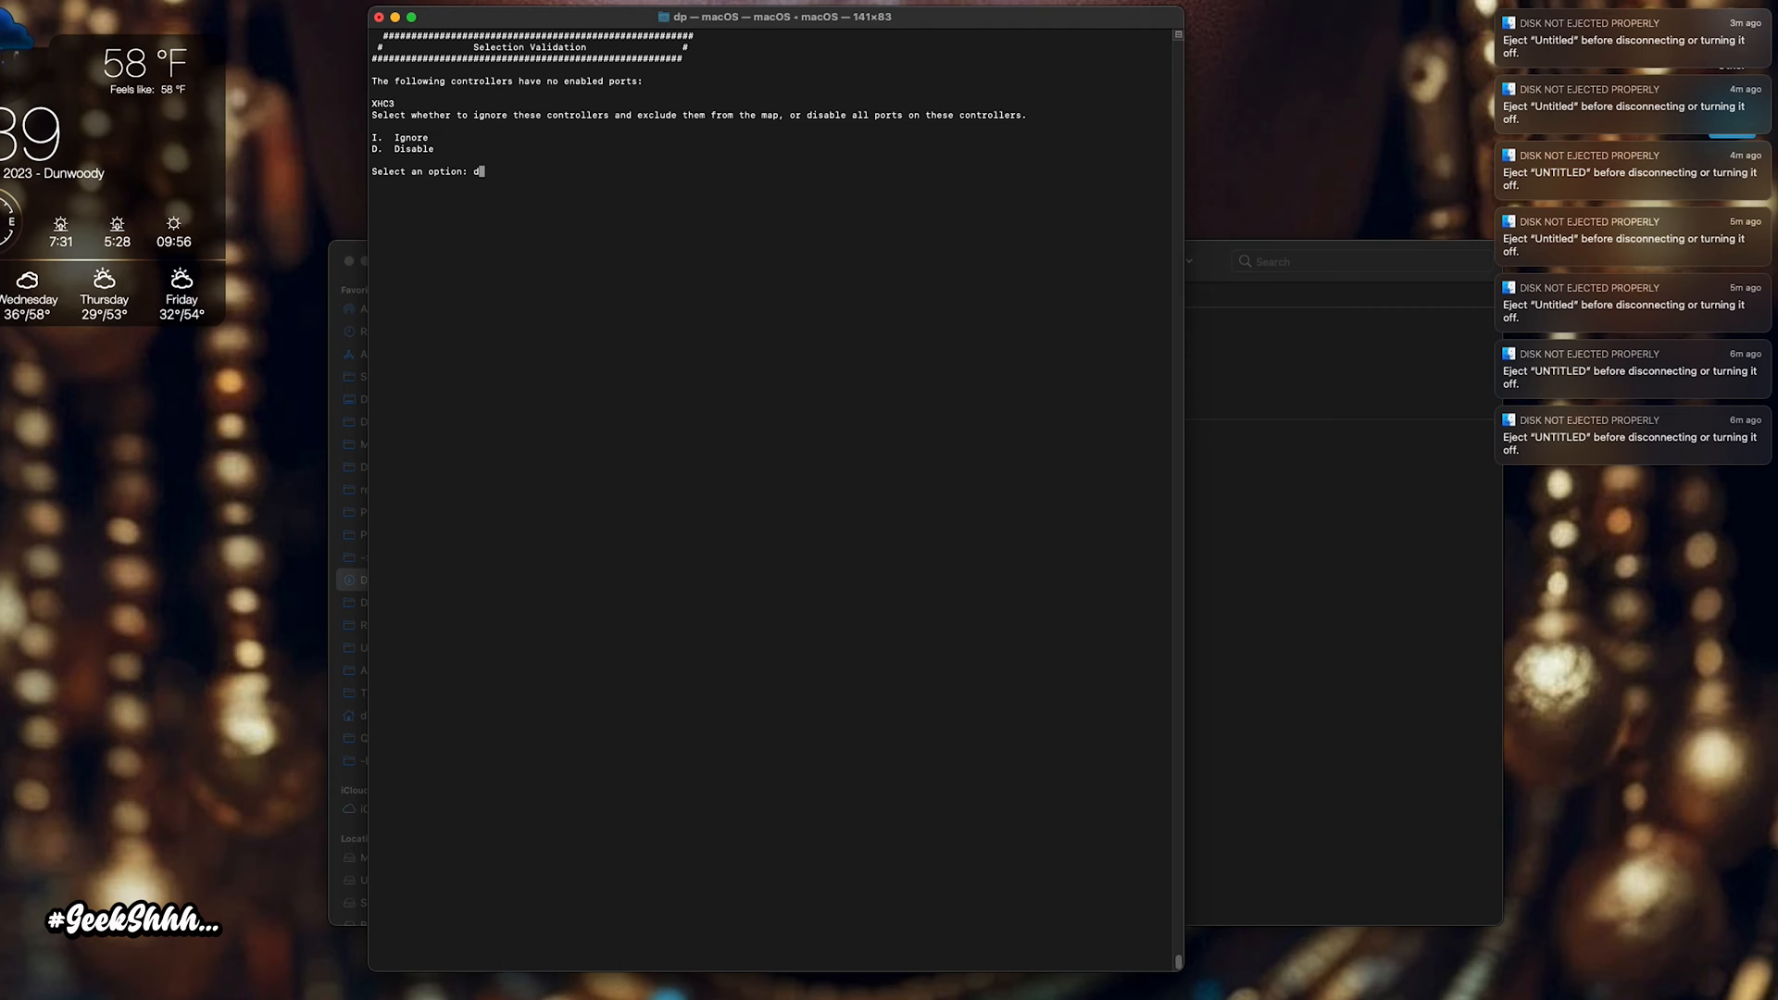
key("Return")
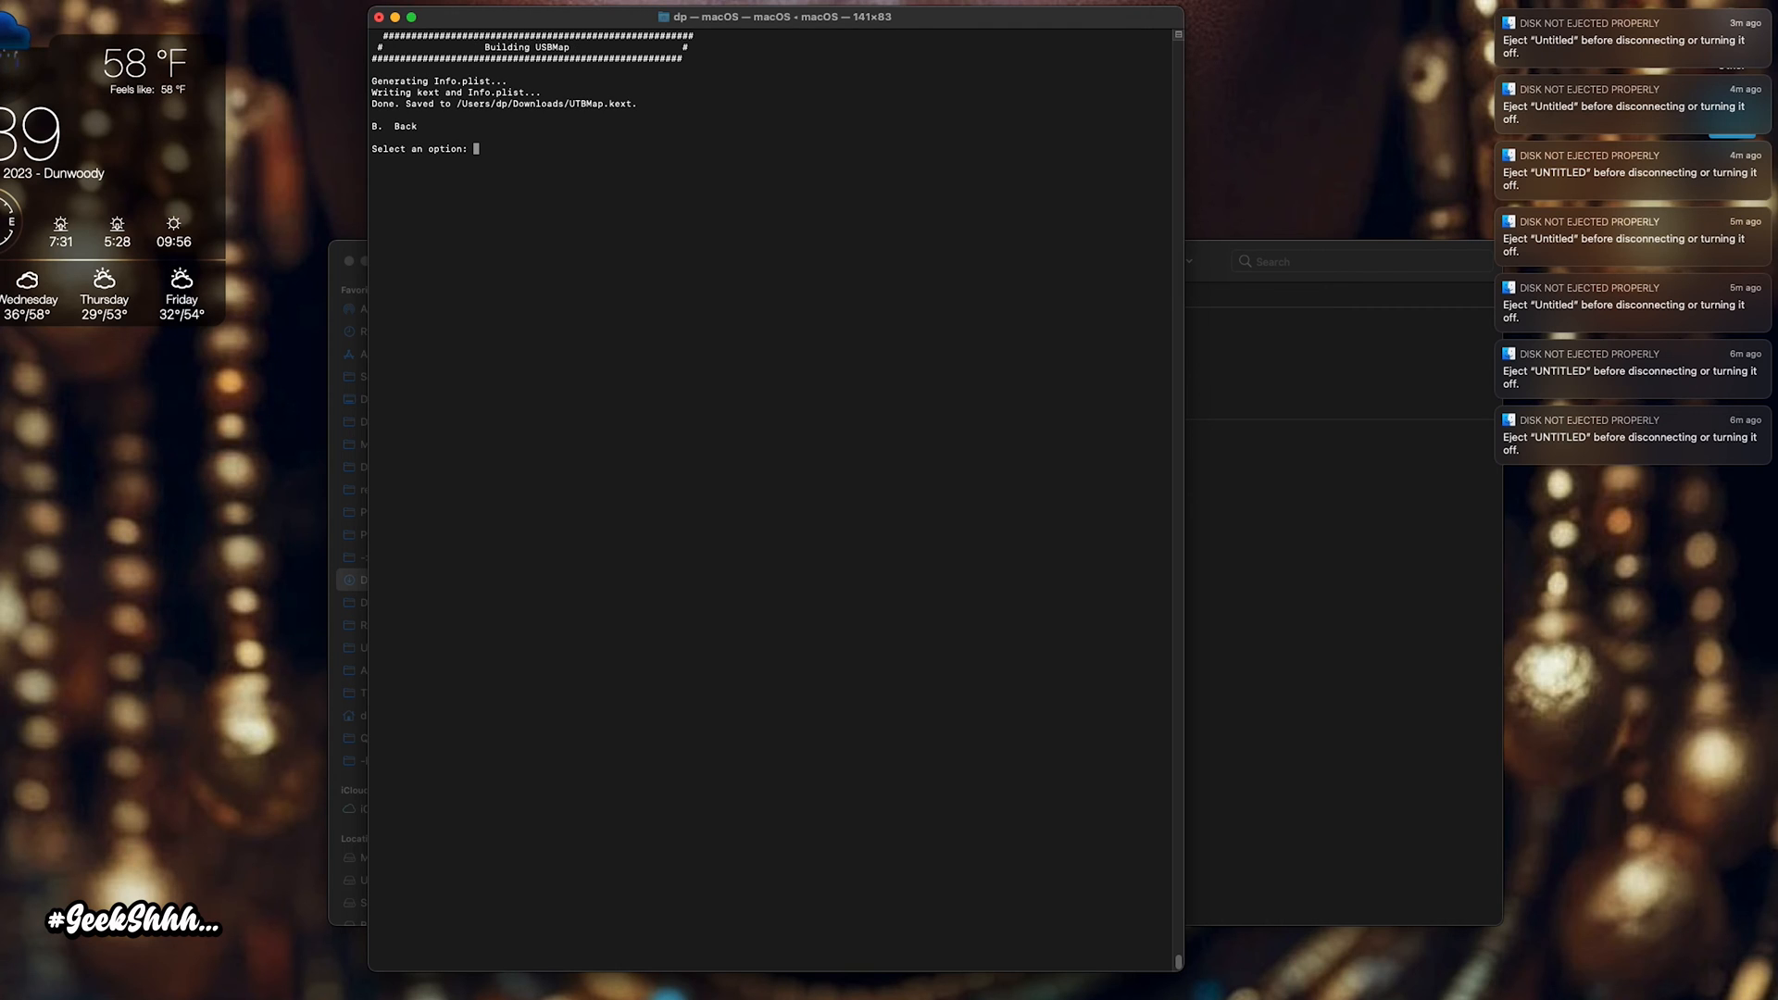
mouse_move(1281, 369)
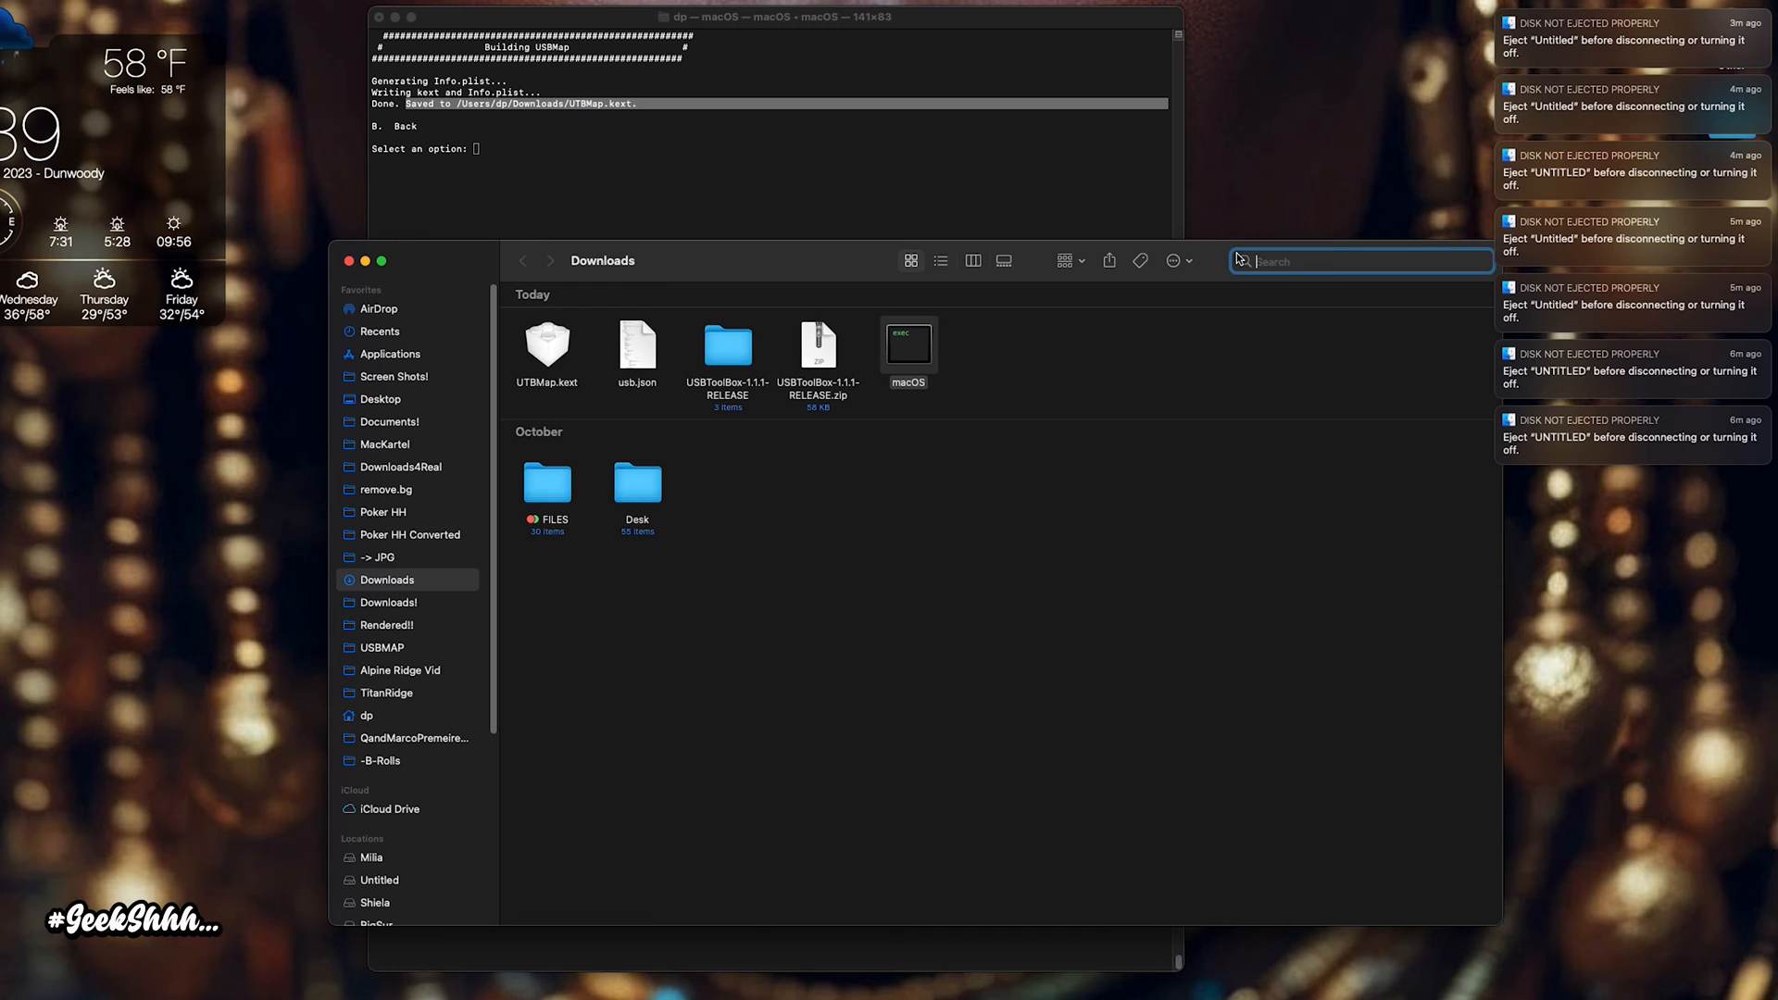
mouse_move(612, 351)
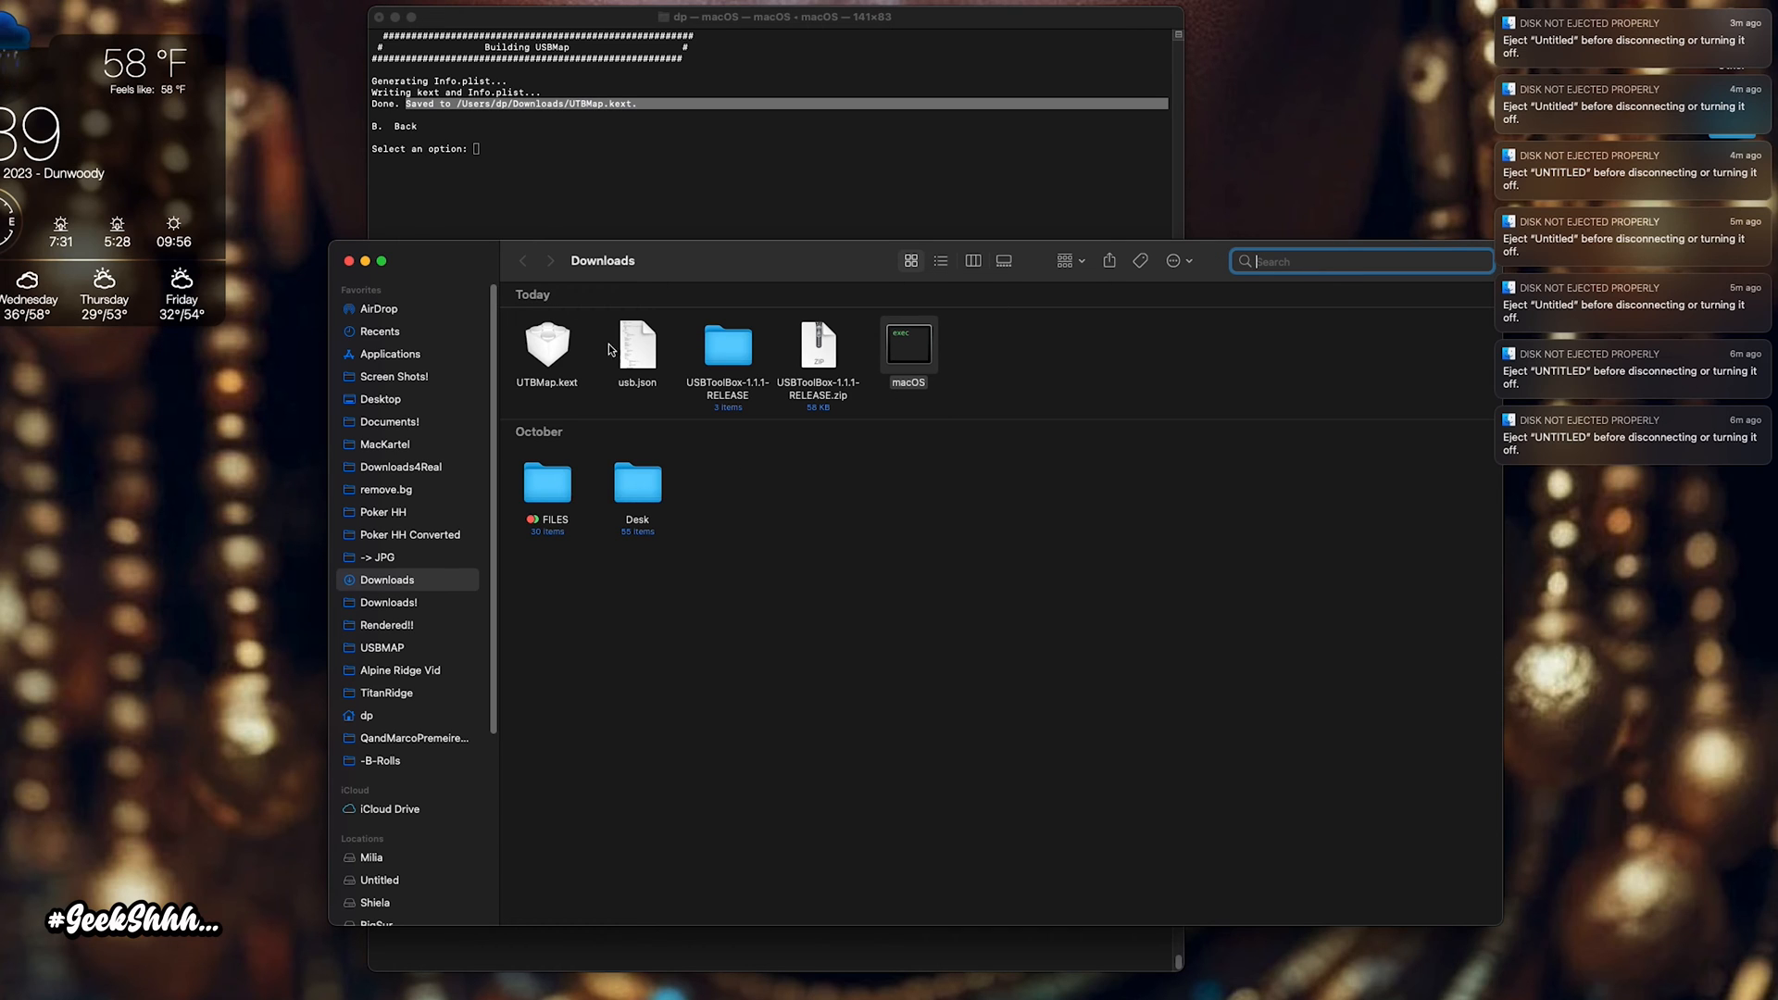
Select the built UTBMap.kext in the Downloads folder.
left_click(546, 347)
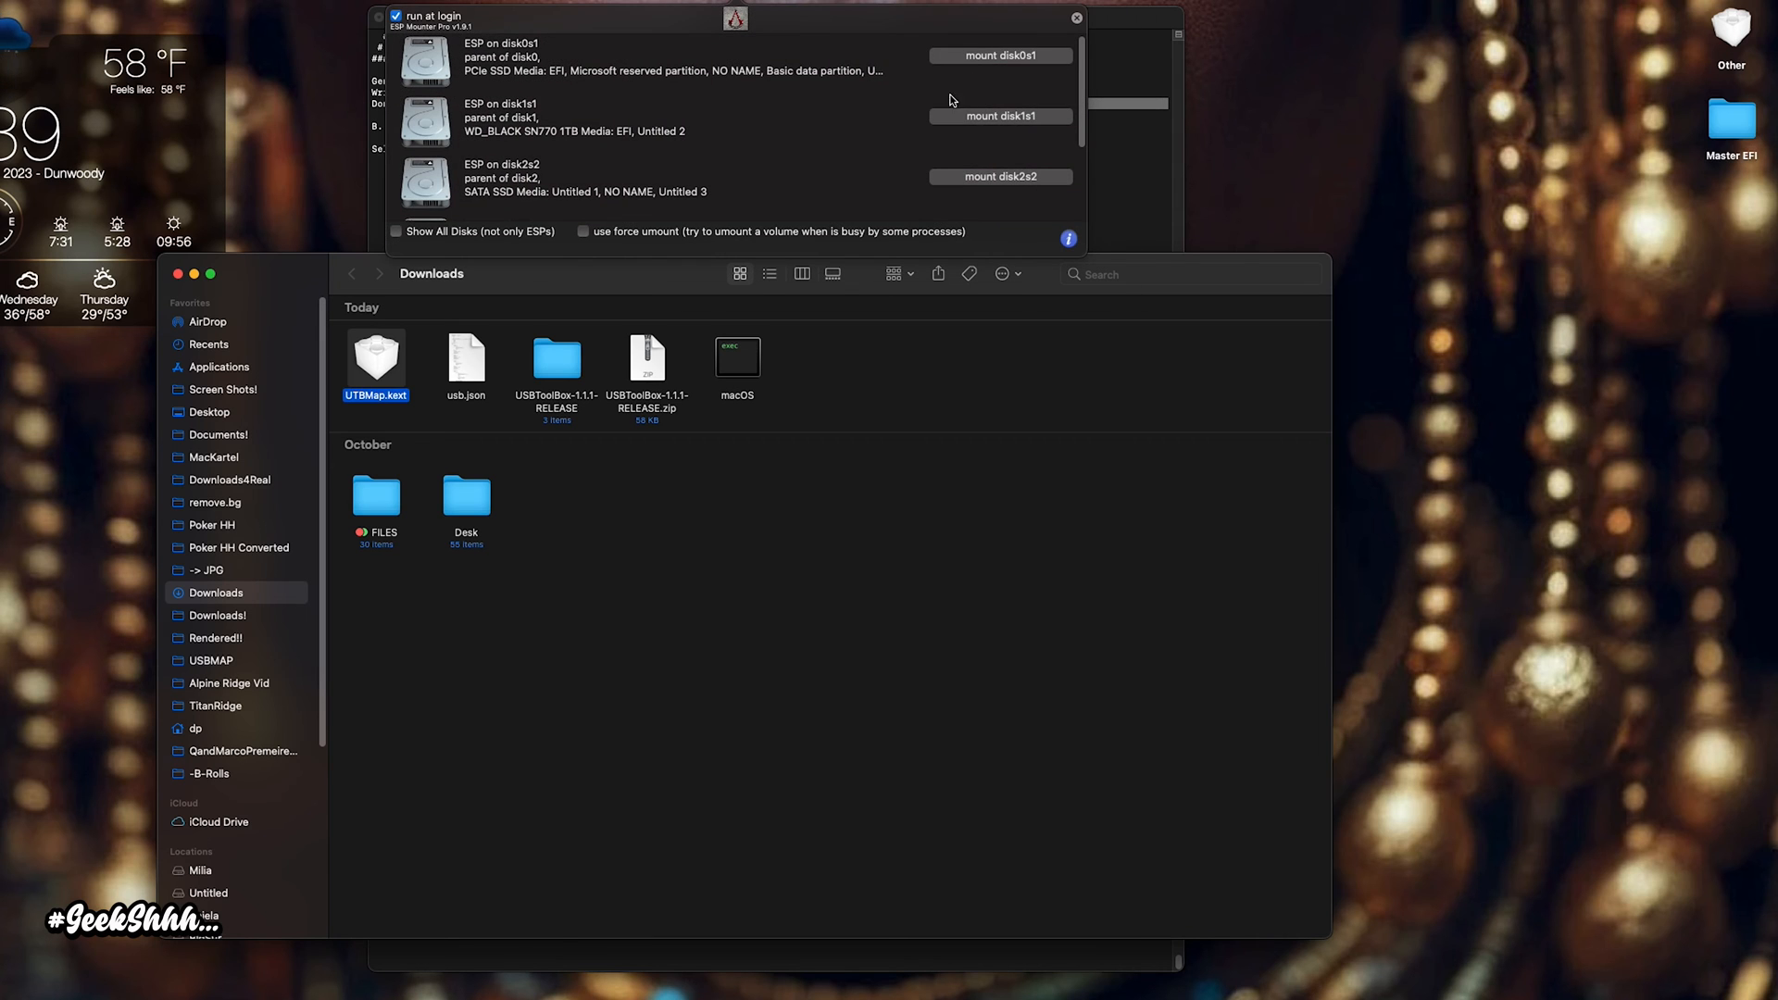
Mount disk1s1's EFI partition and browse into EFI/OC in Finder.
left_click(1000, 115)
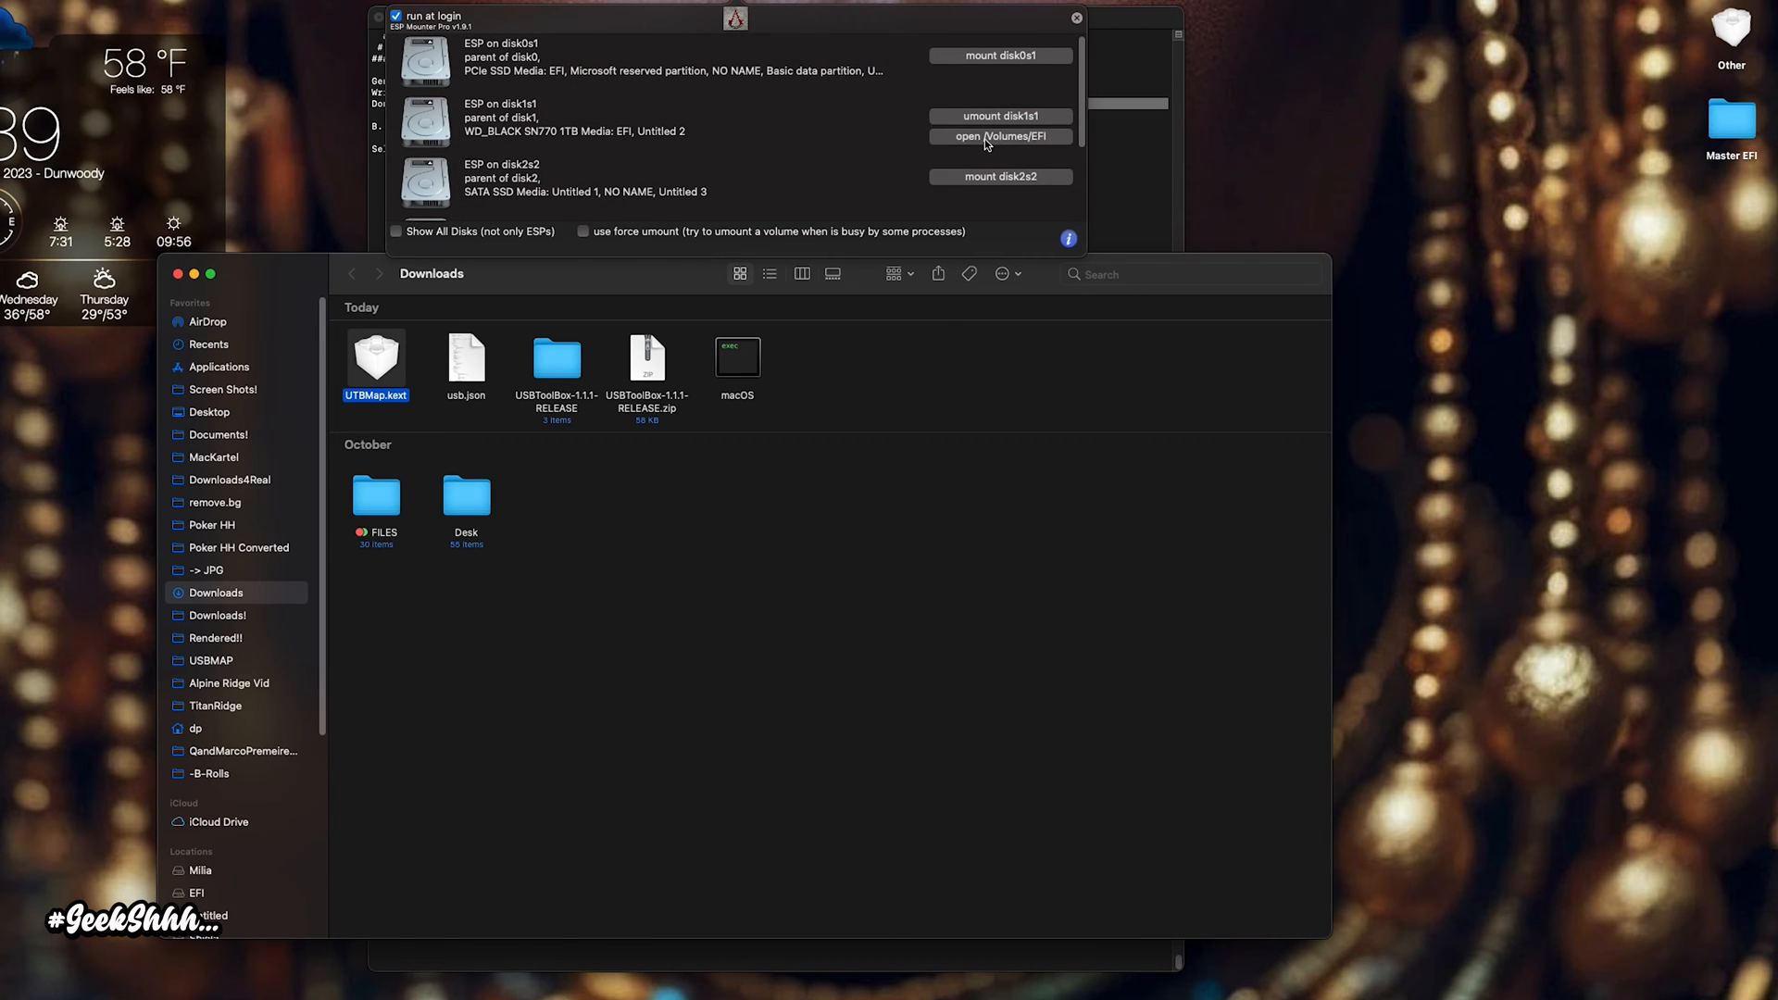
left_click(1000, 136)
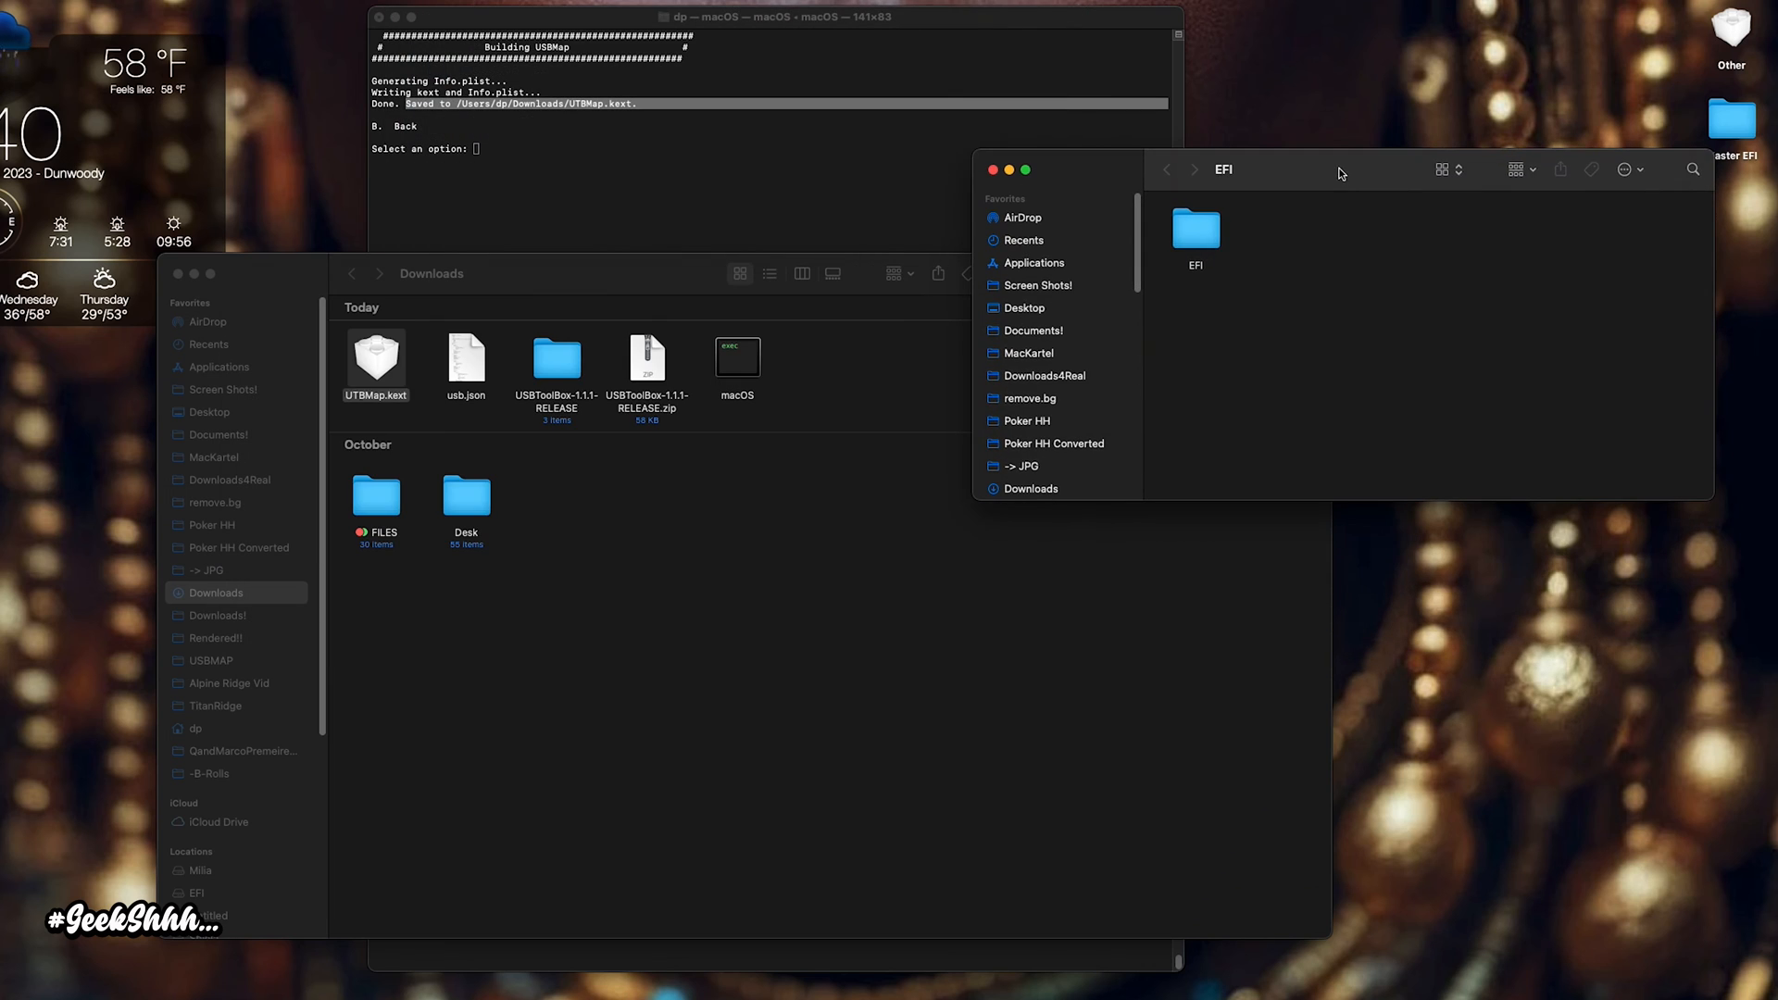
double_click(1197, 230)
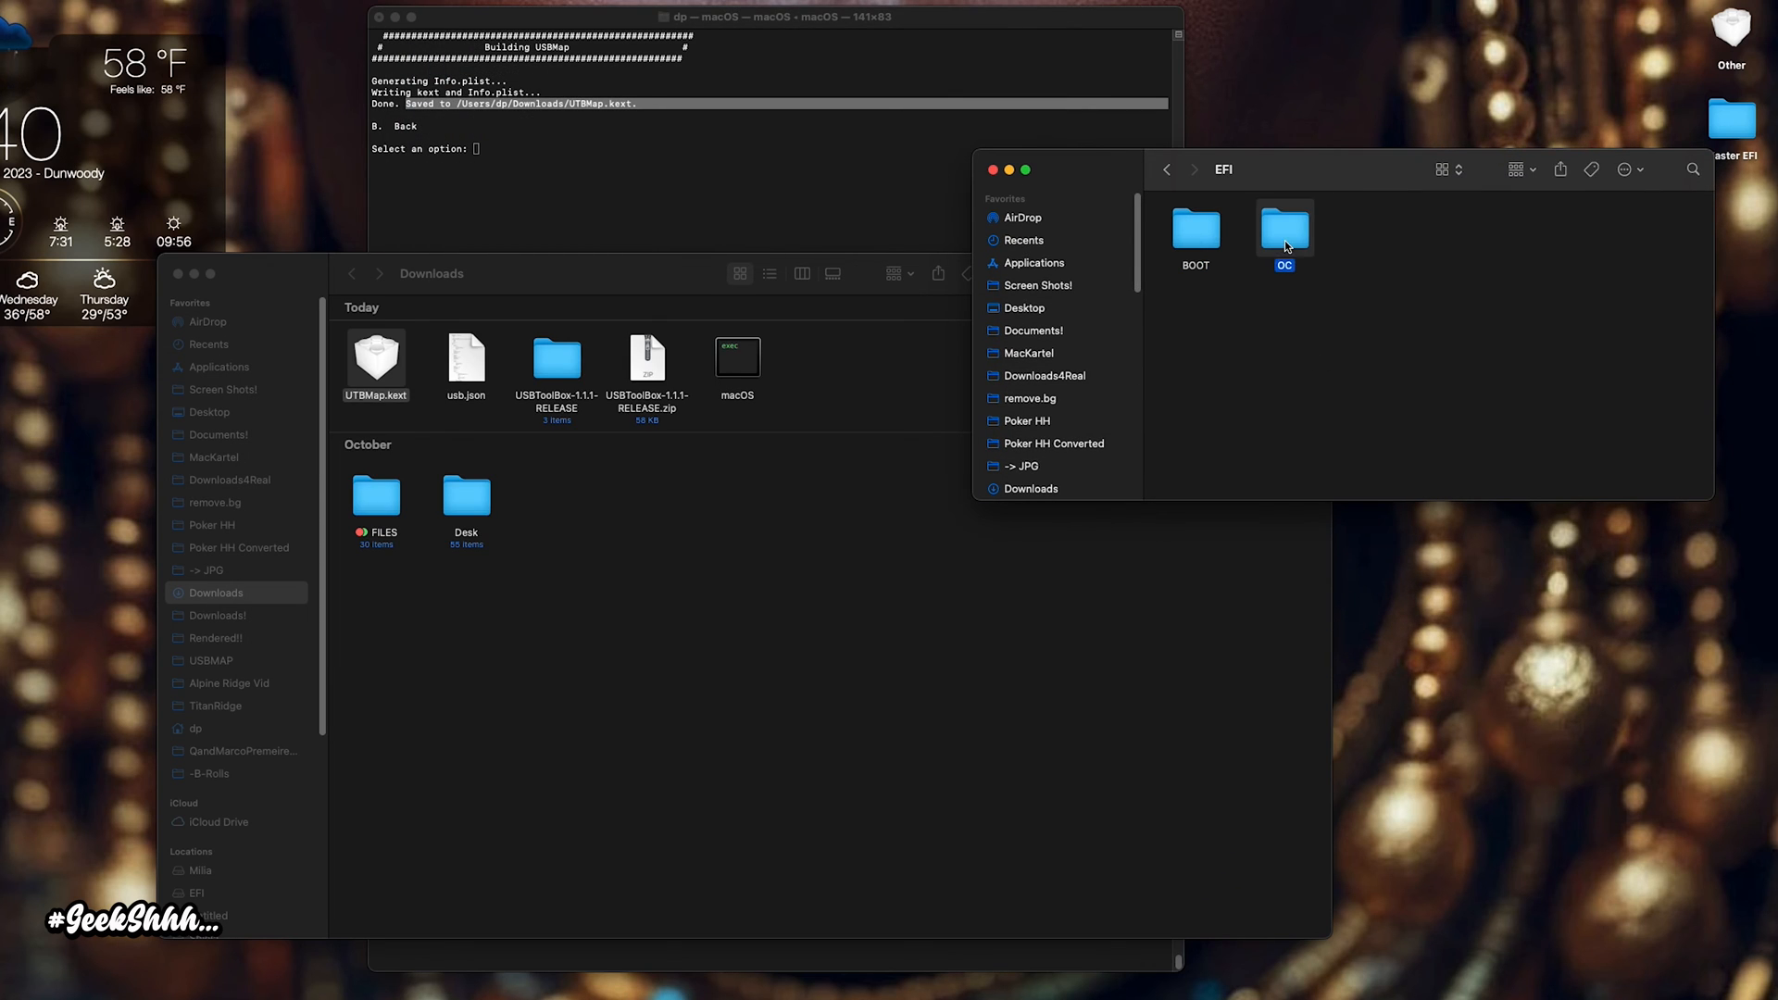
double_click(1282, 226)
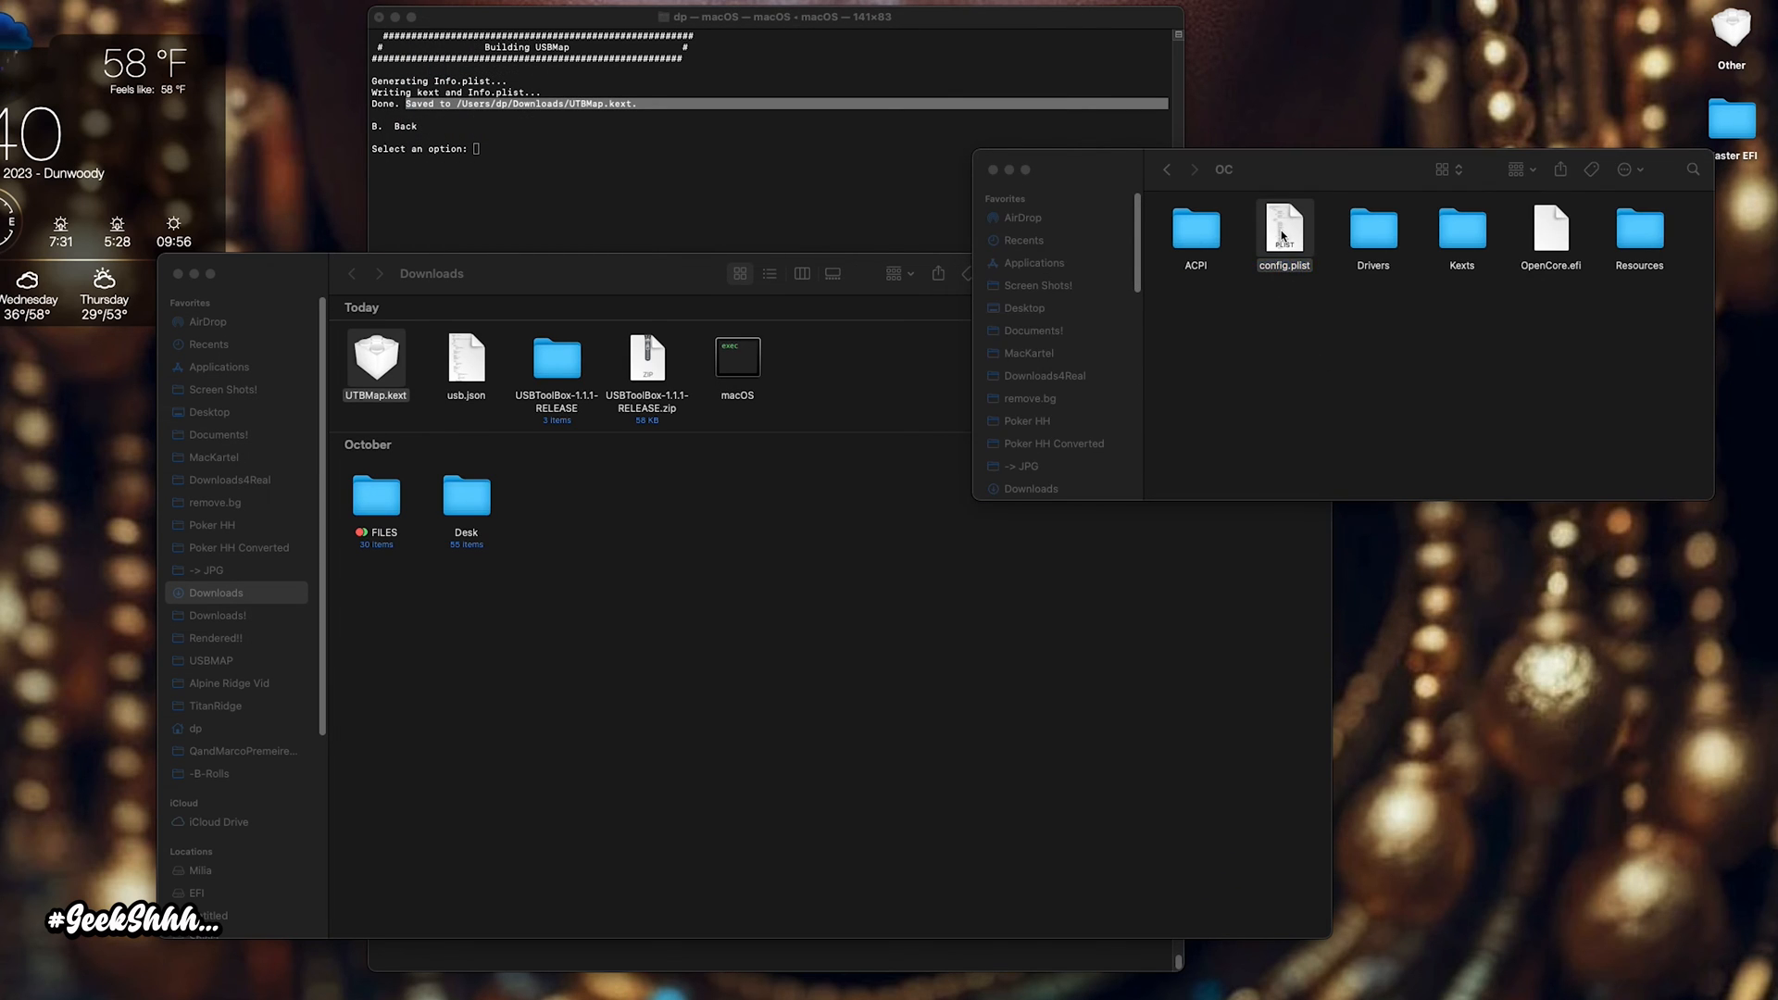
Load config.plist into OpenCore Configurator on the Kernel section and browse the EFI Kexts folder.
double_click(1284, 229)
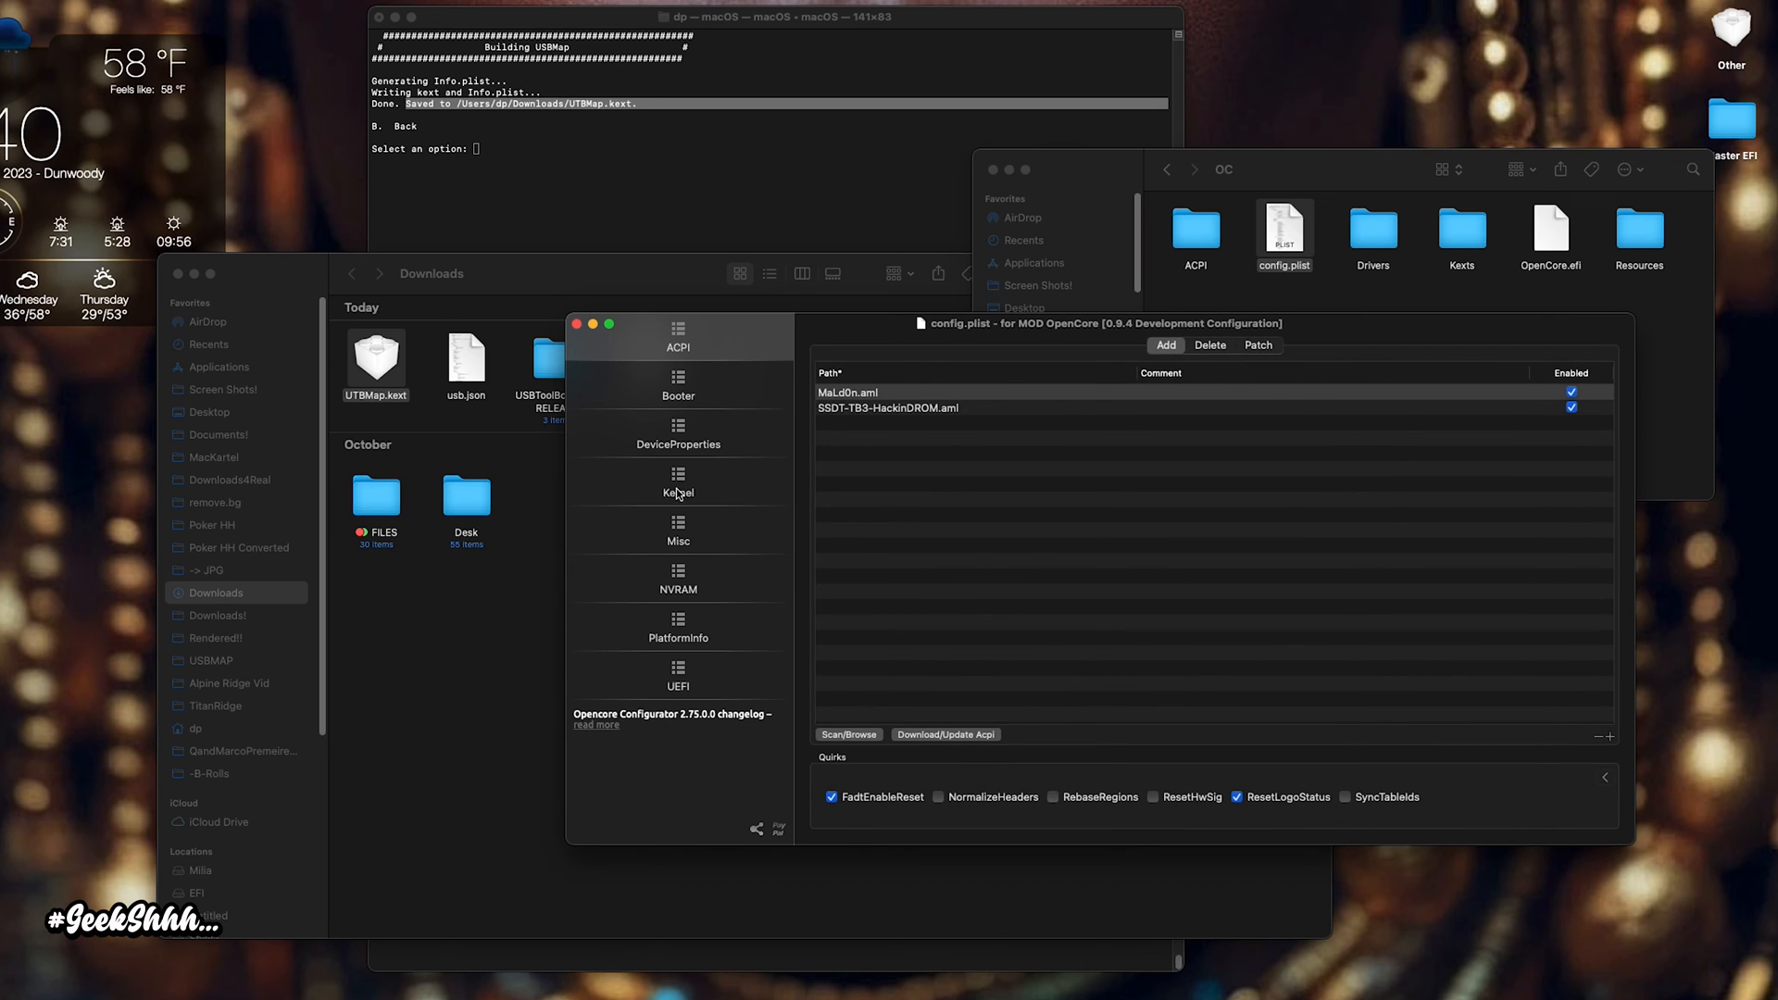
left_click(678, 482)
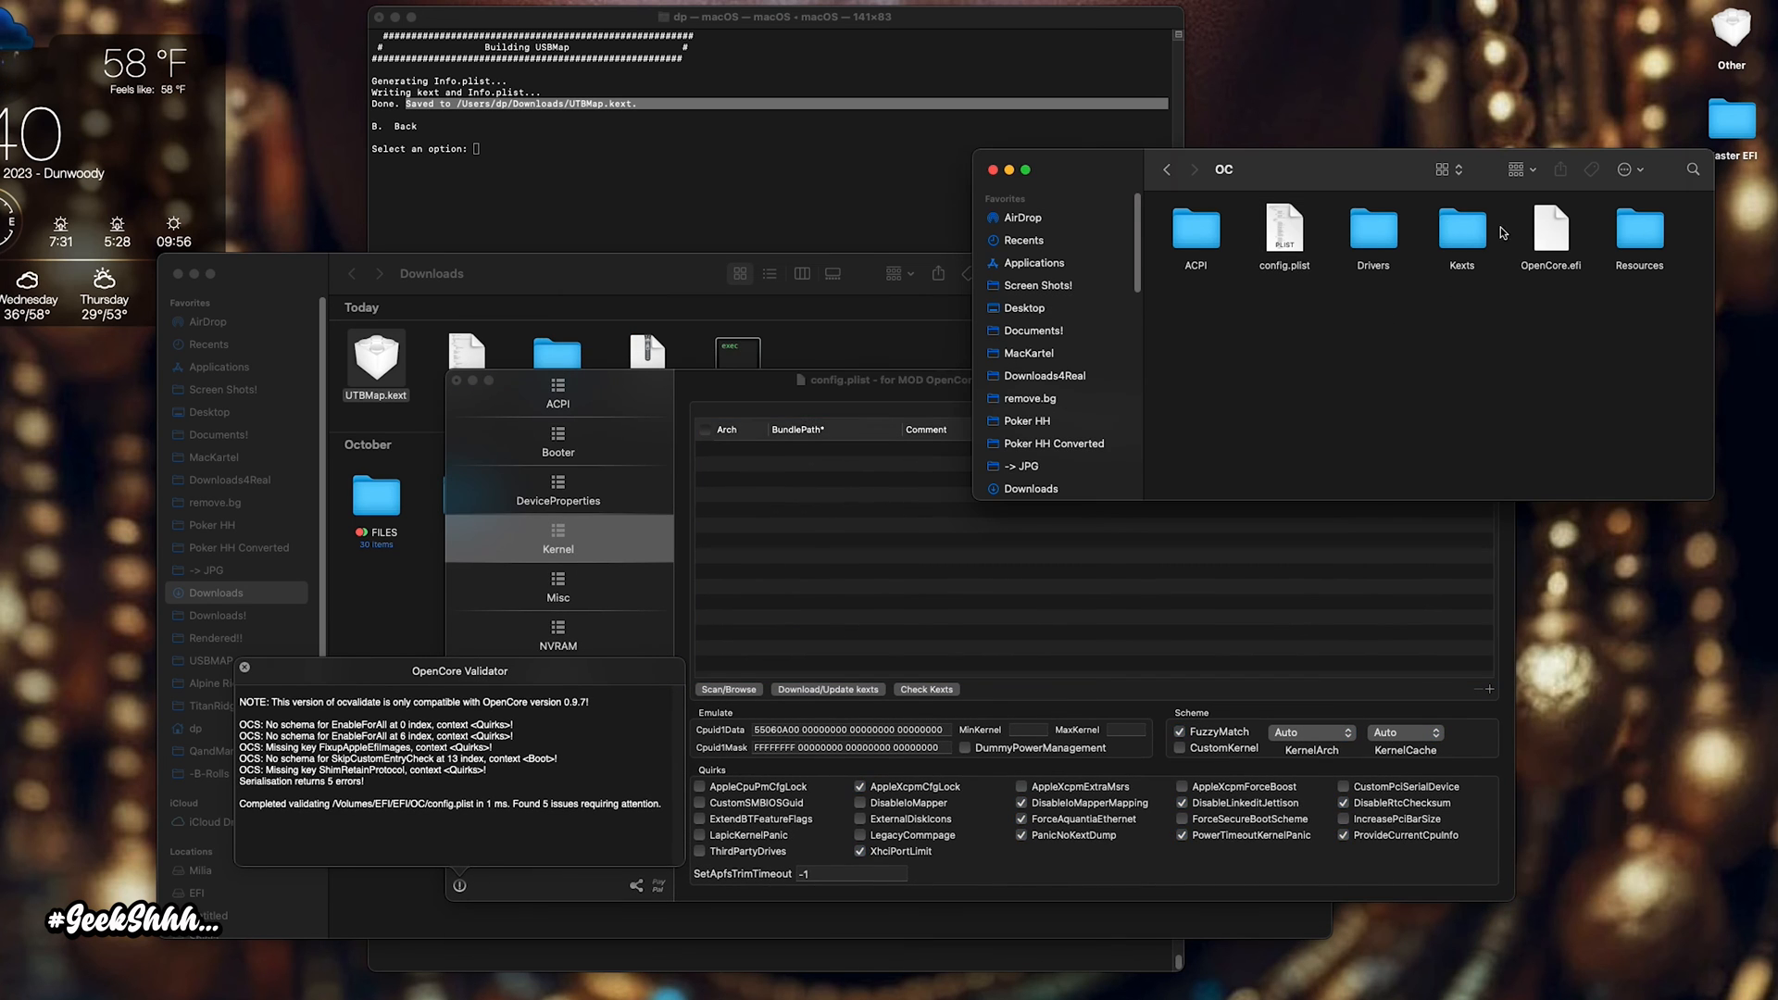
double_click(1461, 226)
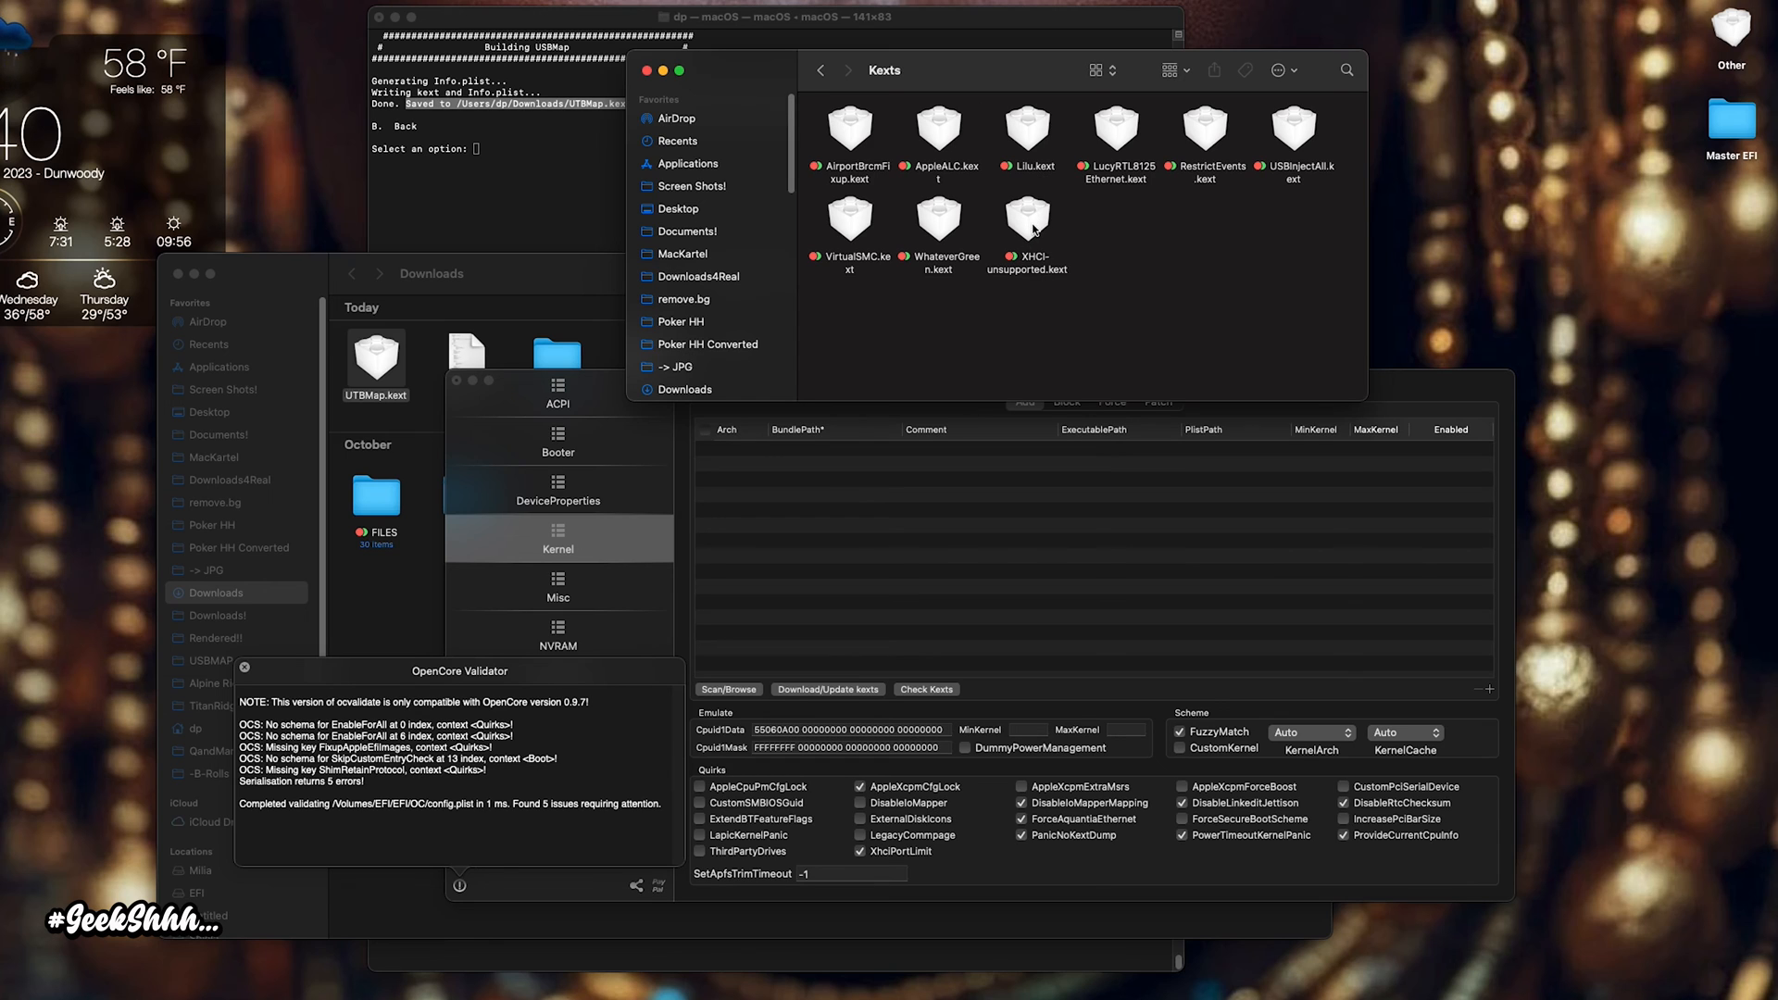
Remove XHCI-unsupported.kext and place UTBMap.kext and USBToolBox.kext from USBToolBox-1.1.1-RELEASE into Kexts.
right_click(1025, 219)
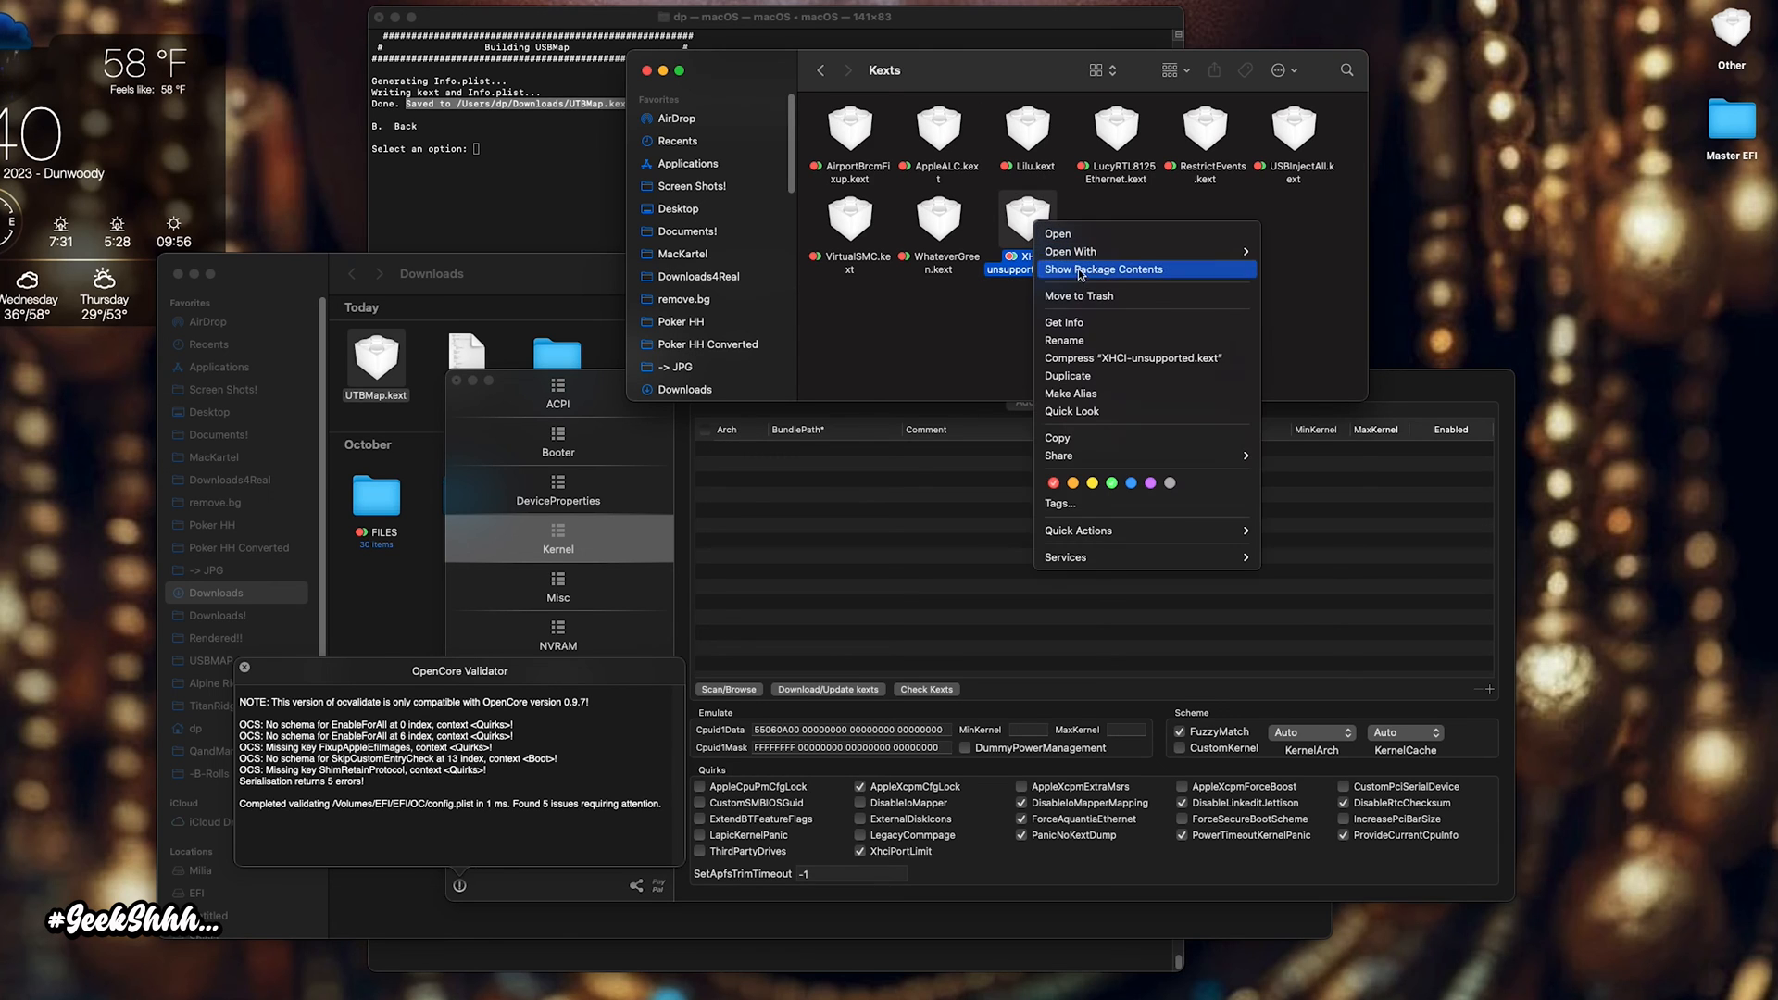
right_click(1291, 124)
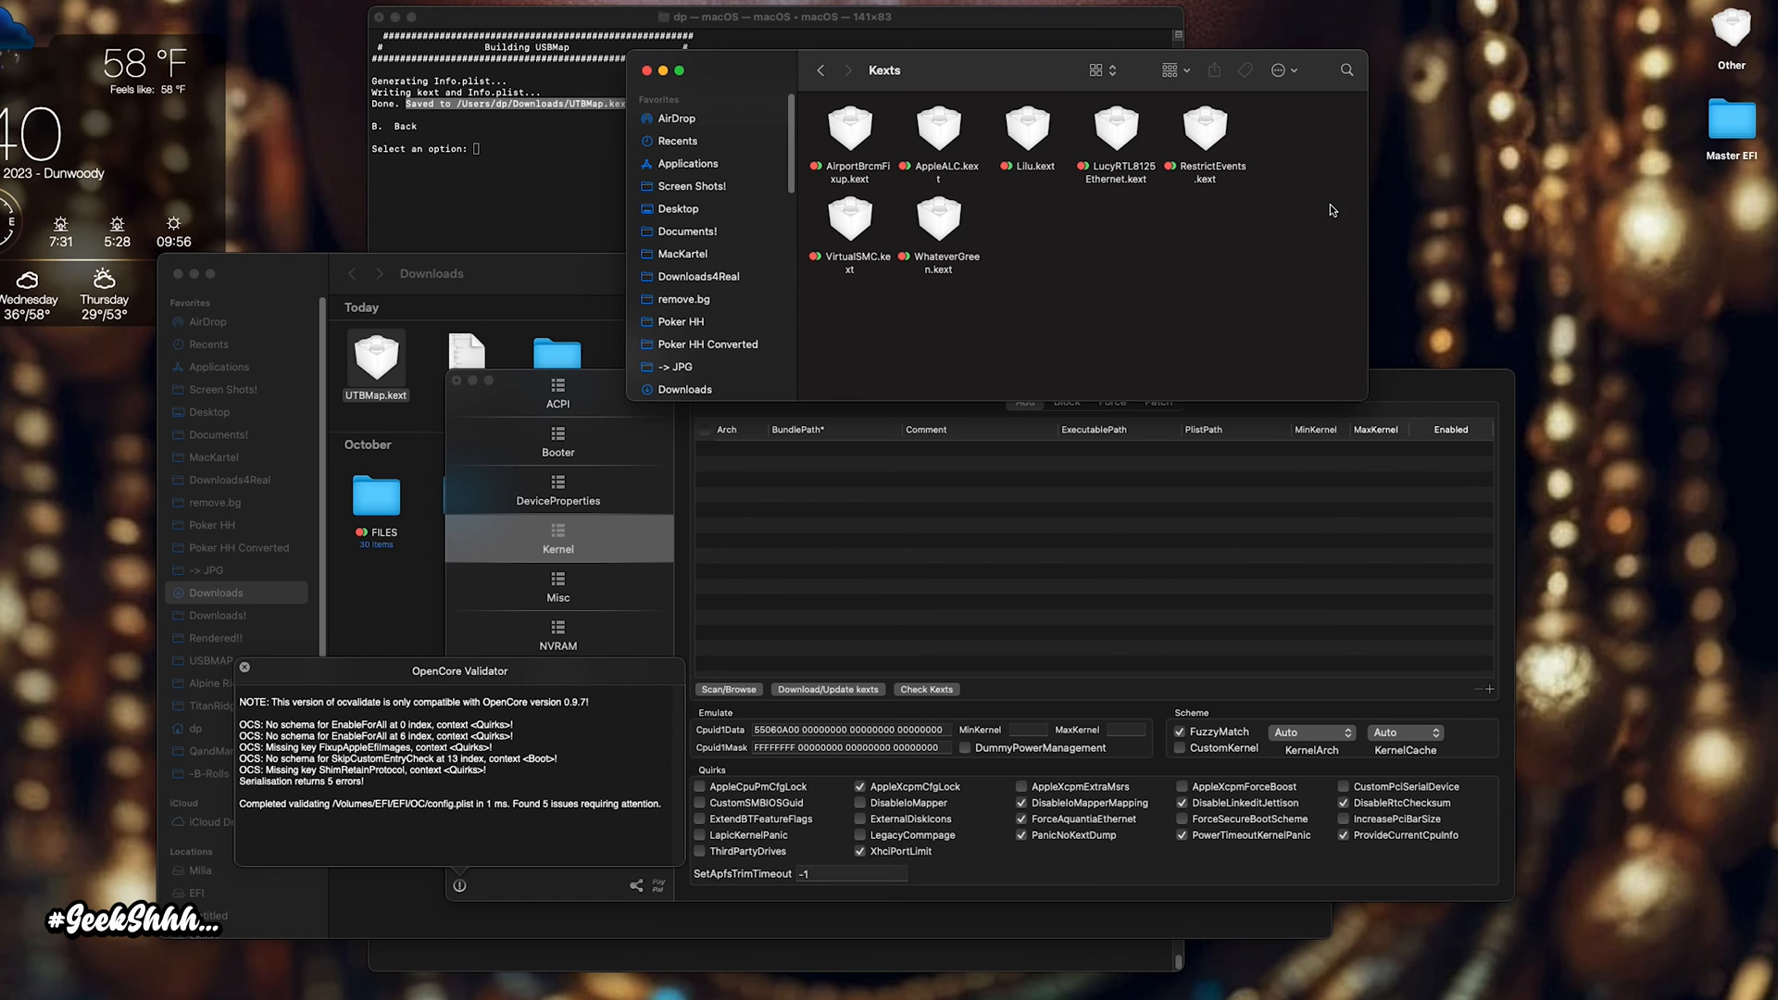
left_click(376, 355)
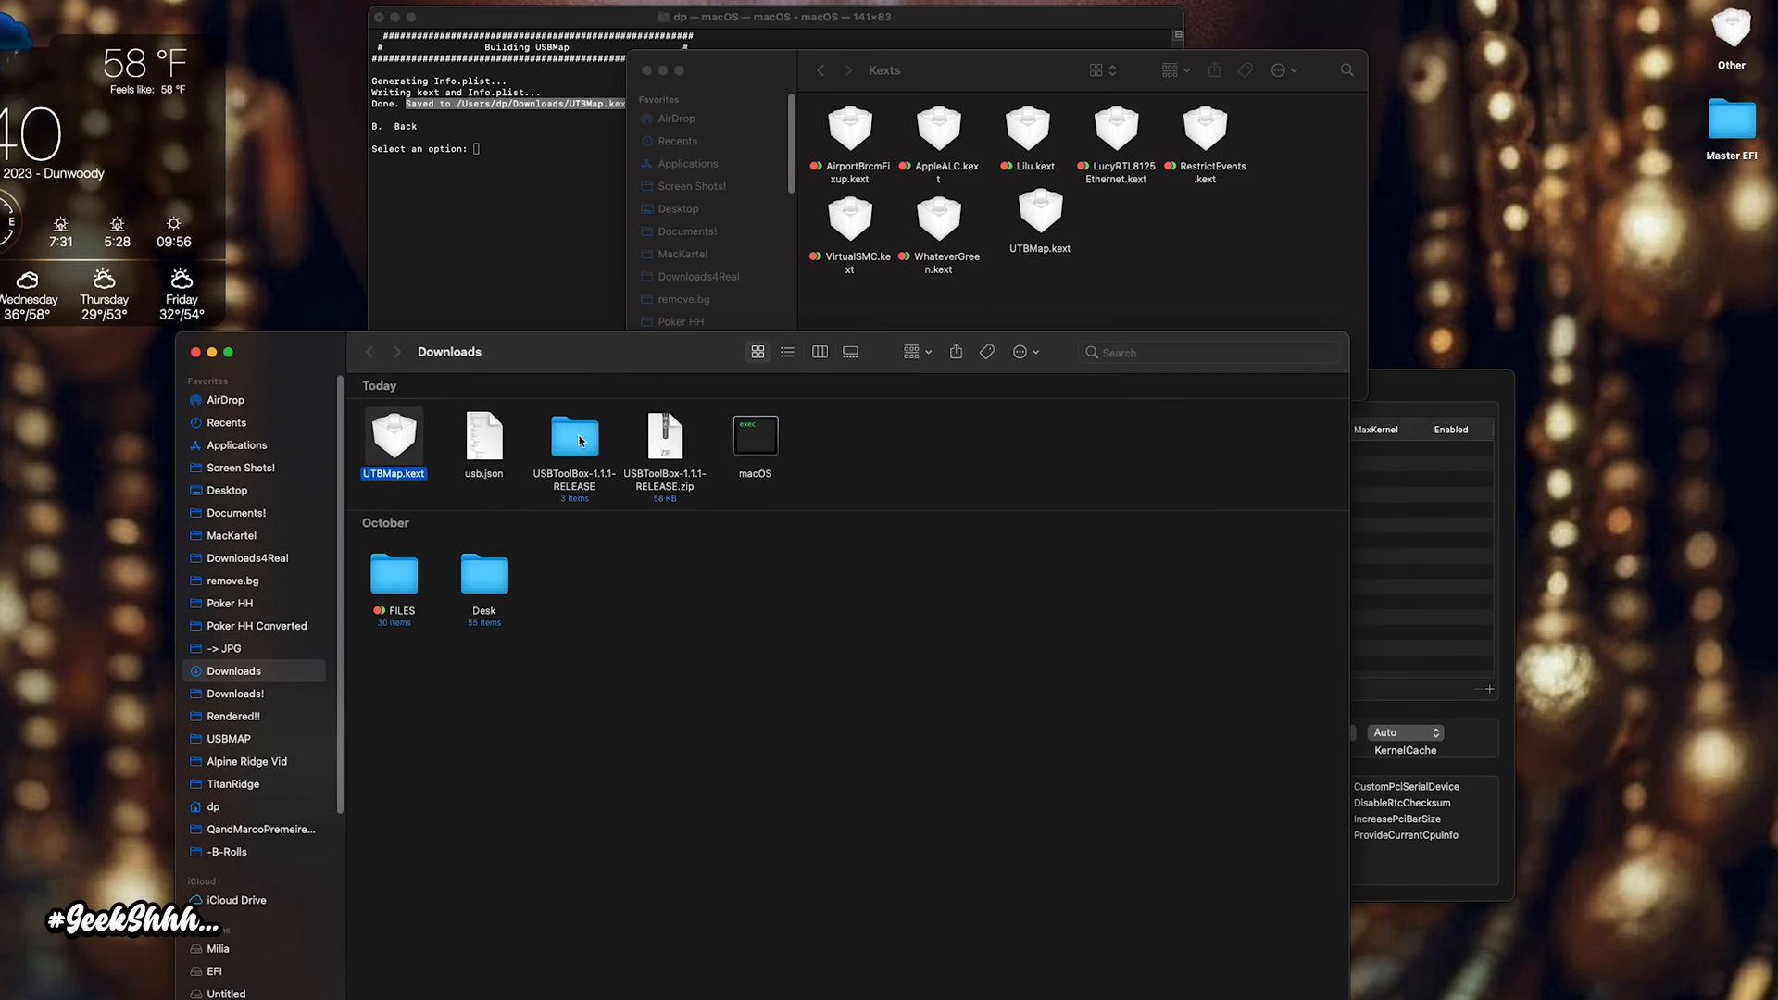
double_click(575, 433)
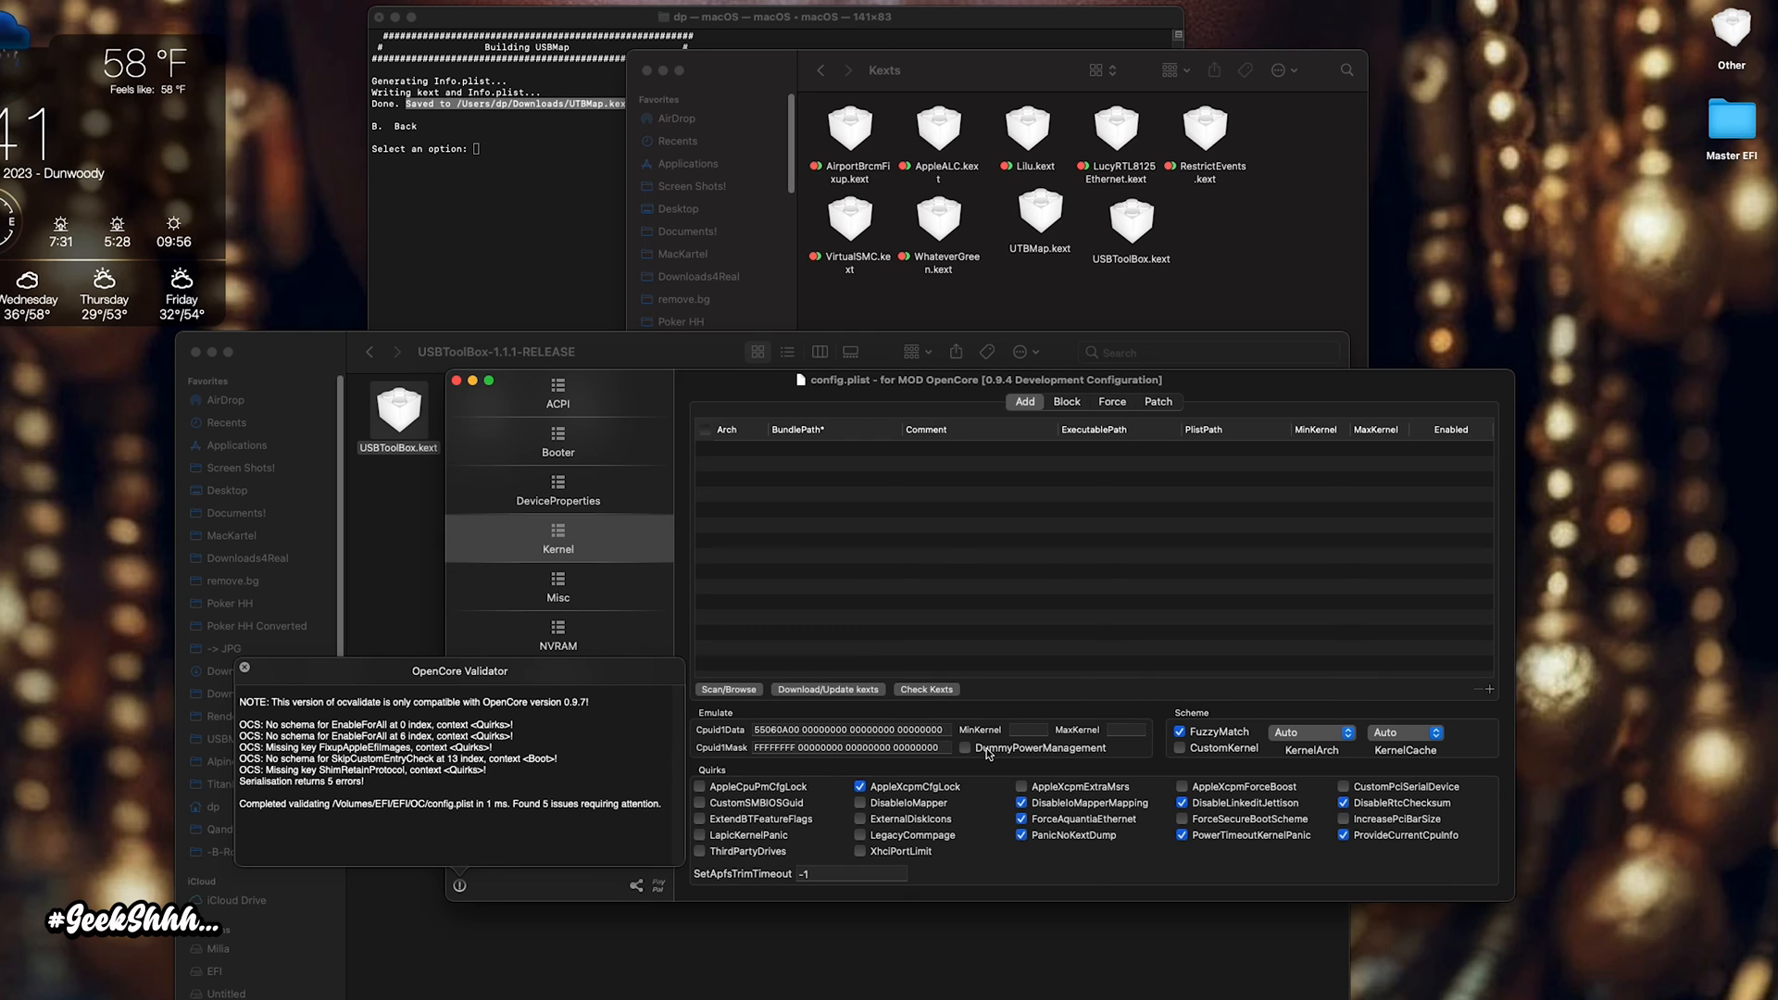
Scan the Kexts folder so UTBMap.kext and USBToolBox.kext join the Kernel kext list, enabled.
left_click(728, 689)
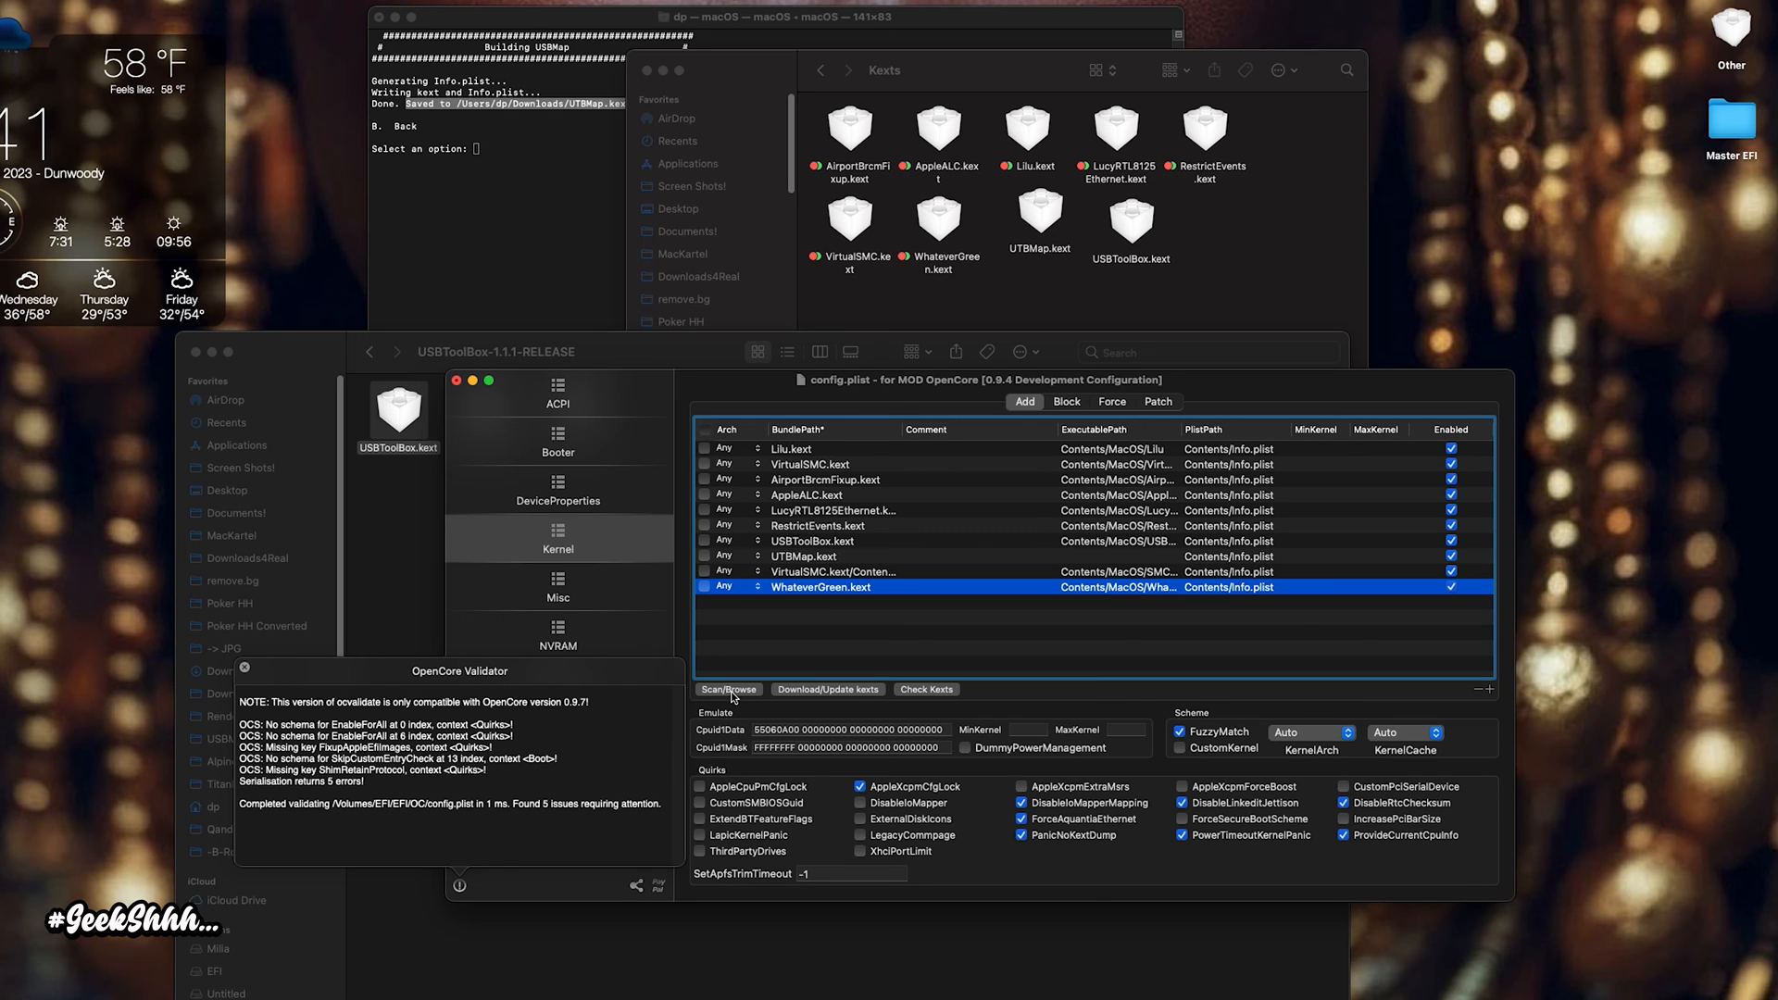
left_click(730, 689)
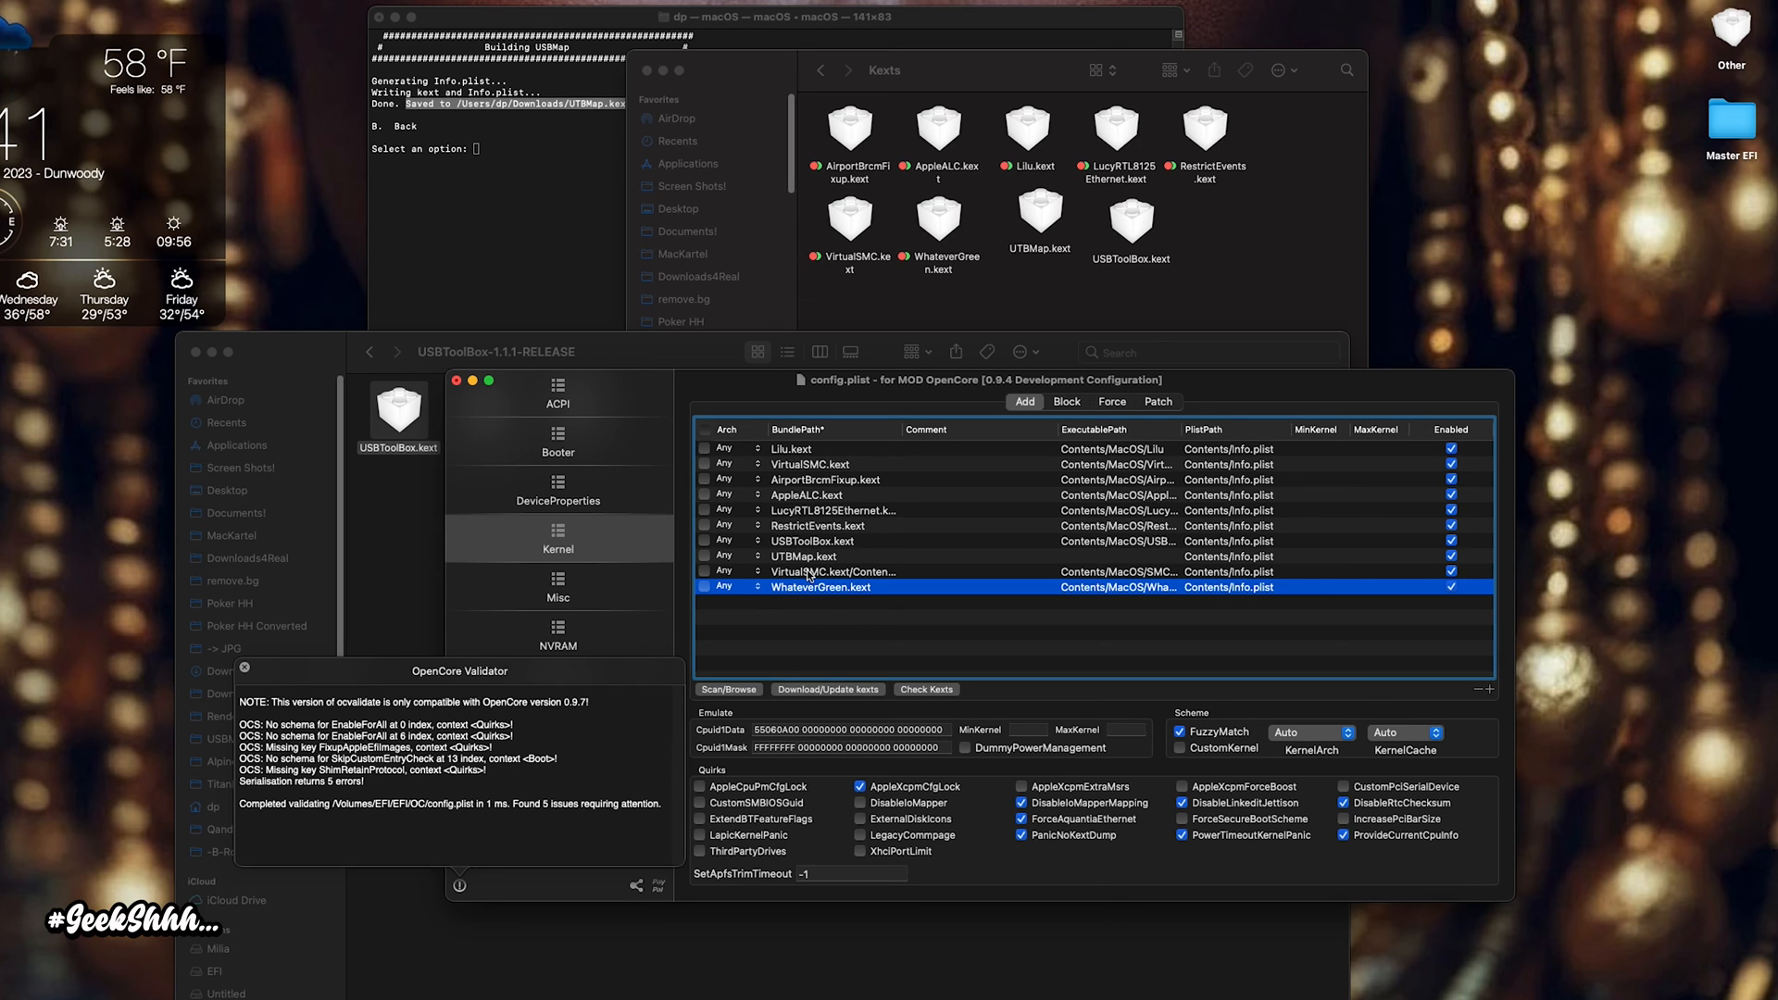
mouse_move(802, 554)
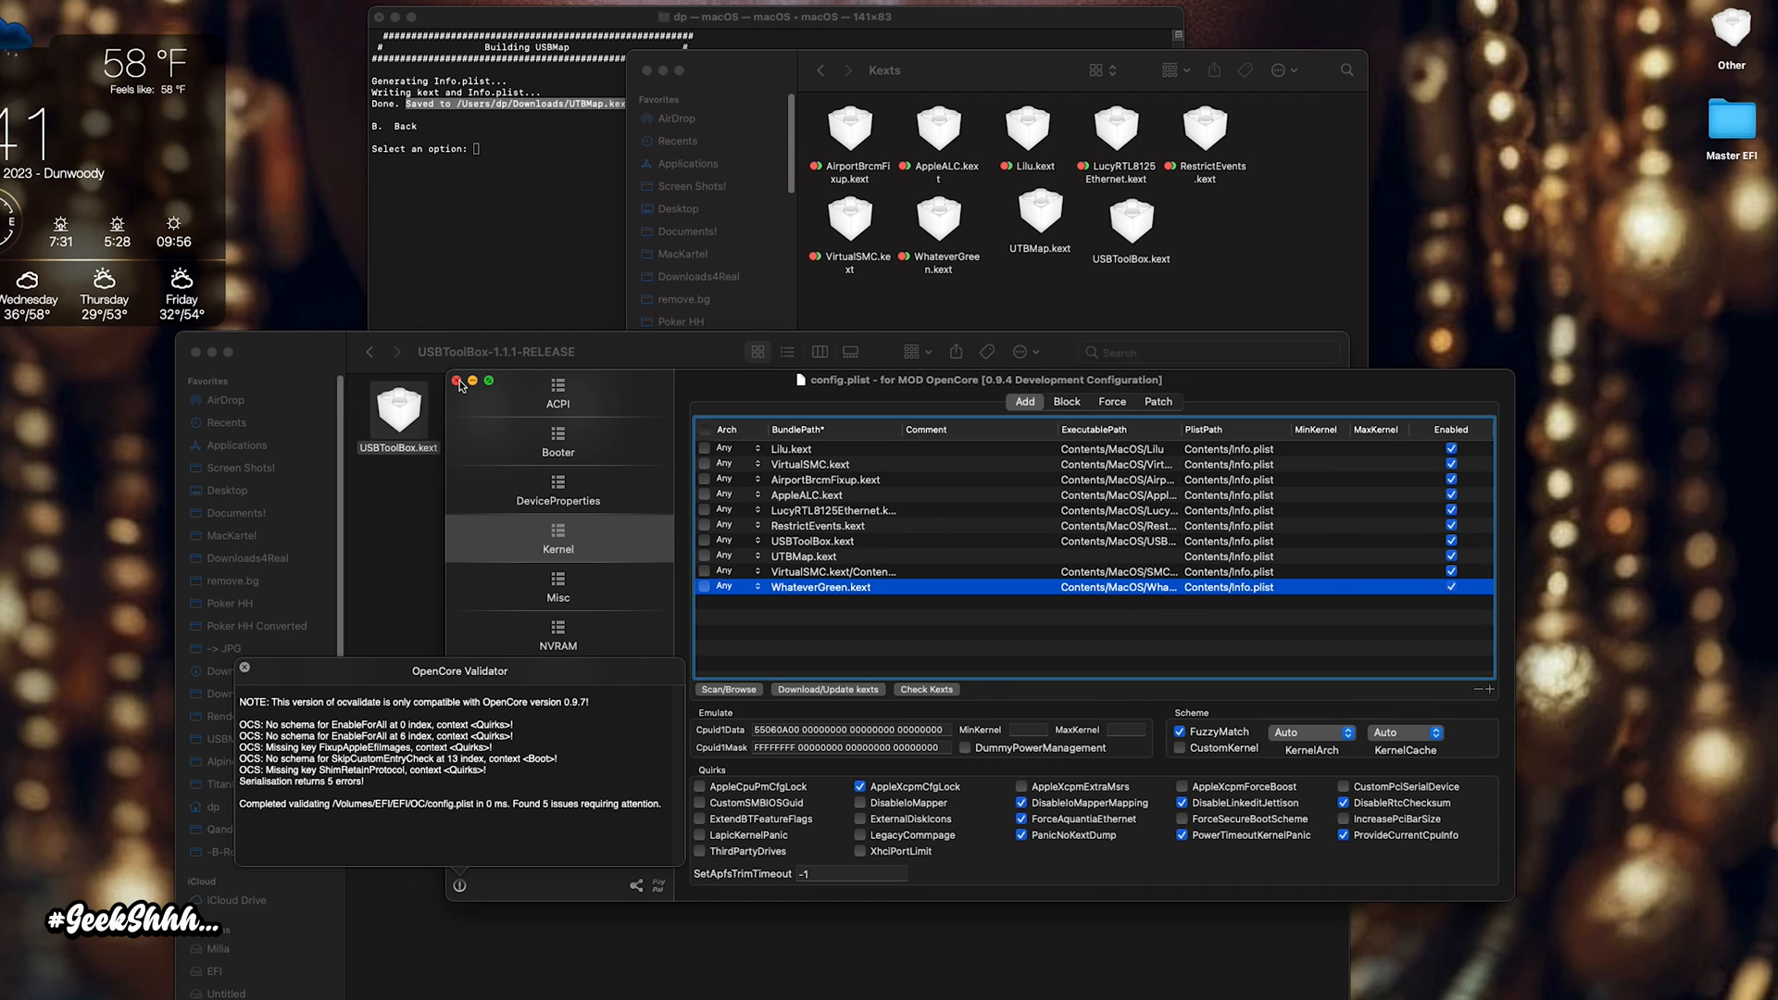
Close OpenCore Configurator, both Finder windows and the finished USBToolBox Terminal session.
left_click(197, 352)
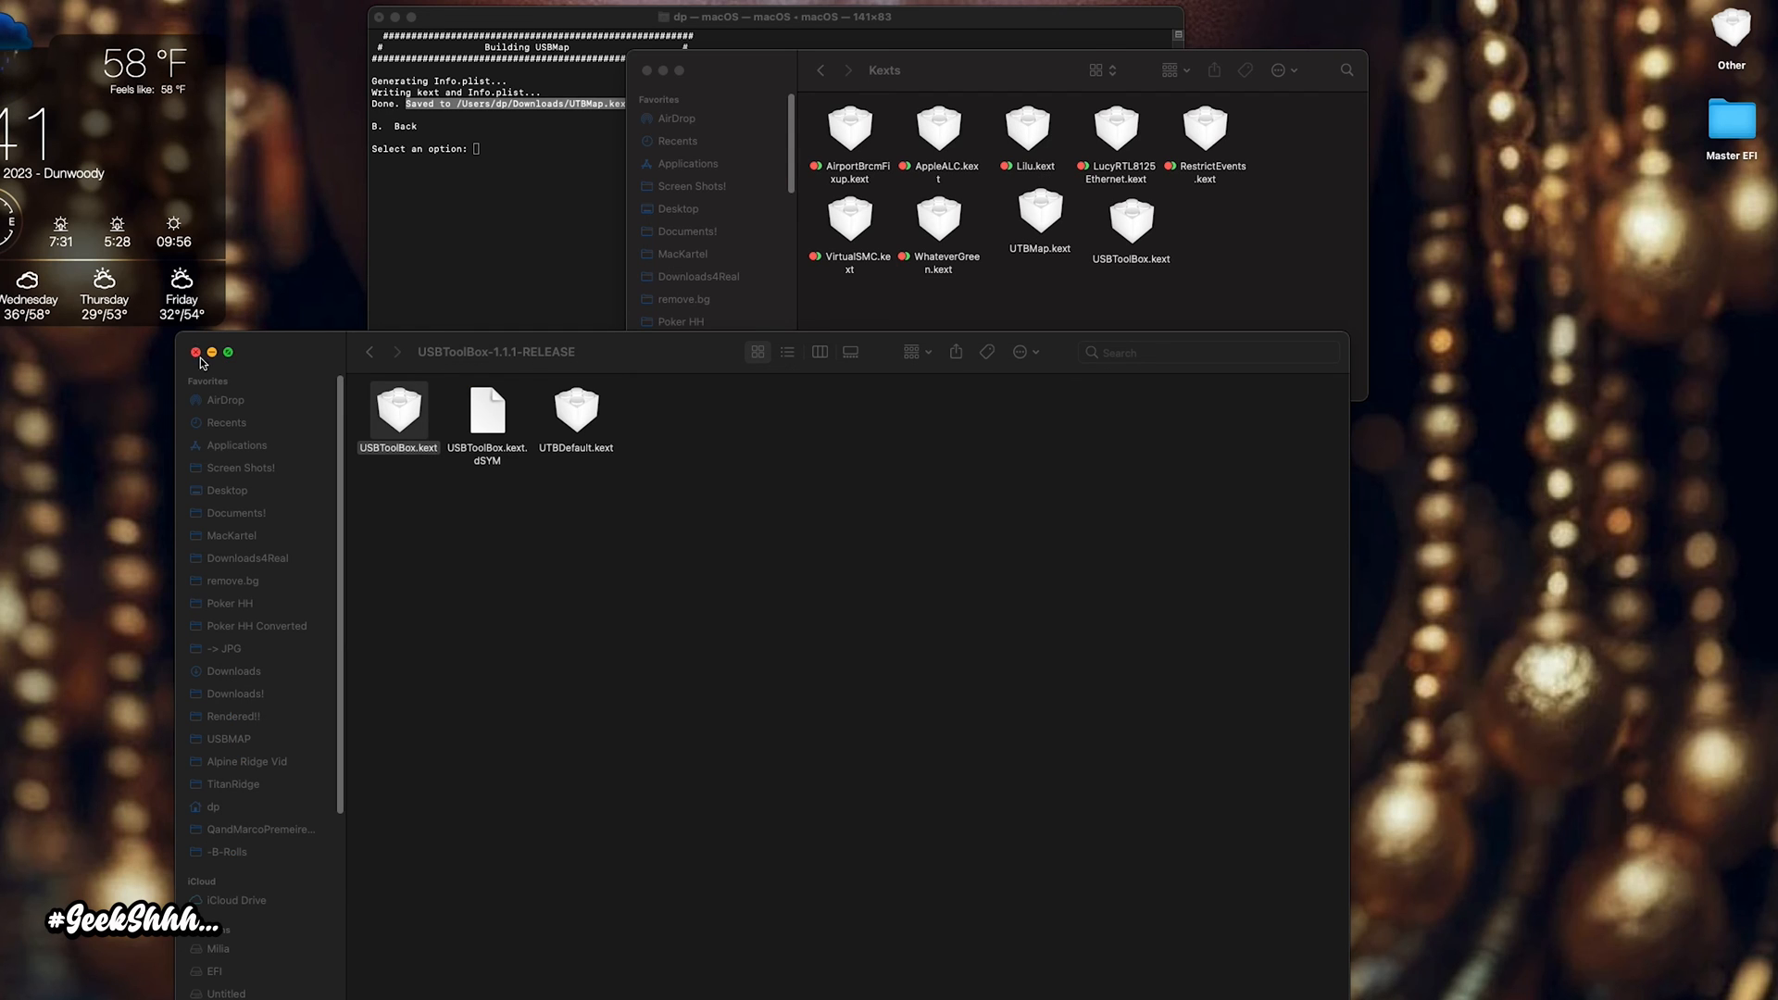
left_click(194, 352)
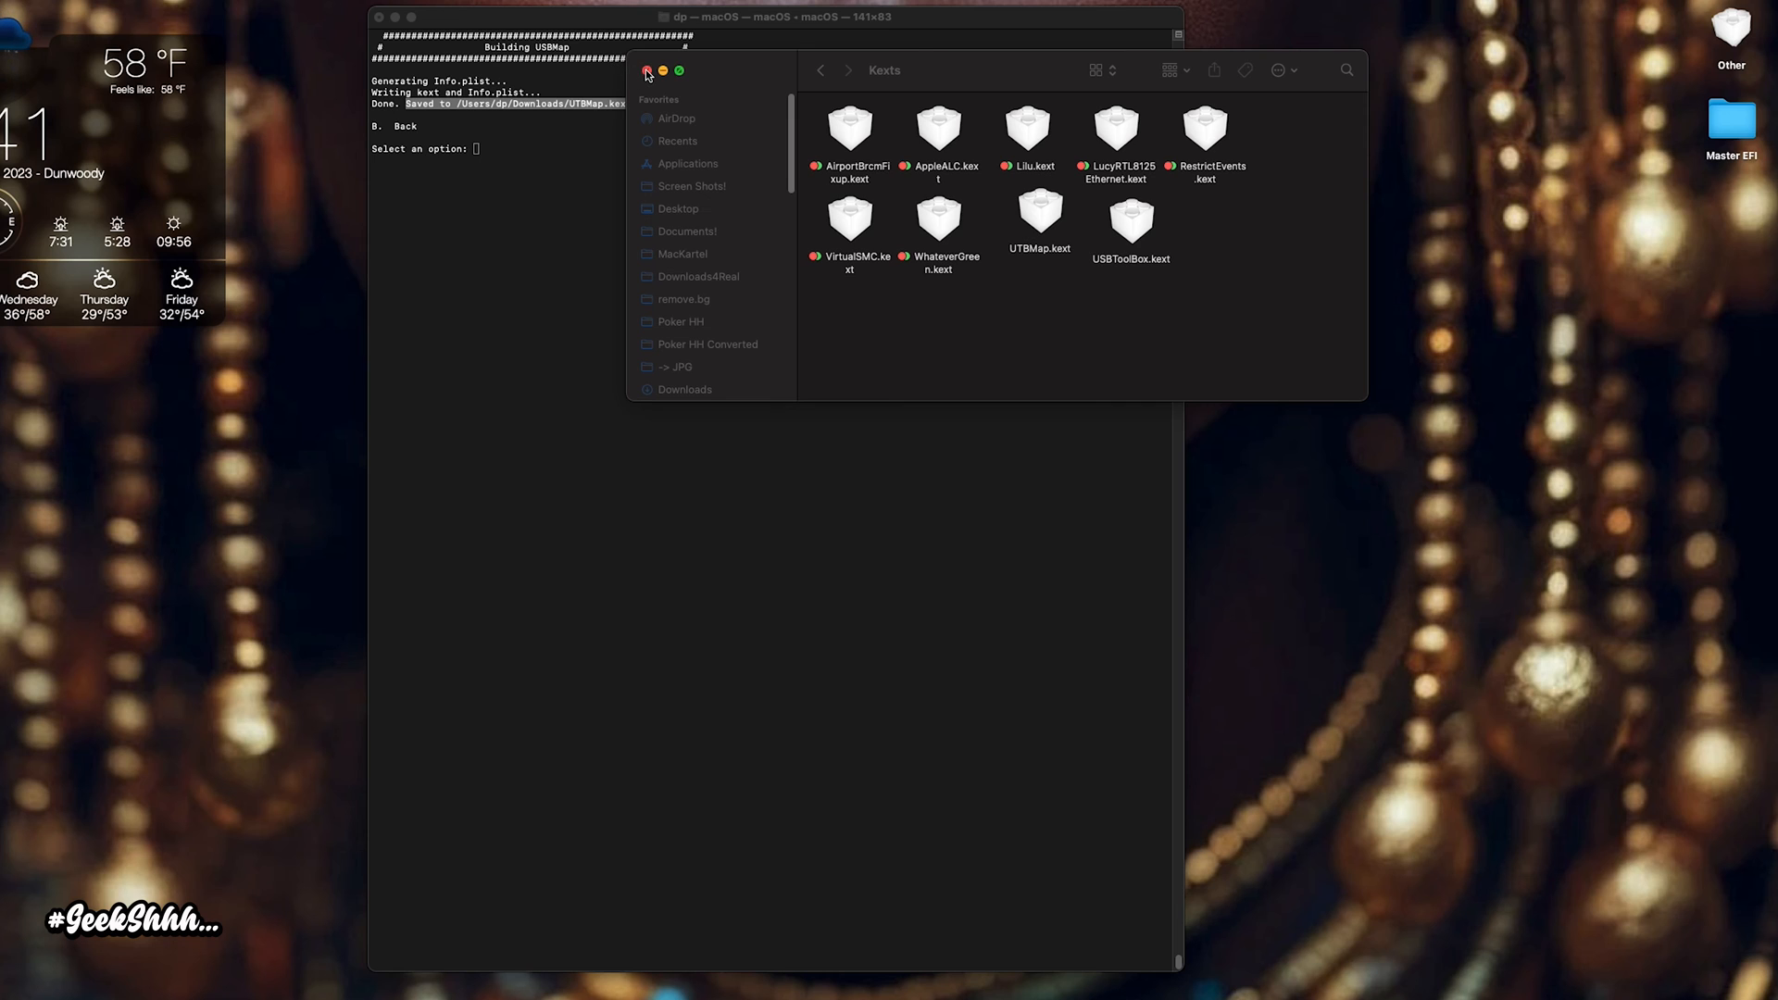
left_click(647, 70)
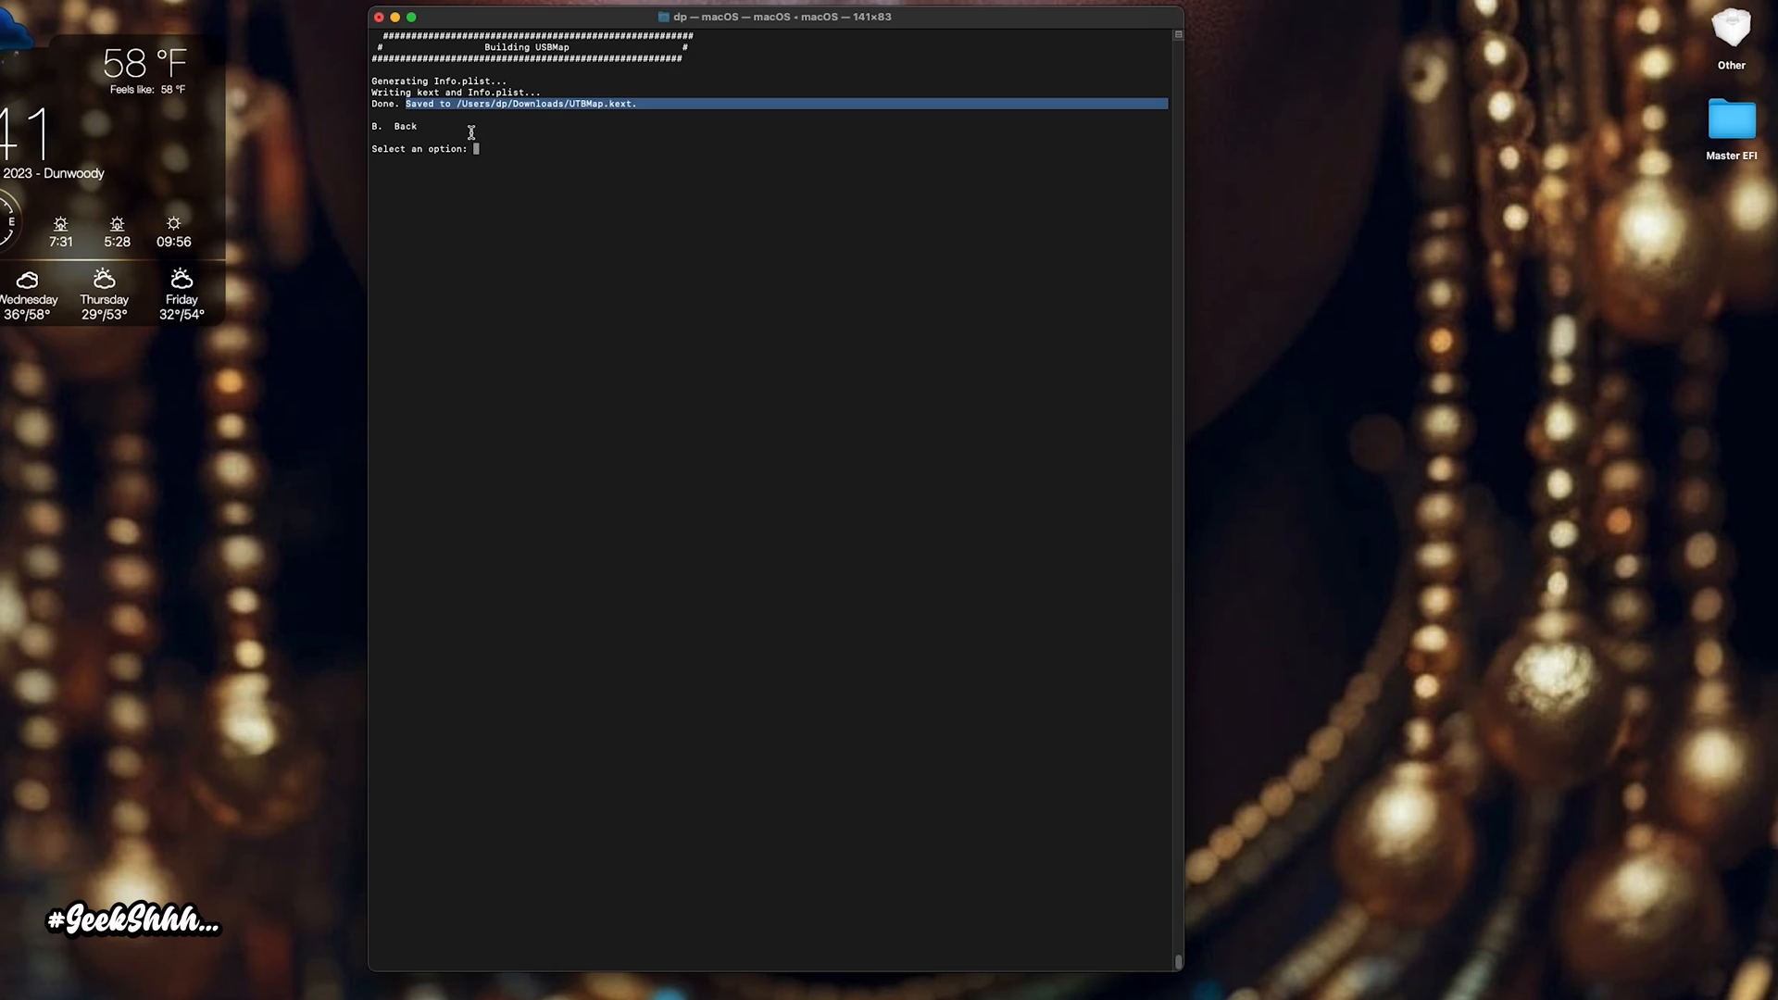
mouse_move(492, 150)
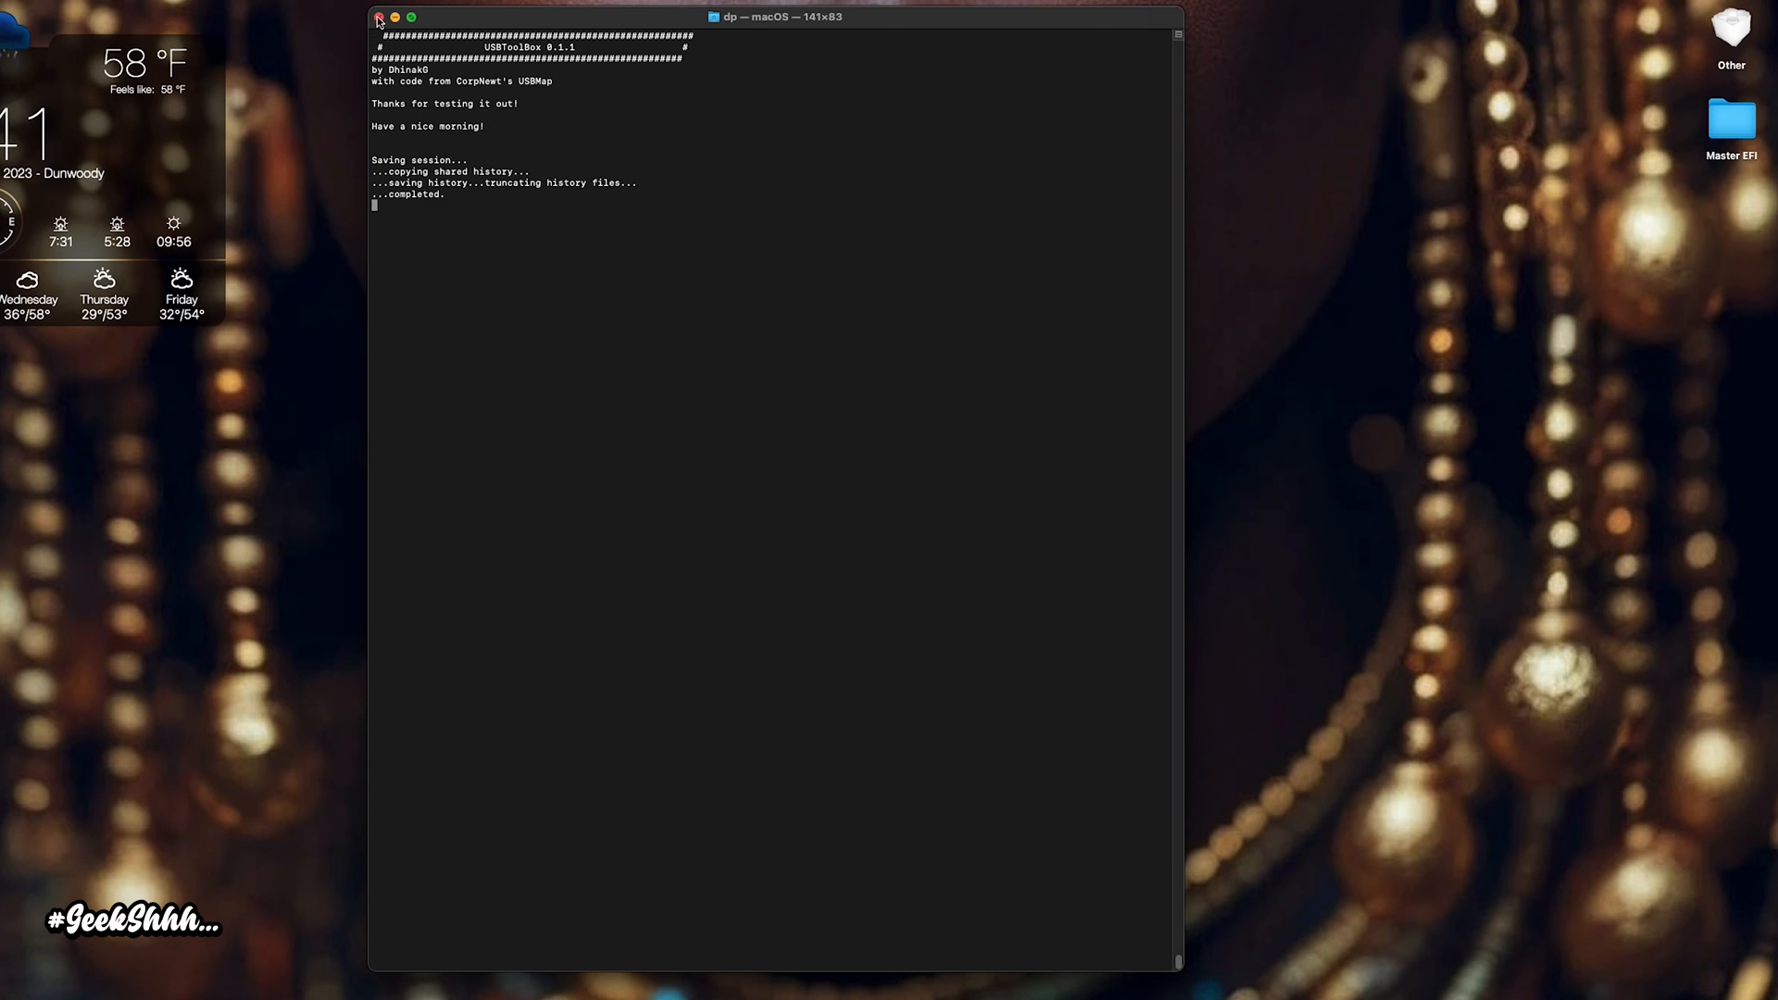
left_click(378, 17)
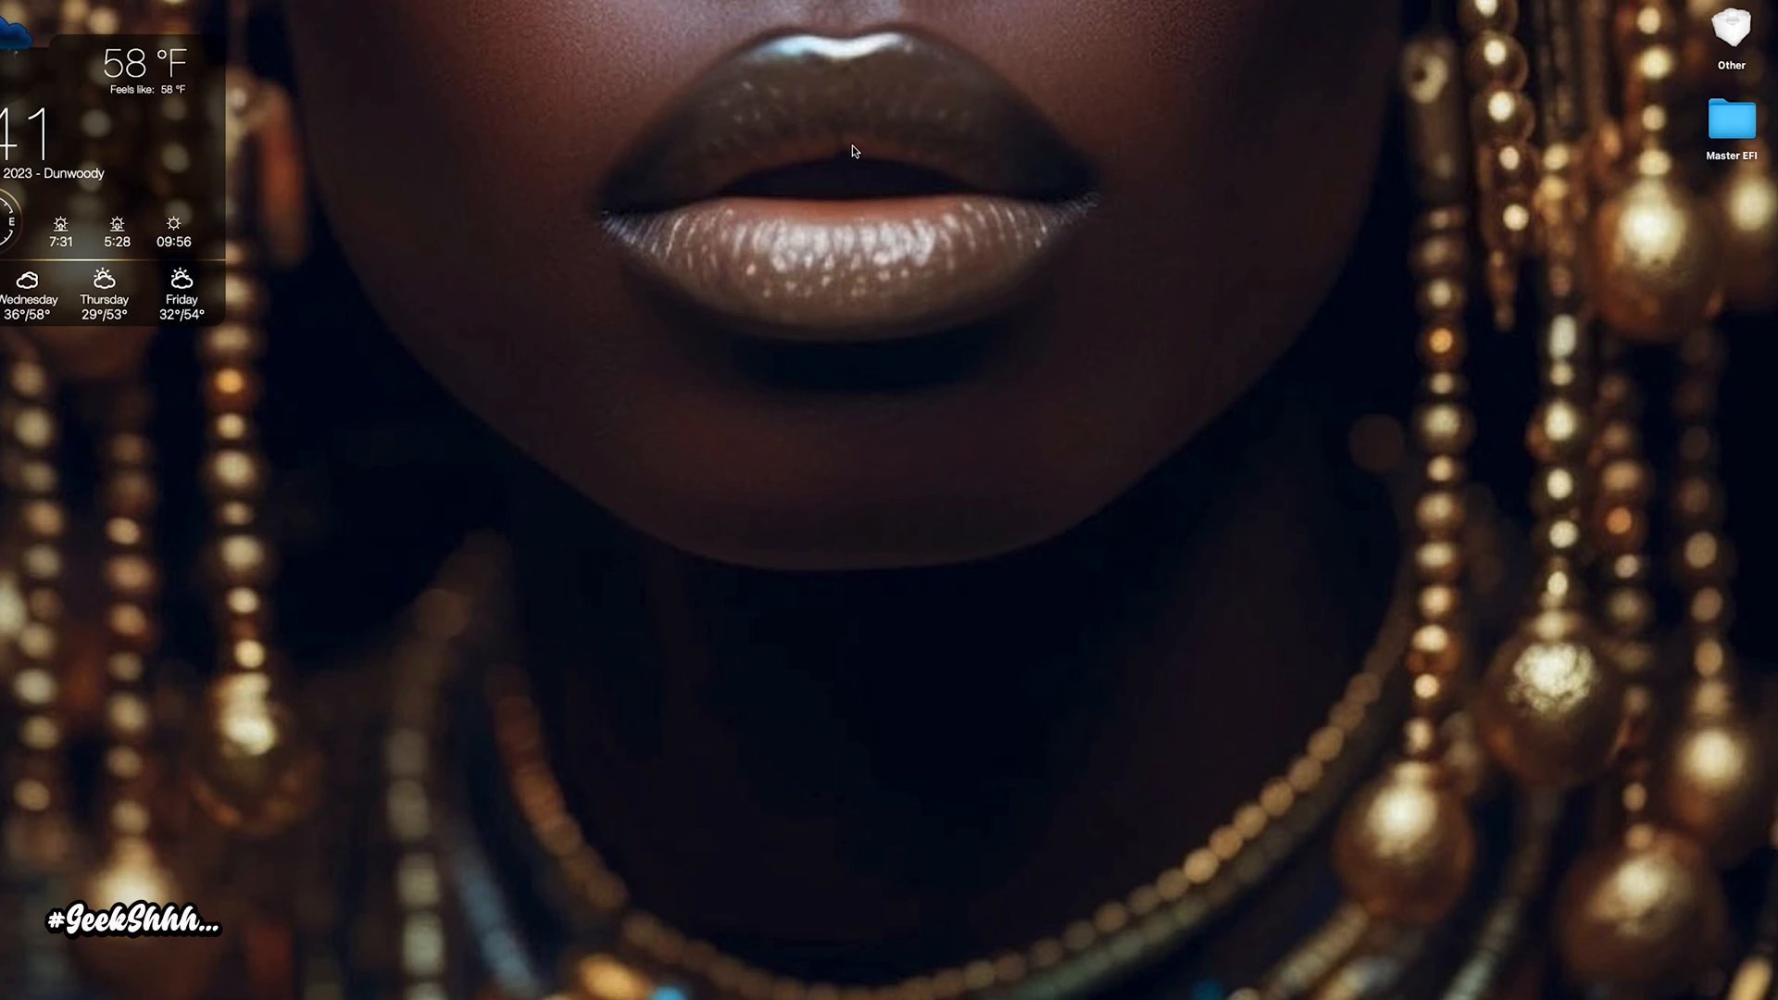
mouse_move(746, 155)
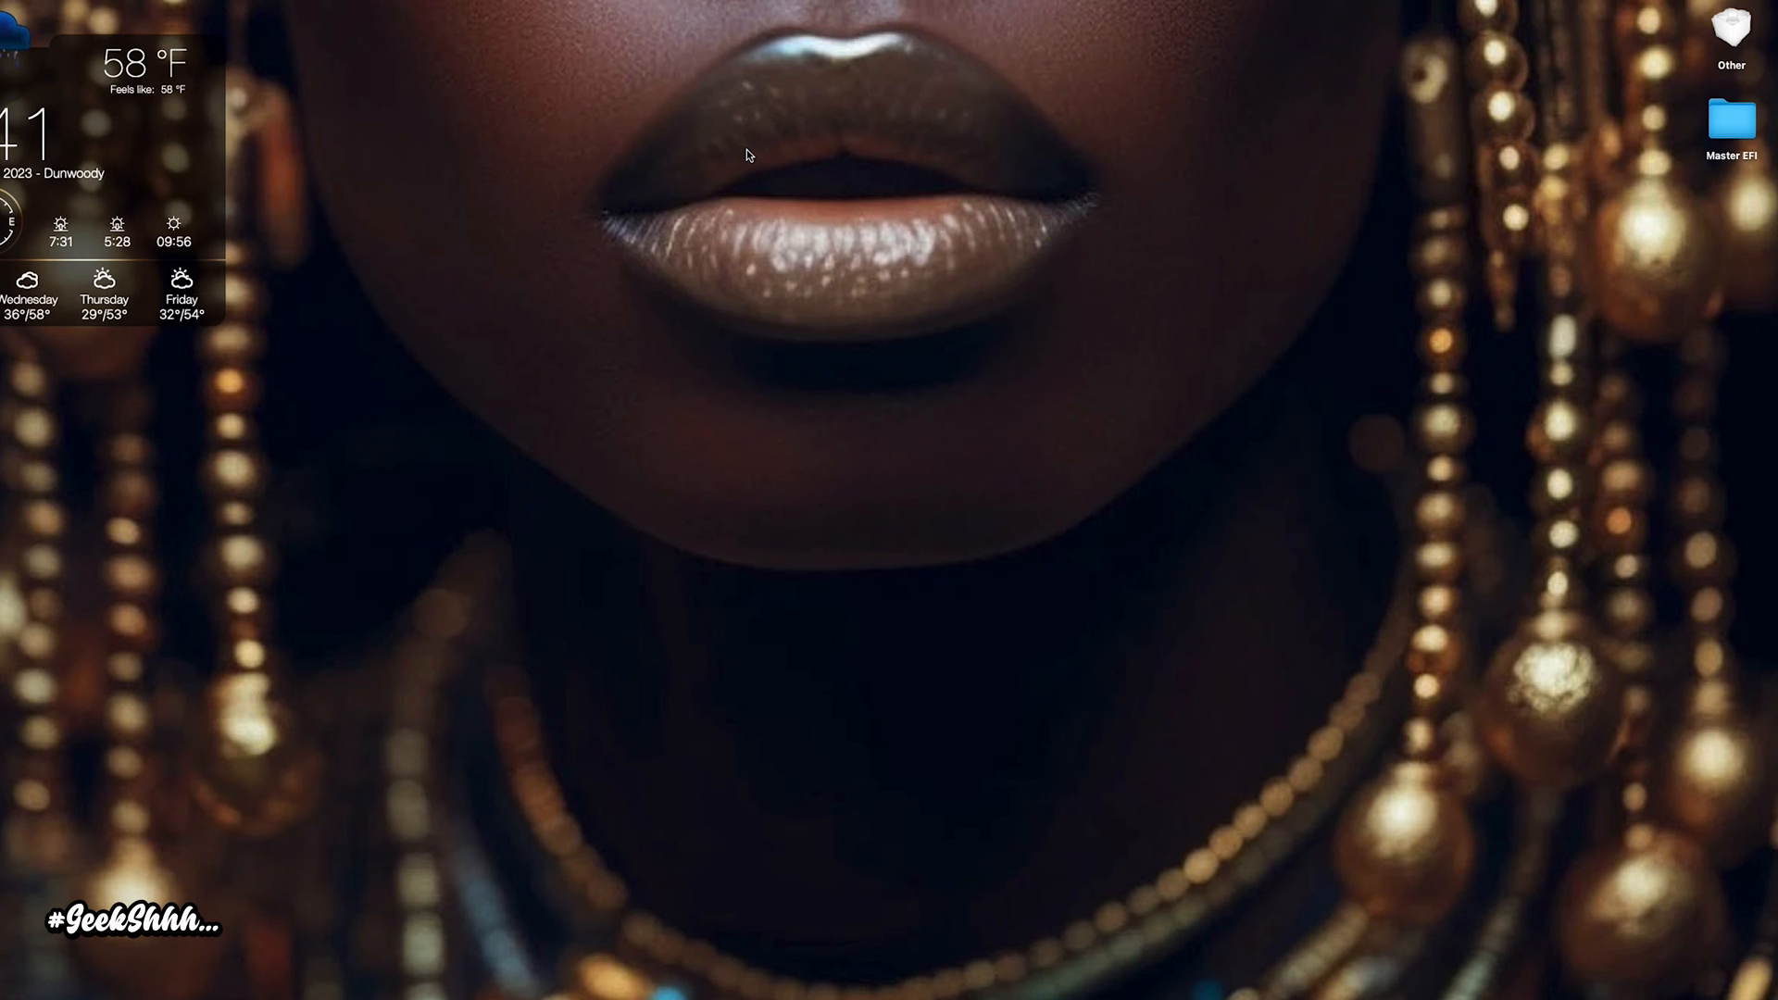
mouse_move(1591, 22)
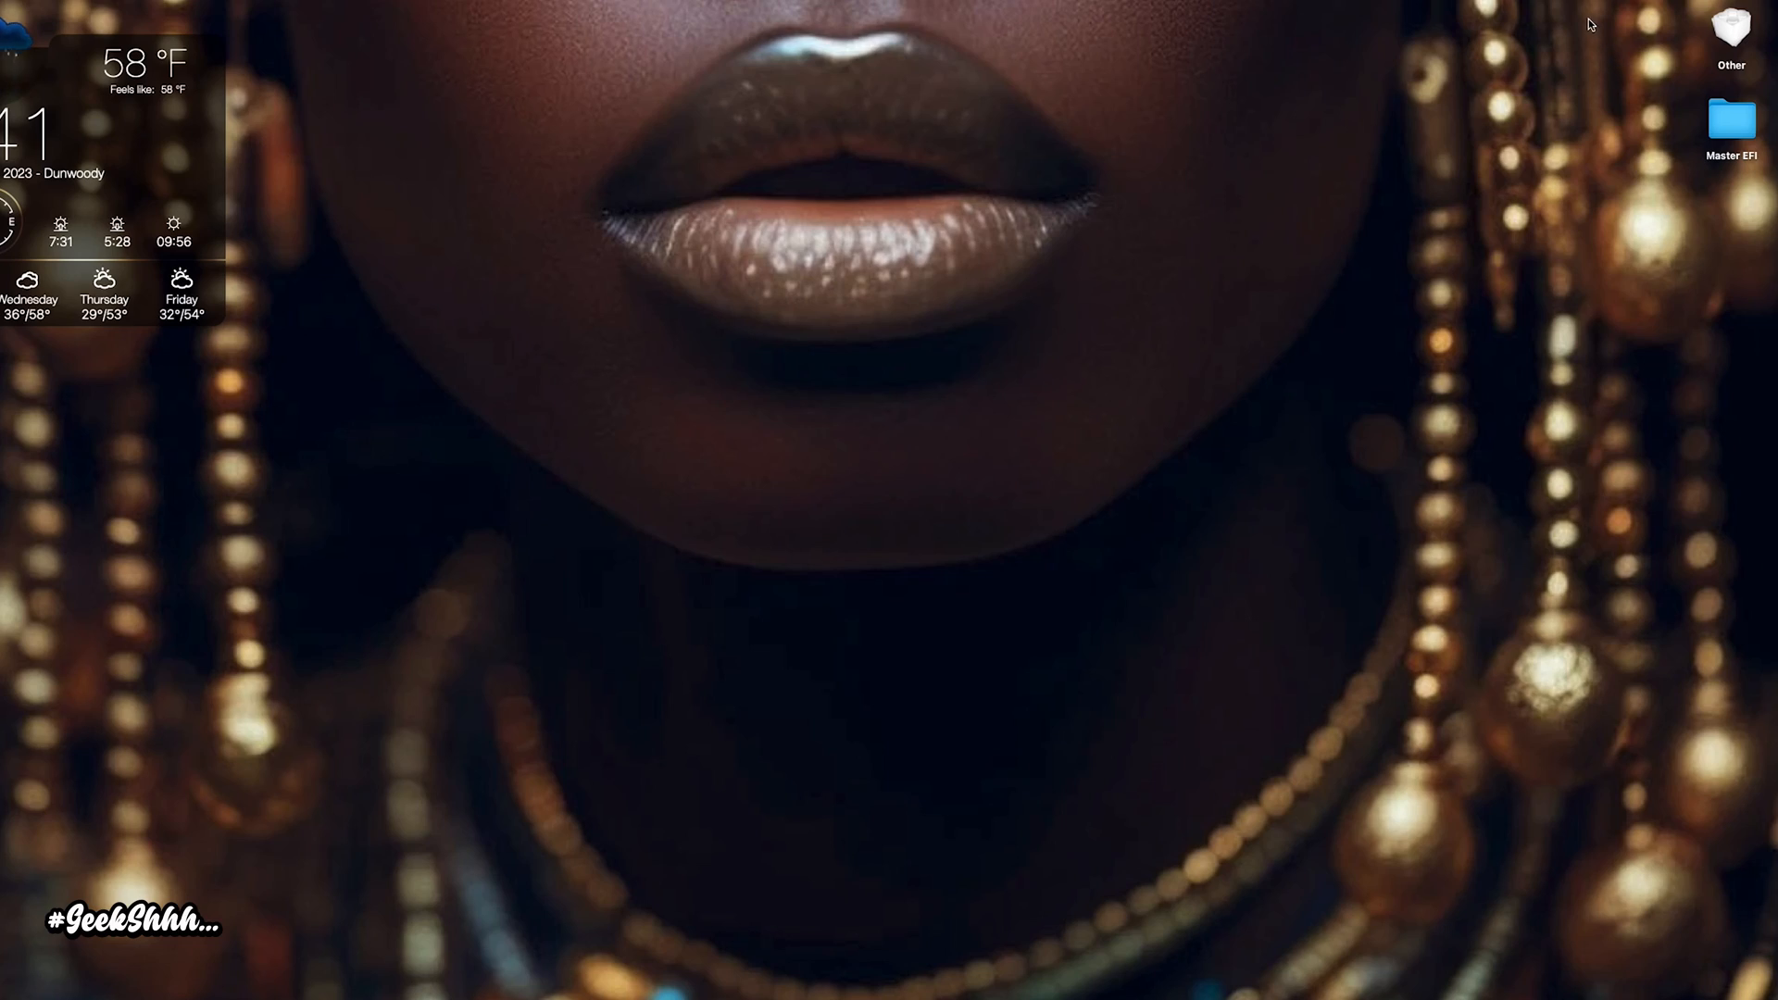
Bring up Spotlight to search for IORegistryExplorer.
key("cmd+space")
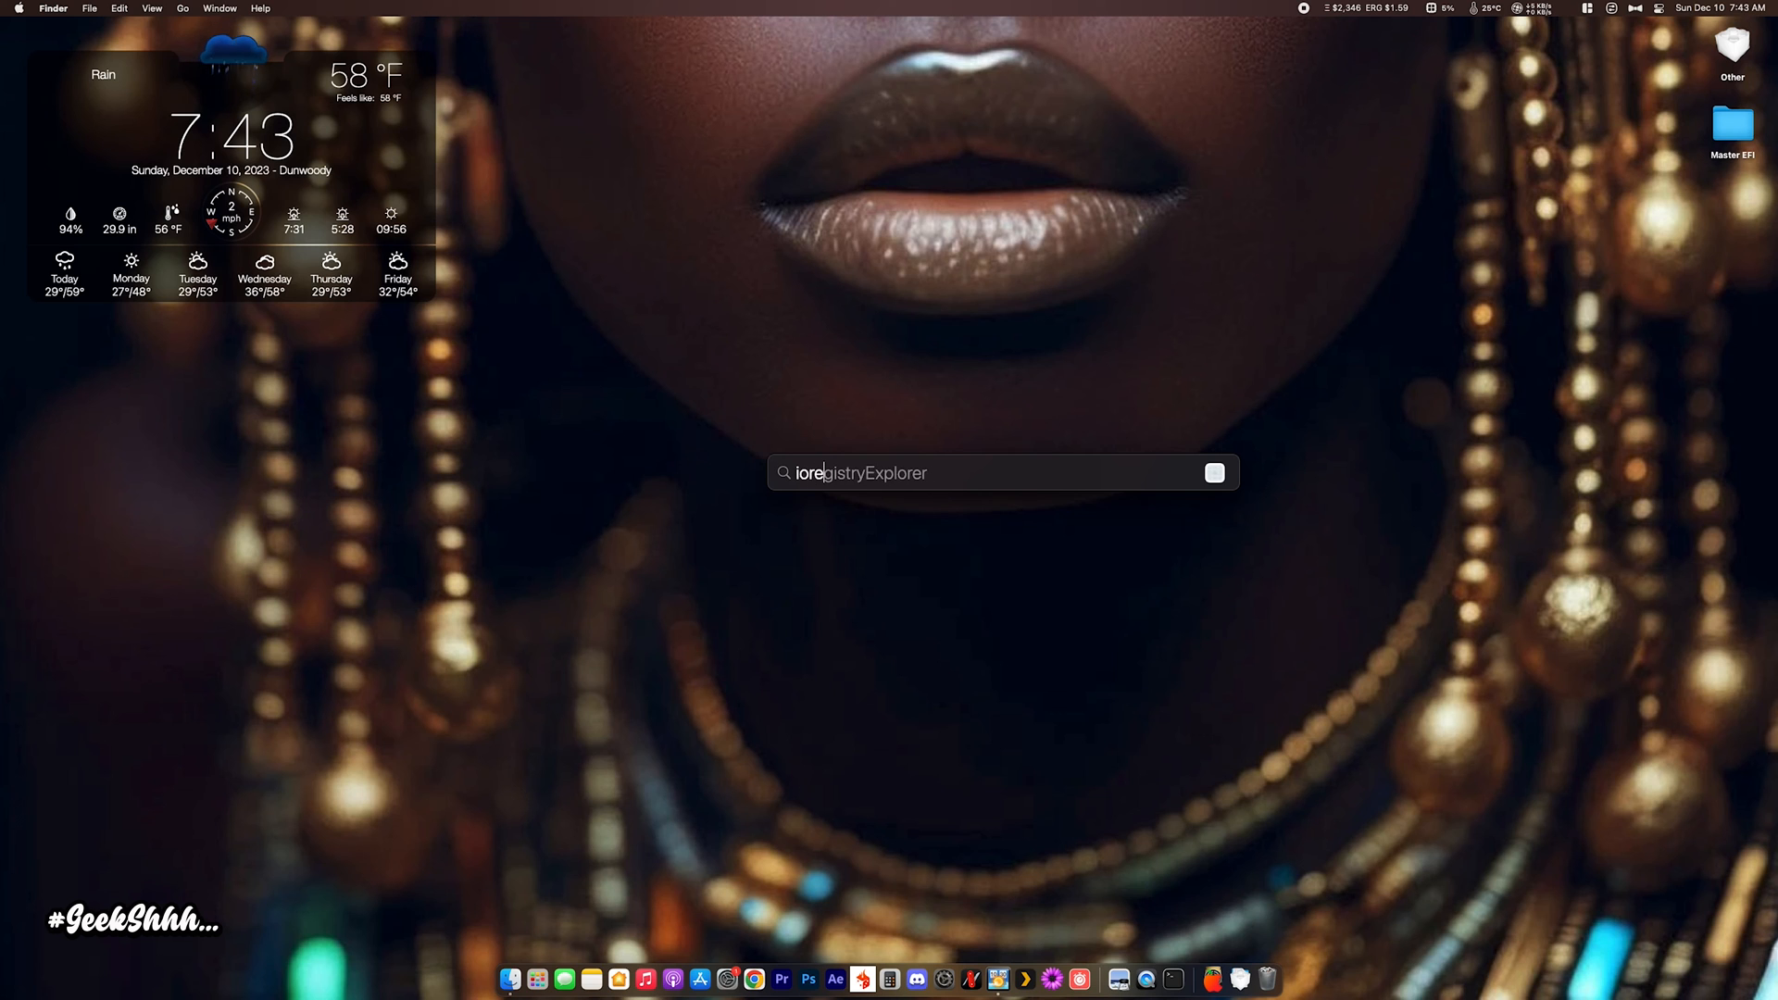
Launch IORegistryExplorer and filter the registry for xhci to show the XHCI@14 controller's ports.
key("Return")
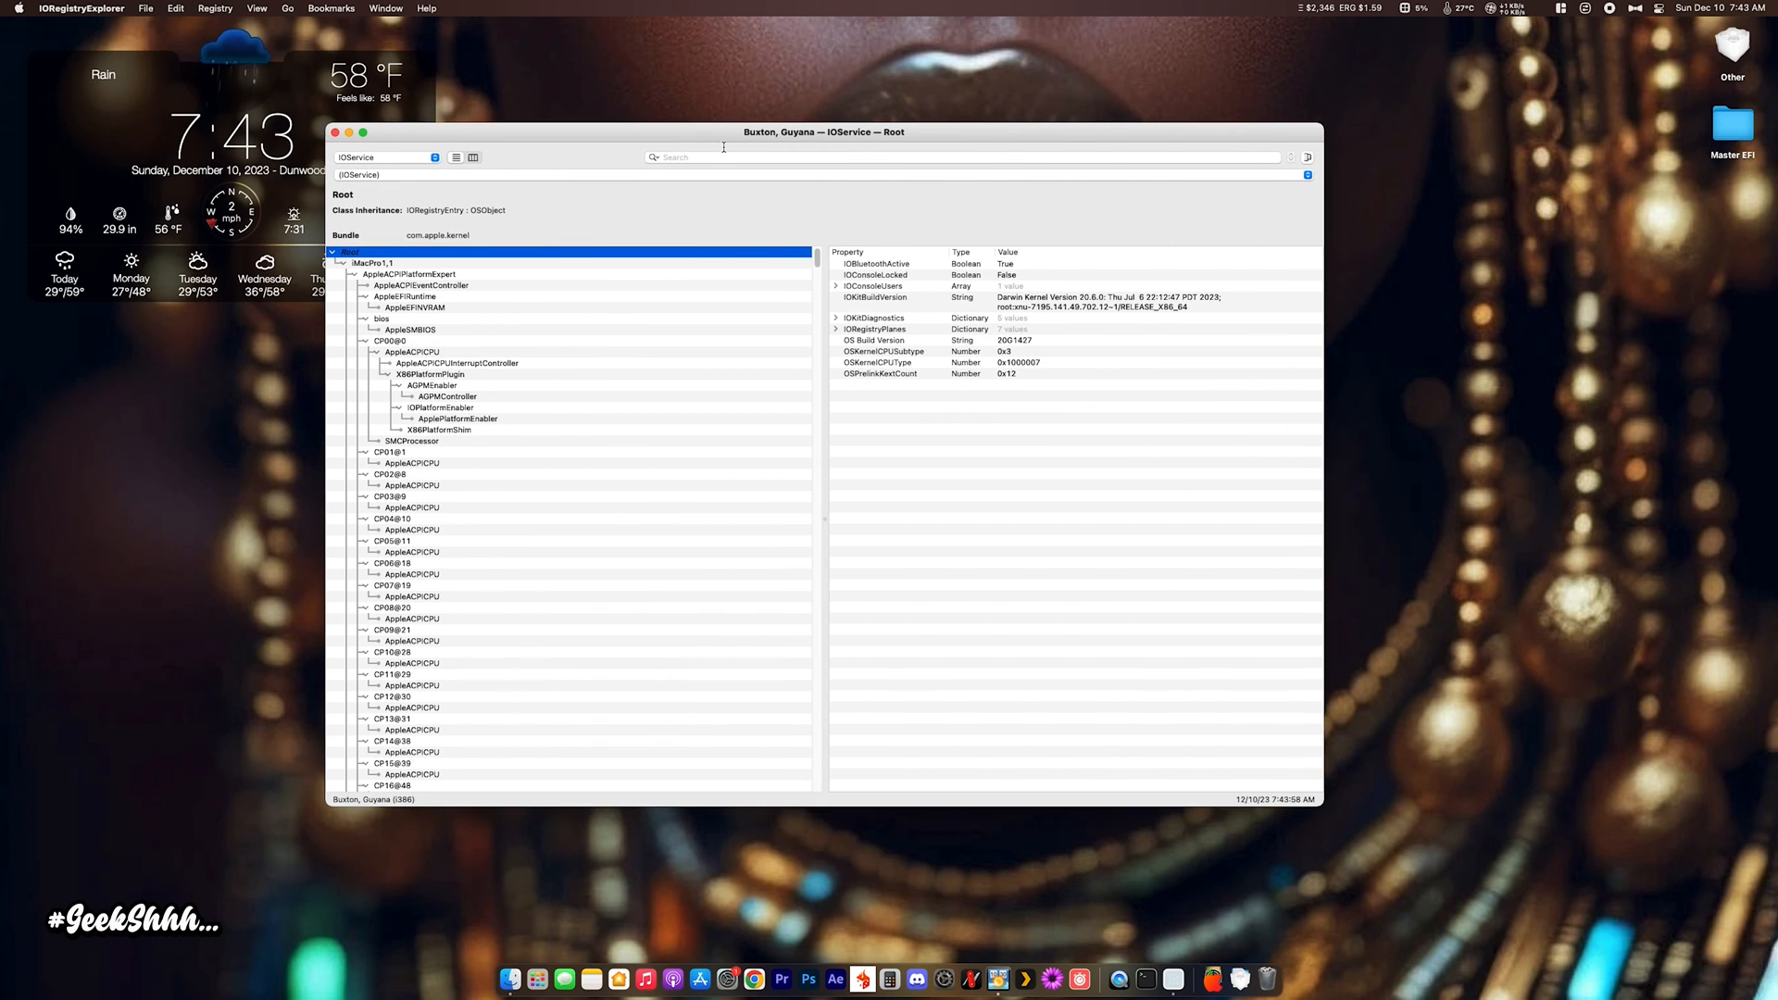
type("xhci")
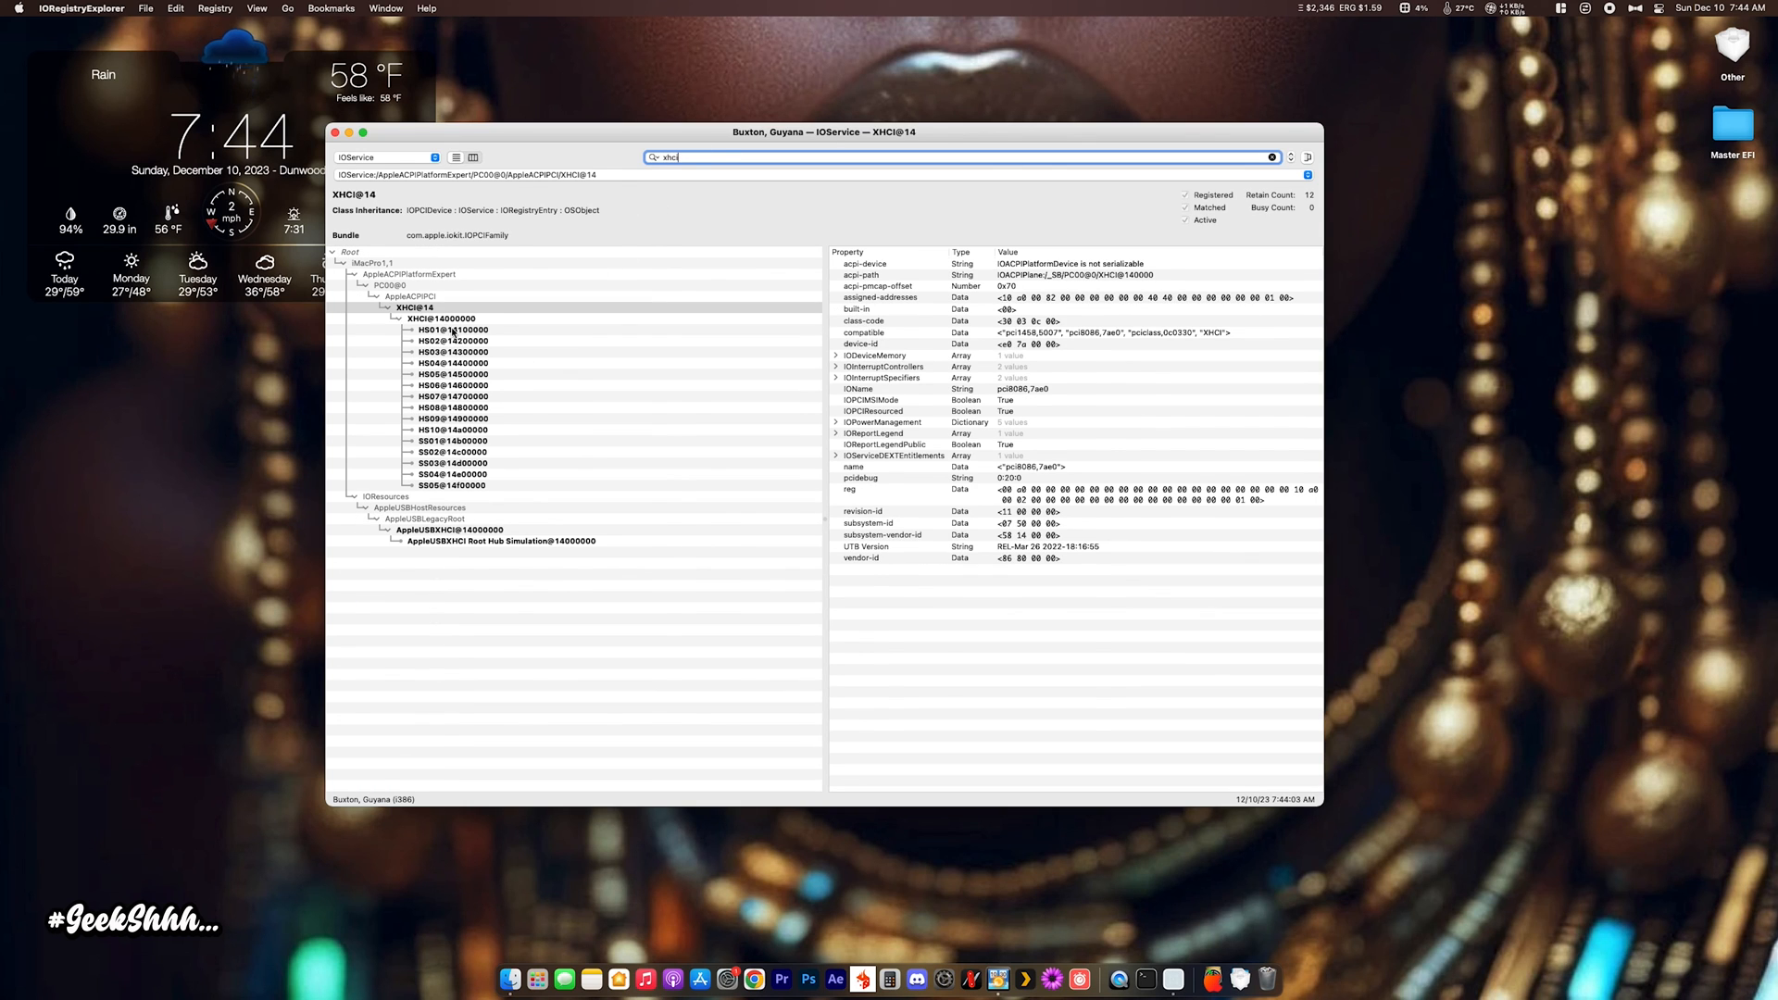
Inspect the HS01, HS05, HS09, SS03 and SS05 port properties under XHC@14.
left_click(450, 330)
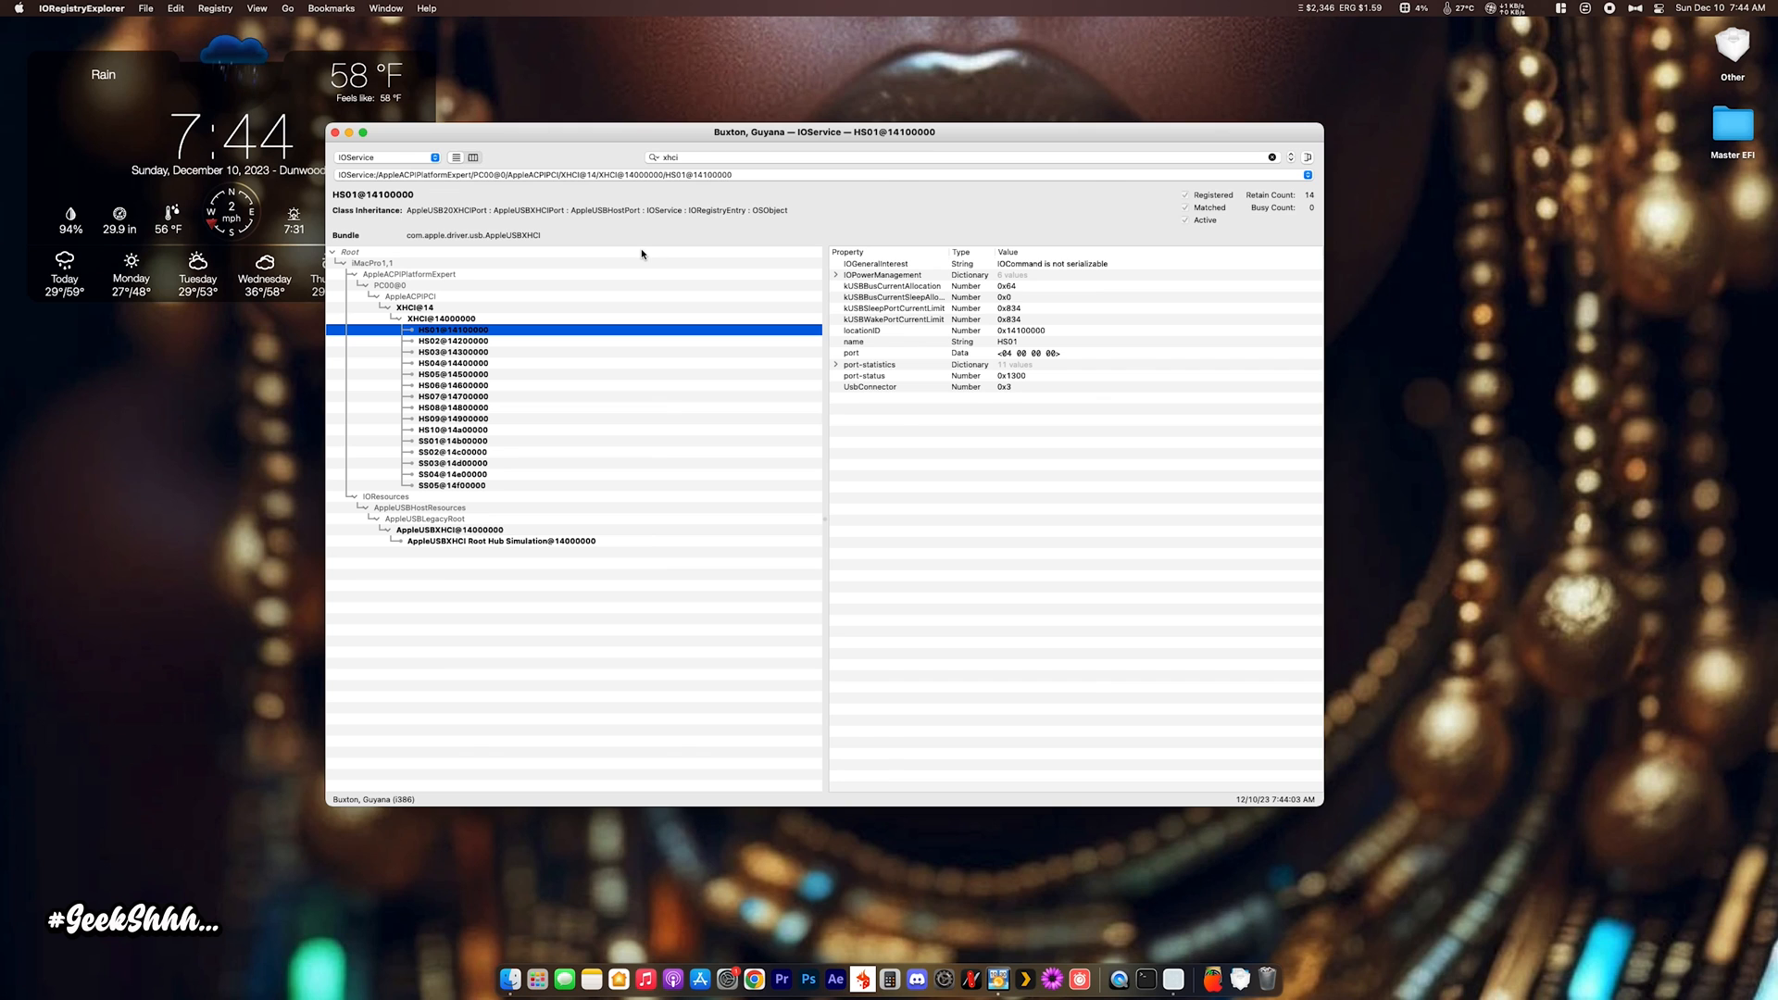
left_click(452, 374)
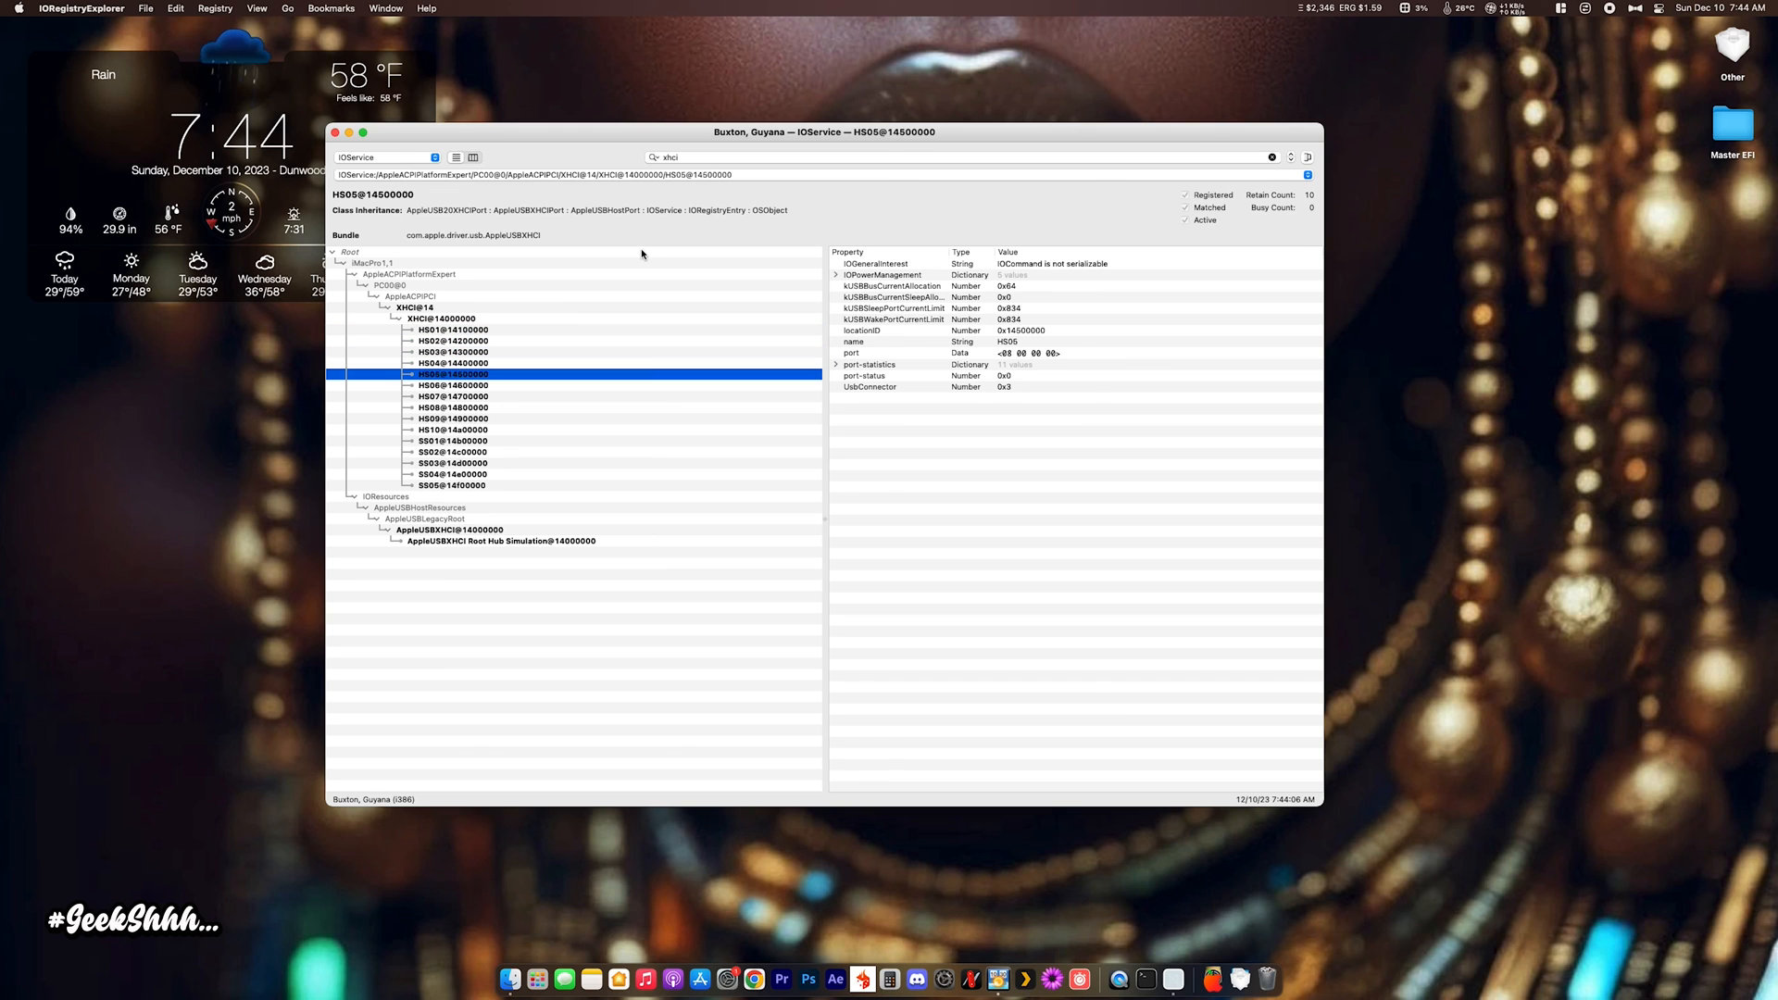
left_click(452, 417)
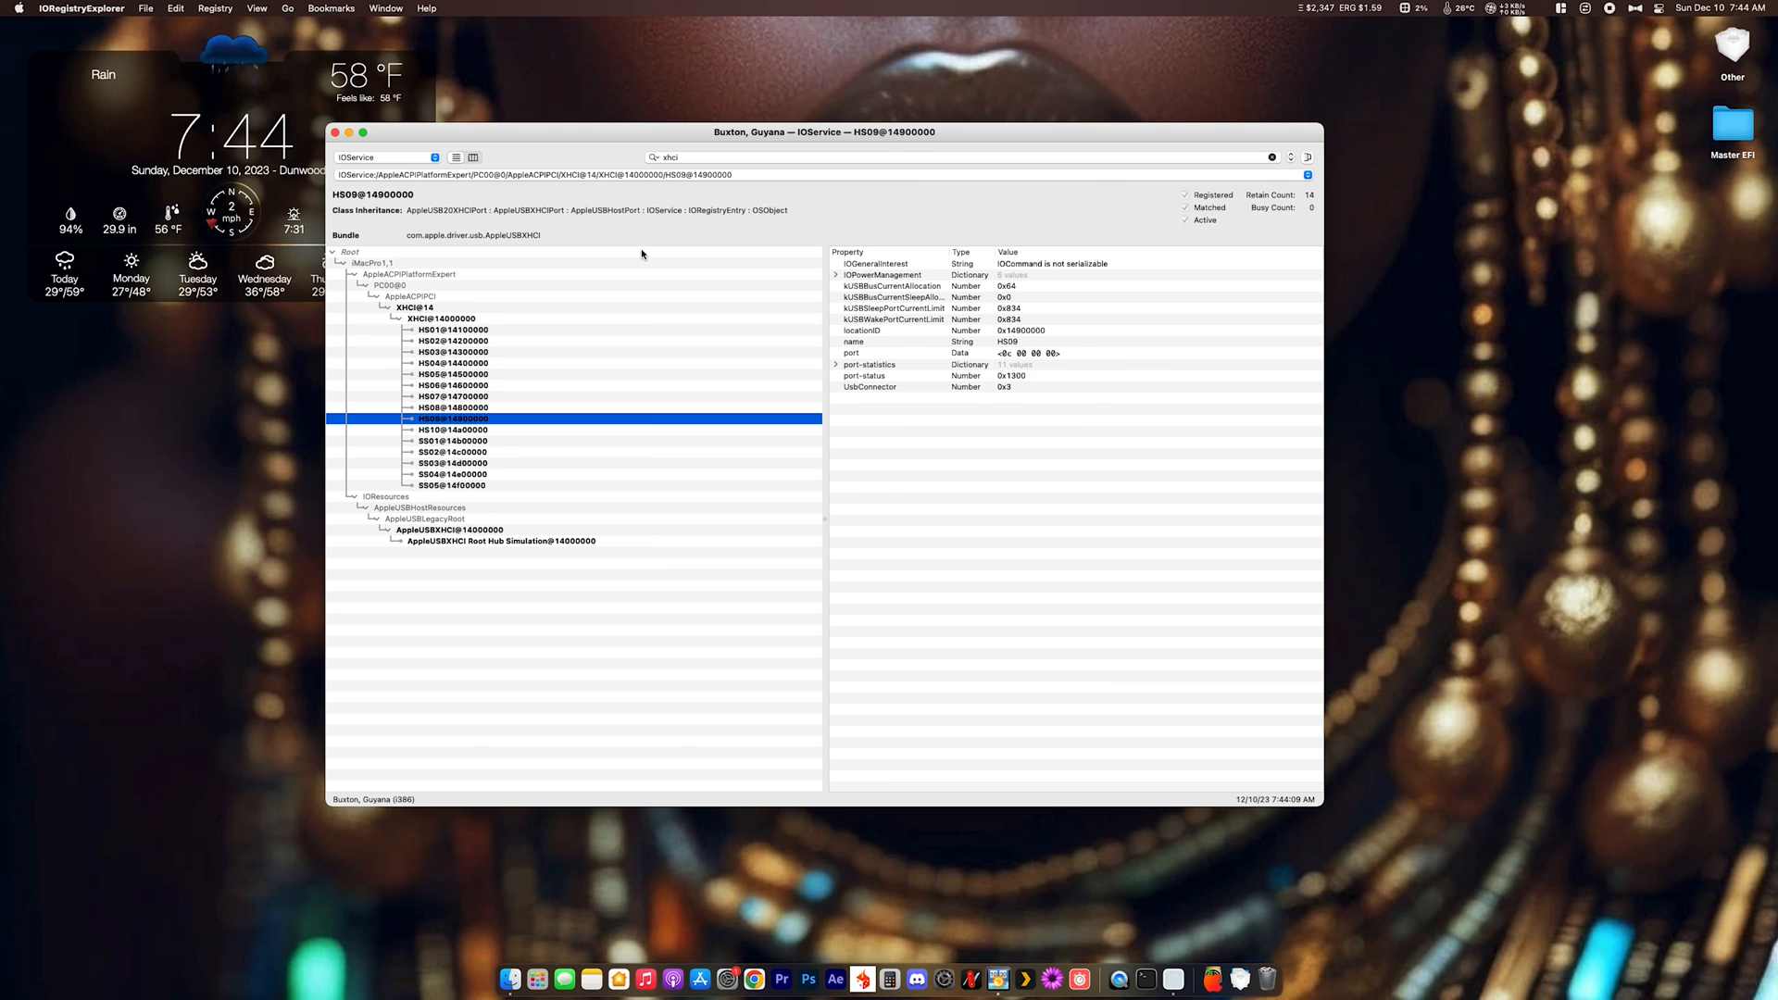
left_click(452, 463)
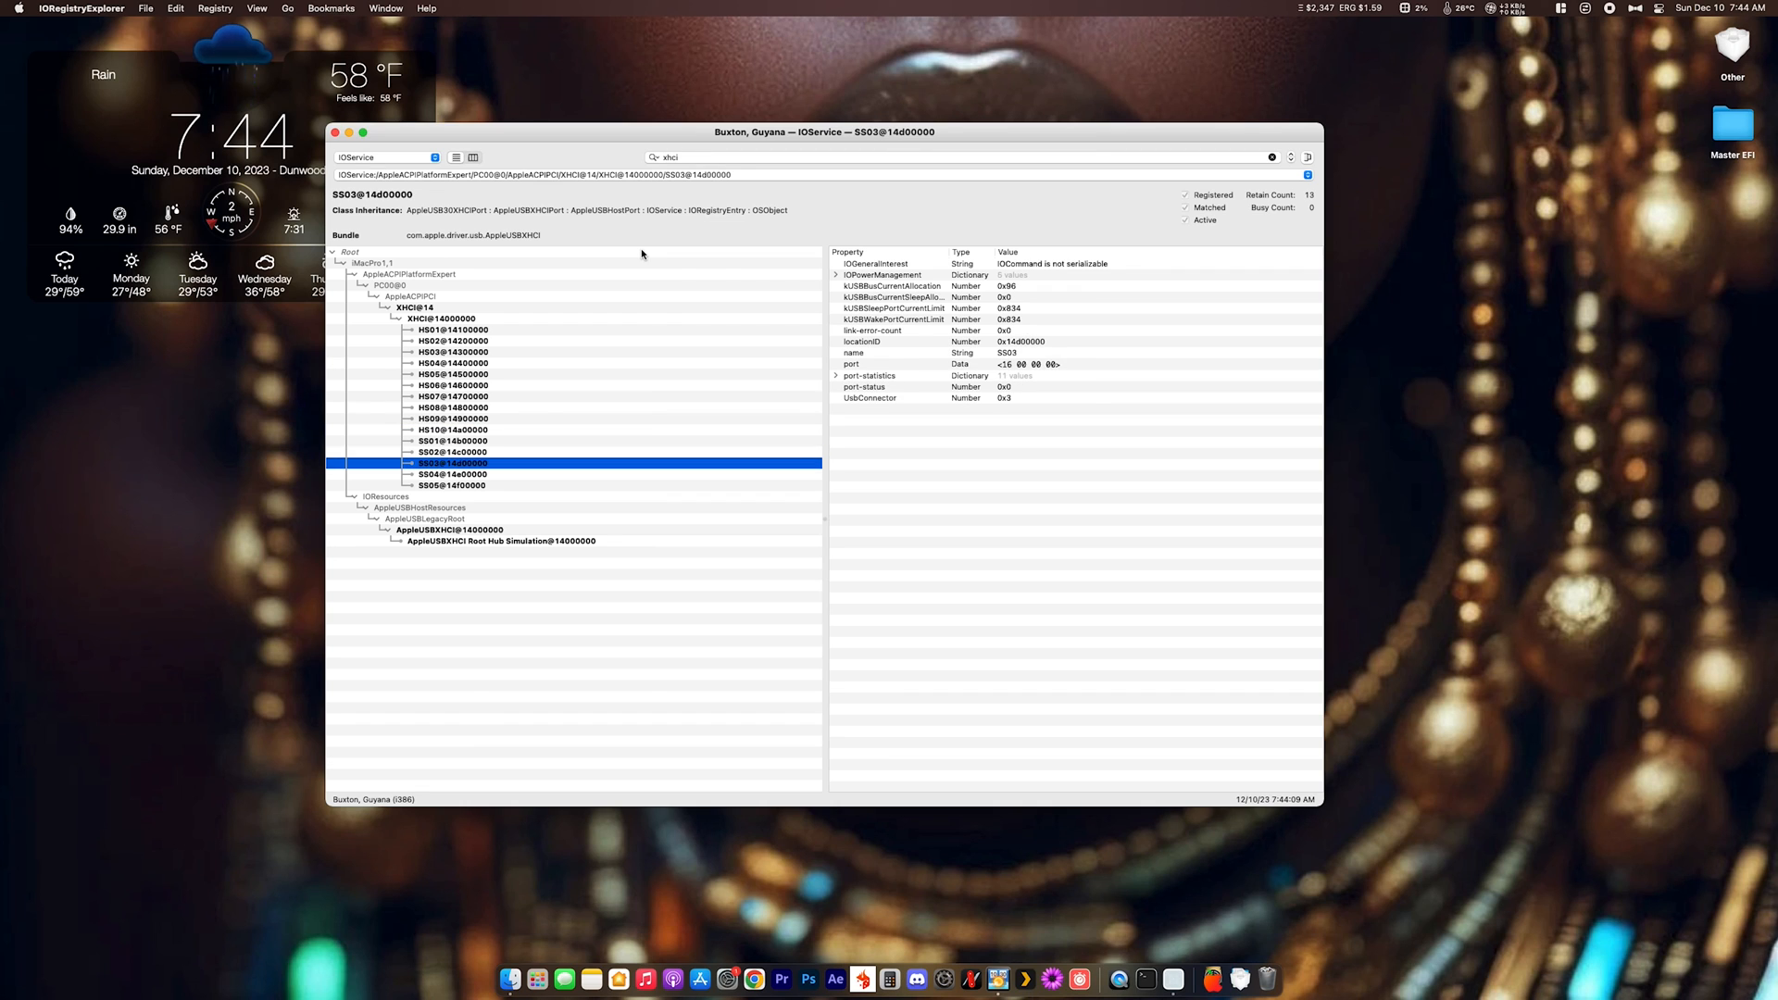
left_click(452, 485)
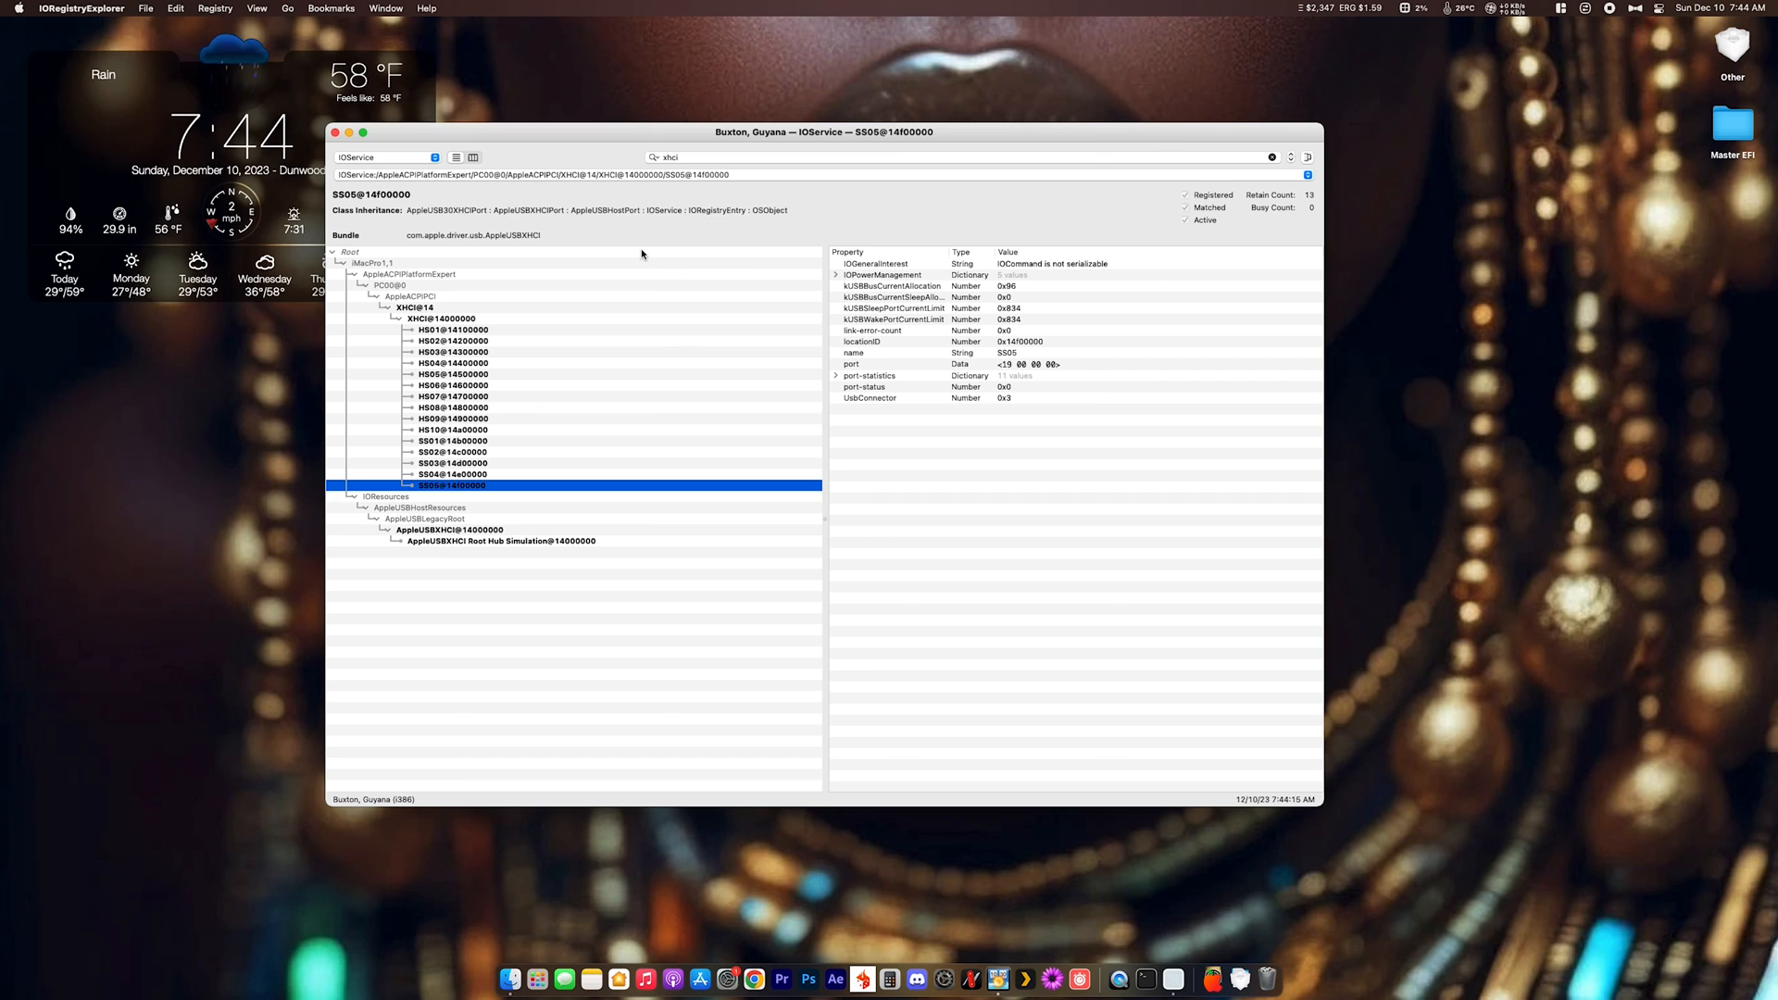
mouse_move(643, 254)
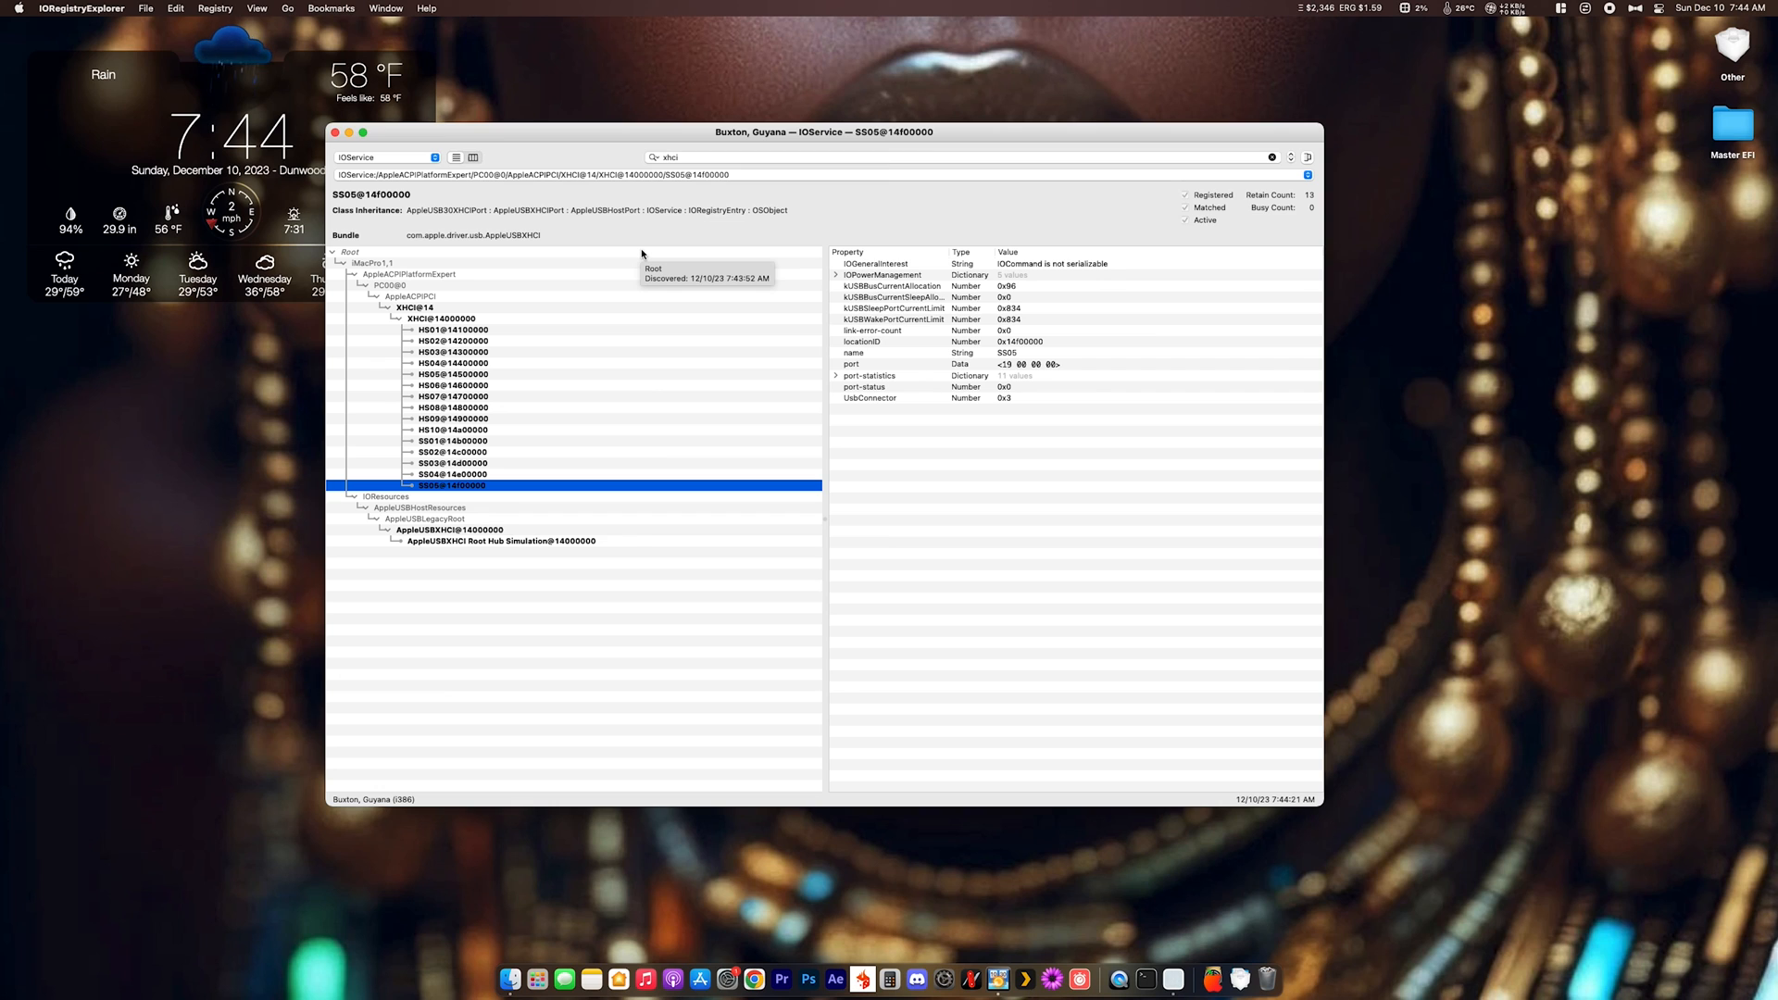
mouse_move(643, 254)
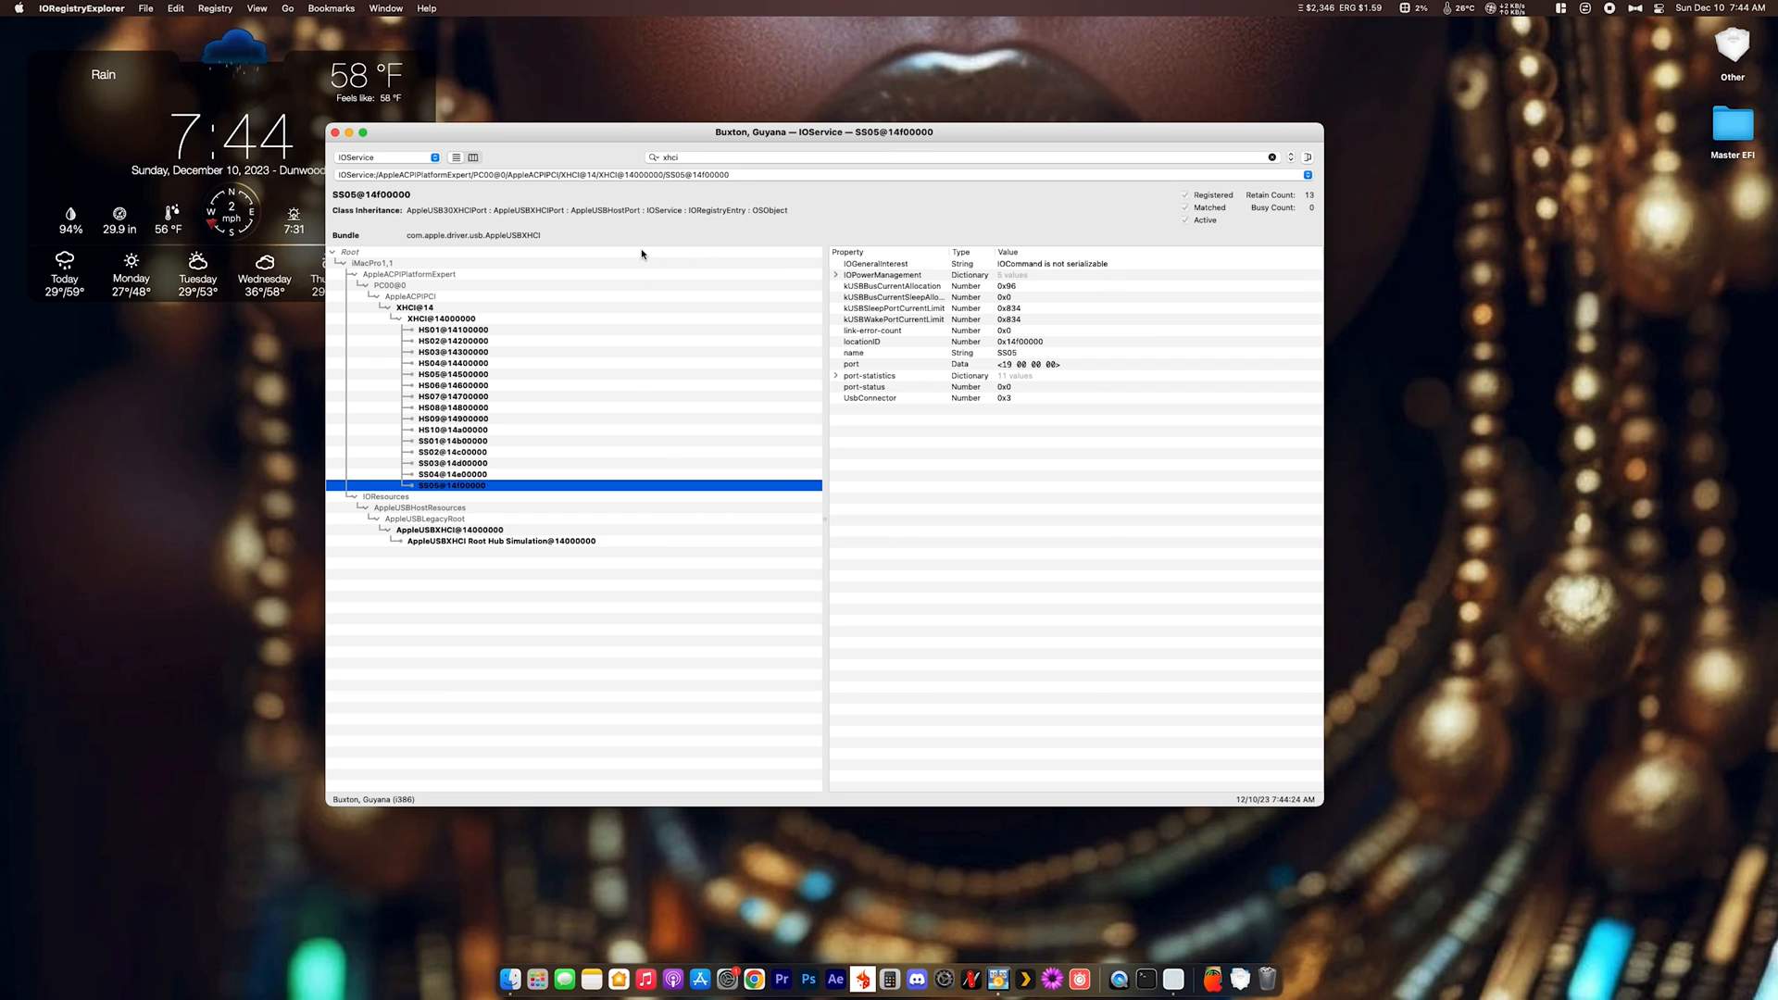